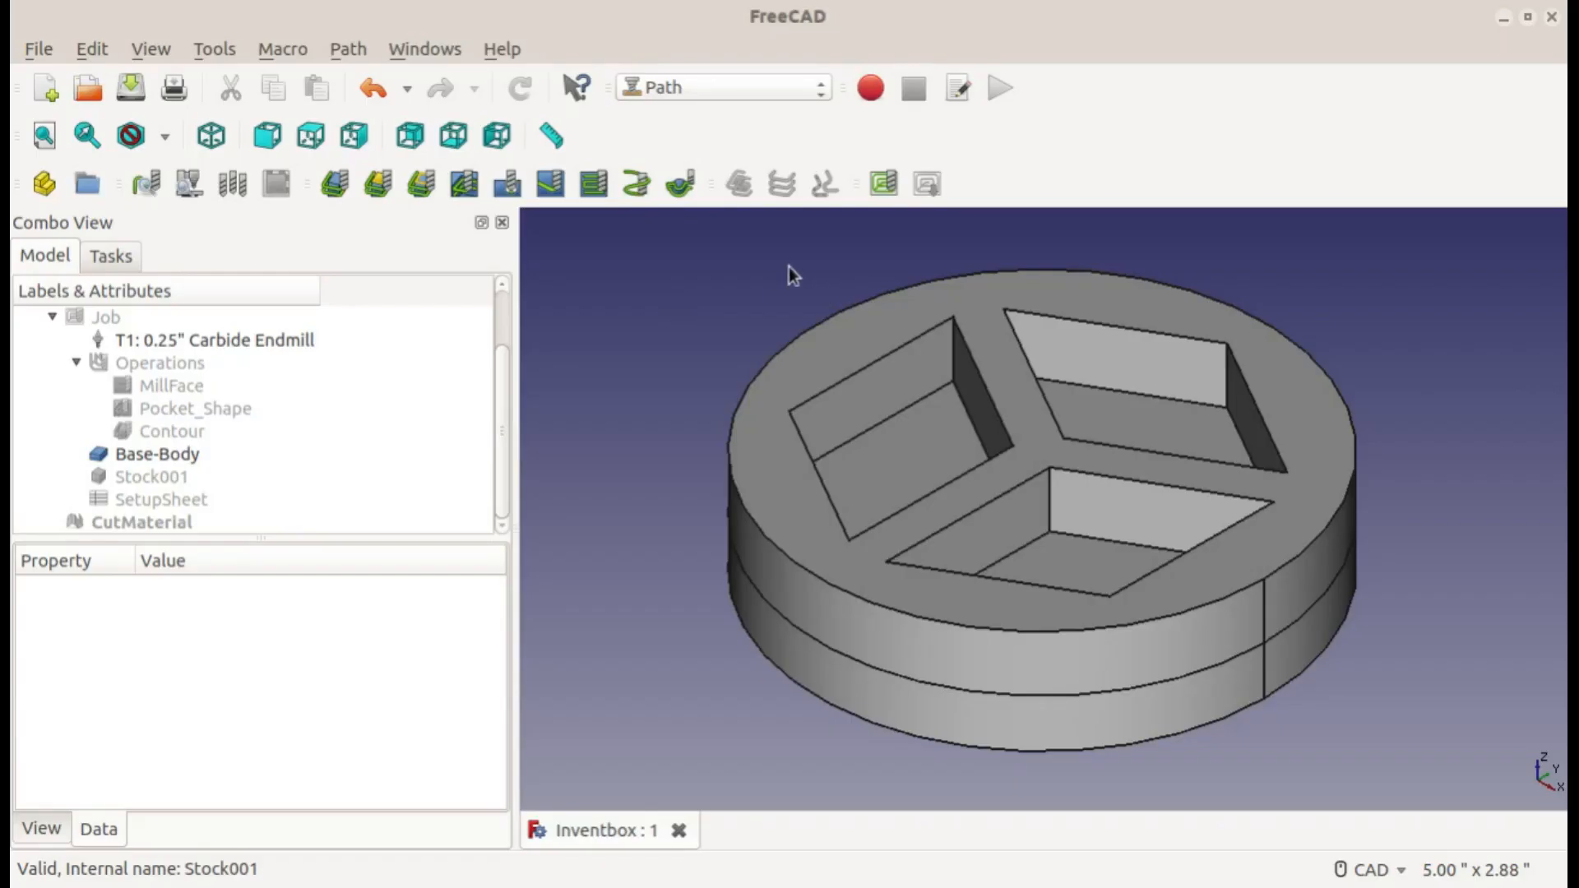
{"action": "mouse_move", "coordinate": [928, 184]}
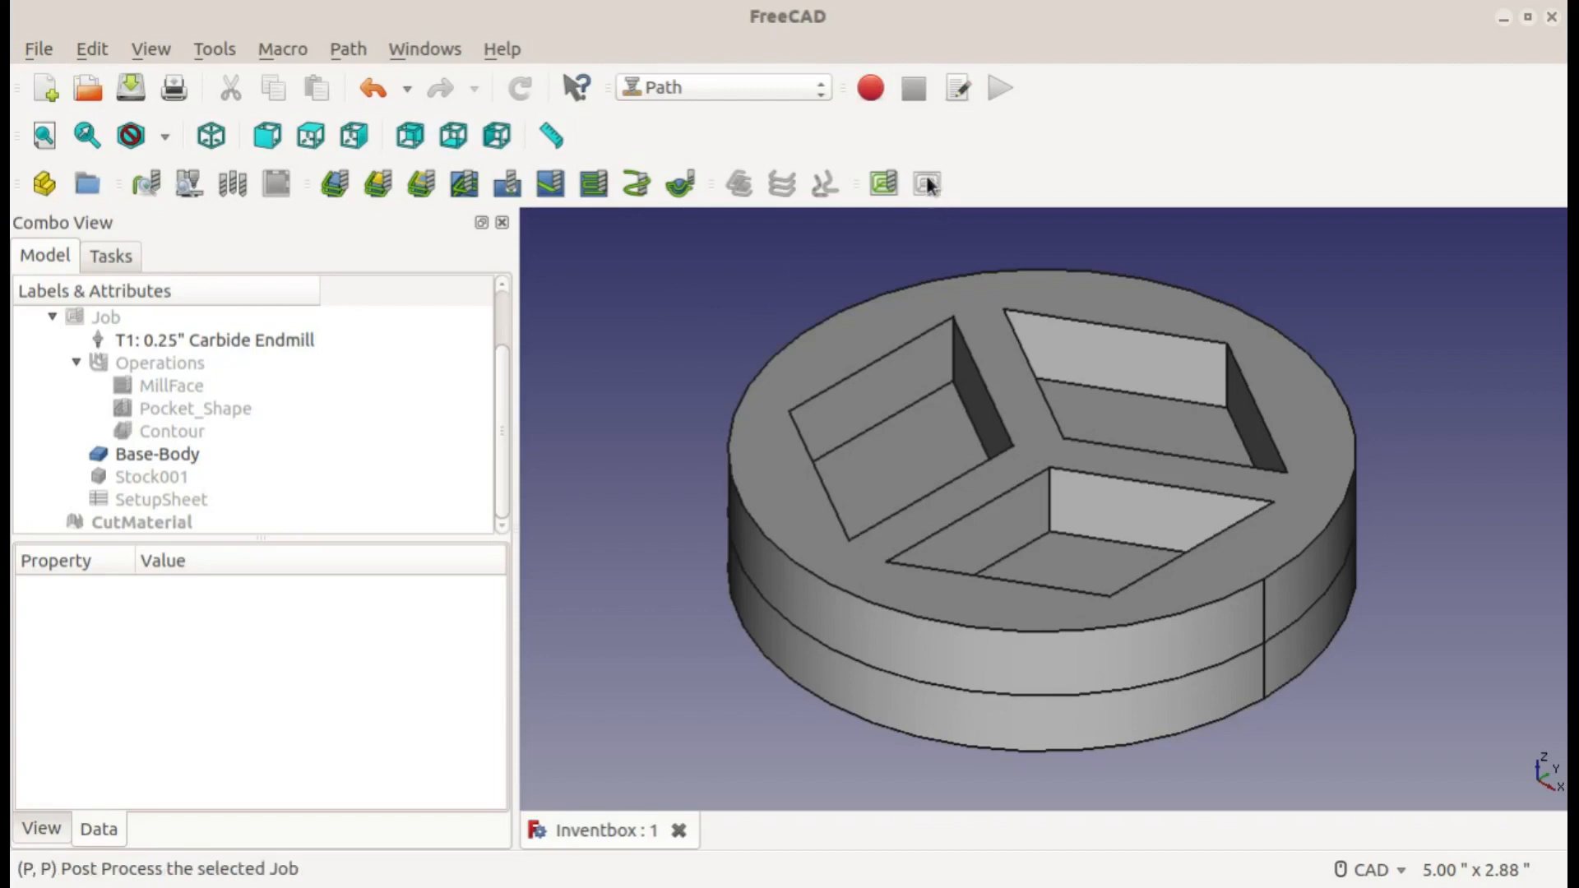
{"action": "mouse_move", "coordinate": [933, 198]}
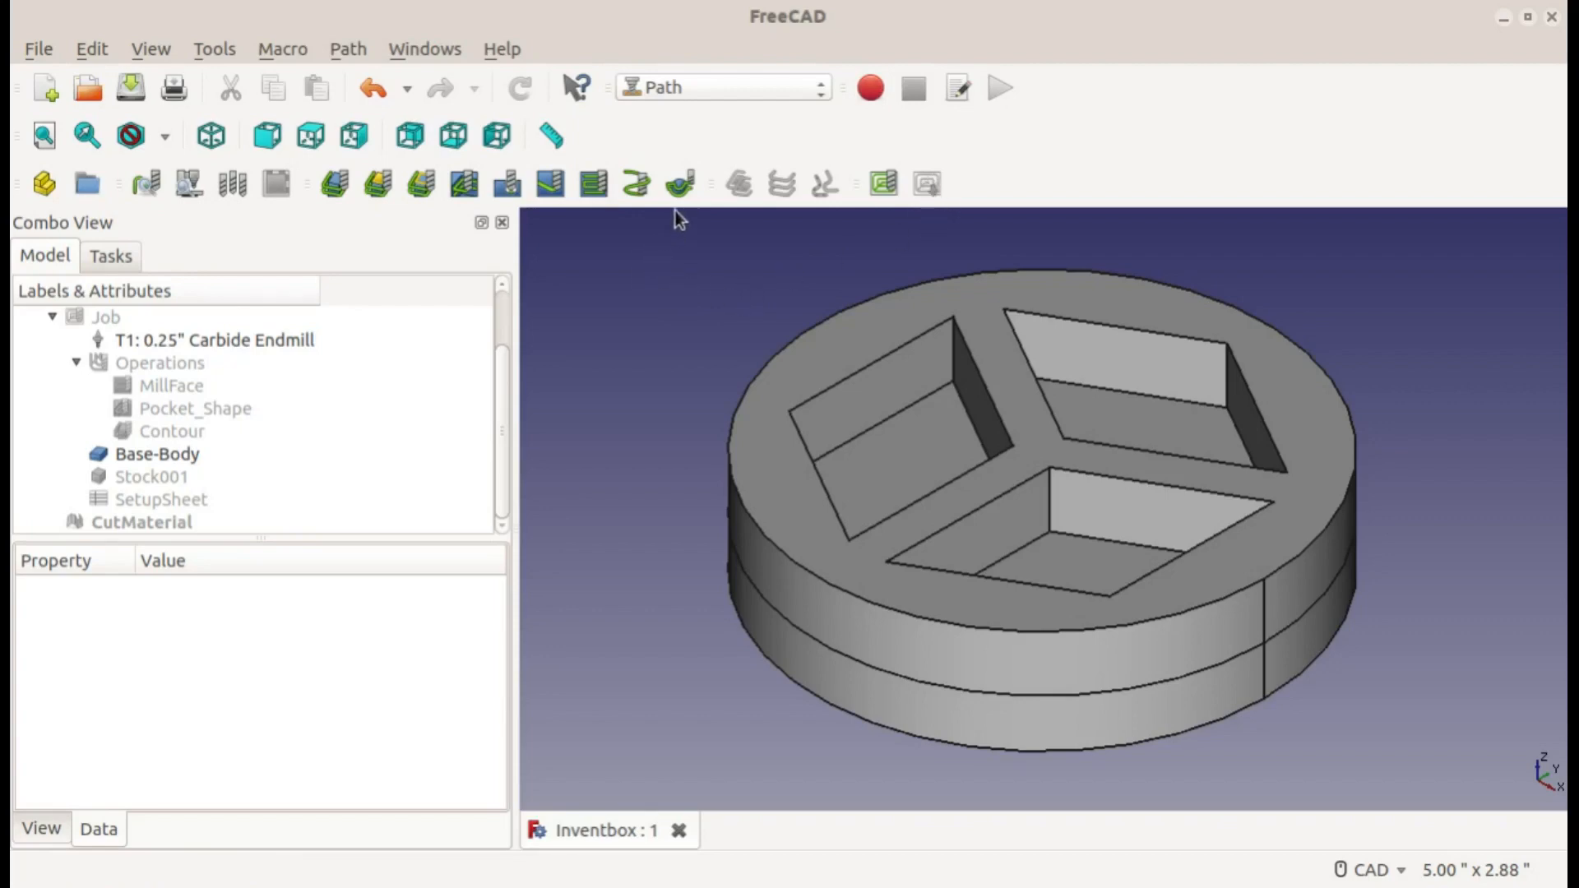
{"action": "mouse_move", "coordinate": [505, 185]}
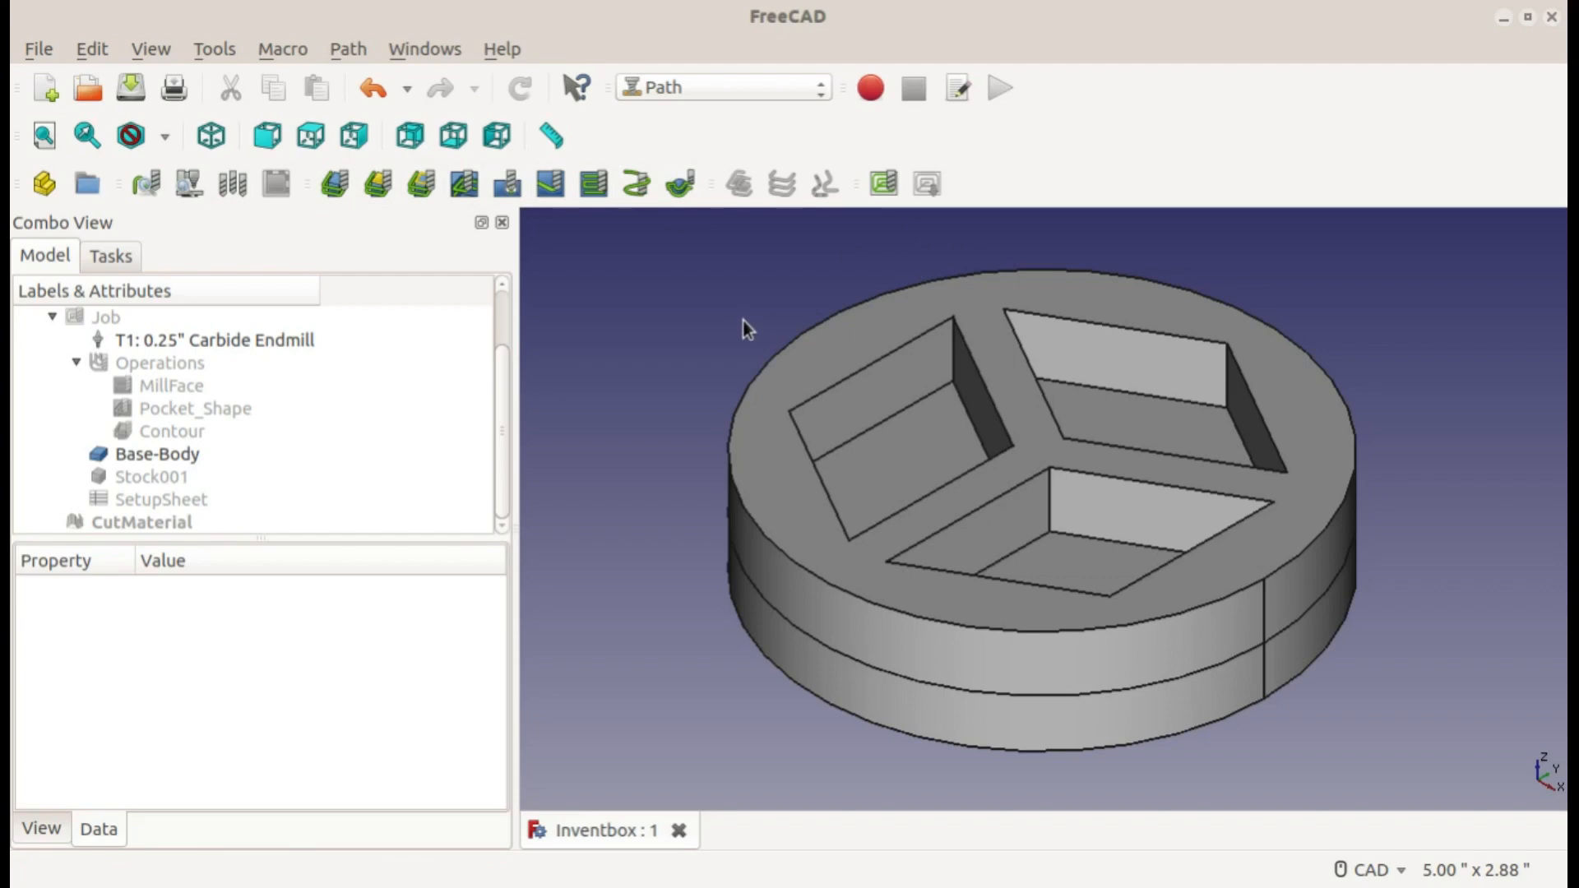
{"action": "mouse_move", "coordinate": [753, 322]}
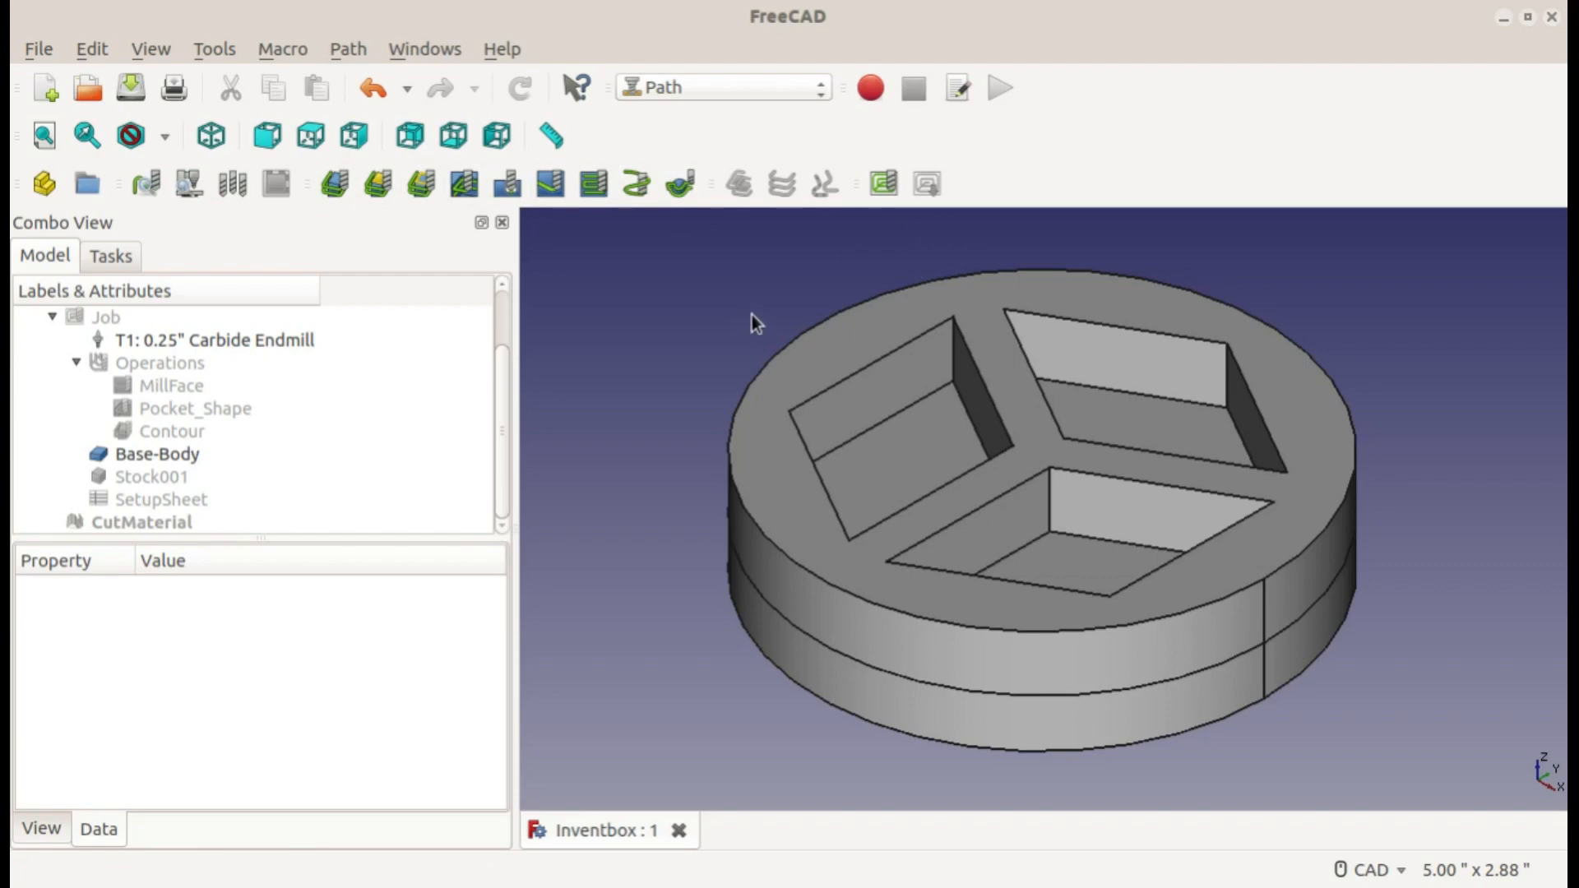
{"action": "mouse_move", "coordinate": [286, 429]}
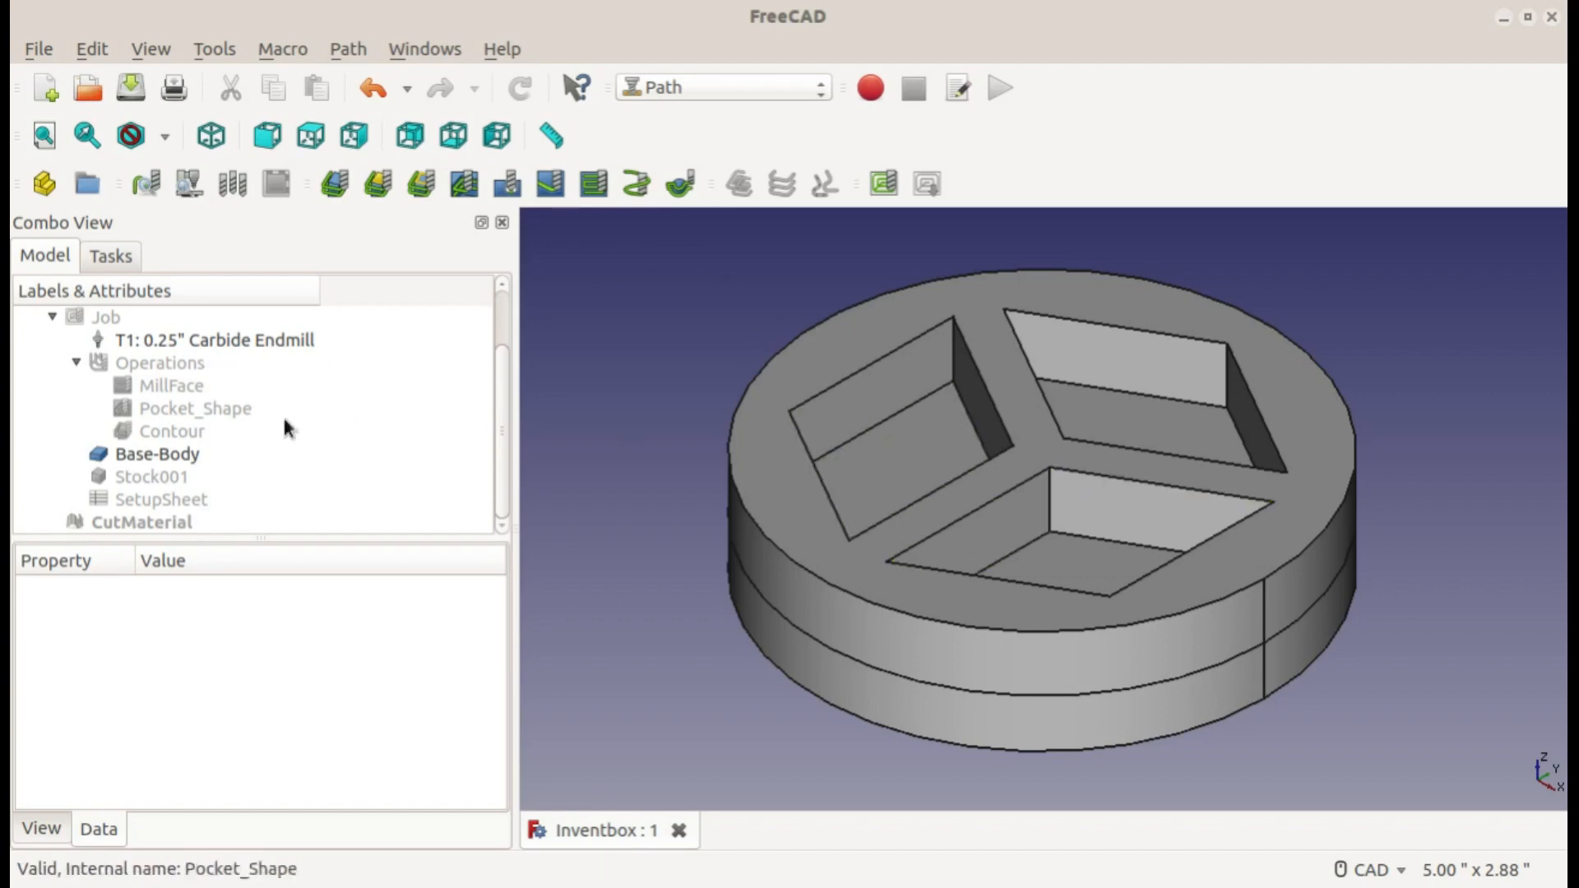
Step: Review the MillFace, Stock001 and Contour objects in the Model tree, ending on Contour's depth settings
{"action": "left_click", "coordinate": [169, 385]}
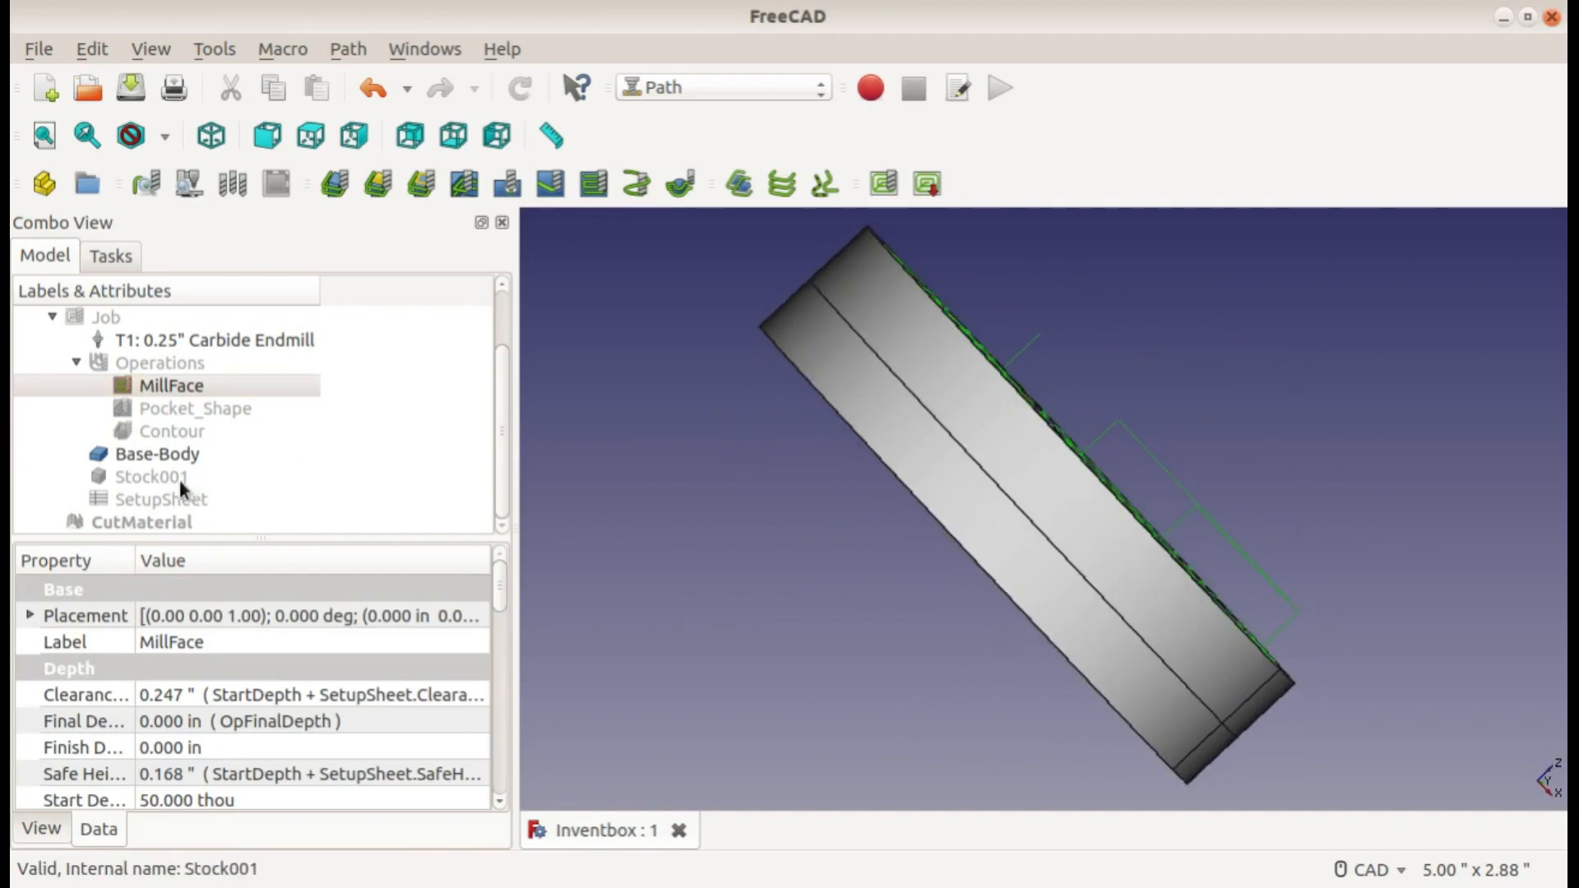
{"action": "left_click", "coordinate": [152, 477]}
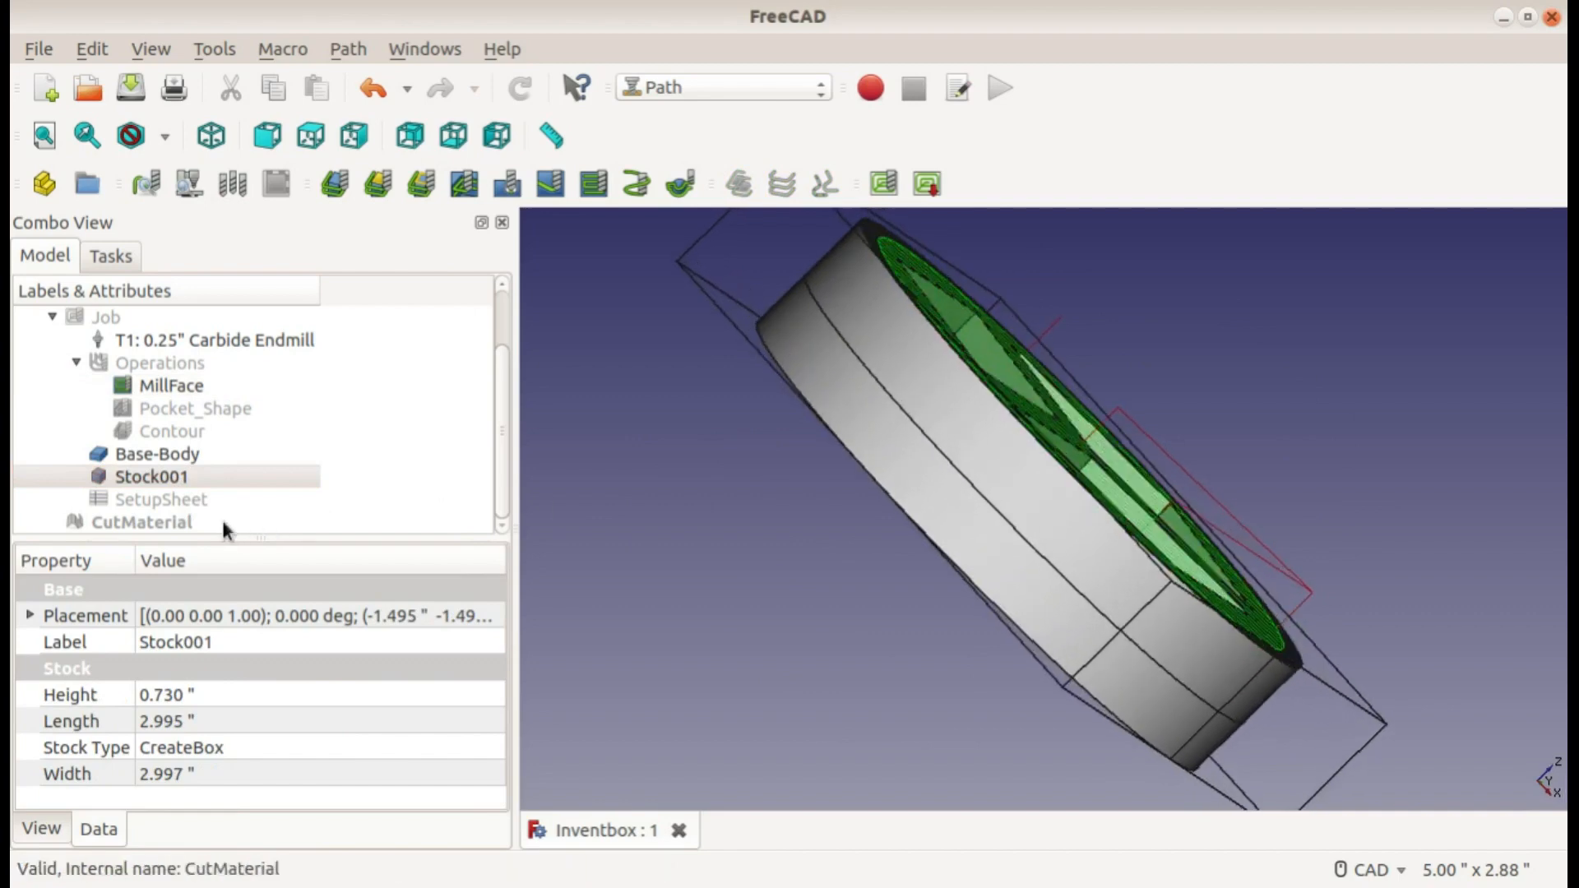
{"action": "left_click", "coordinate": [151, 477]}
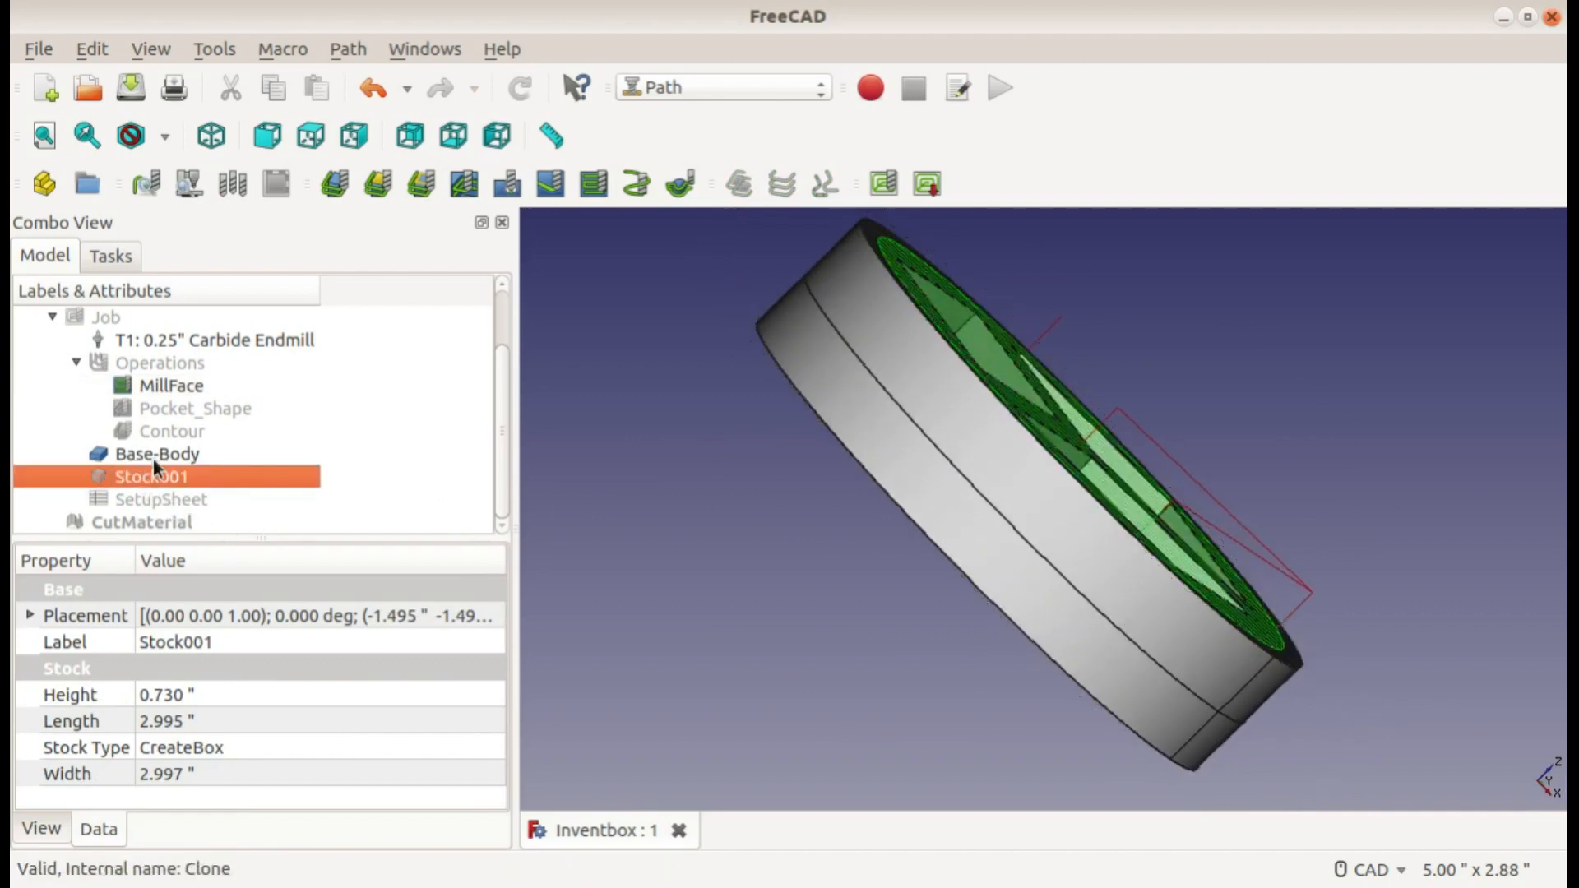
{"action": "left_click", "coordinate": [194, 408]}
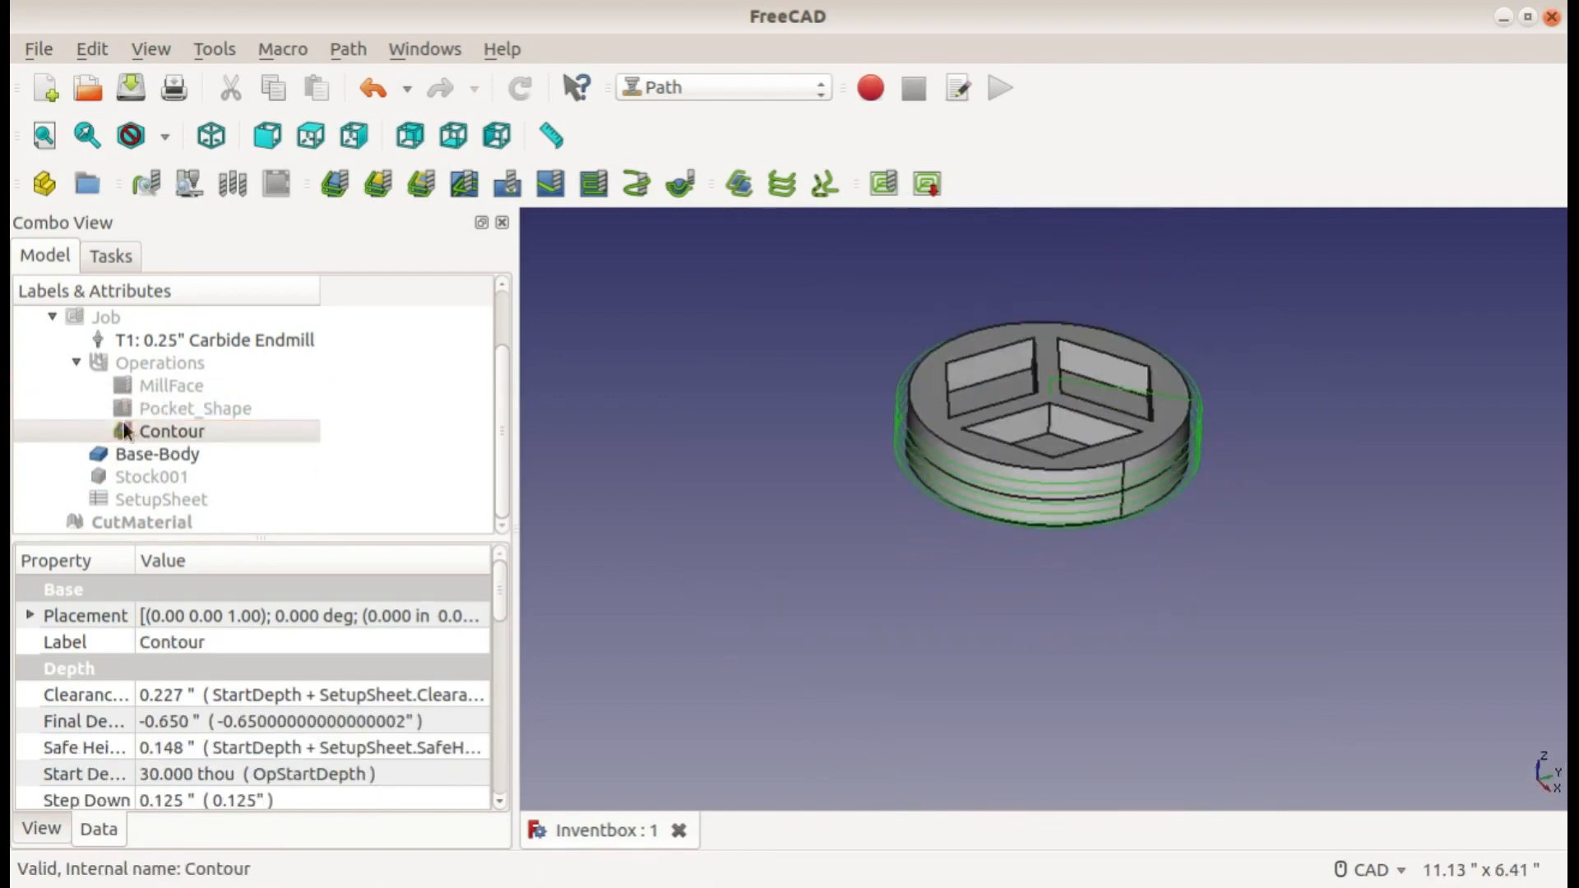
Step: Show the CutMaterial simulation result with Base-Body, orbit it to inspect the pockets, then hide CutMaterial
{"action": "left_click", "coordinate": [141, 524]}
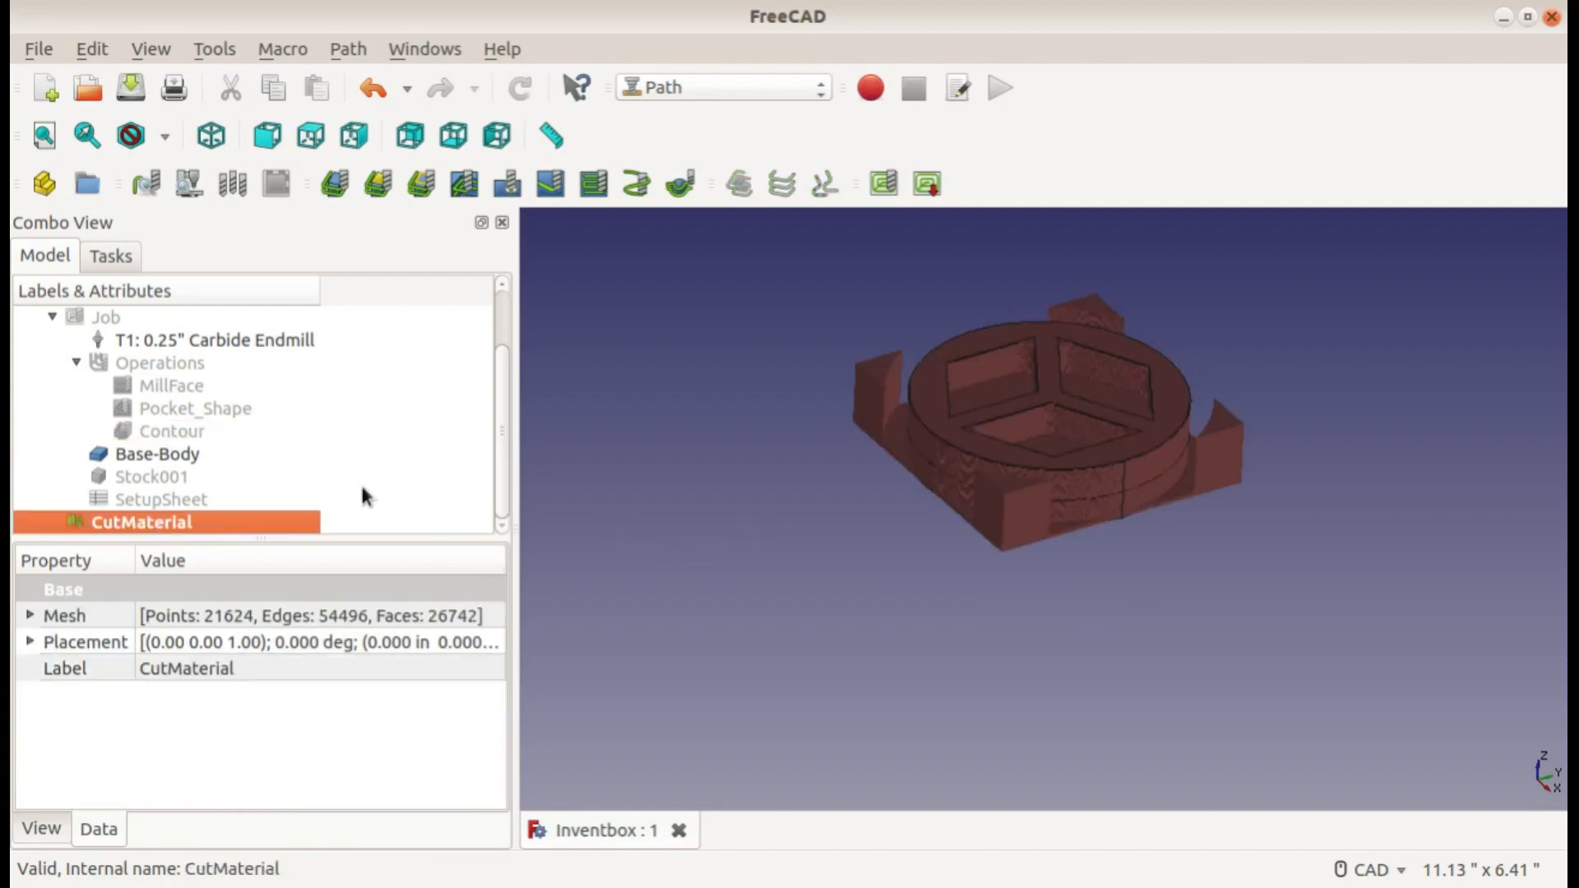
{"action": "left_click", "coordinate": [156, 454]}
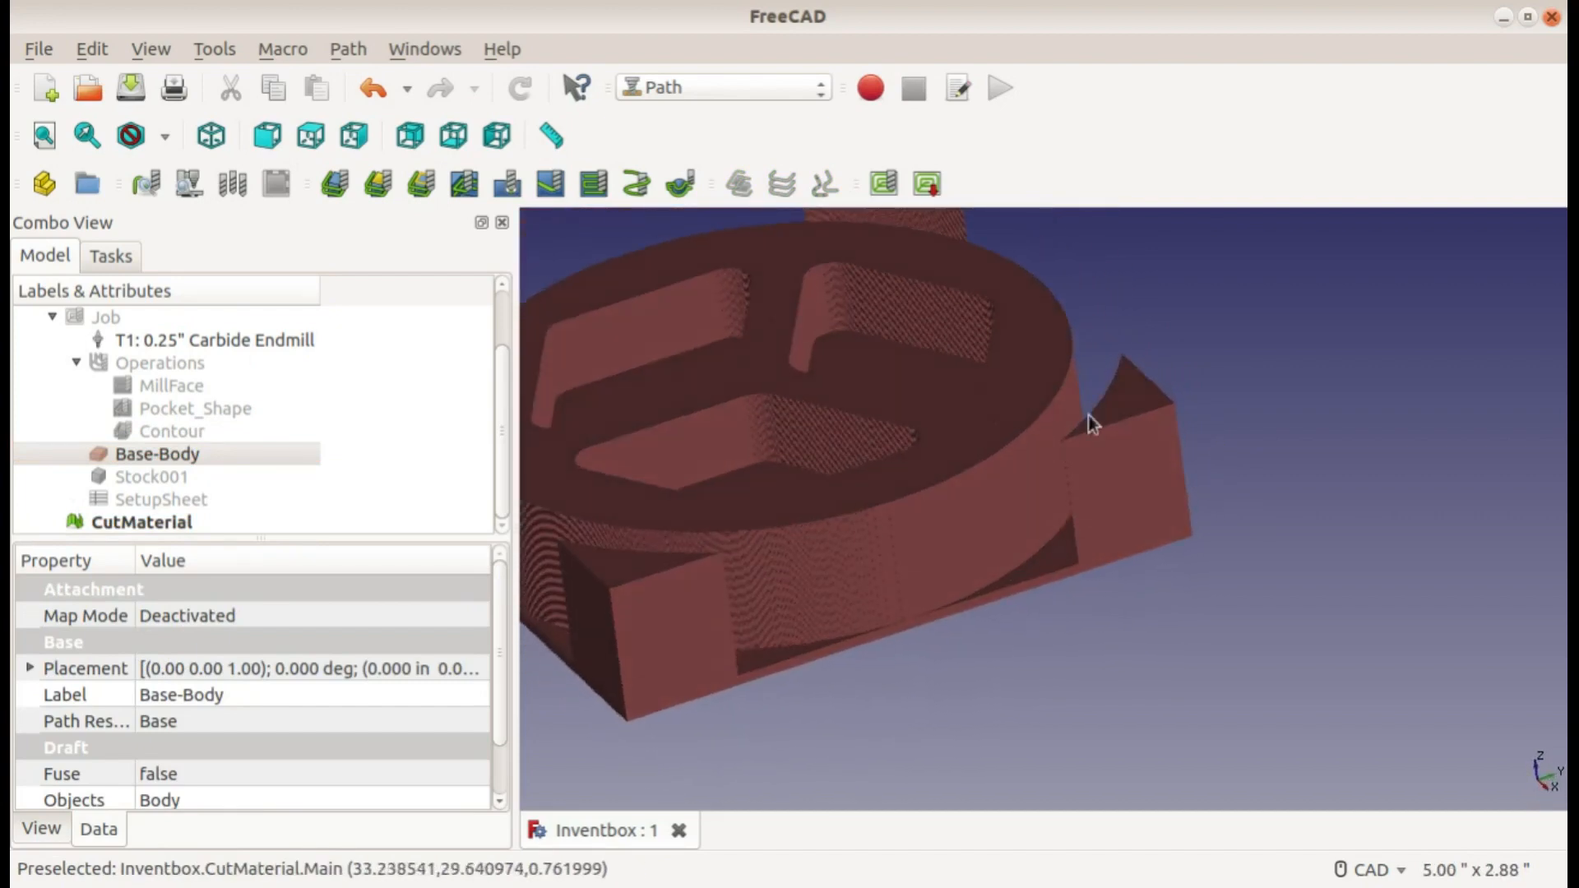
{"action": "left_click_drag", "start_coordinate": [1092, 423], "coordinate": [1058, 517]}
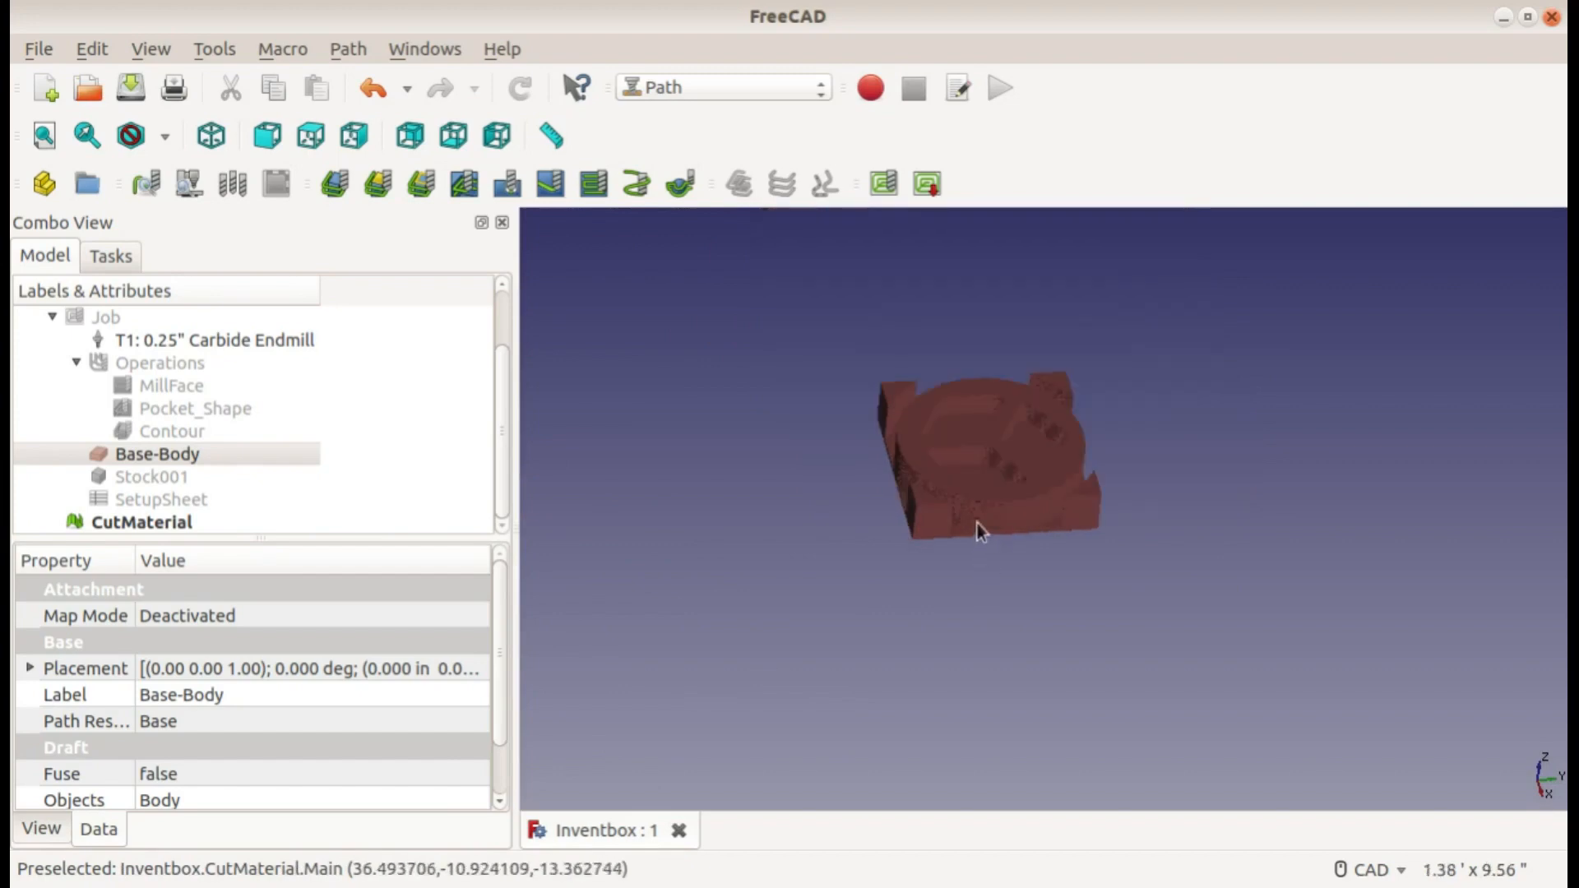
{"action": "left_click_drag", "start_coordinate": [982, 531], "coordinate": [1082, 552]}
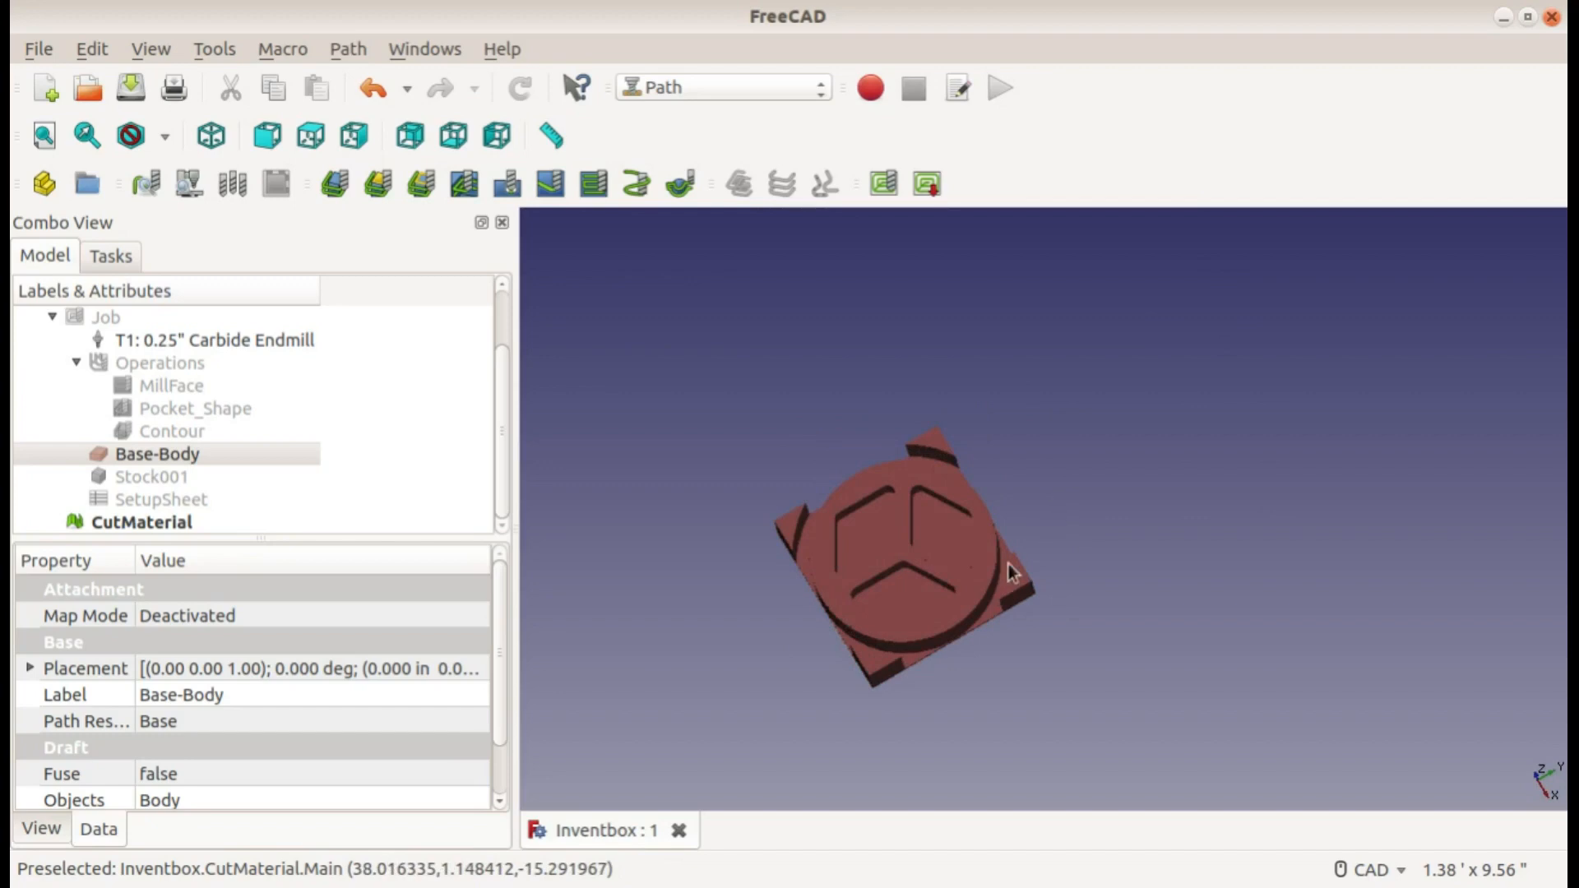
{"action": "mouse_move", "coordinate": [1031, 437]}
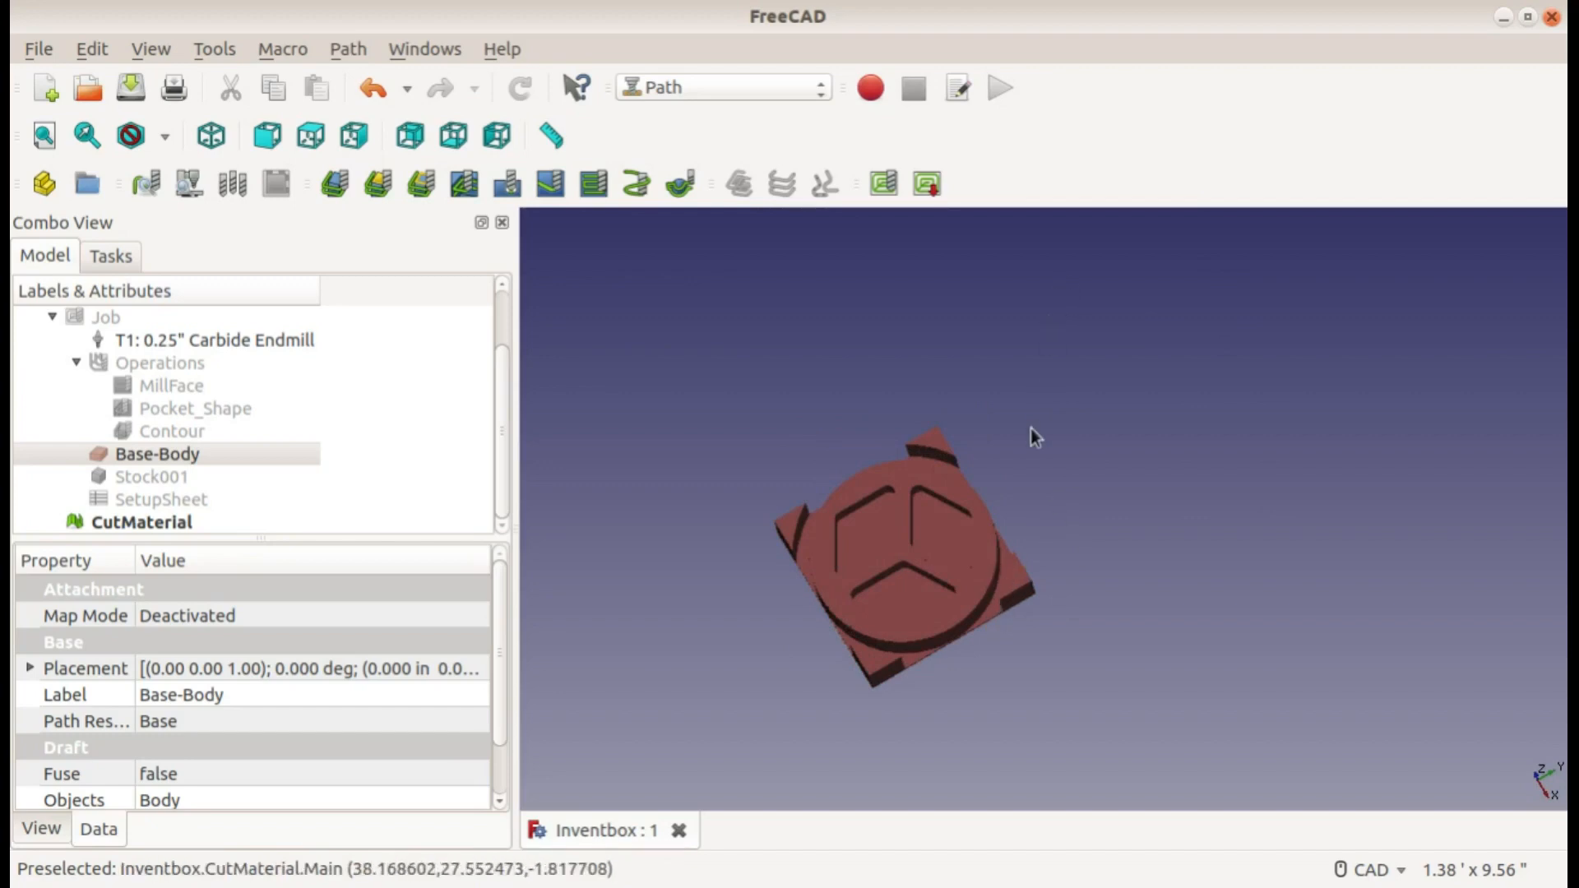
{"action": "mouse_move", "coordinate": [957, 458]}
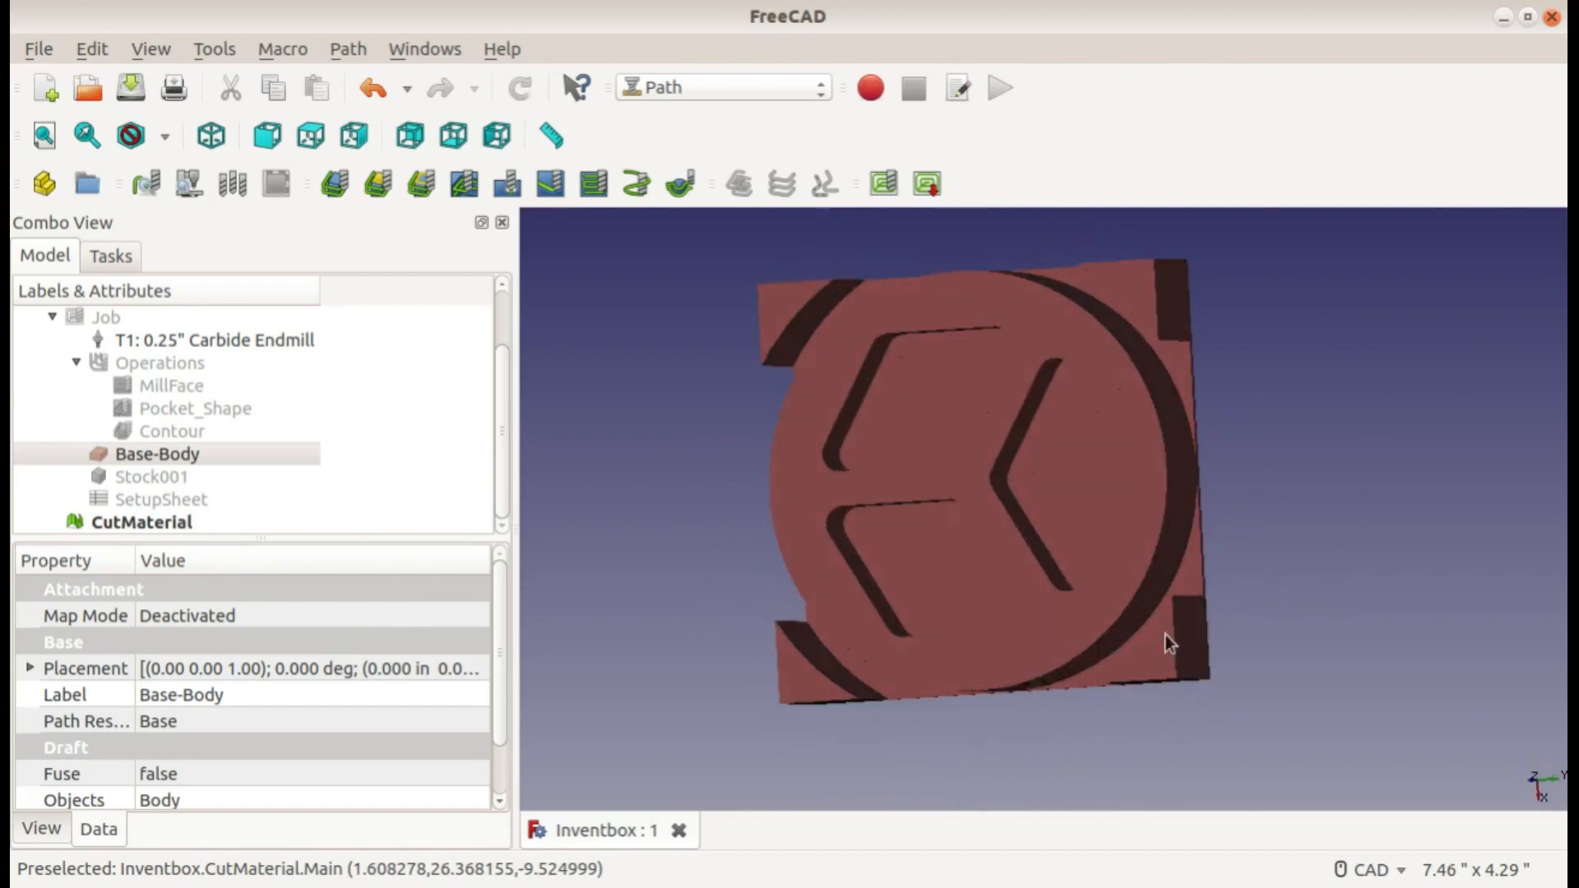
{"action": "mouse_move", "coordinate": [1003, 602]}
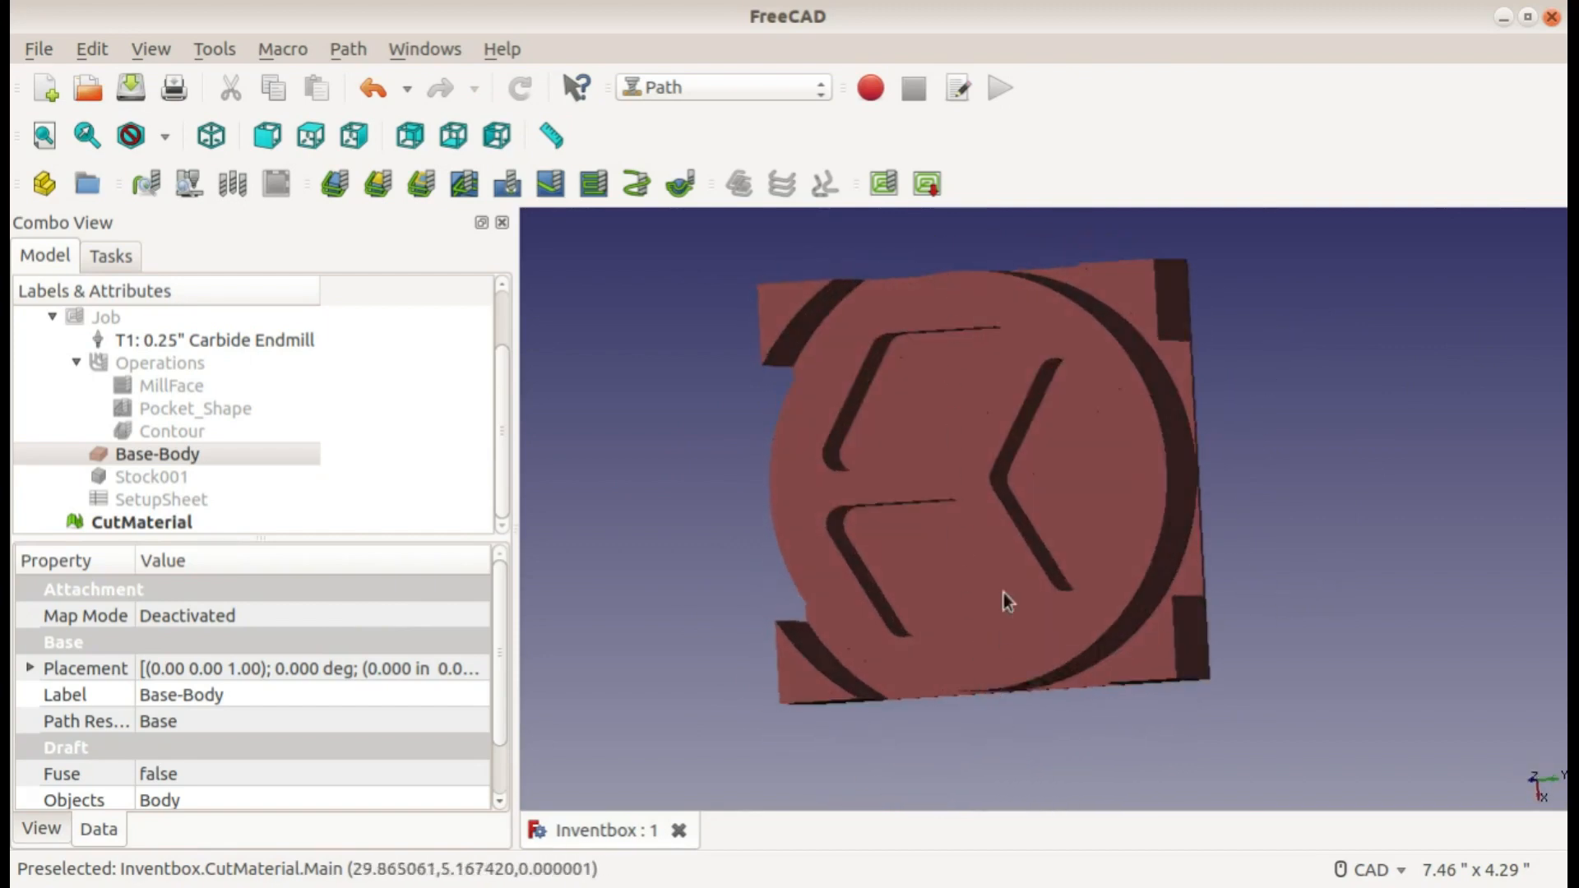
{"action": "left_click_drag", "start_coordinate": [1007, 598], "coordinate": [1429, 413]}
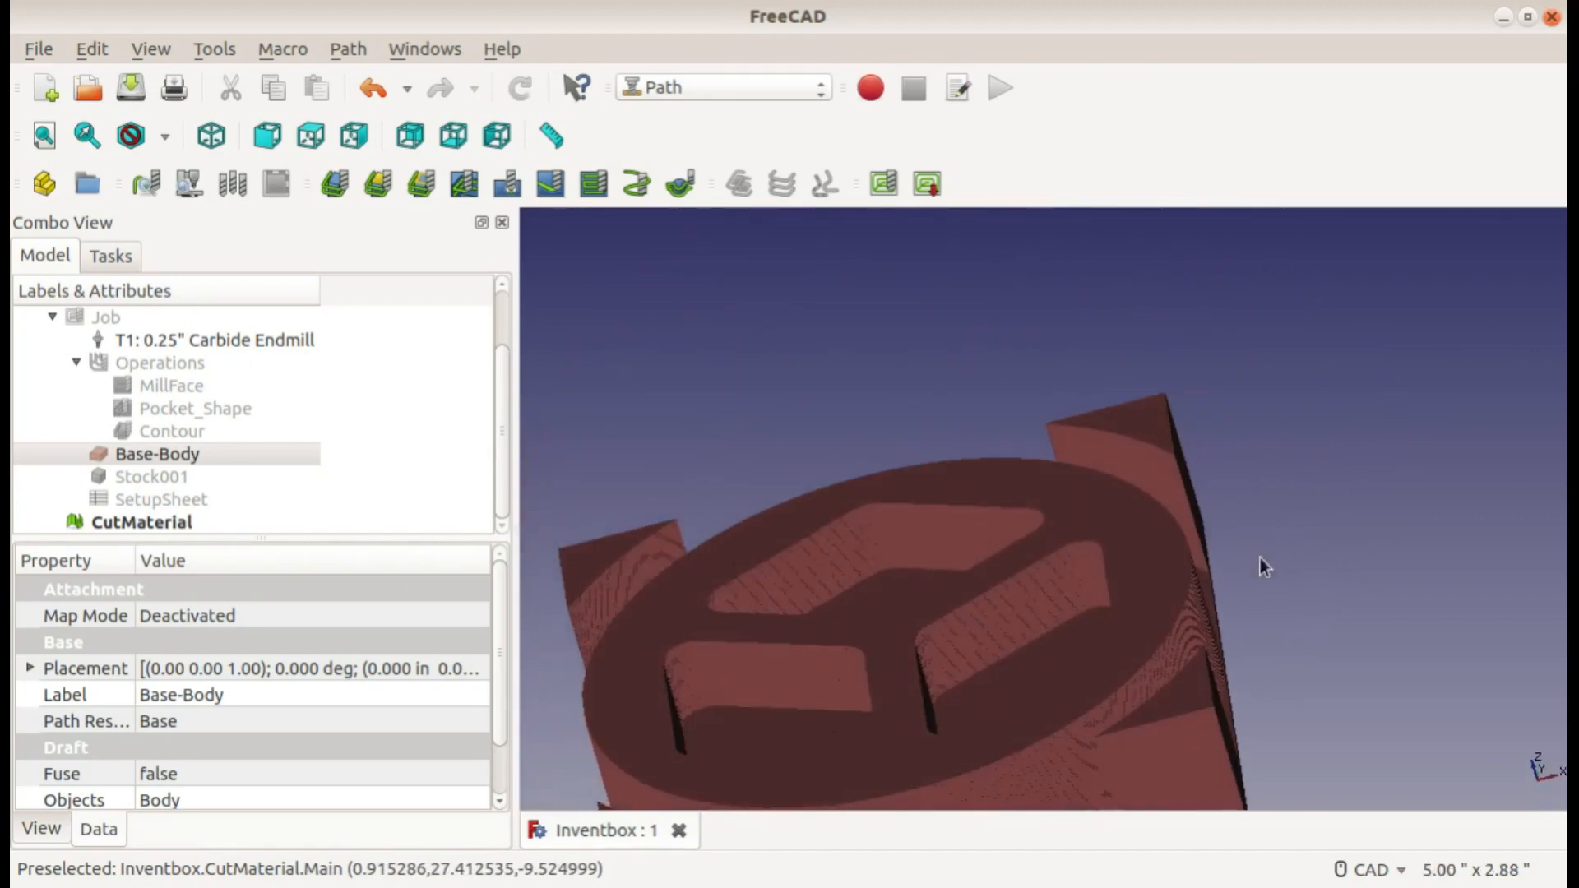
{"action": "left_click_drag", "start_coordinate": [1265, 566], "coordinate": [750, 430]}
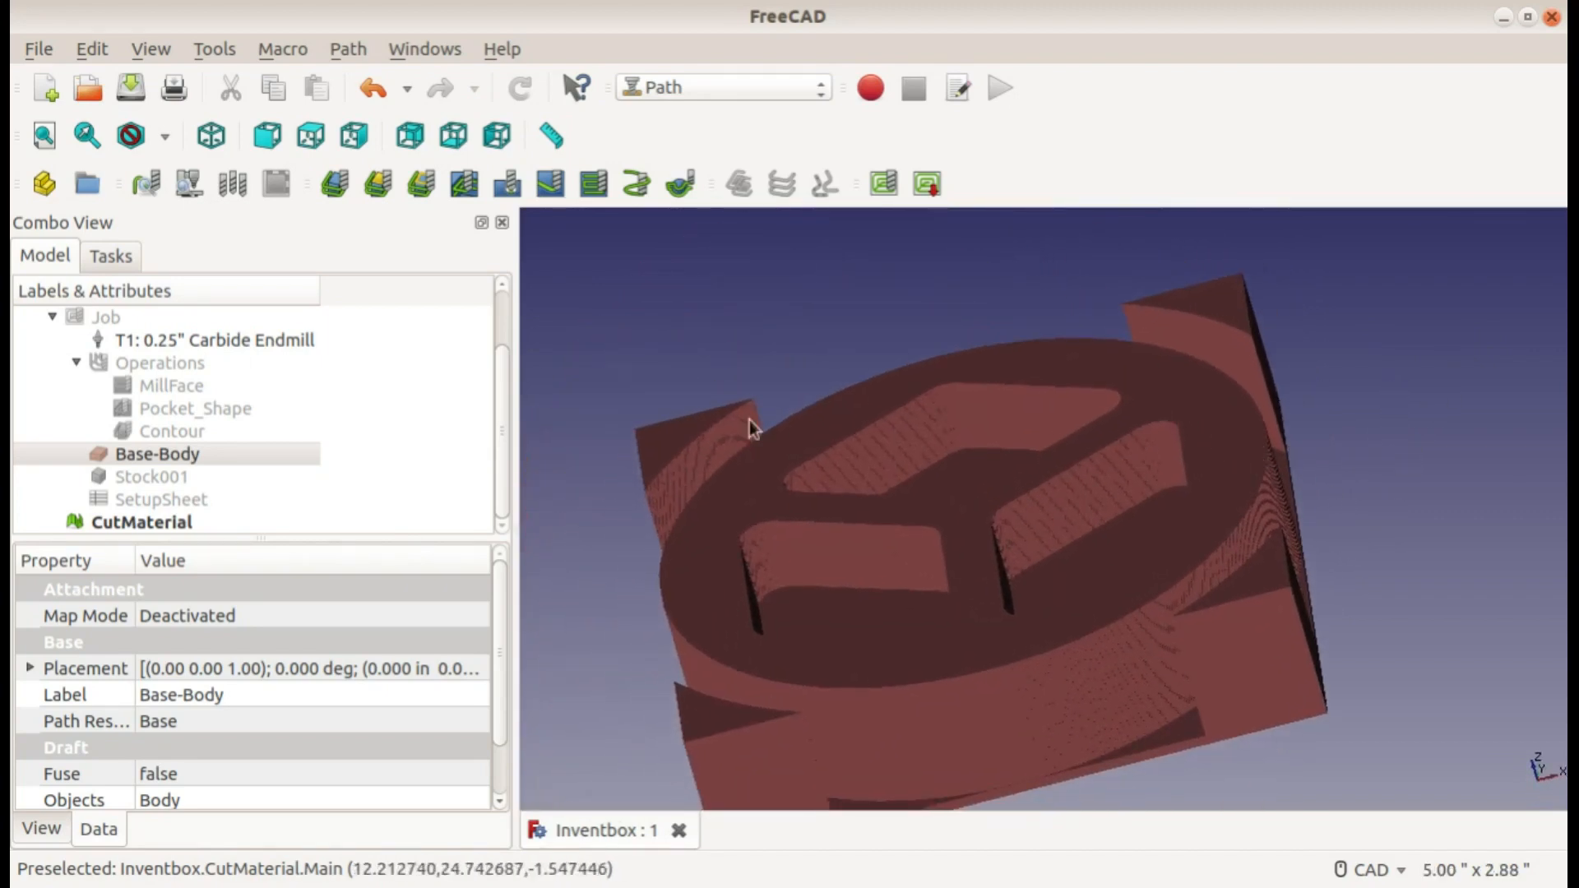
{"action": "left_click", "coordinate": [142, 523]}
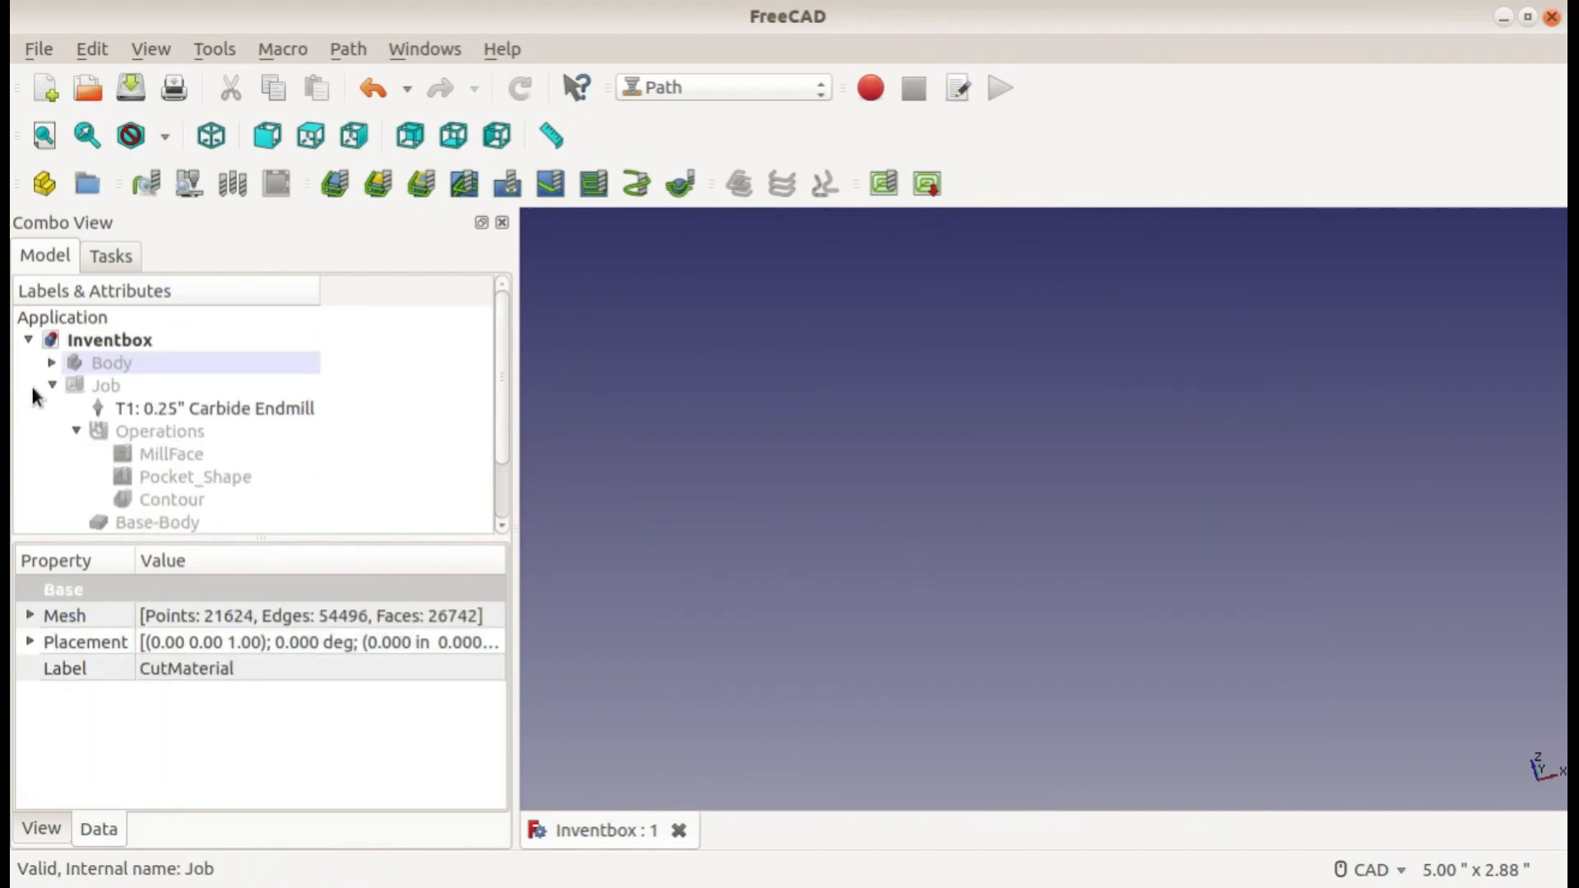
Step: Select the Job and its SetupSheet to review default depths, heights and 40 in/min rapids
{"action": "left_click", "coordinate": [105, 385]}
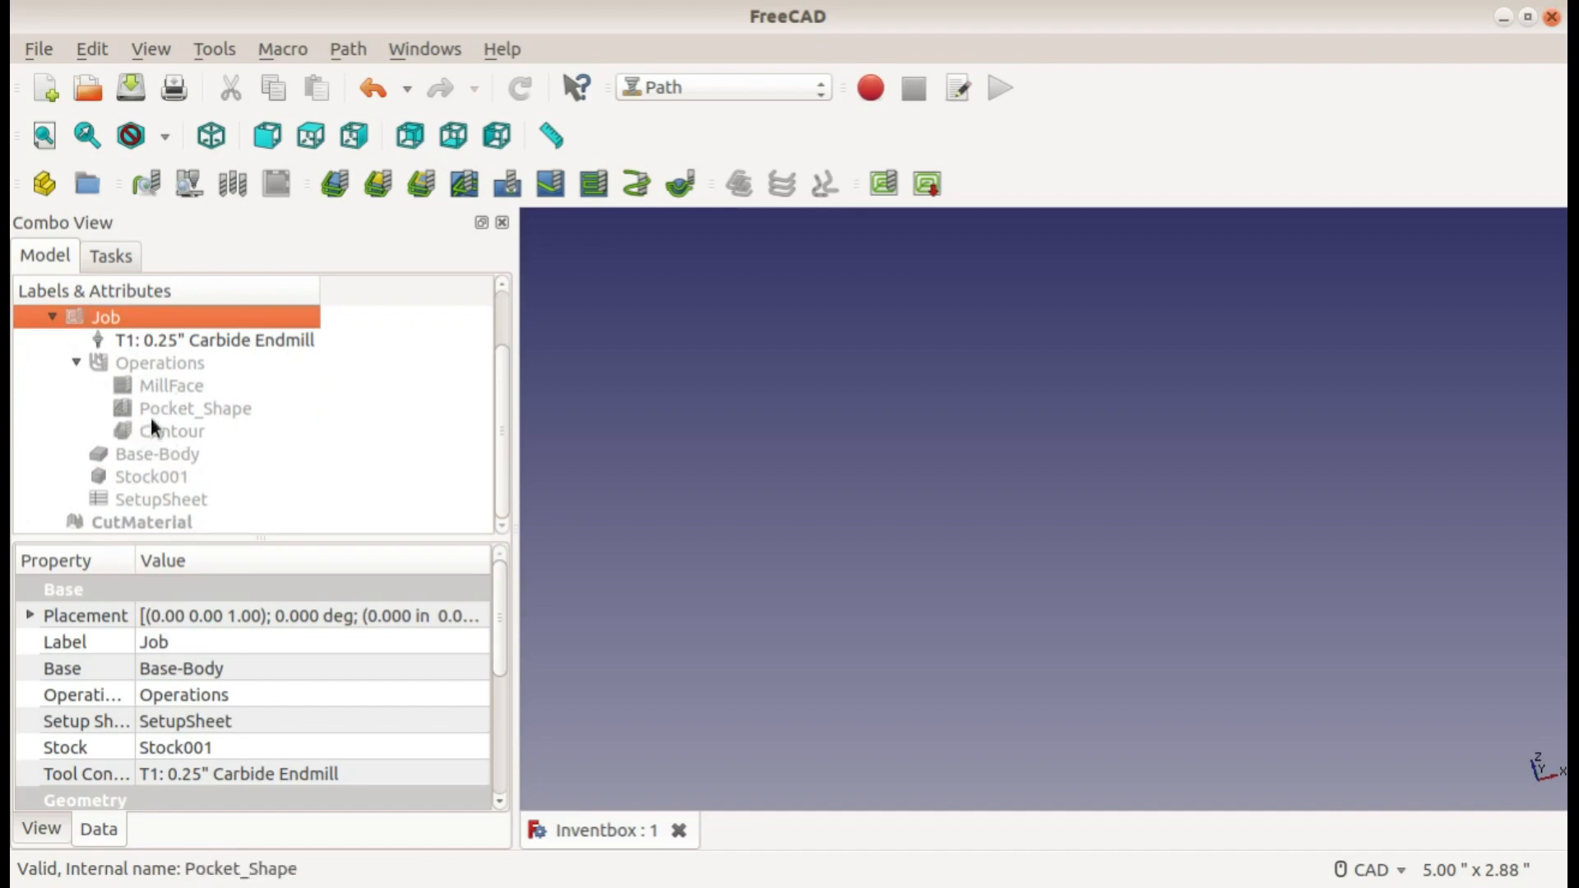
{"action": "left_click", "coordinate": [161, 500]}
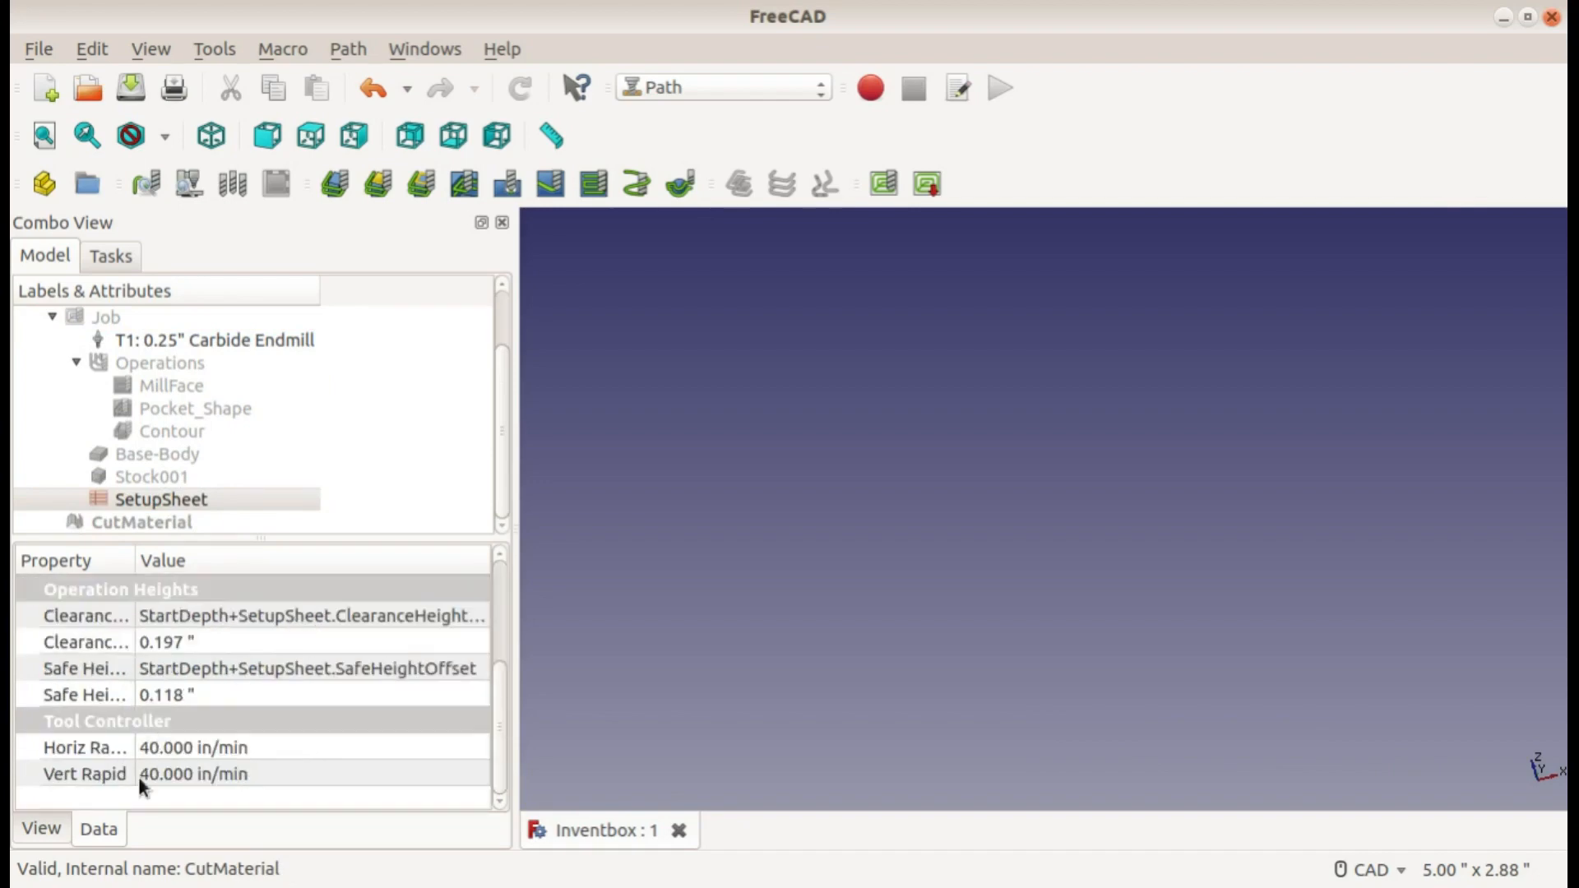
{"action": "mouse_move", "coordinate": [189, 778]}
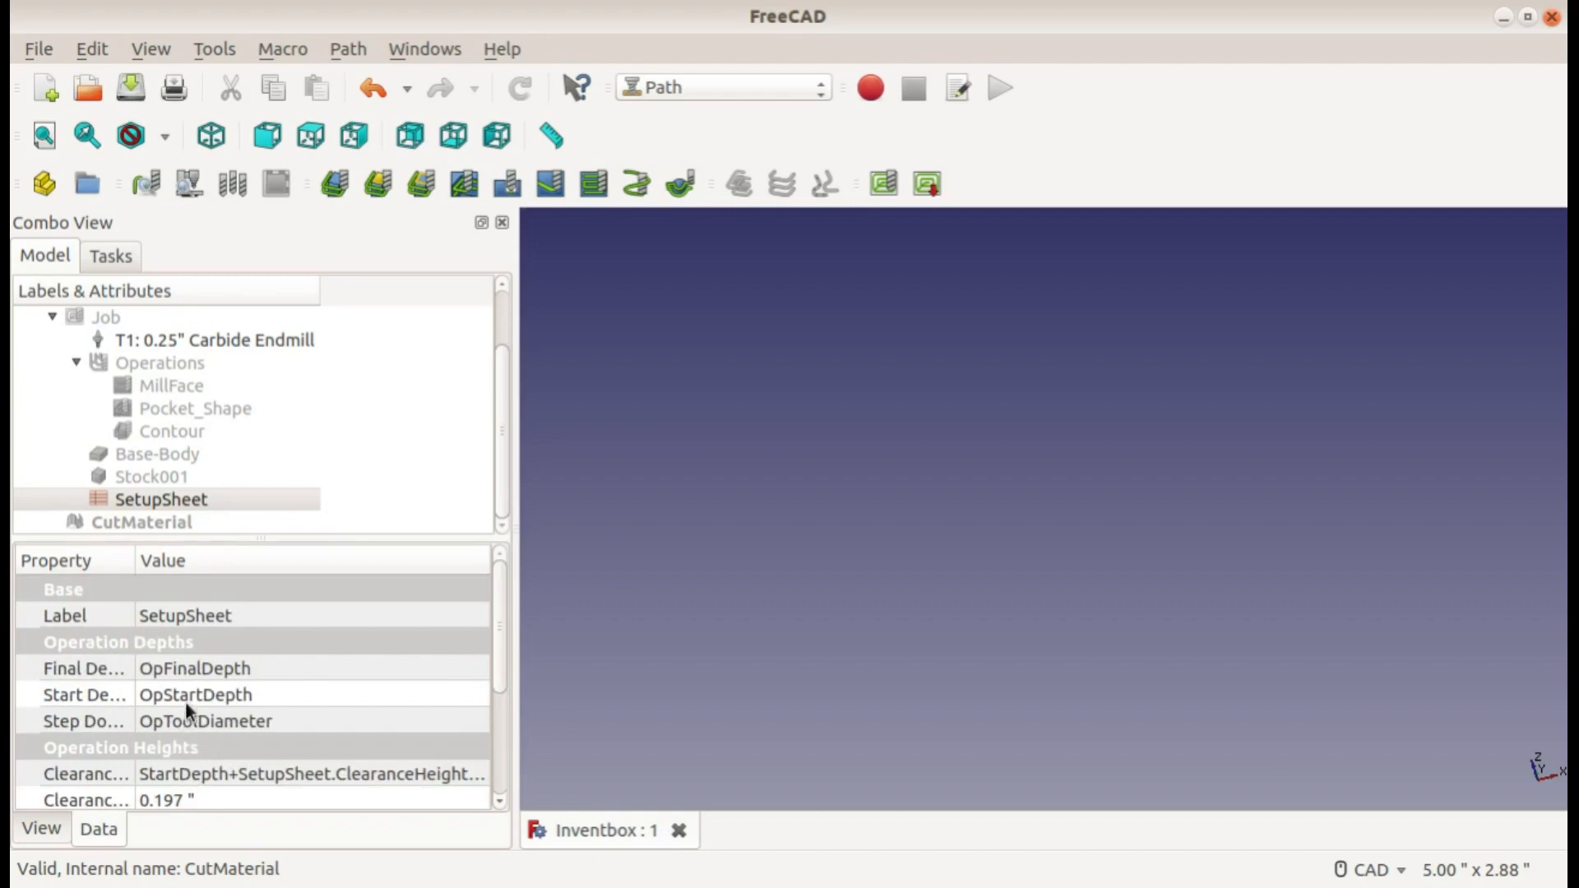
{"action": "mouse_move", "coordinate": [145, 454]}
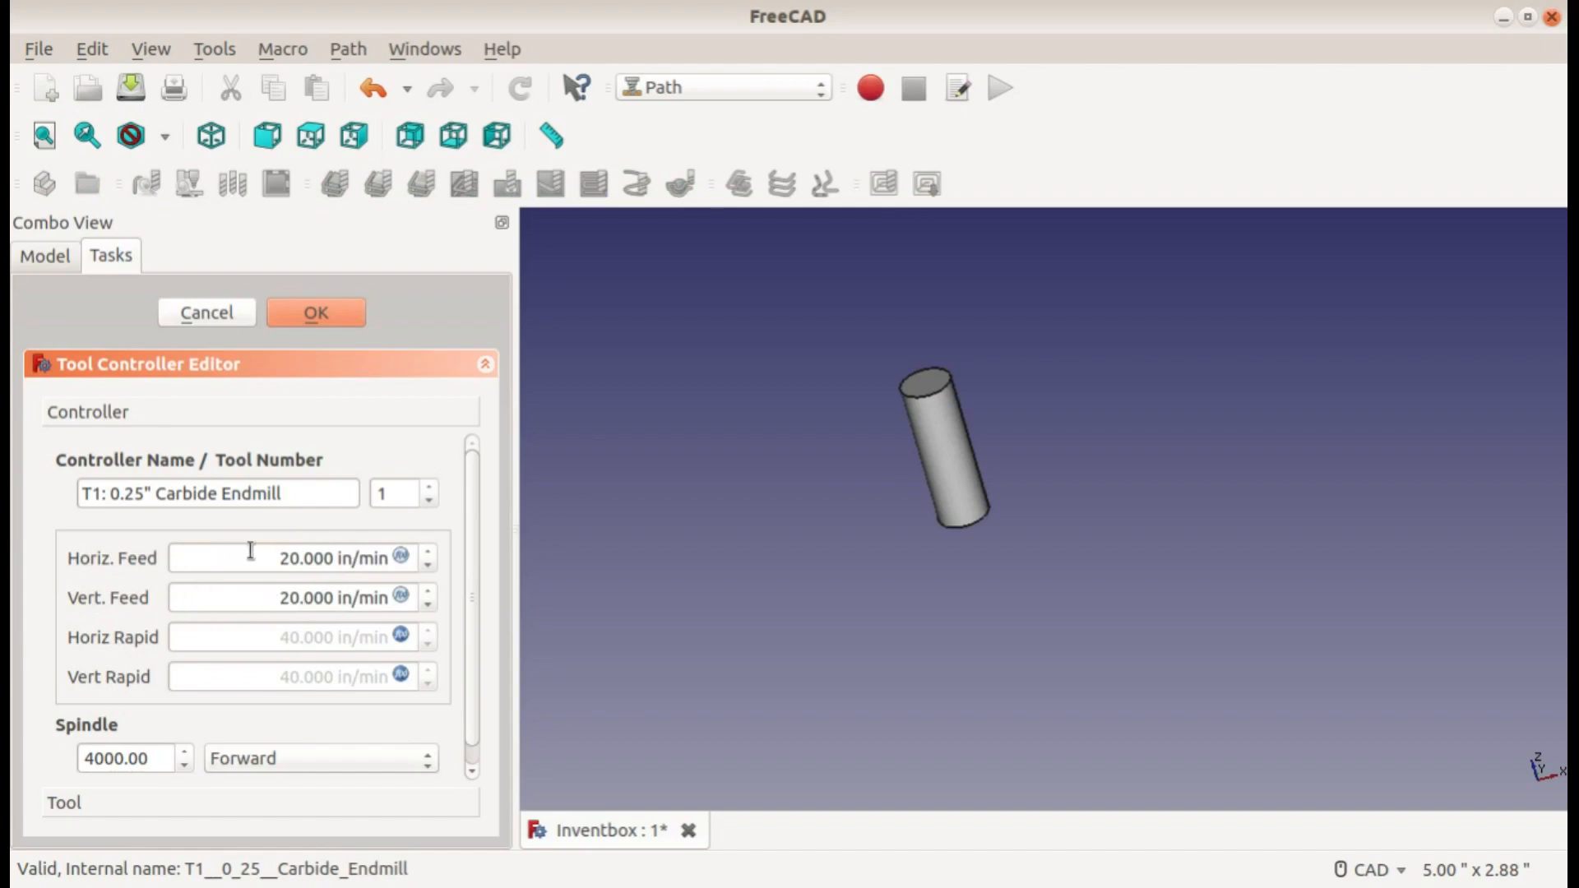
{"action": "mouse_move", "coordinate": [299, 608]}
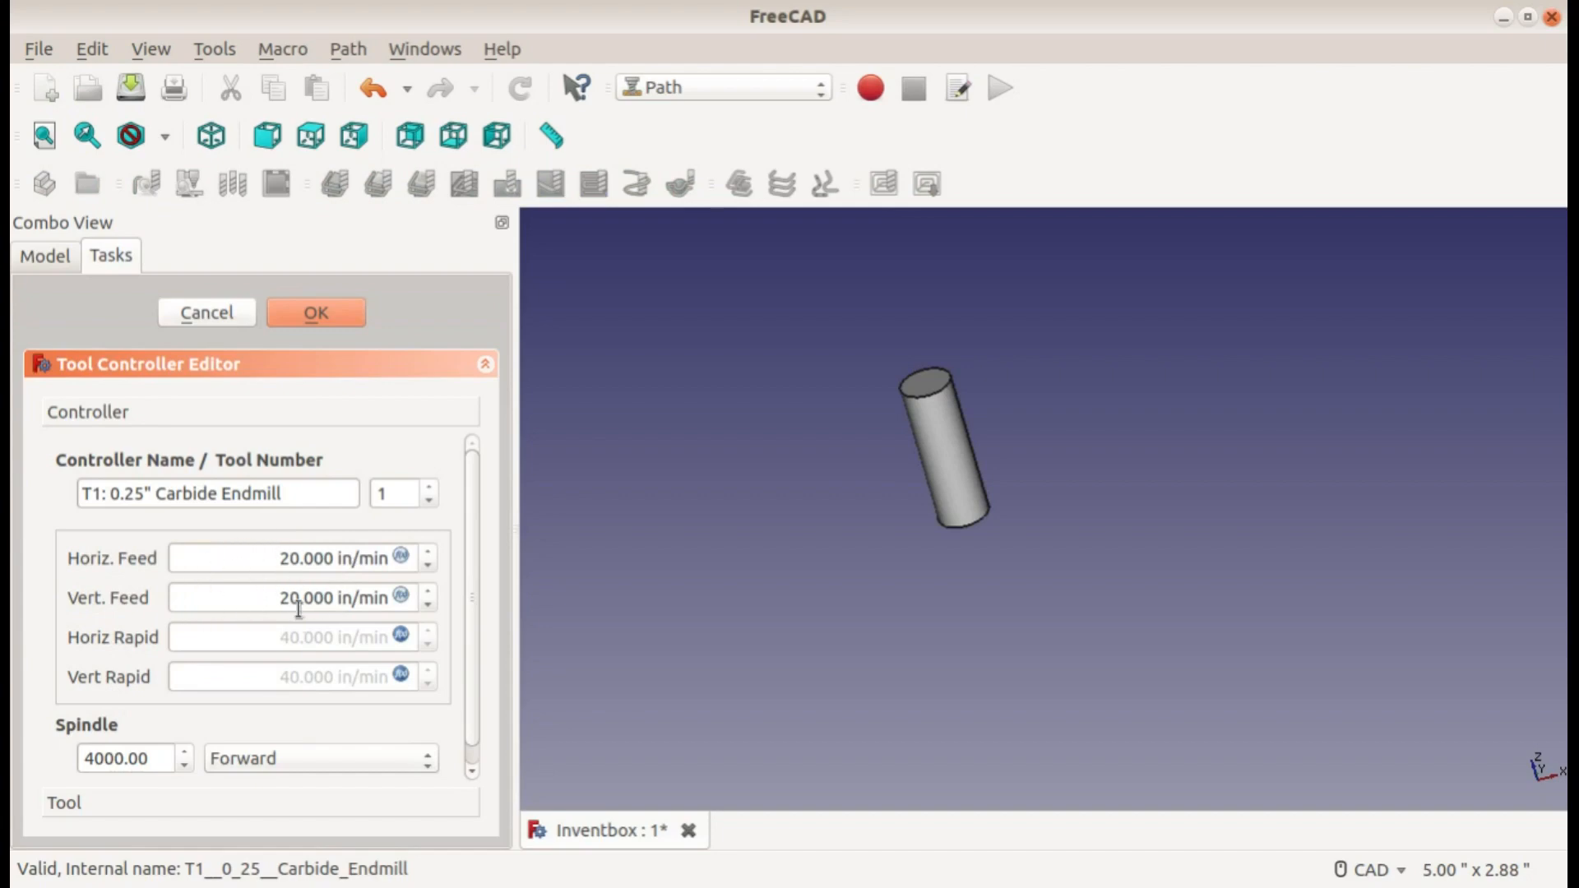
{"action": "mouse_move", "coordinate": [292, 655]}
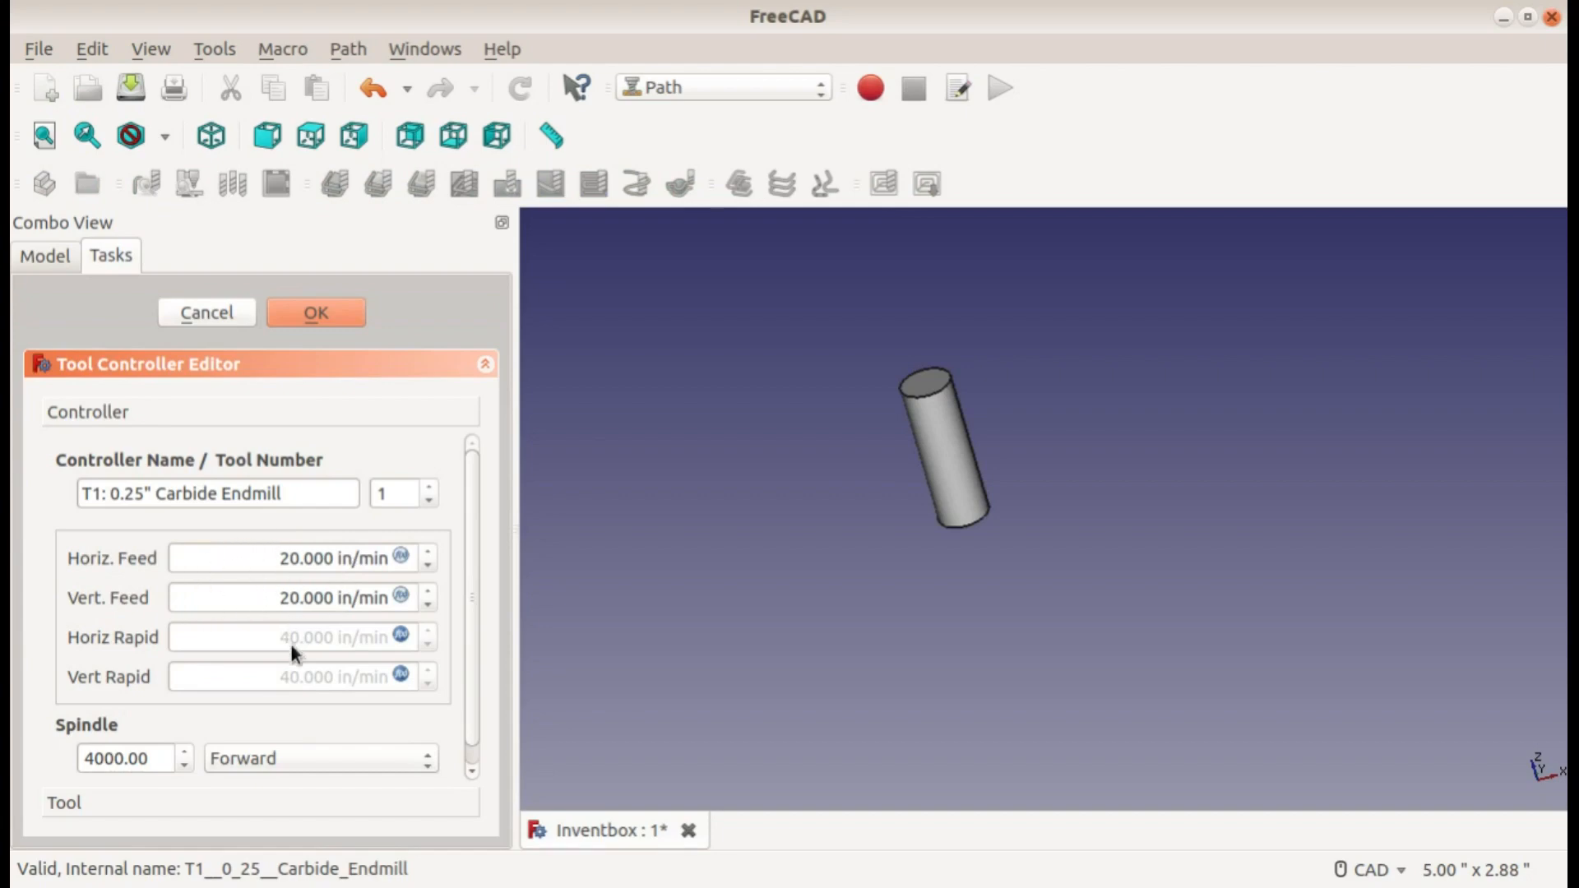
{"action": "mouse_move", "coordinate": [301, 623]}
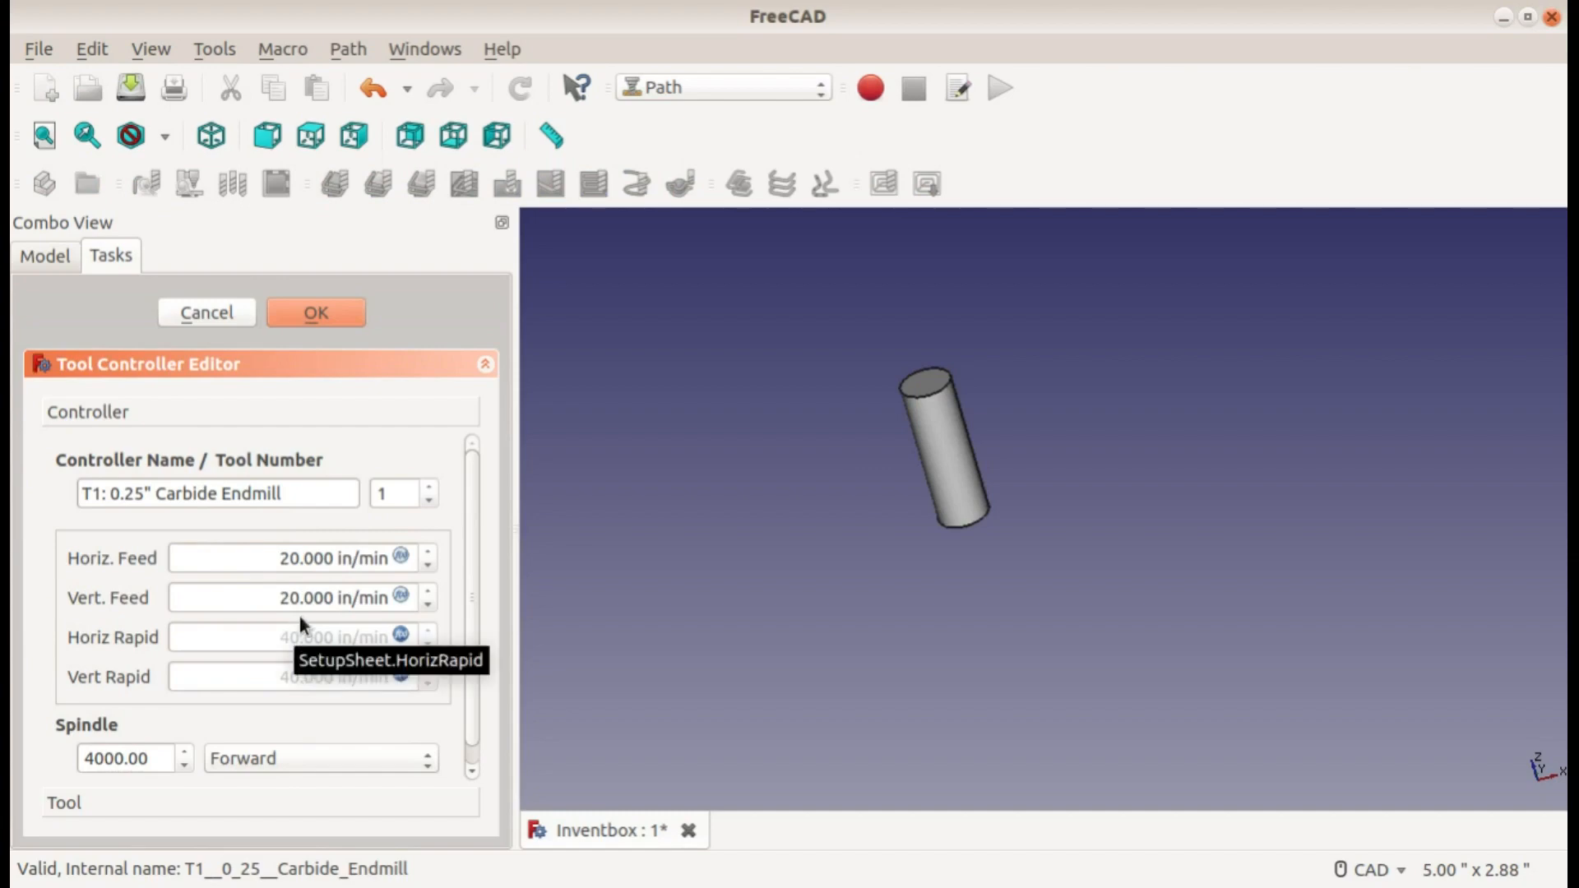
{"action": "mouse_move", "coordinate": [309, 558]}
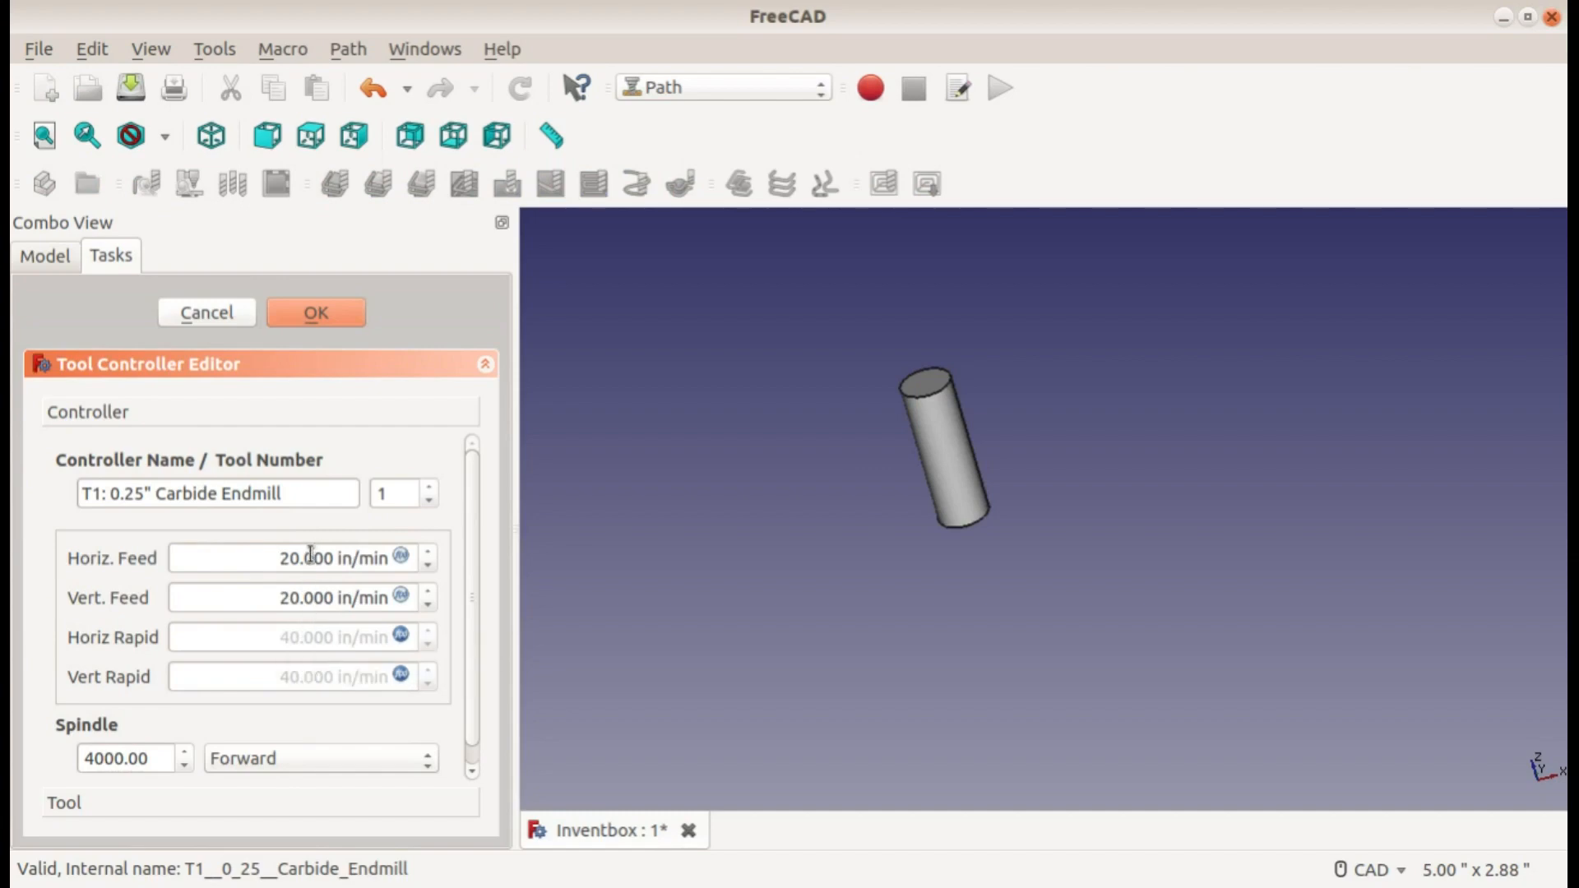
{"action": "mouse_move", "coordinate": [273, 569]}
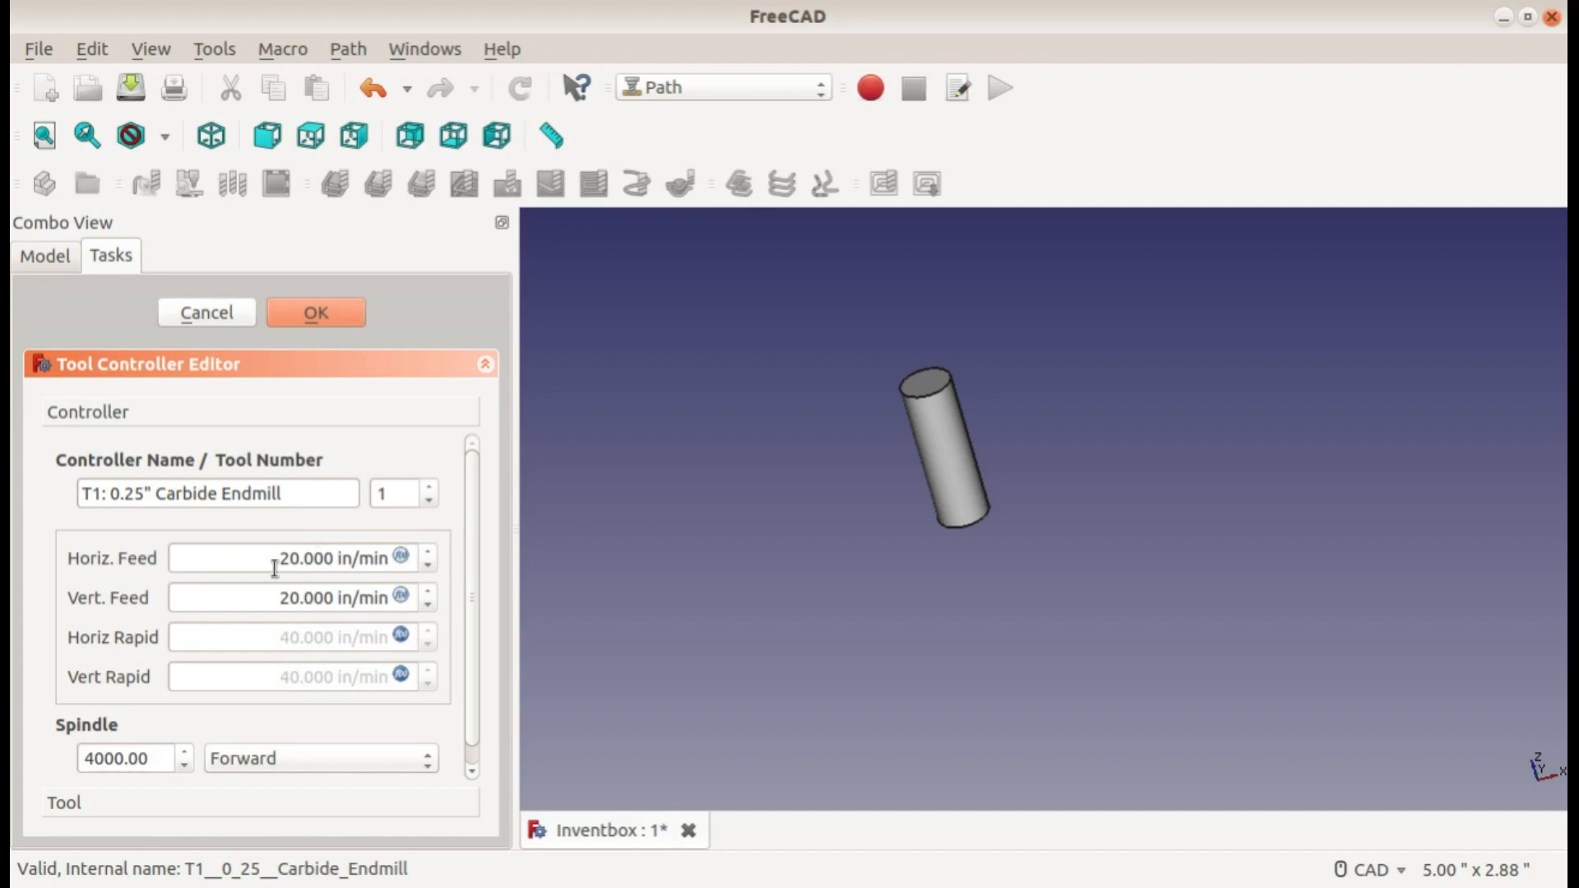
{"action": "mouse_move", "coordinate": [314, 542]}
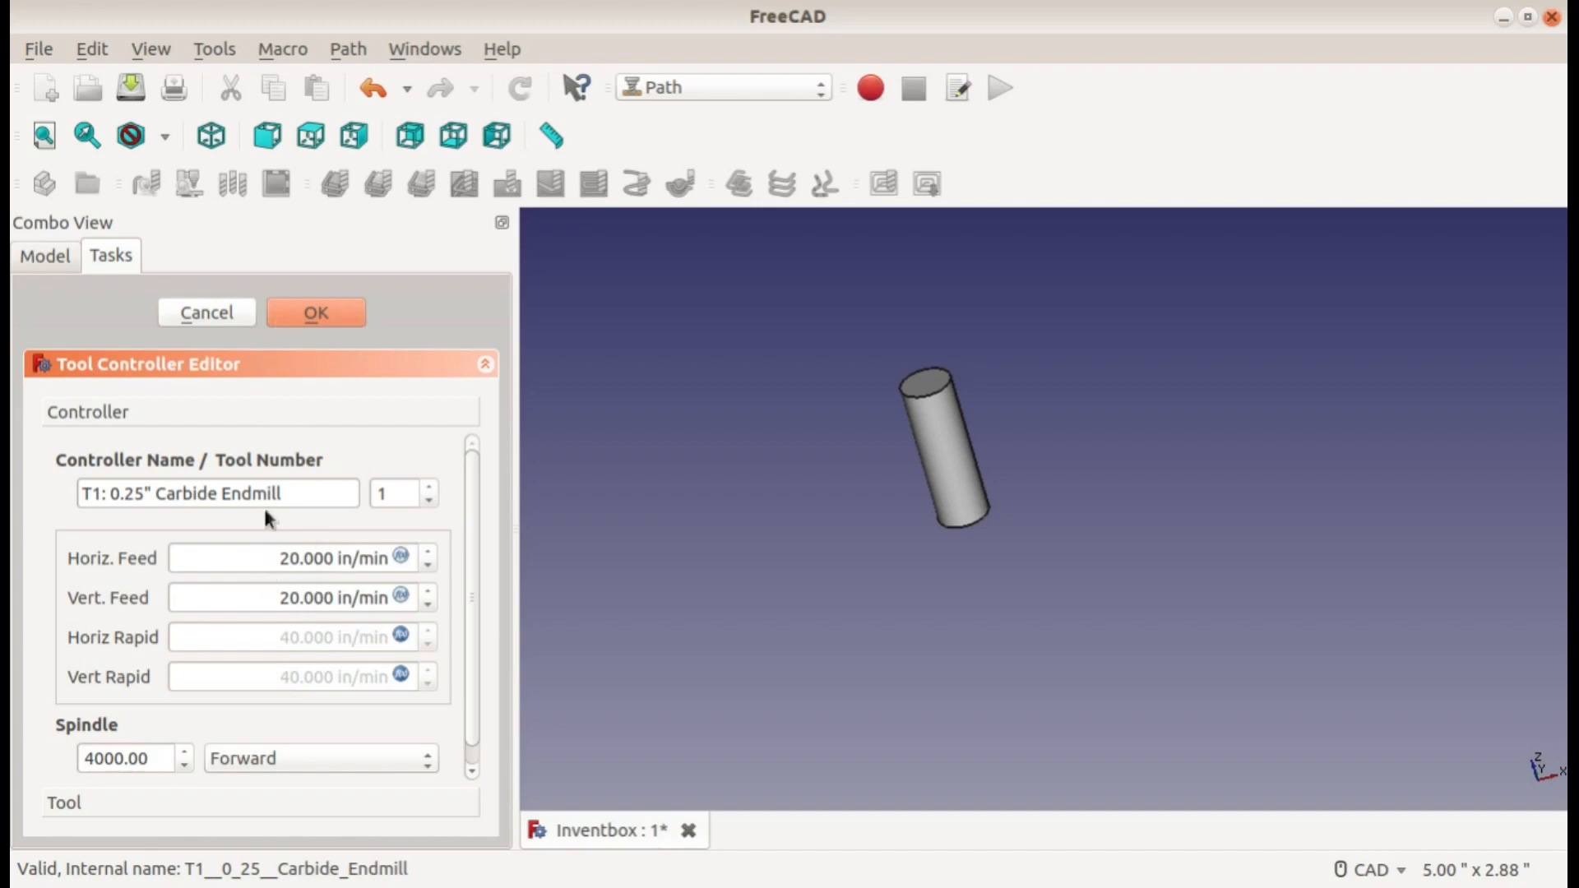
Step: Confirm the T1 0.25" carbide endmill controller at 20 in/min feeds and select the Job
{"action": "left_click", "coordinate": [316, 312]}
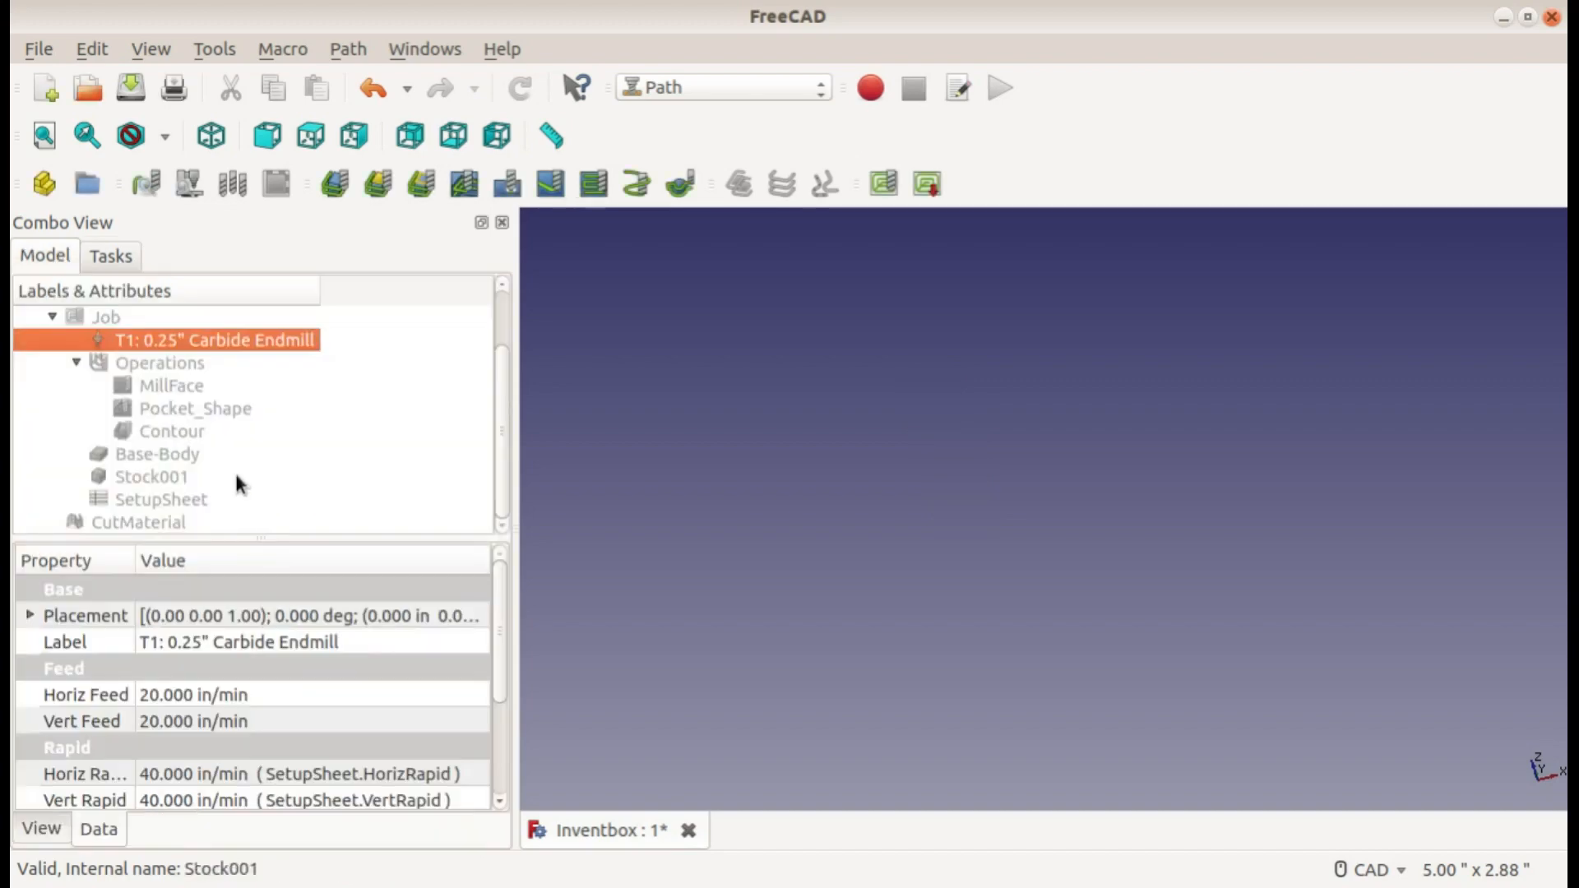
{"action": "left_click", "coordinate": [105, 318]}
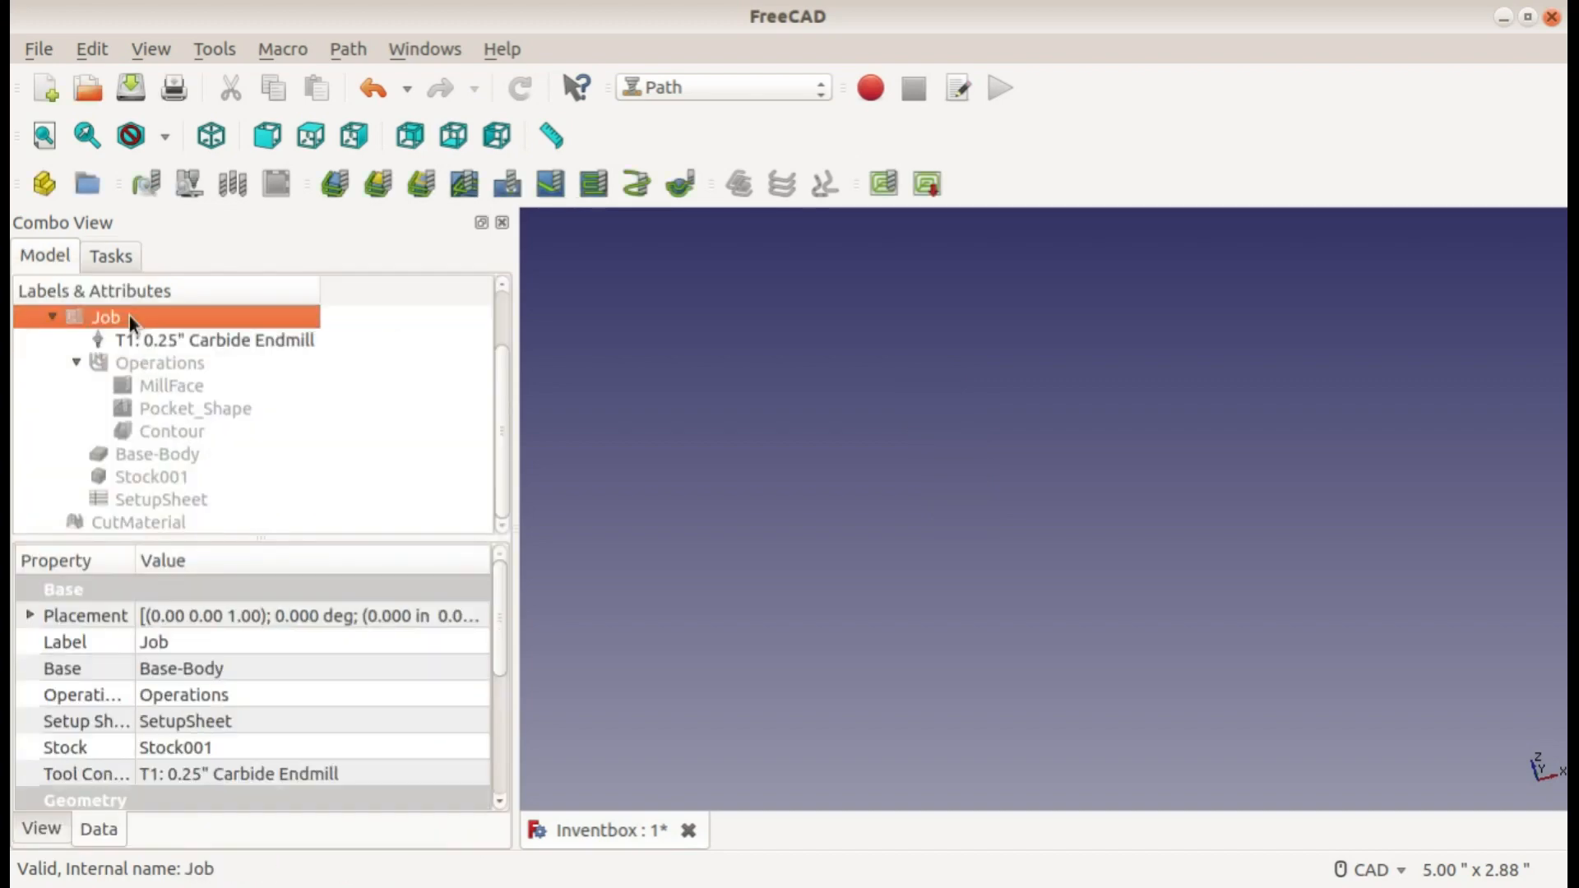
Step: Set the Job's output file to logo.gcode for grbl, check the Setup and Tools pages, and accept
{"action": "double_click", "coordinate": [105, 317]}
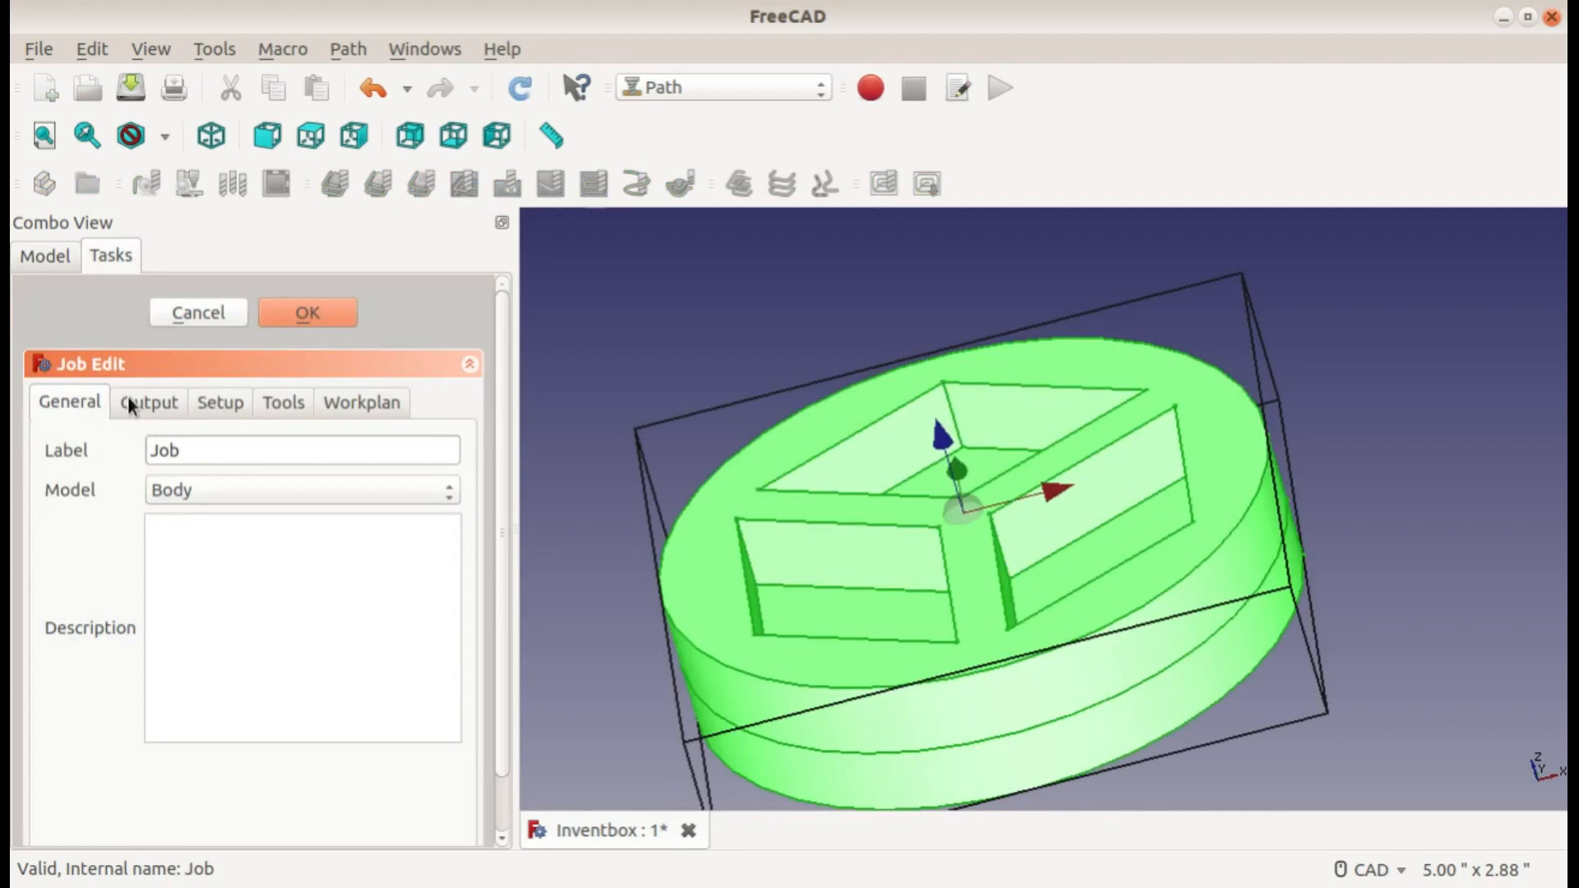
{"action": "left_click", "coordinate": [148, 401]}
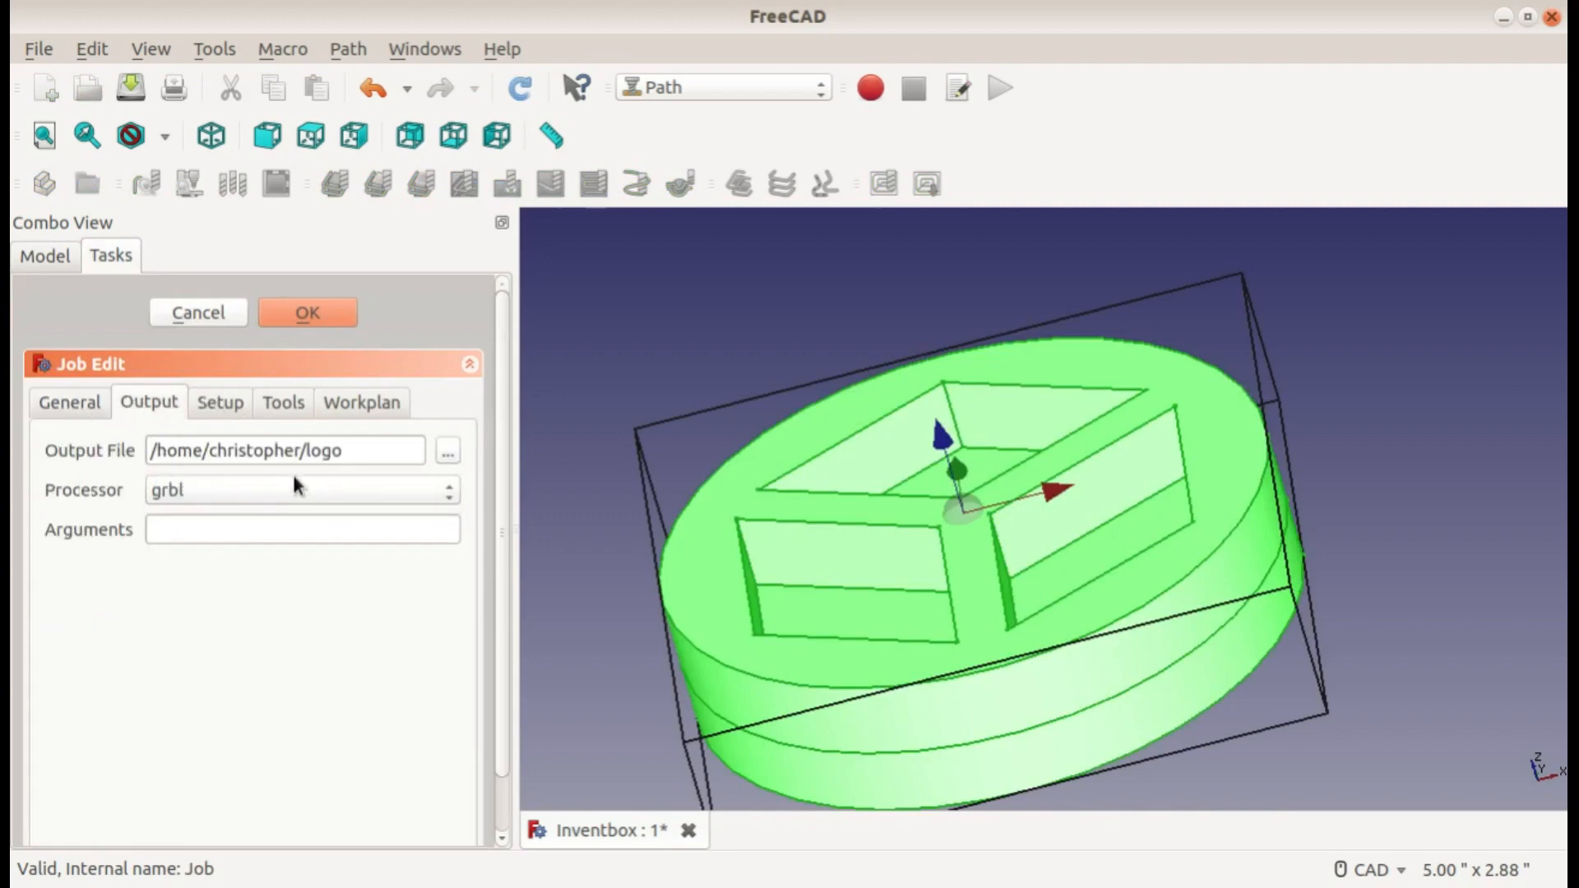
{"action": "mouse_move", "coordinate": [266, 484]}
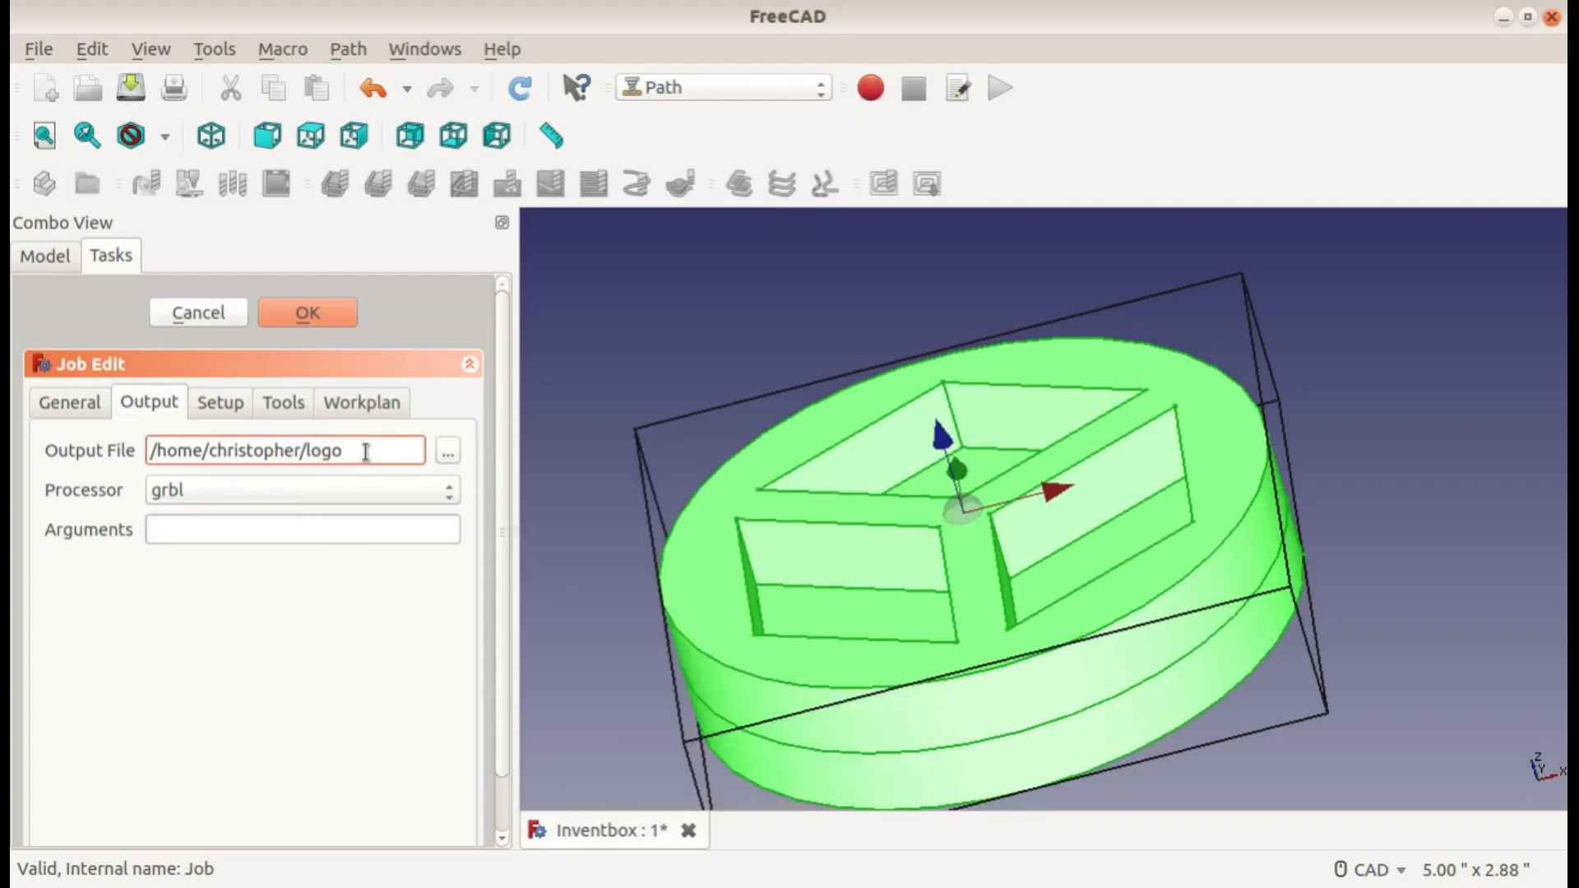
{"action": "type", "text": ".gcode"}
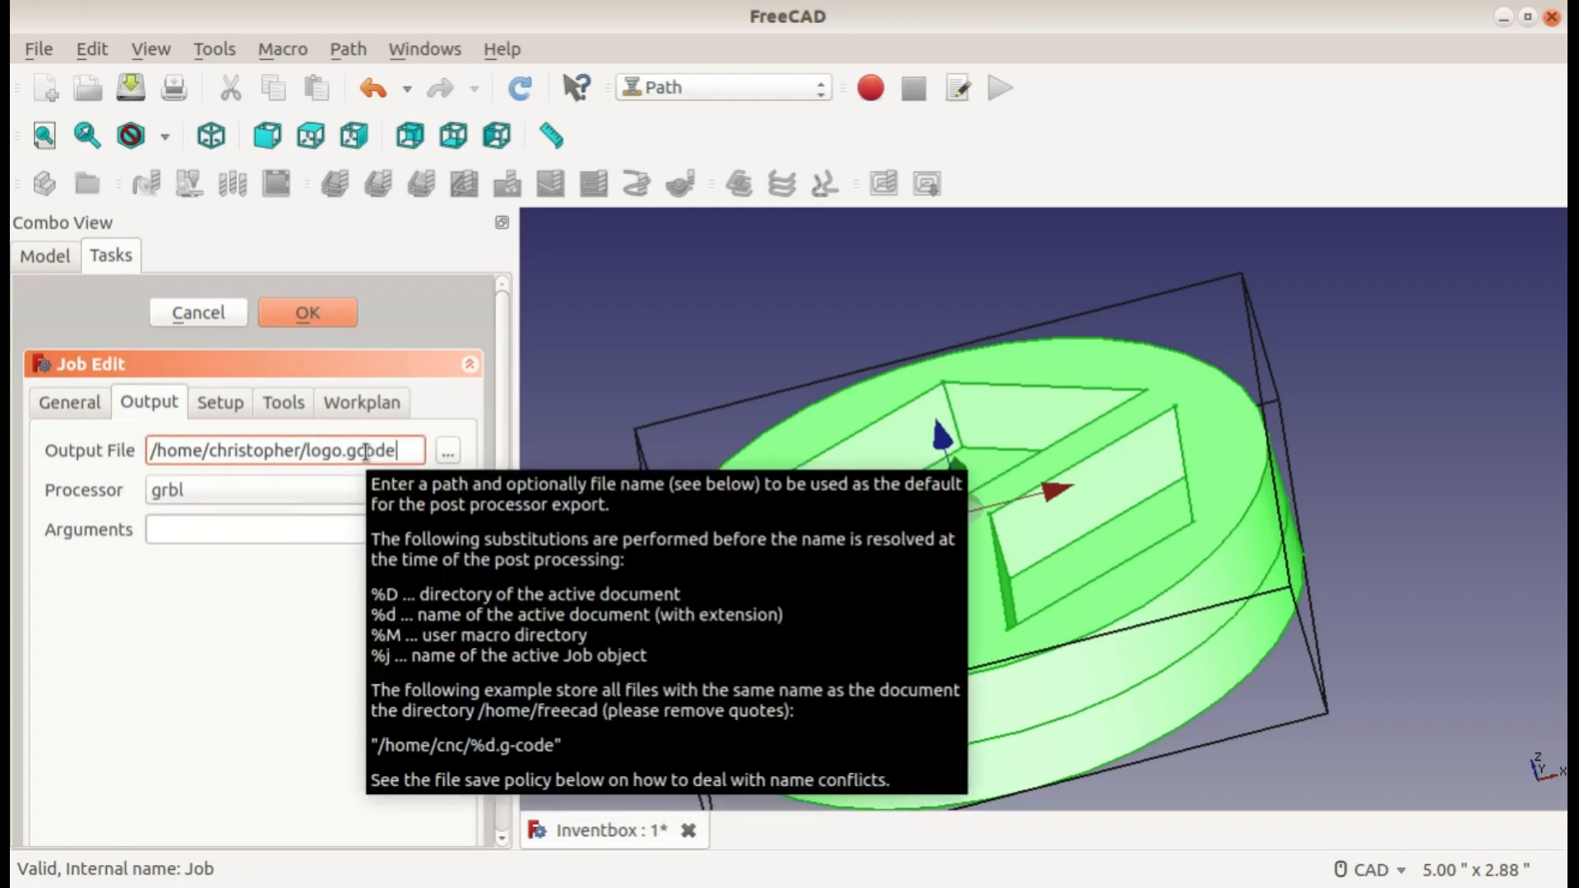
{"action": "left_click", "coordinate": [218, 402]}
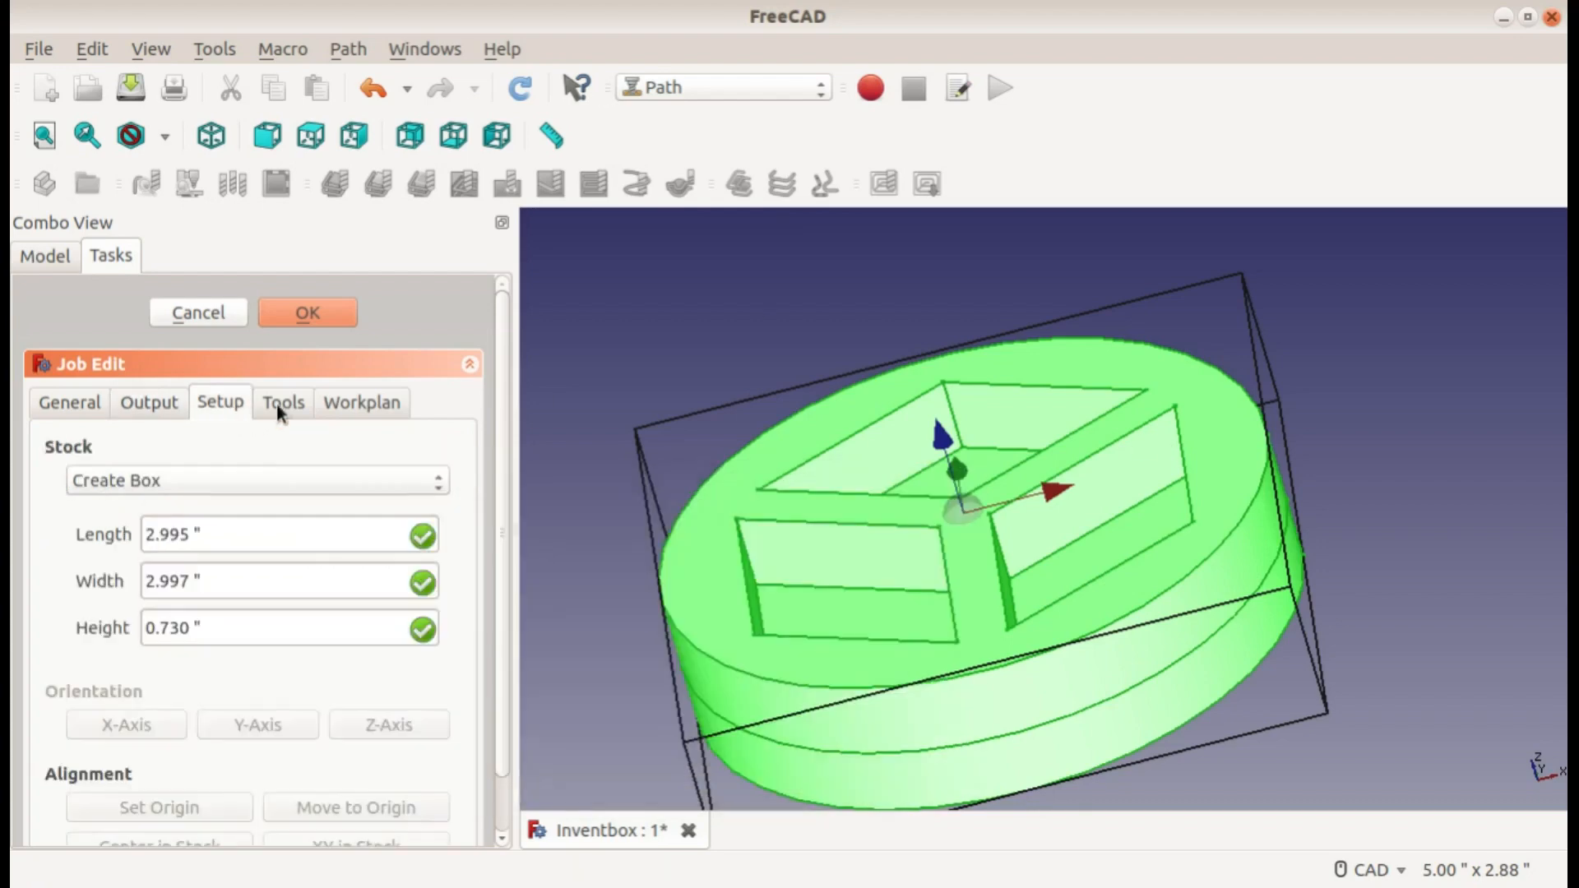
{"action": "left_click", "coordinate": [283, 402]}
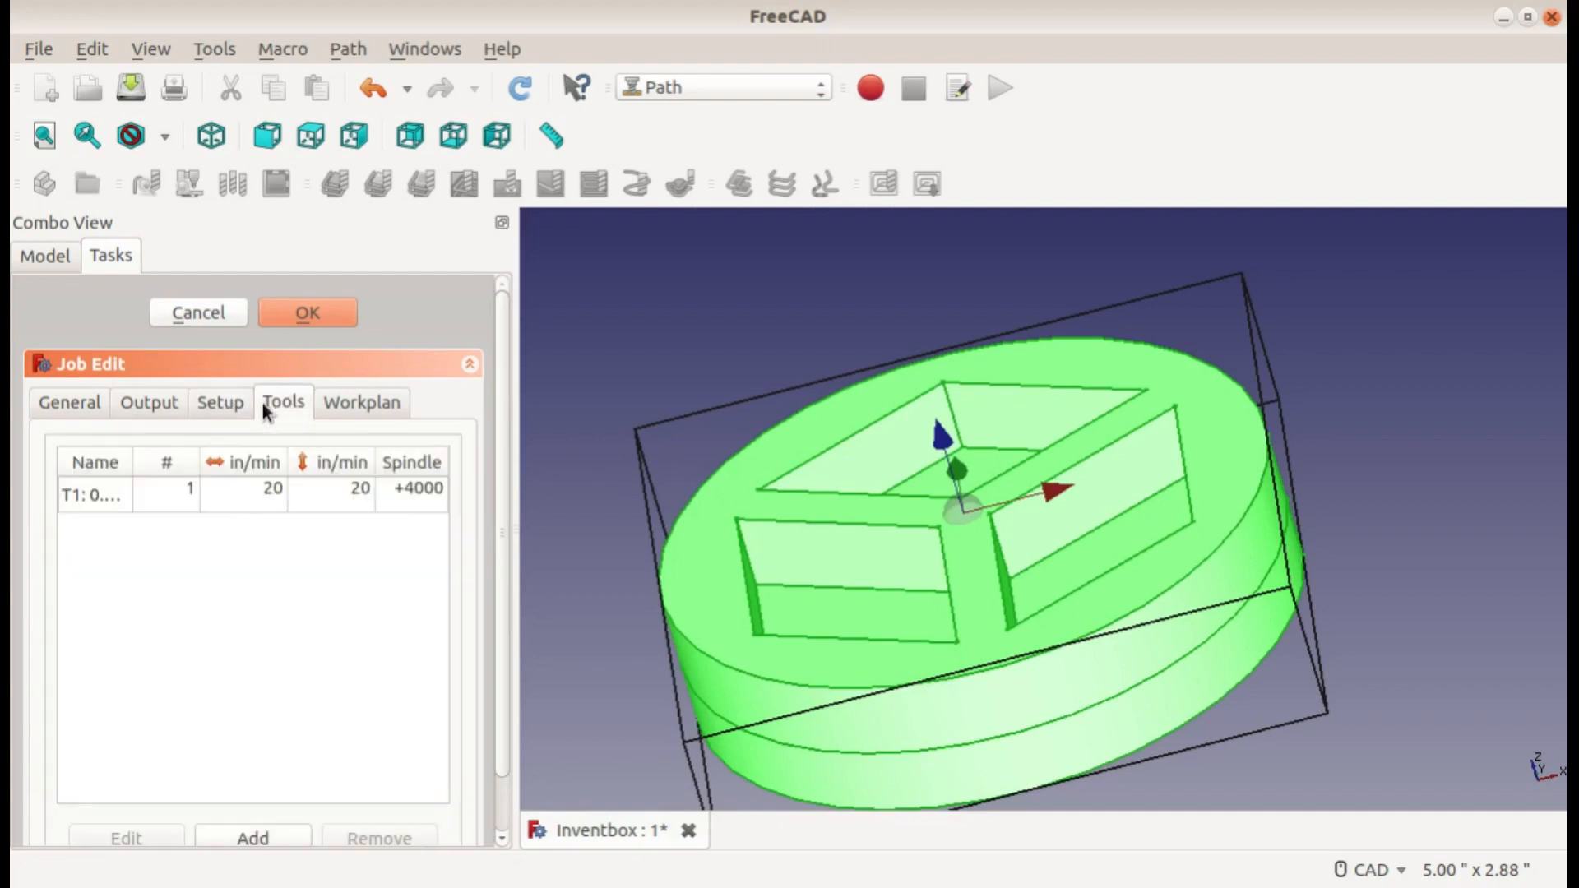
{"action": "left_click", "coordinate": [148, 402]}
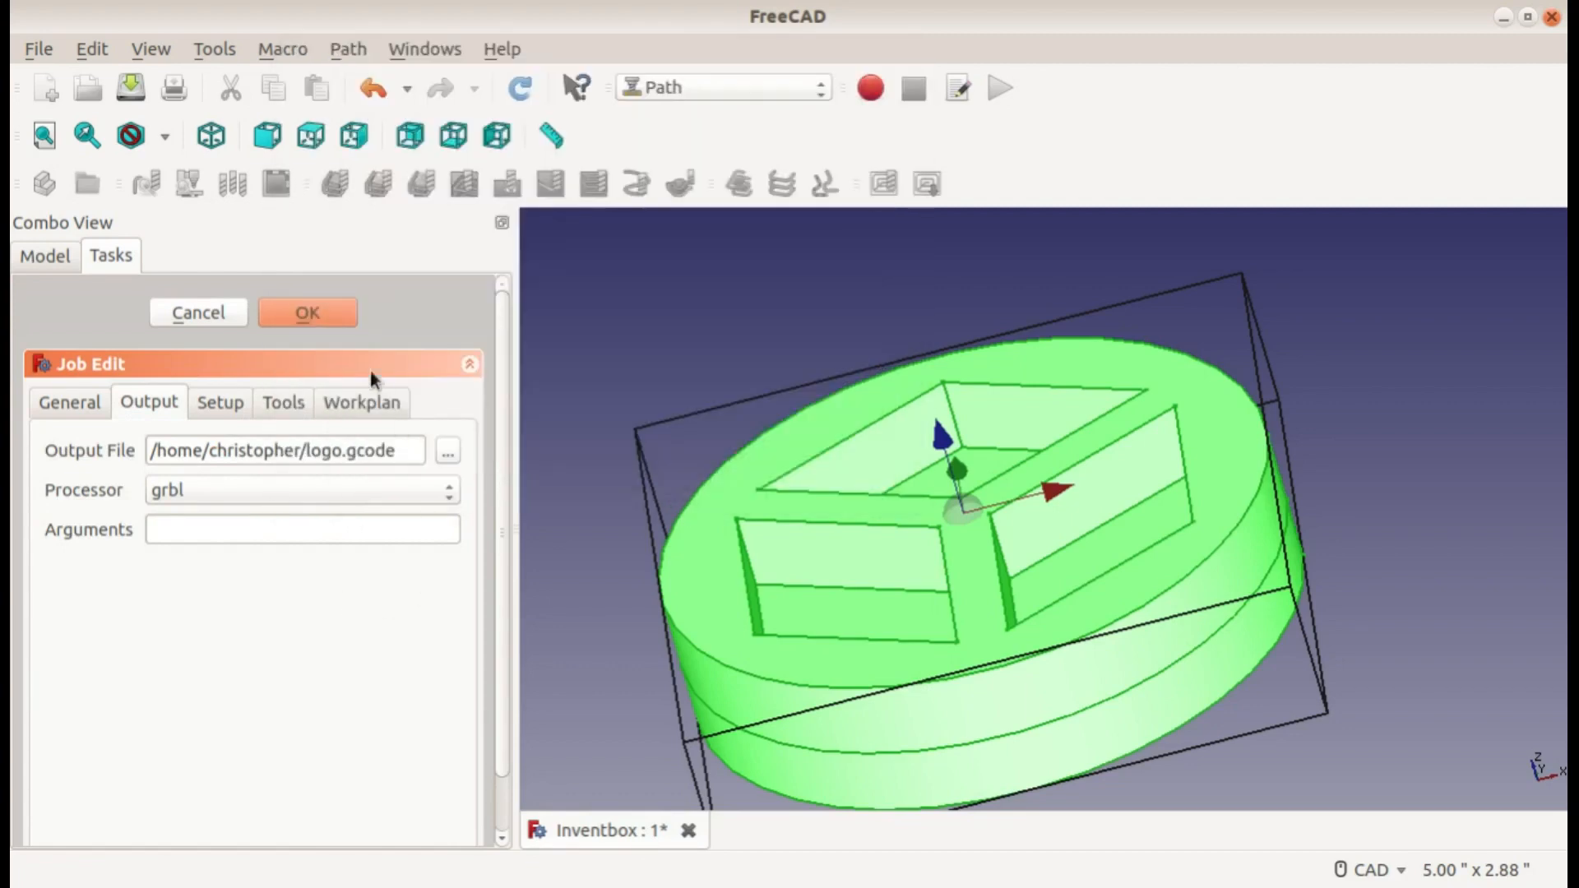
{"action": "left_click", "coordinate": [306, 313]}
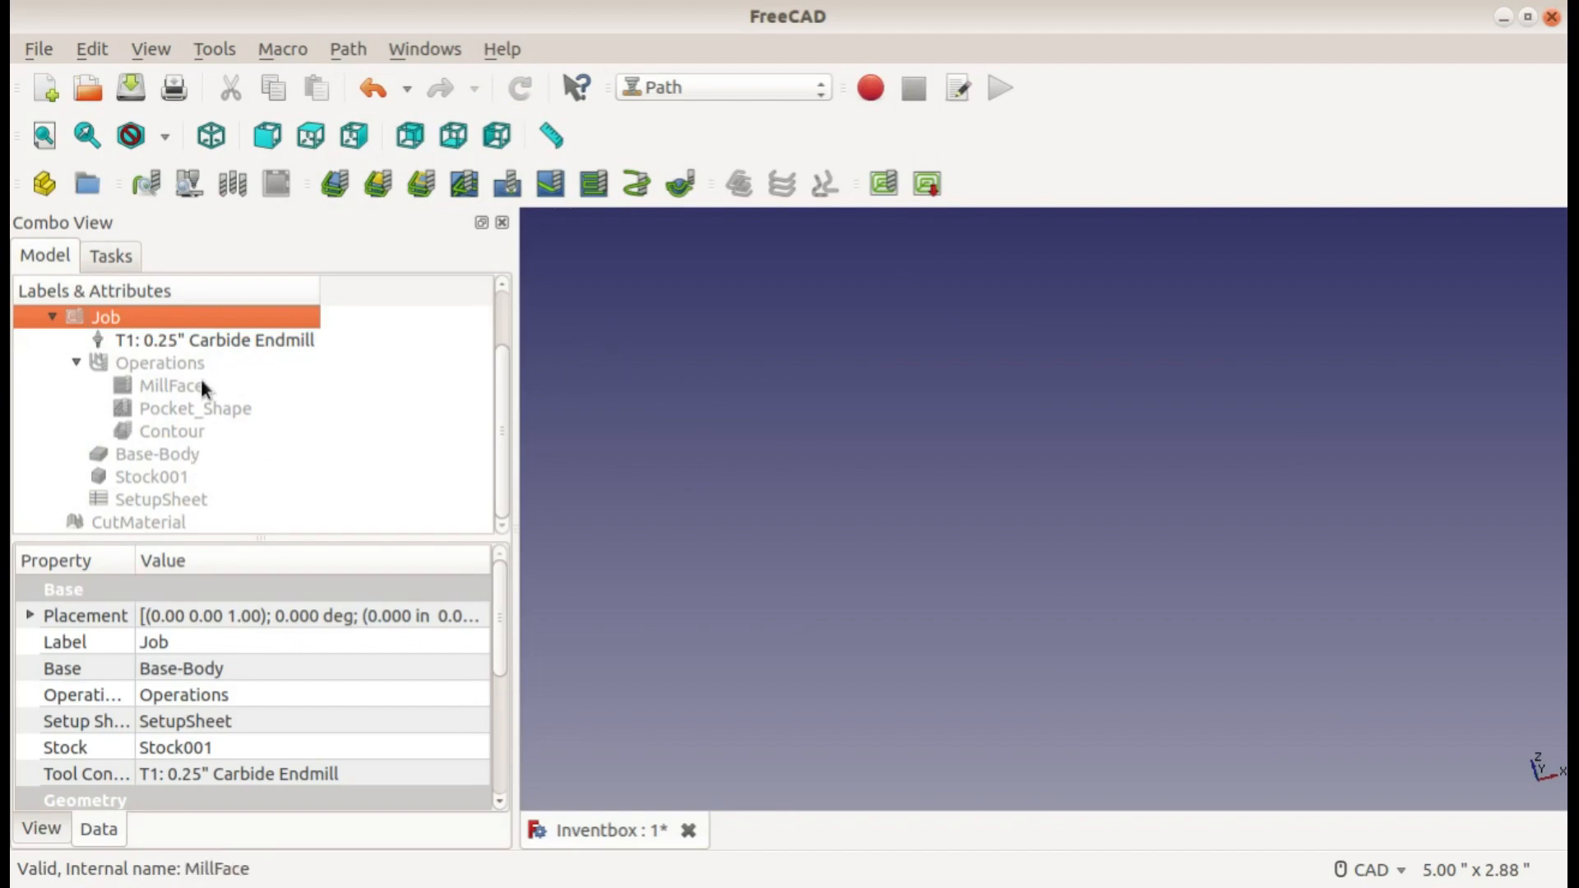
{"action": "mouse_move", "coordinate": [926, 184]}
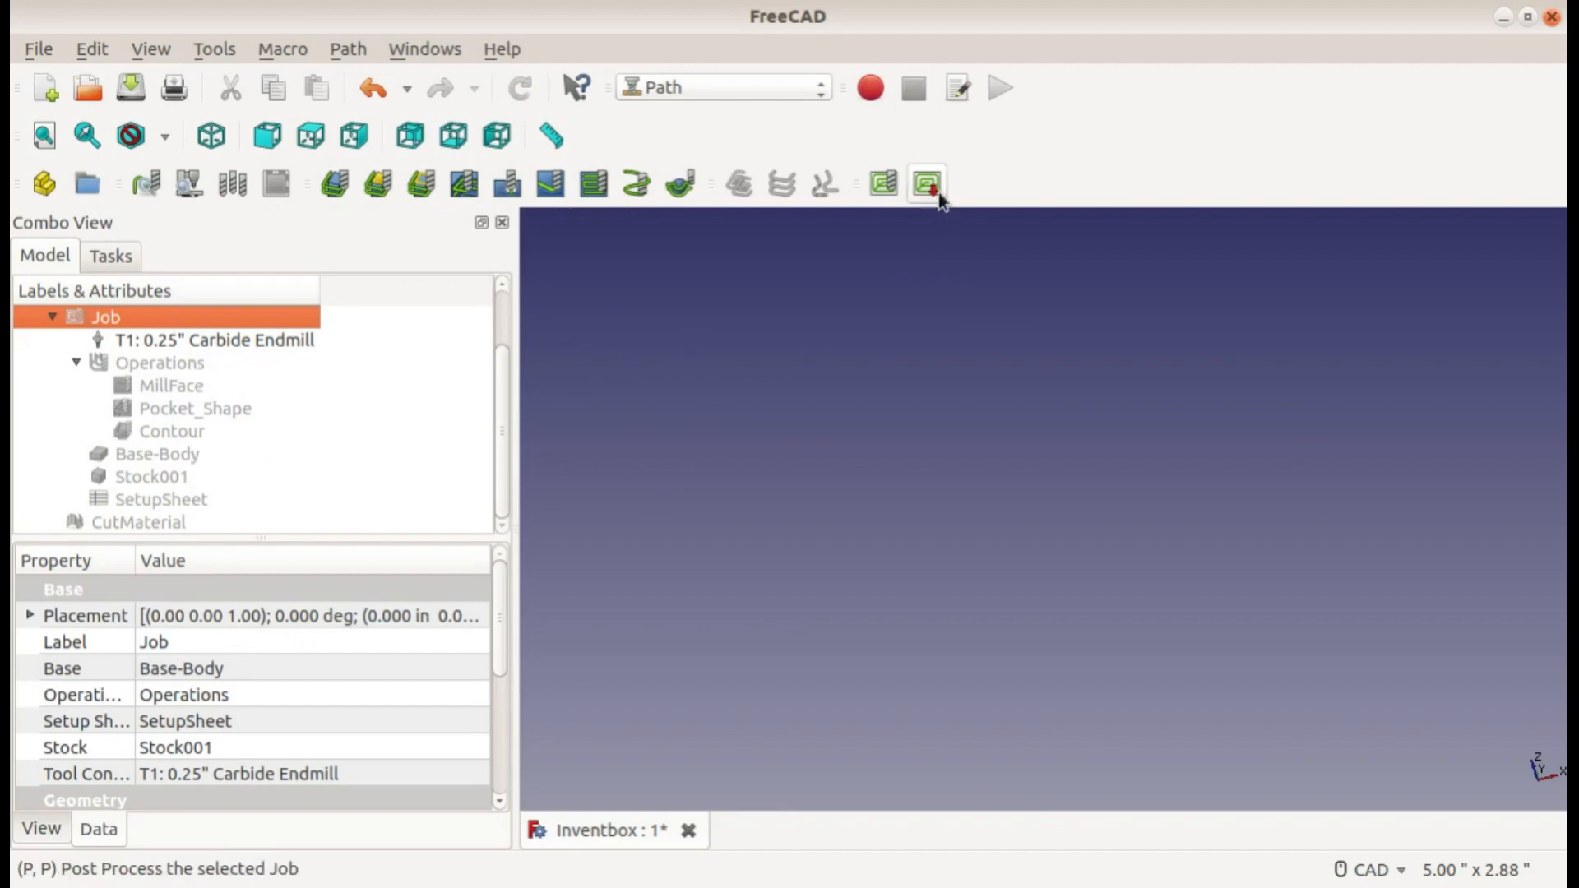
{"action": "mouse_move", "coordinate": [929, 184]}
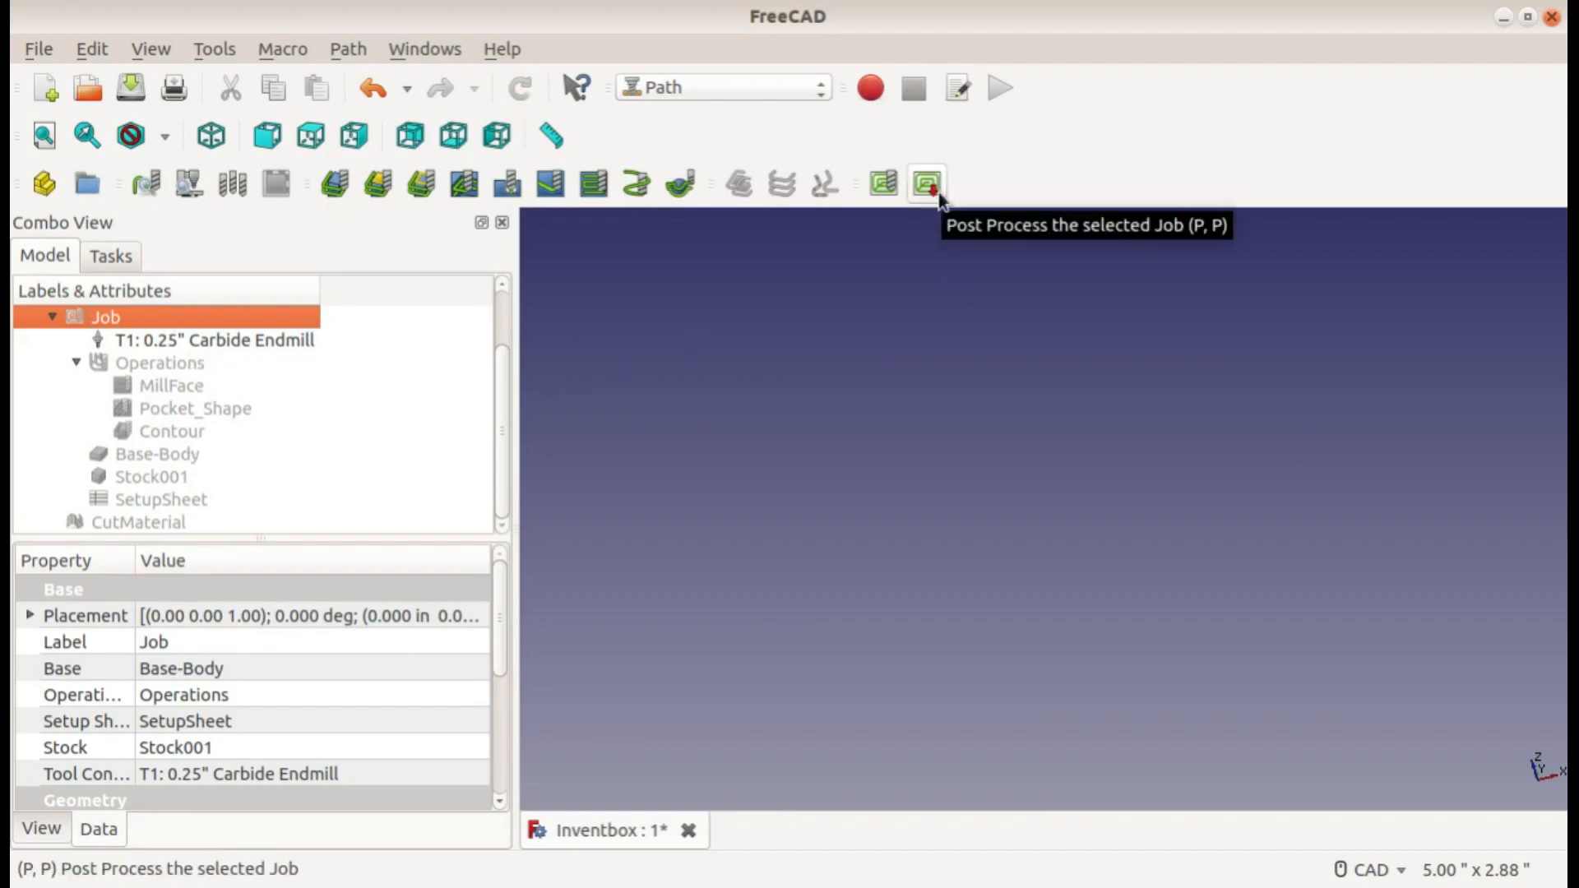
Step: Post-process the selected Job and save the result as logo.gcode
{"action": "left_click", "coordinate": [926, 182]}
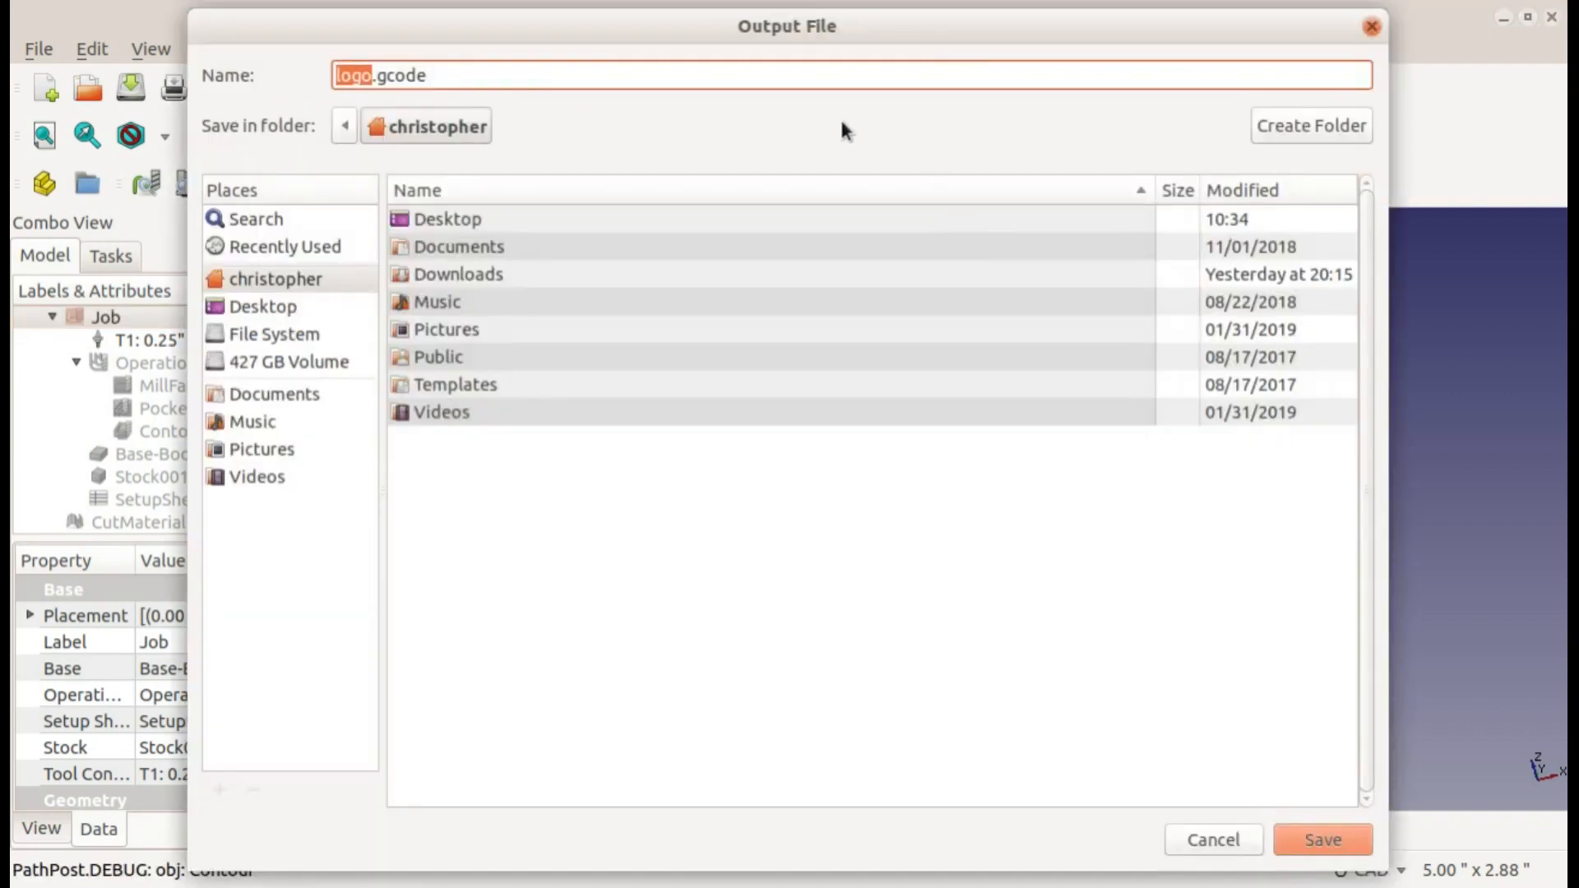
{"action": "mouse_move", "coordinate": [1329, 839]}
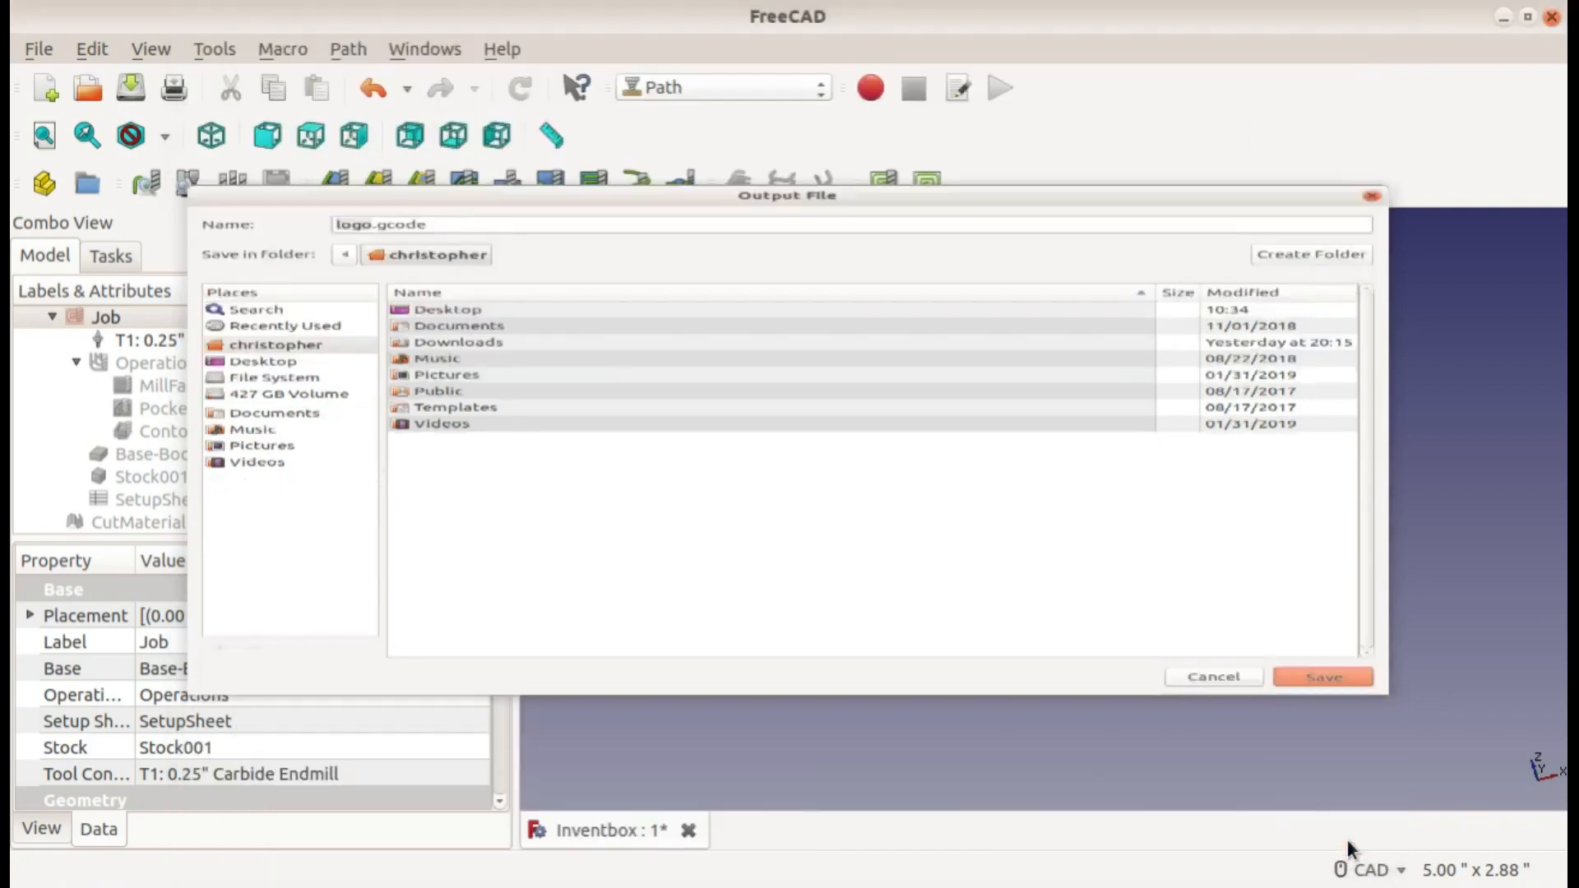
{"action": "left_click", "coordinate": [1324, 678]}
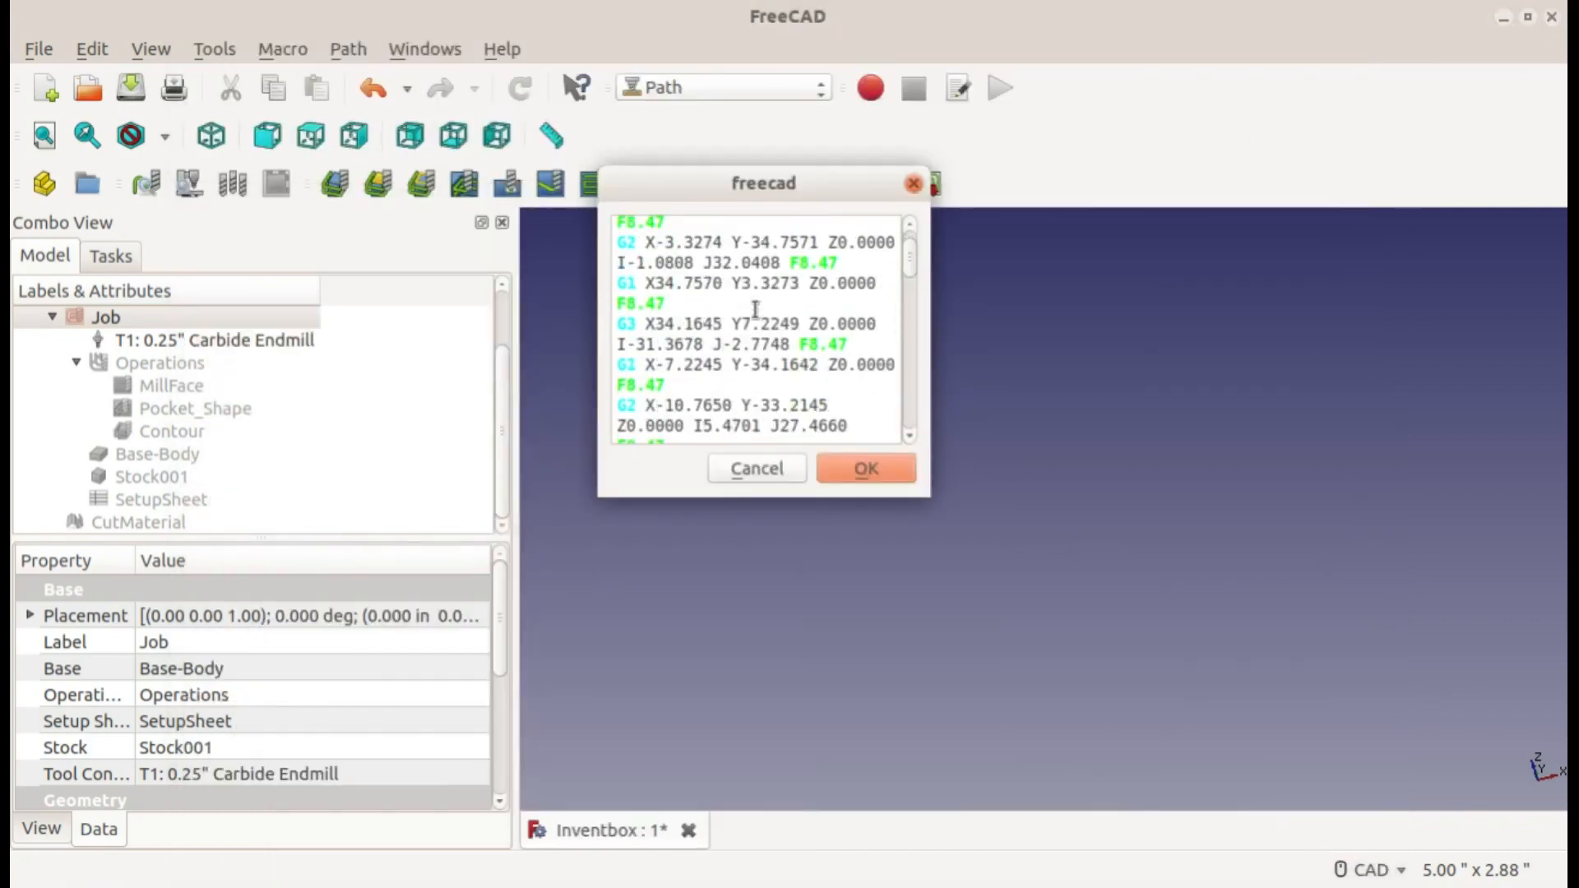
Step: Accept the G-code preview and scroll through logo.gcode's preamble and MillFace moves in gedit
{"action": "left_click", "coordinate": [865, 467]}
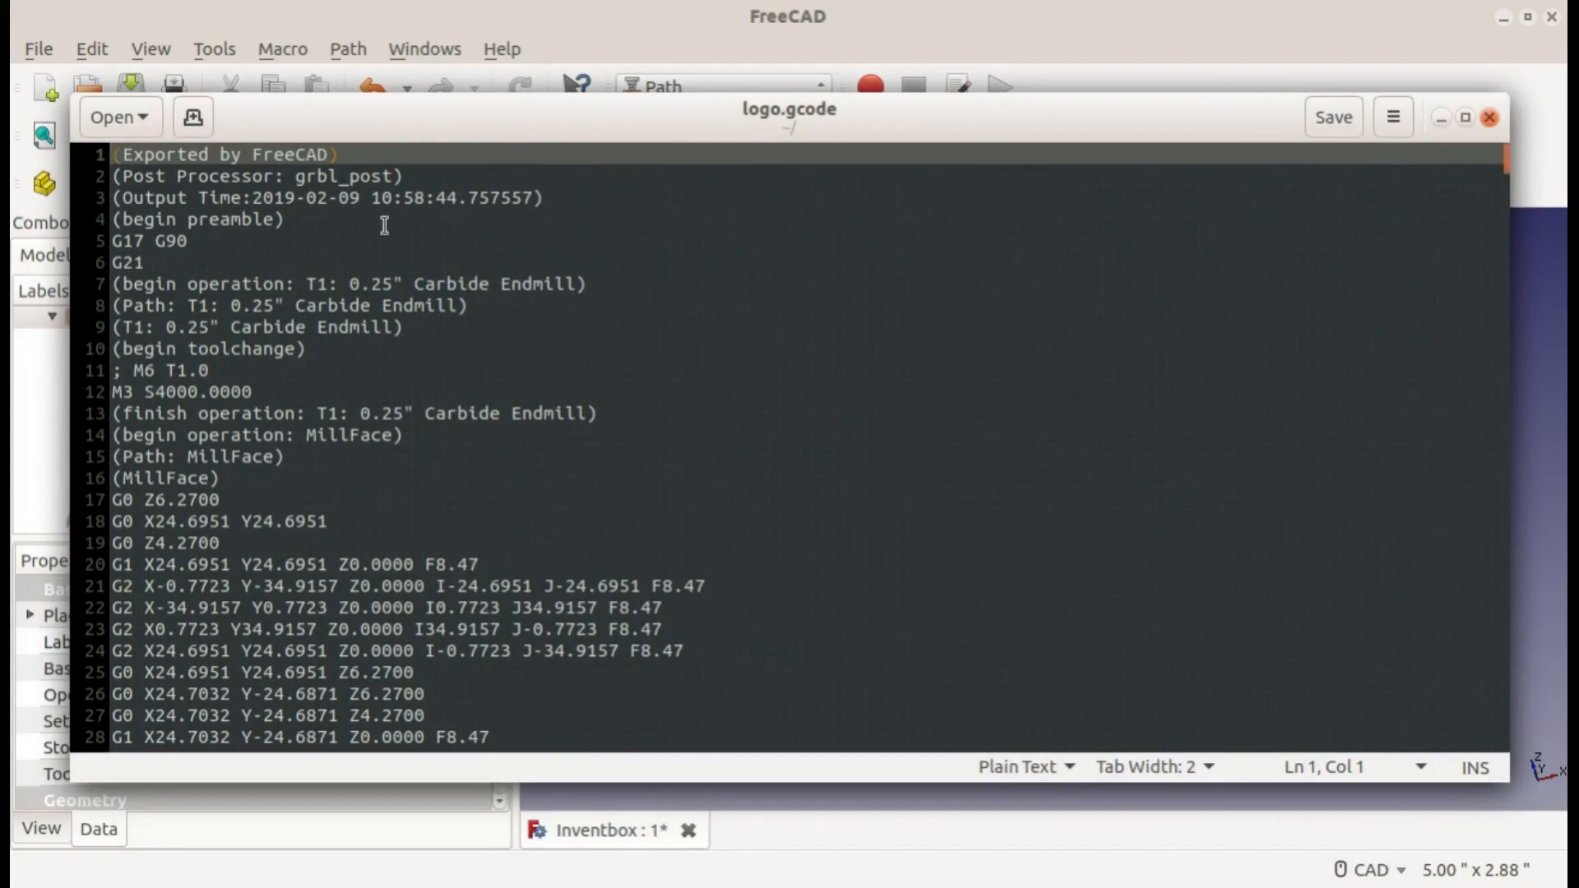
{"action": "scroll", "scroll_direction": "down", "scroll_amount": 3}
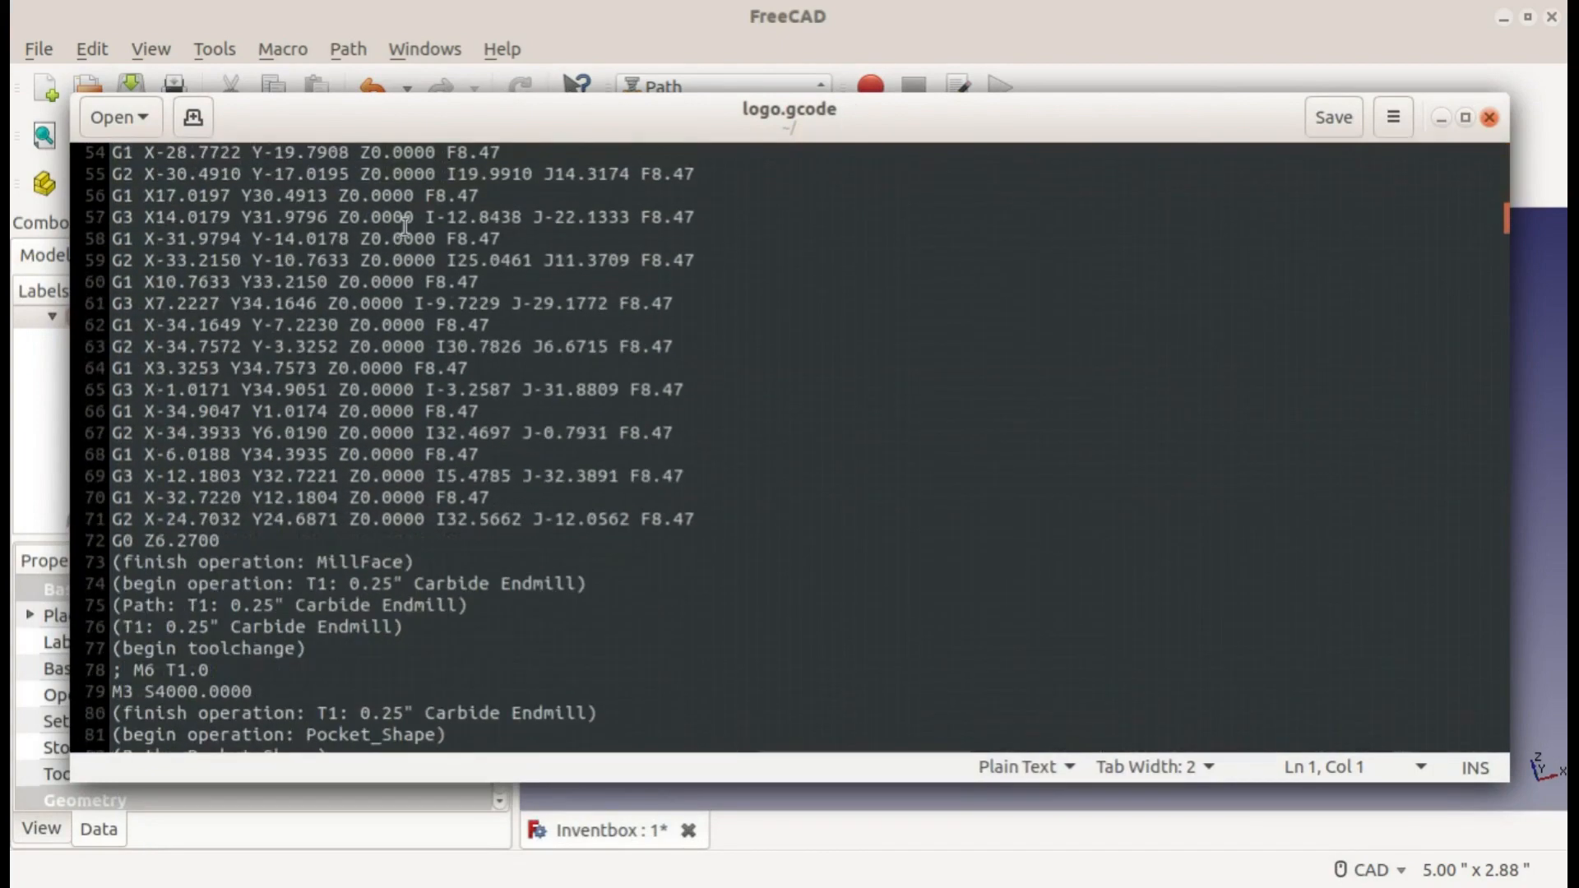
{"action": "scroll", "scroll_direction": "down", "scroll_amount": 3}
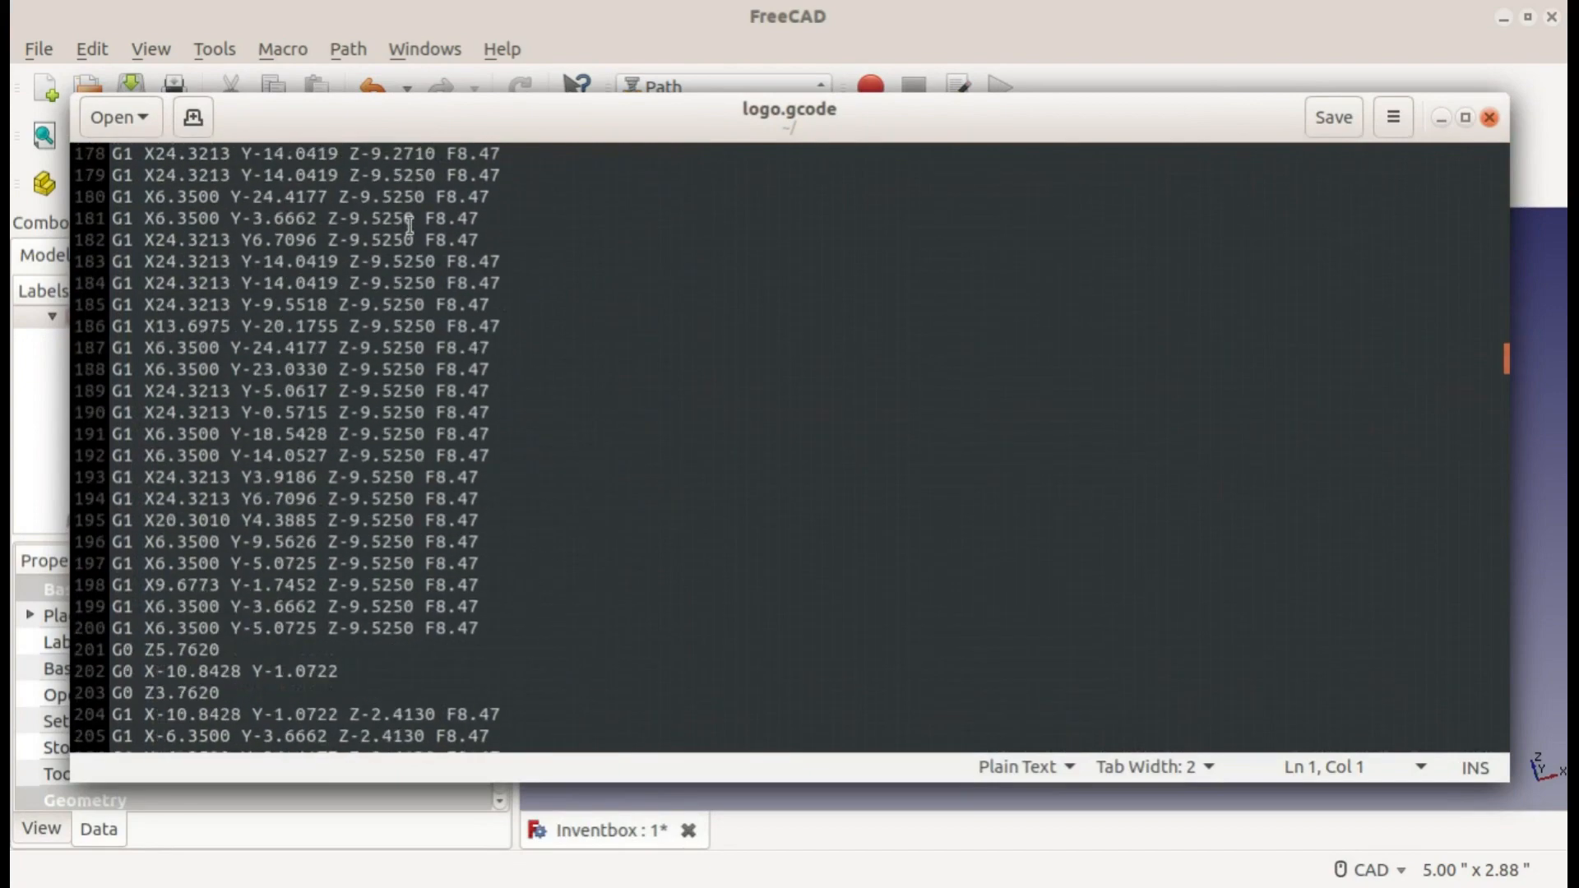
{"action": "scroll", "scroll_direction": "down", "scroll_amount": 3}
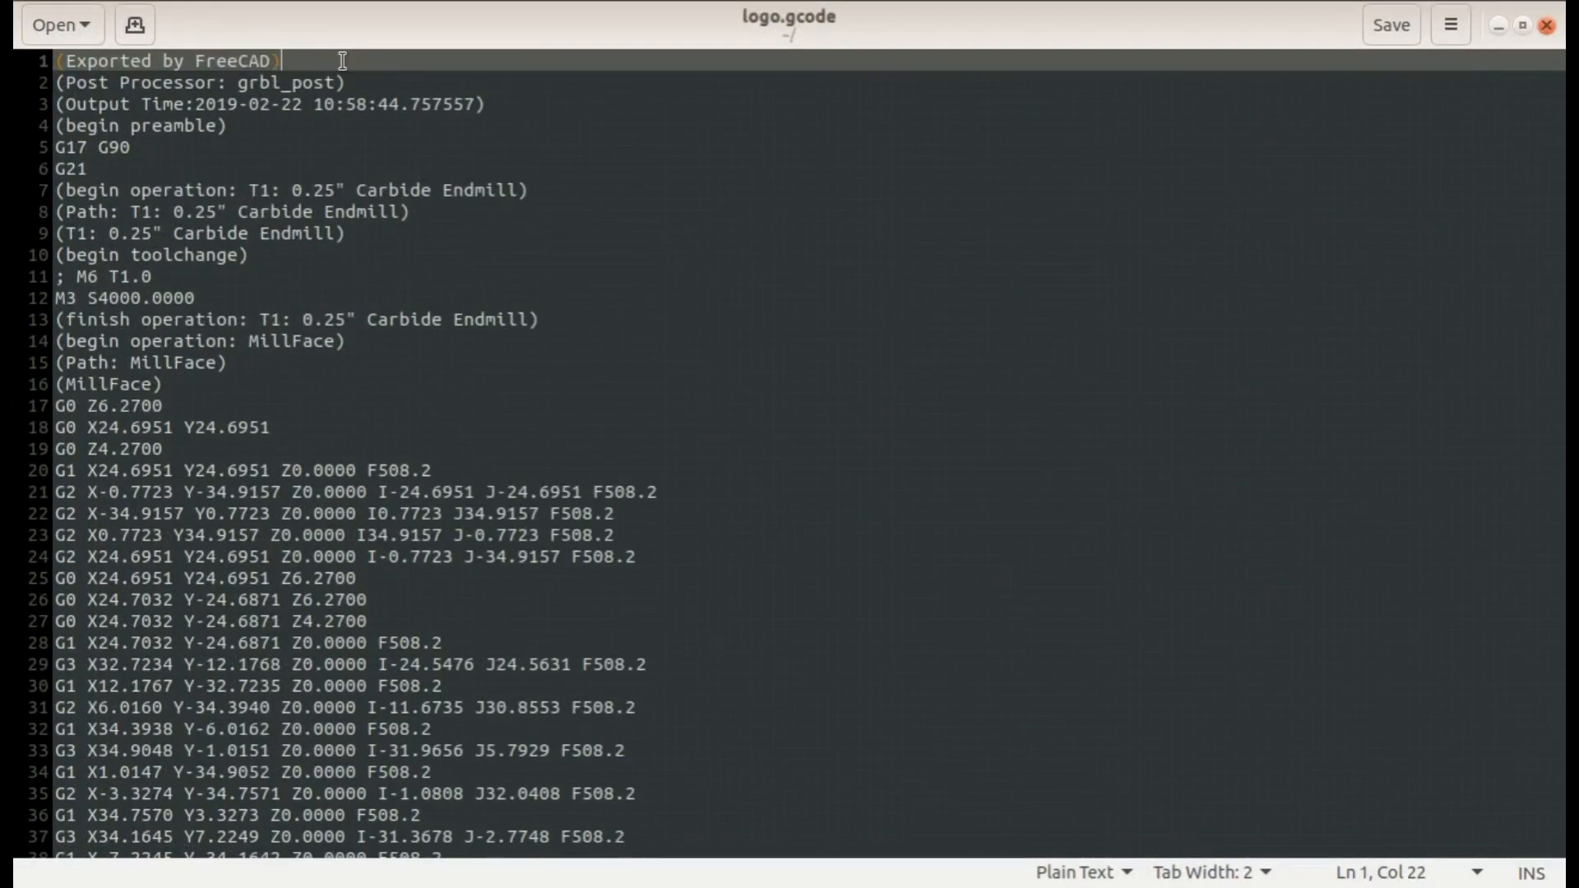
{"action": "left_click", "coordinate": [227, 125]}
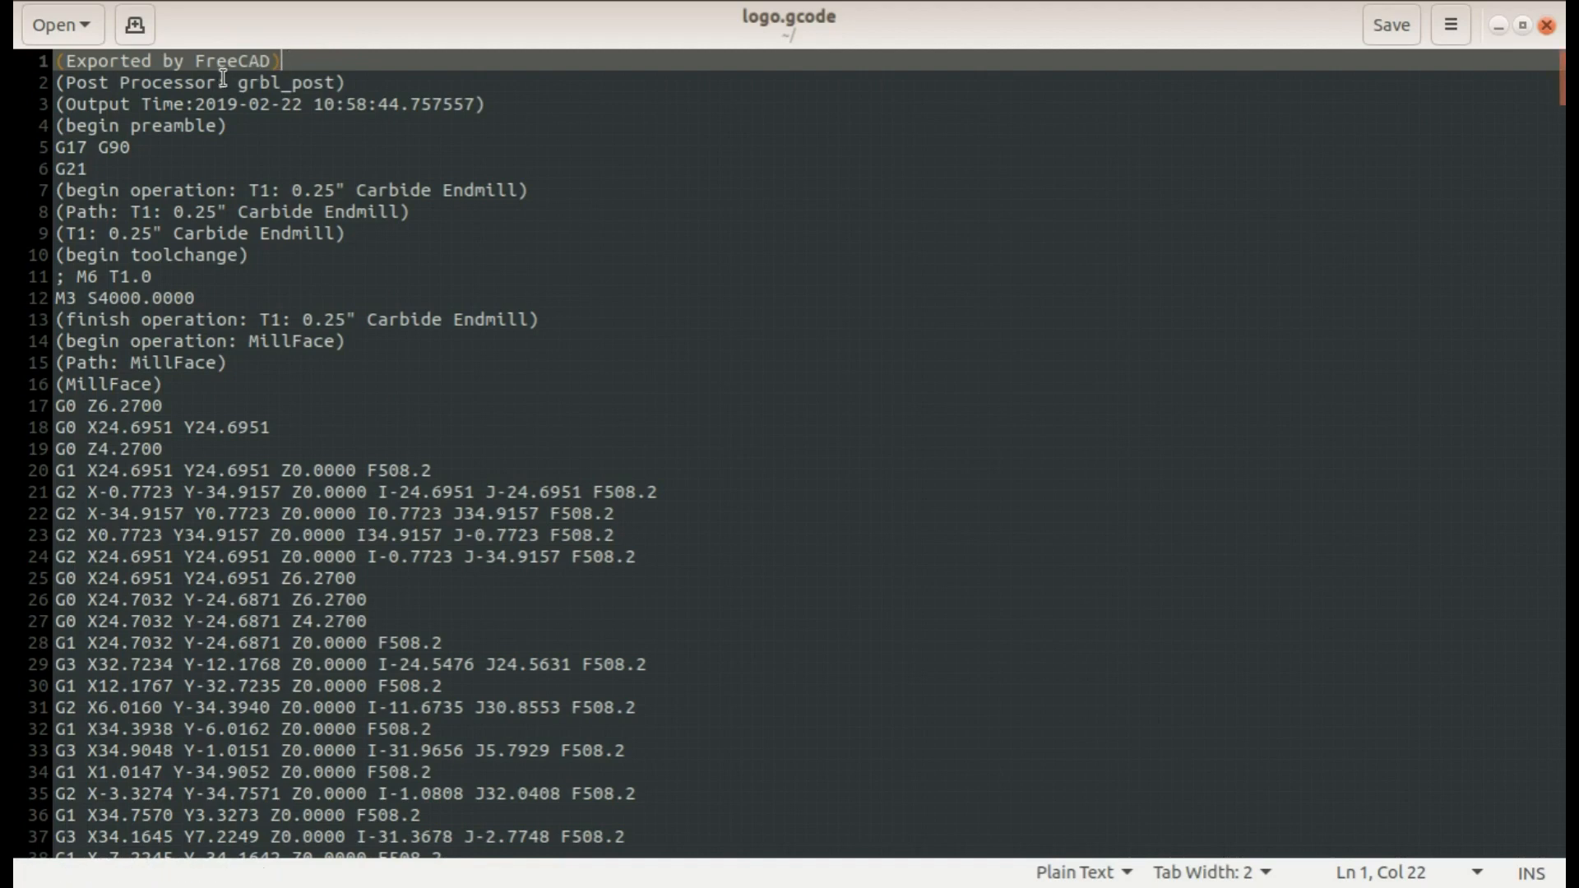
{"action": "mouse_move", "coordinate": [230, 82]}
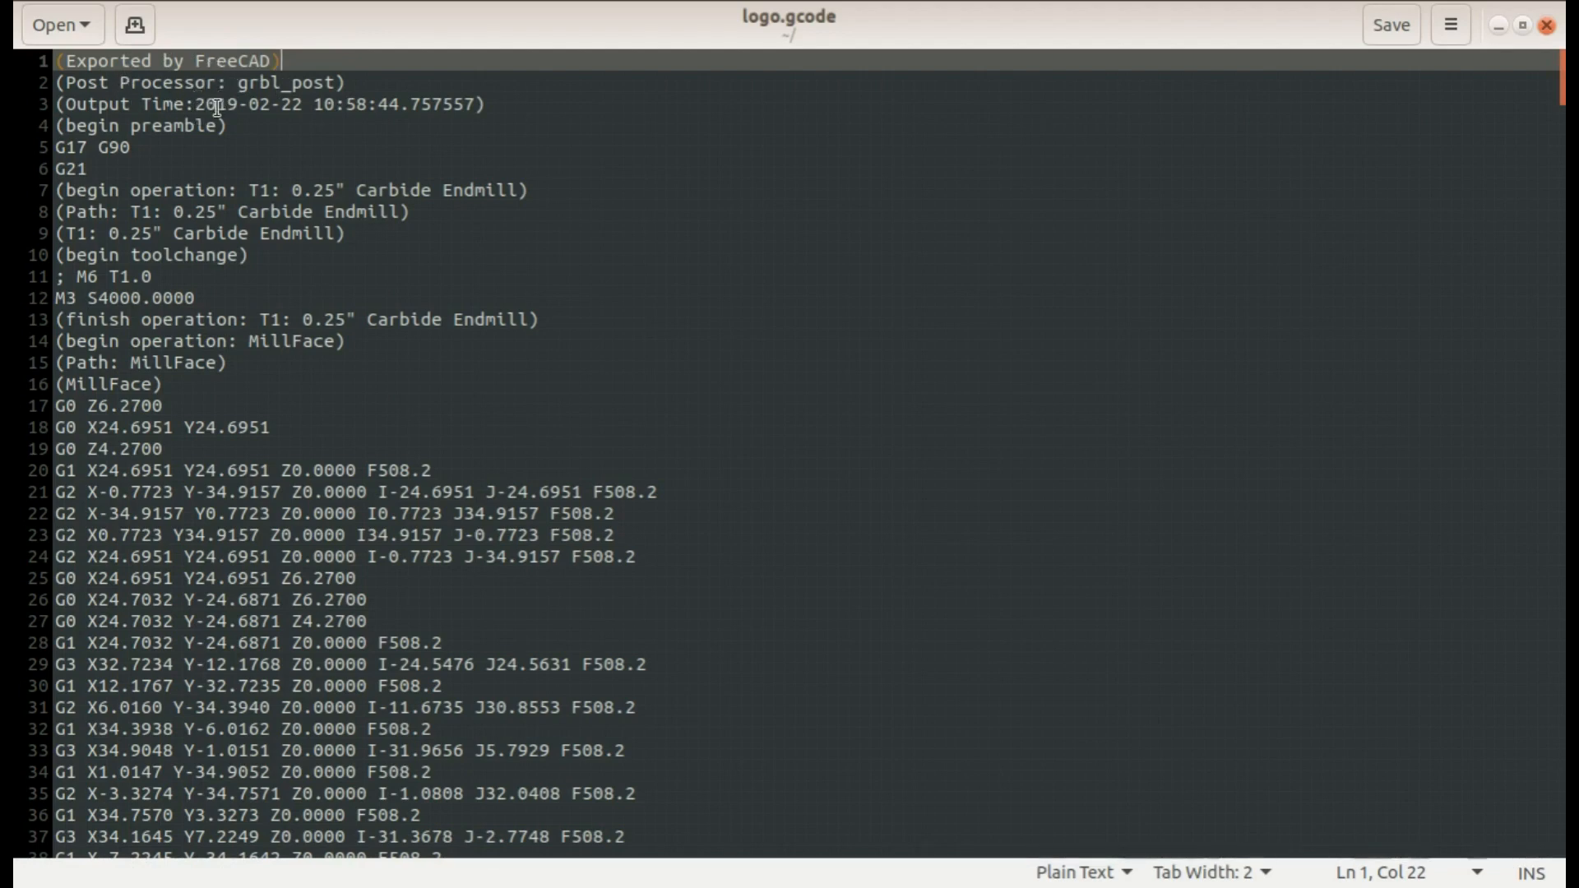
{"action": "left_click", "coordinate": [101, 148]}
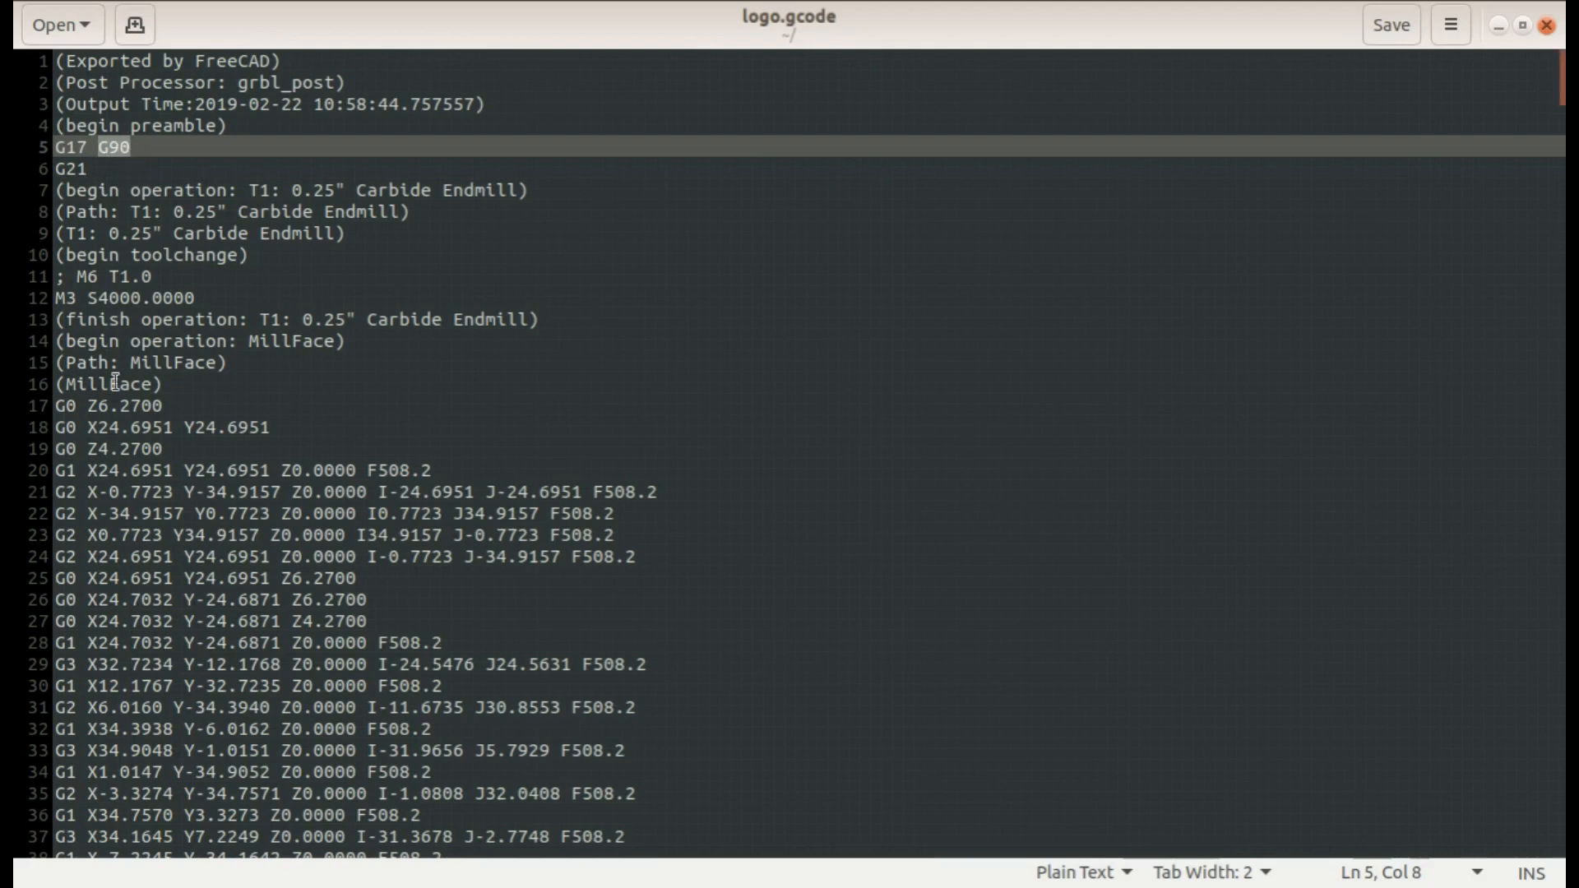
{"action": "mouse_move", "coordinate": [279, 569]}
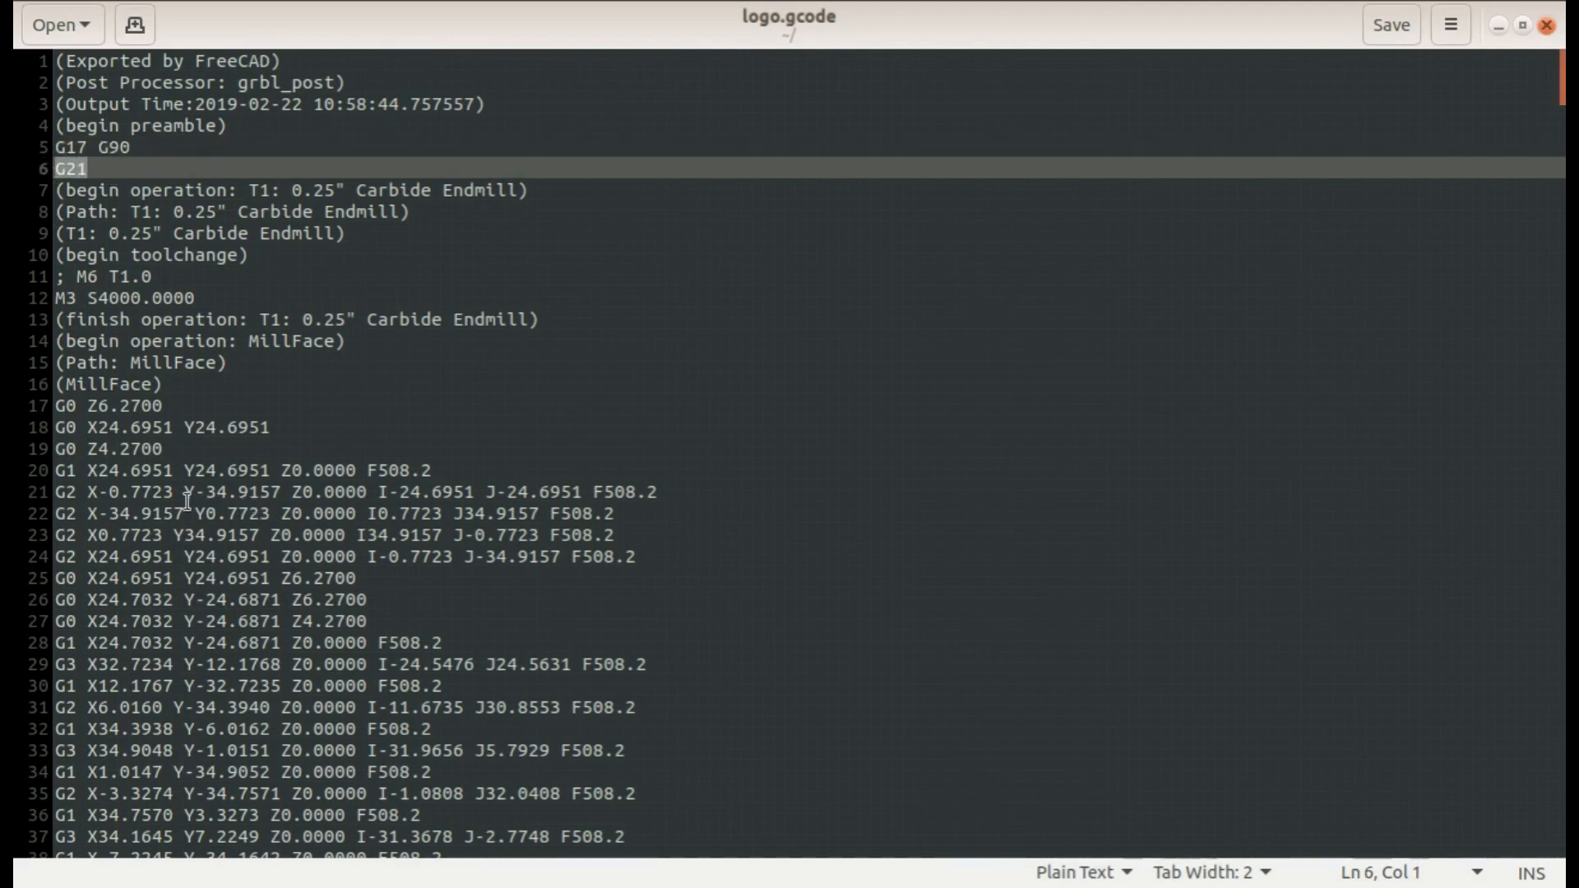
{"action": "mouse_move", "coordinate": [306, 661]}
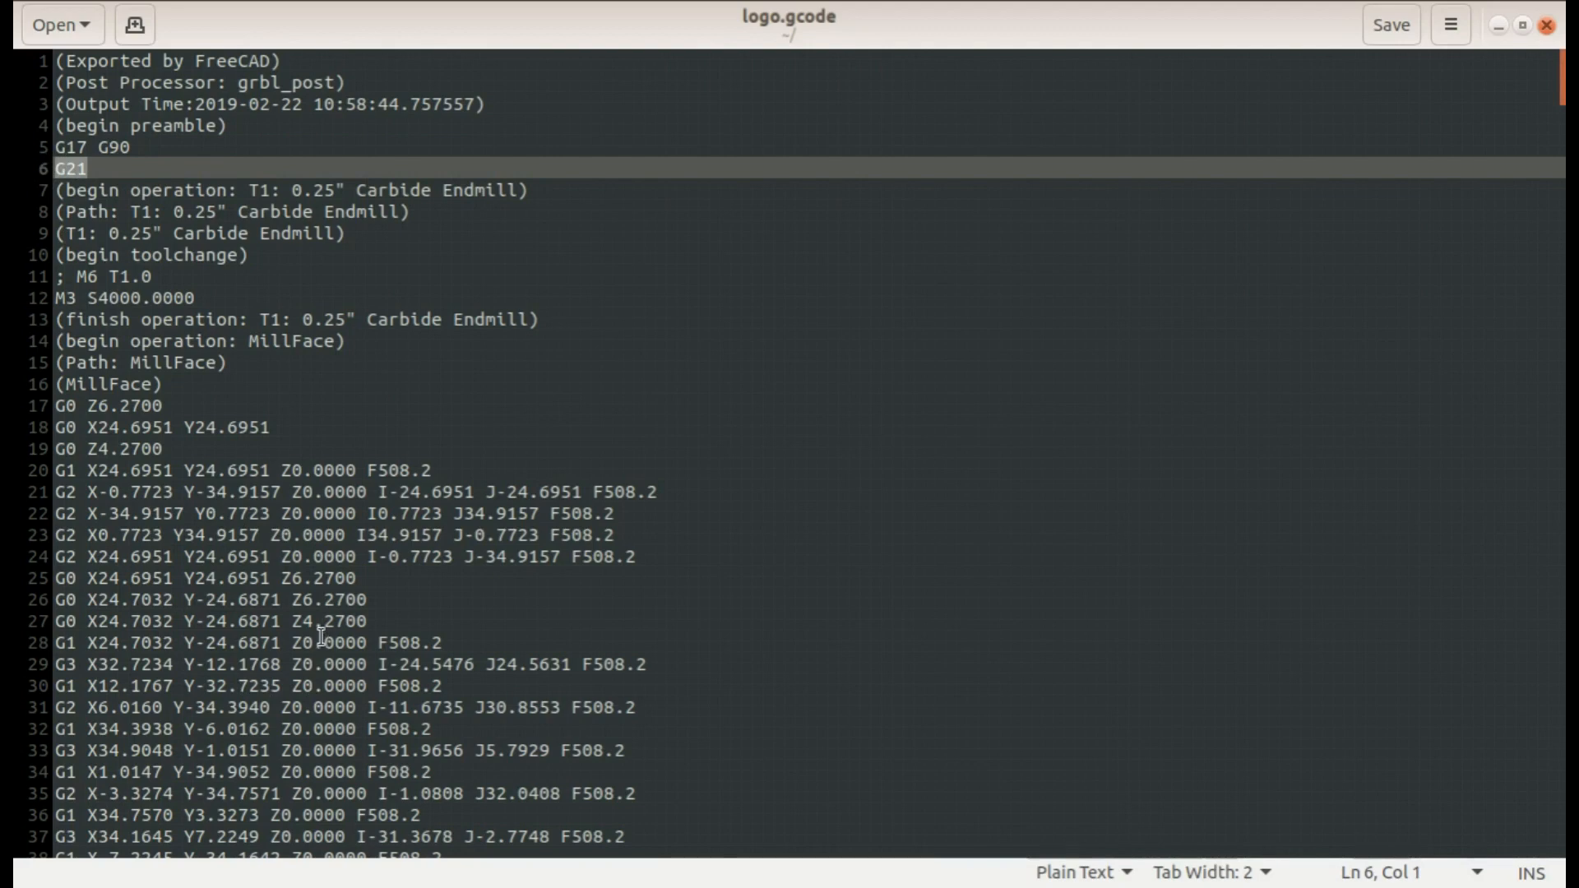
{"action": "mouse_move", "coordinate": [271, 255]}
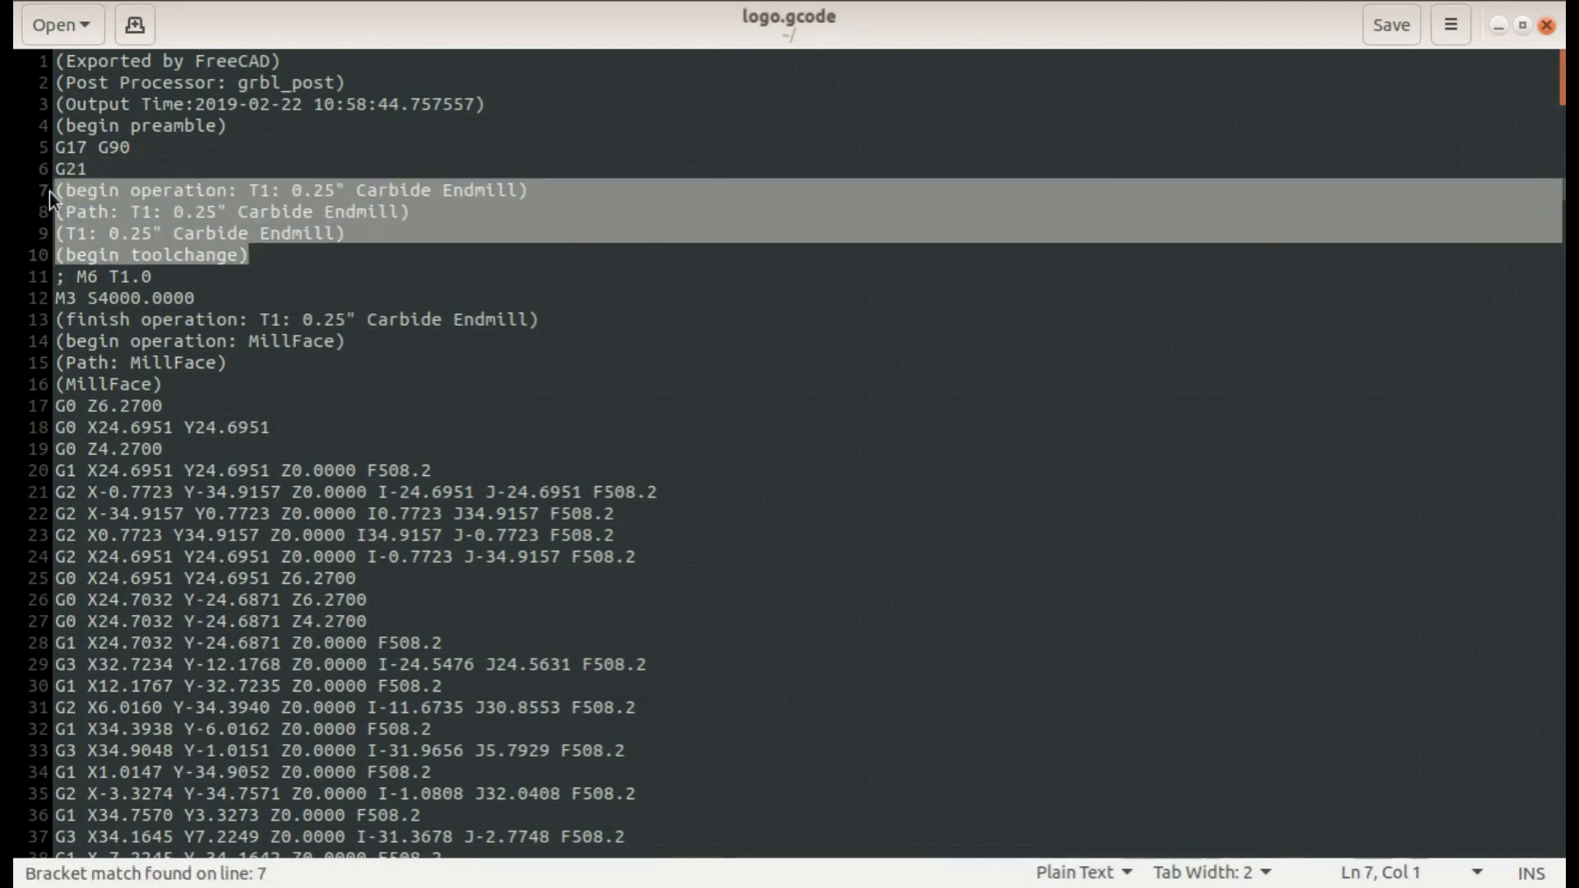
{"action": "mouse_move", "coordinate": [143, 250]}
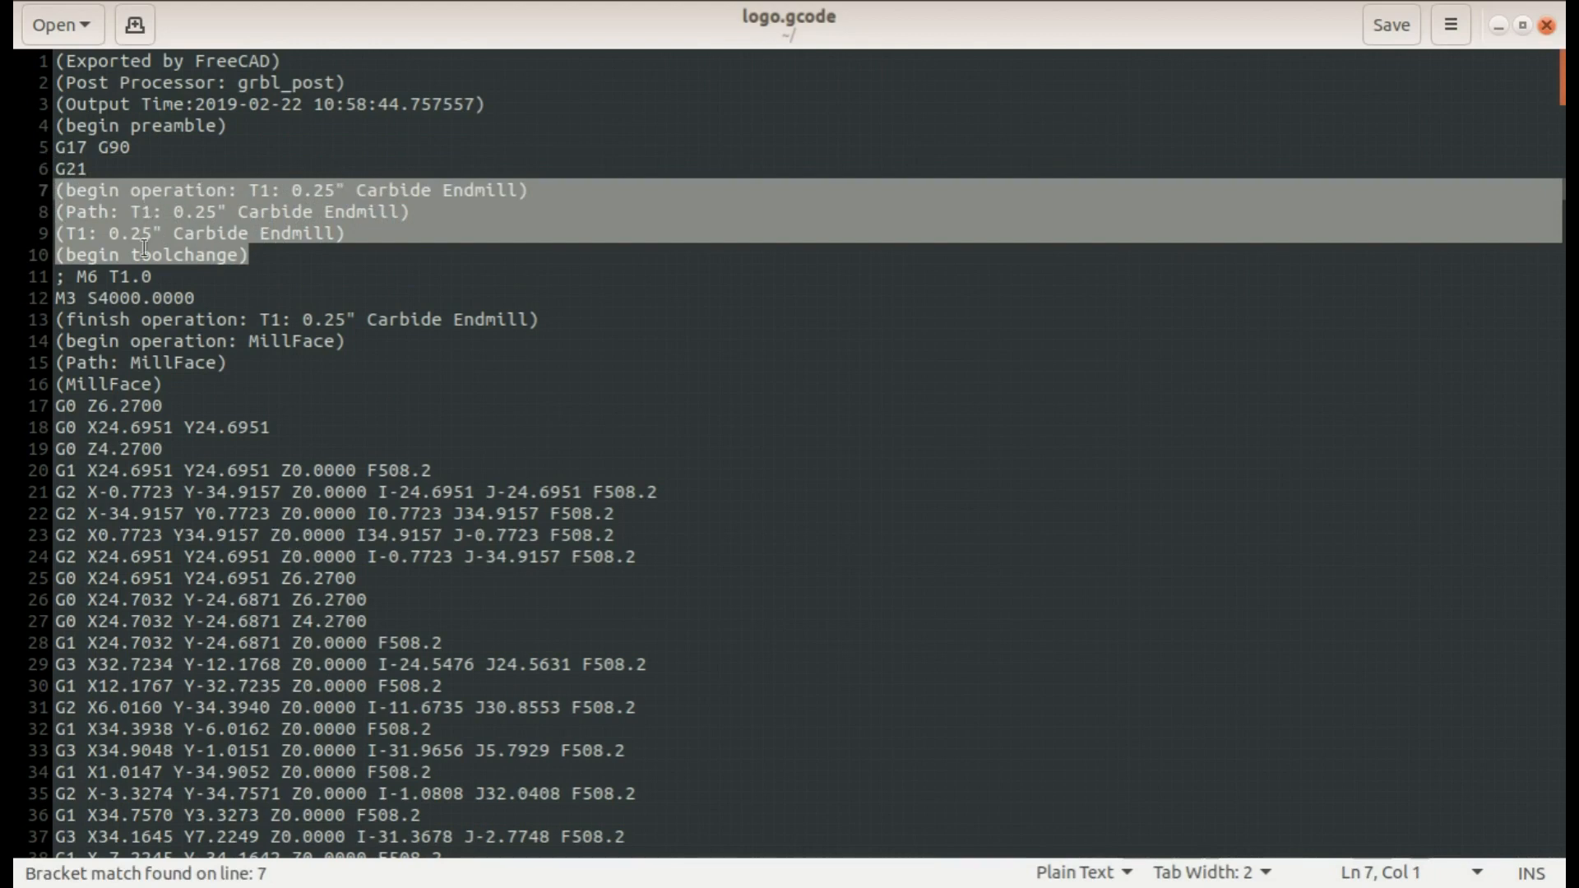
{"action": "left_click", "coordinate": [97, 277]}
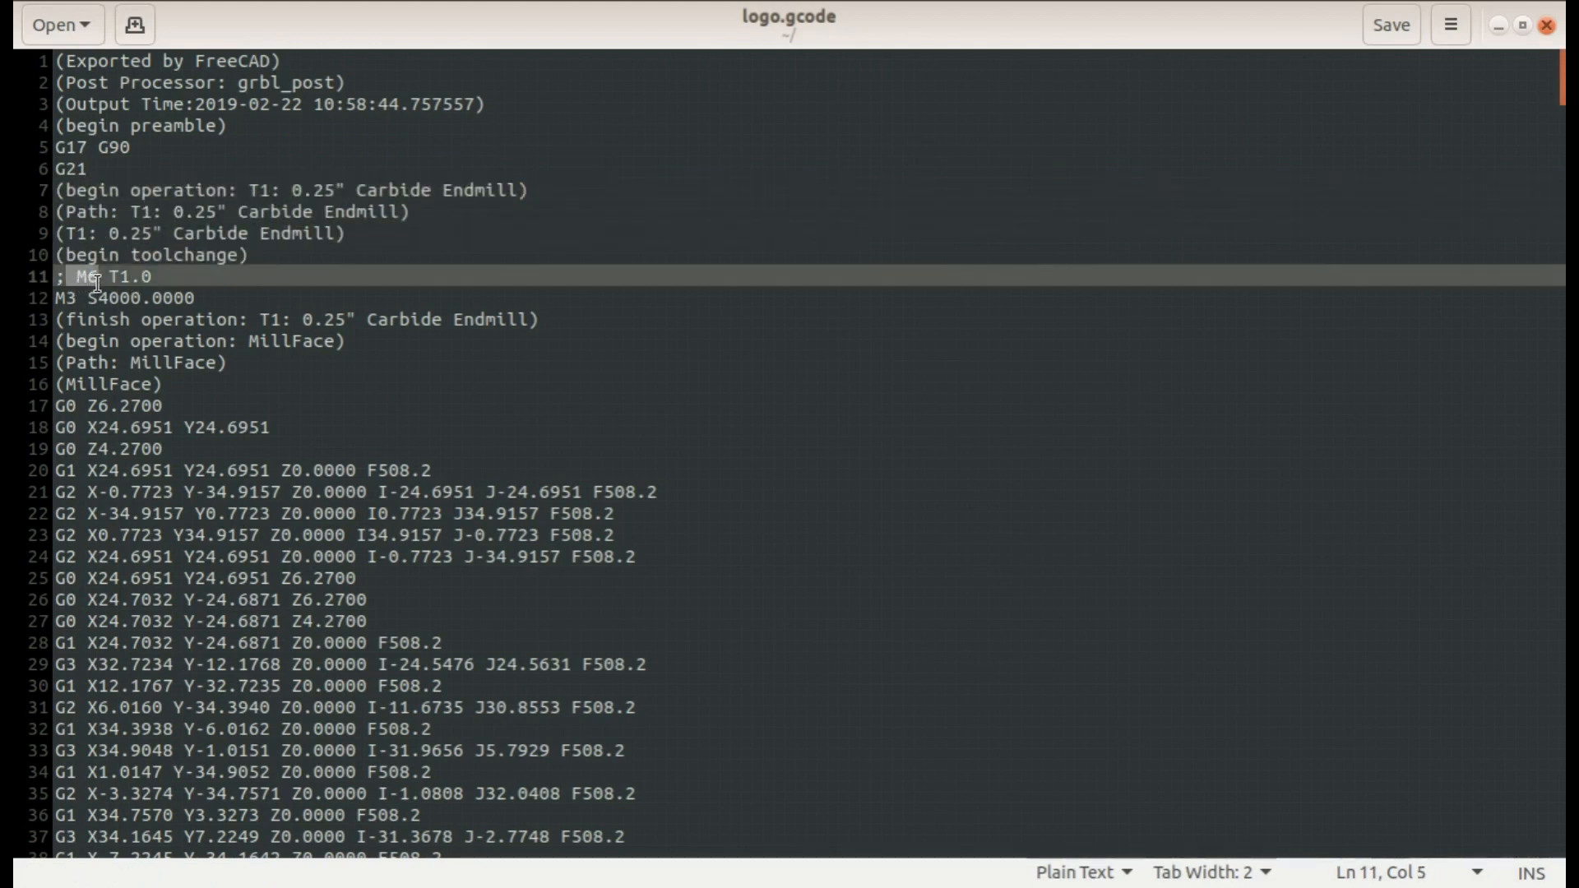
{"action": "mouse_move", "coordinate": [115, 266]}
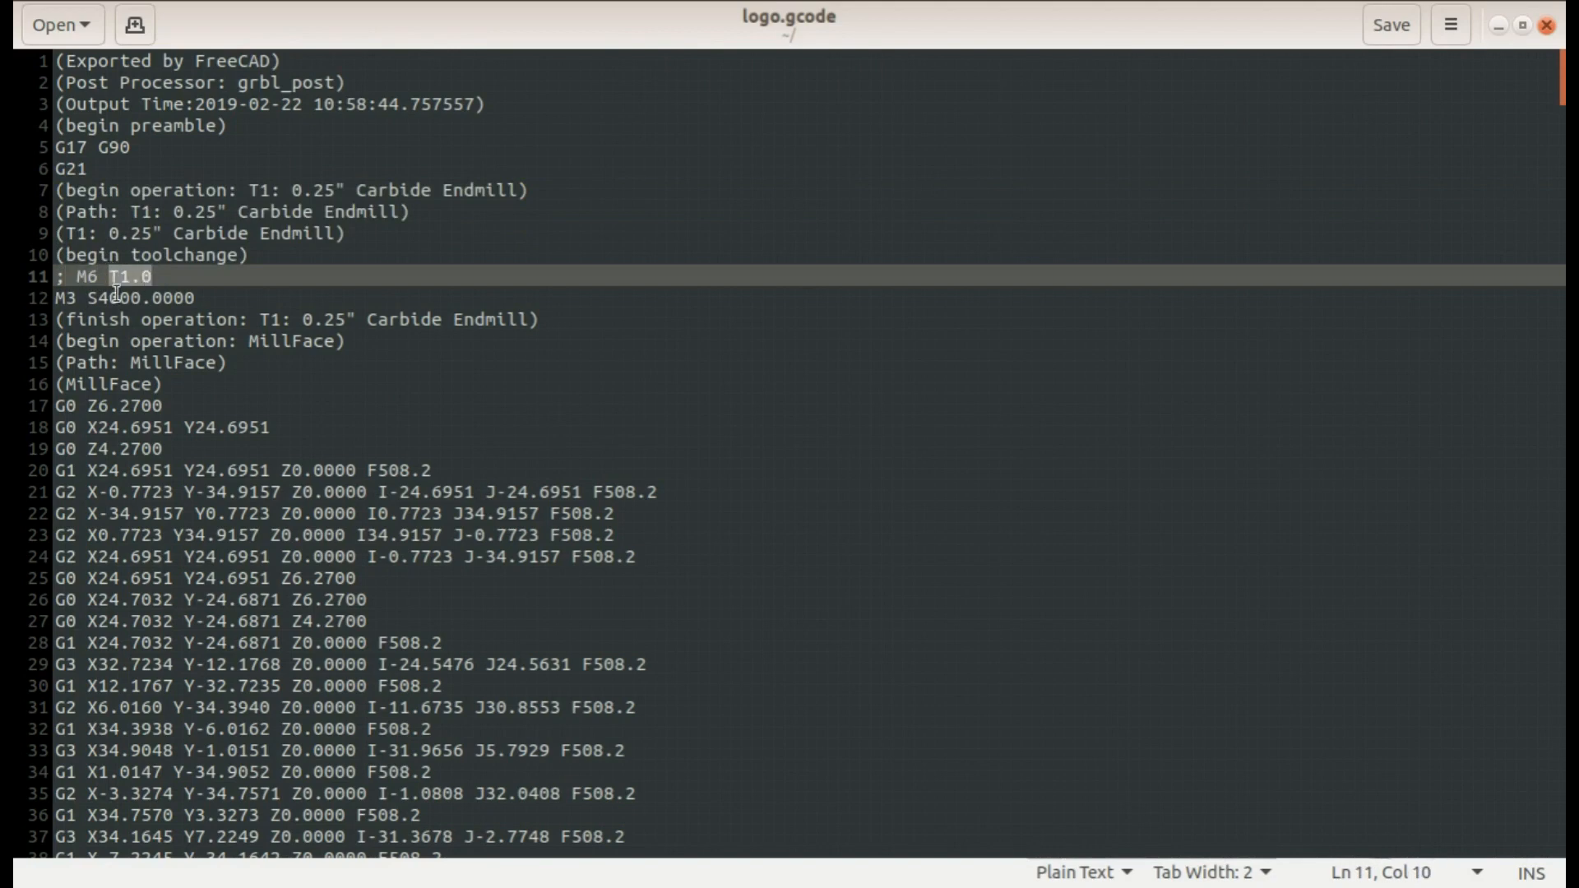
{"action": "left_click", "coordinate": [62, 298]}
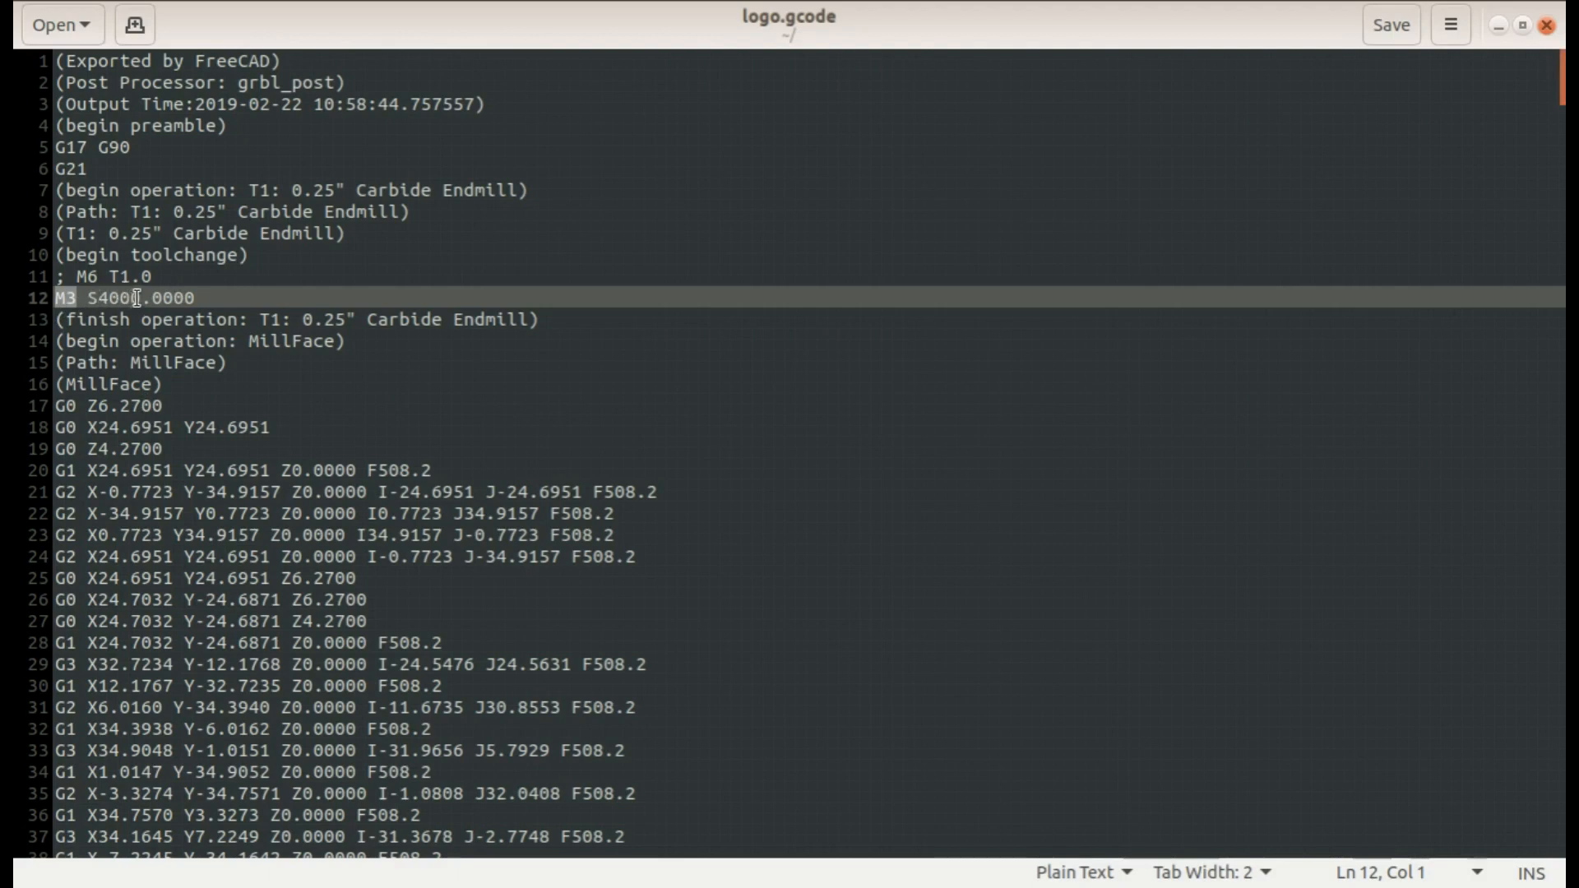
{"action": "left_click", "coordinate": [96, 361]}
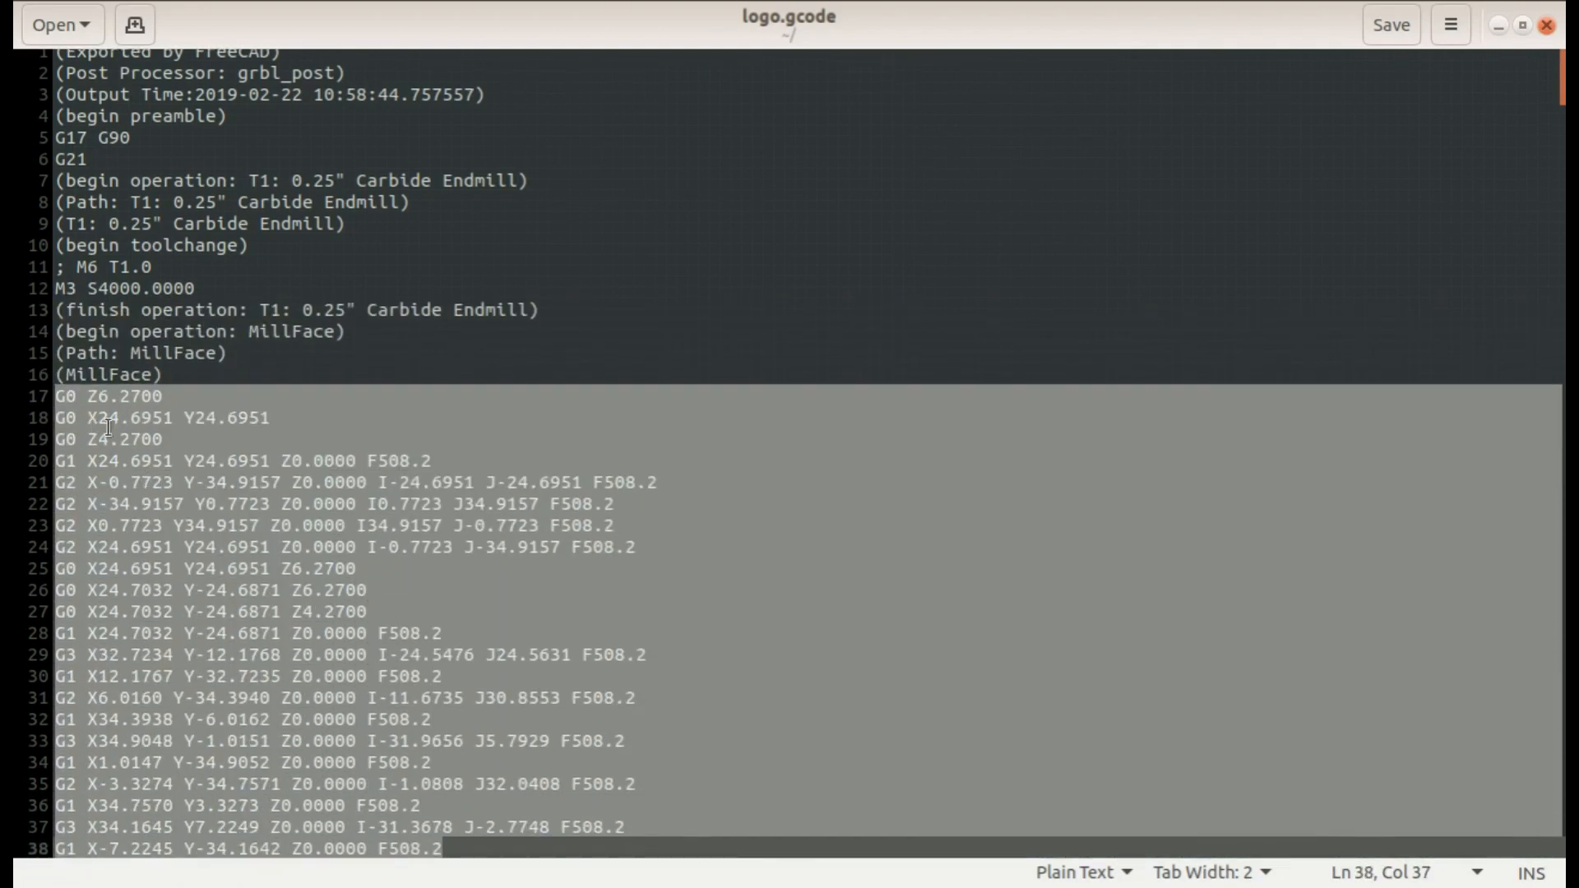
{"action": "left_click", "coordinate": [163, 418]}
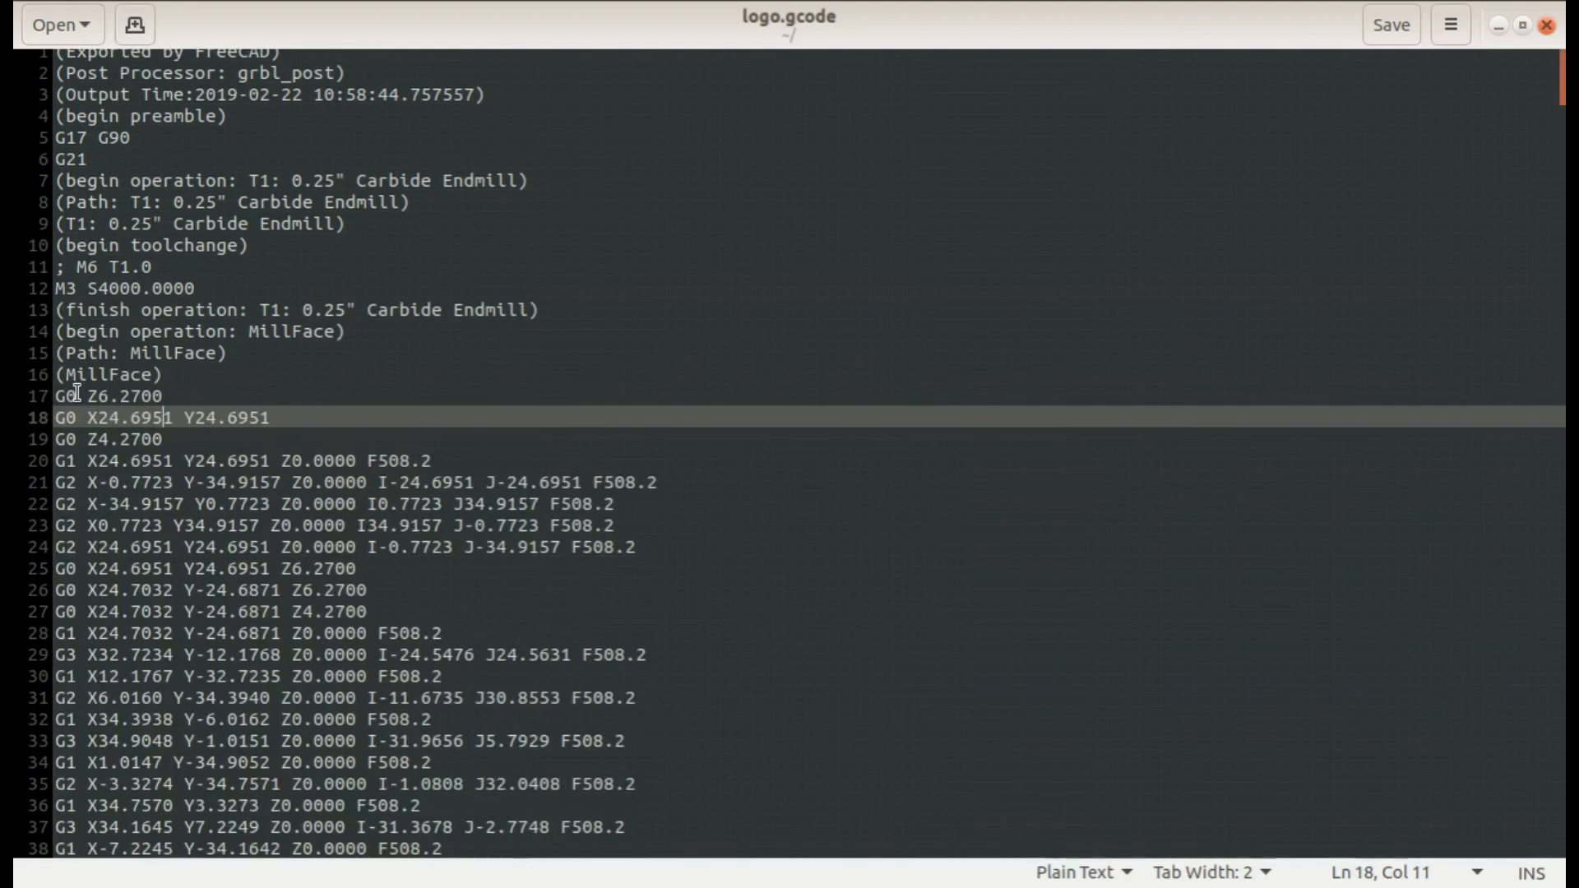
{"action": "mouse_move", "coordinate": [74, 503]}
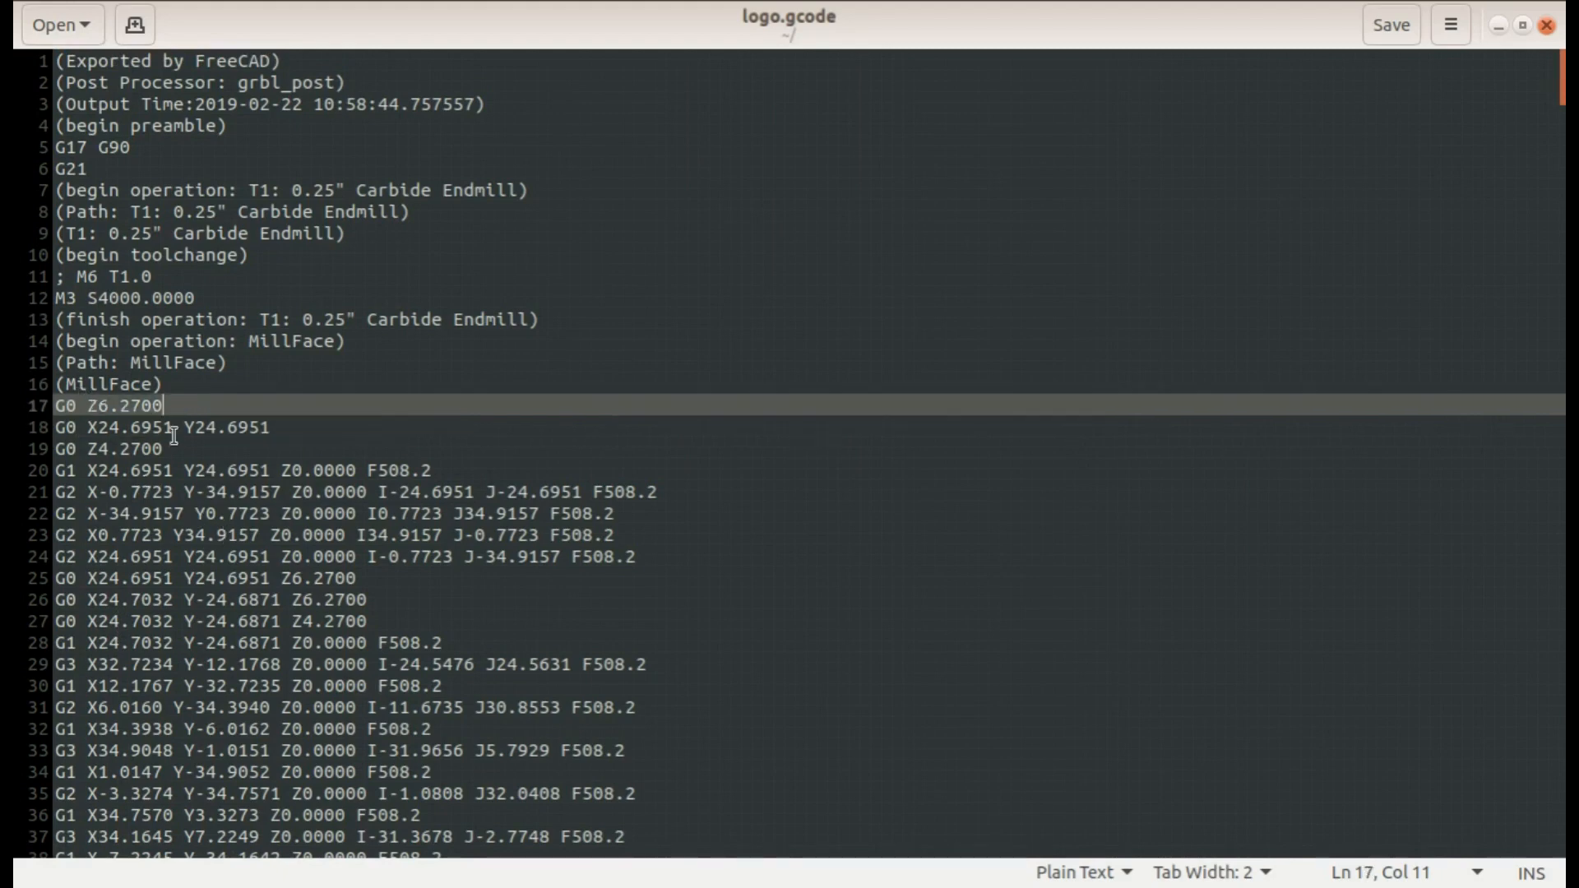
{"action": "mouse_move", "coordinate": [184, 447]}
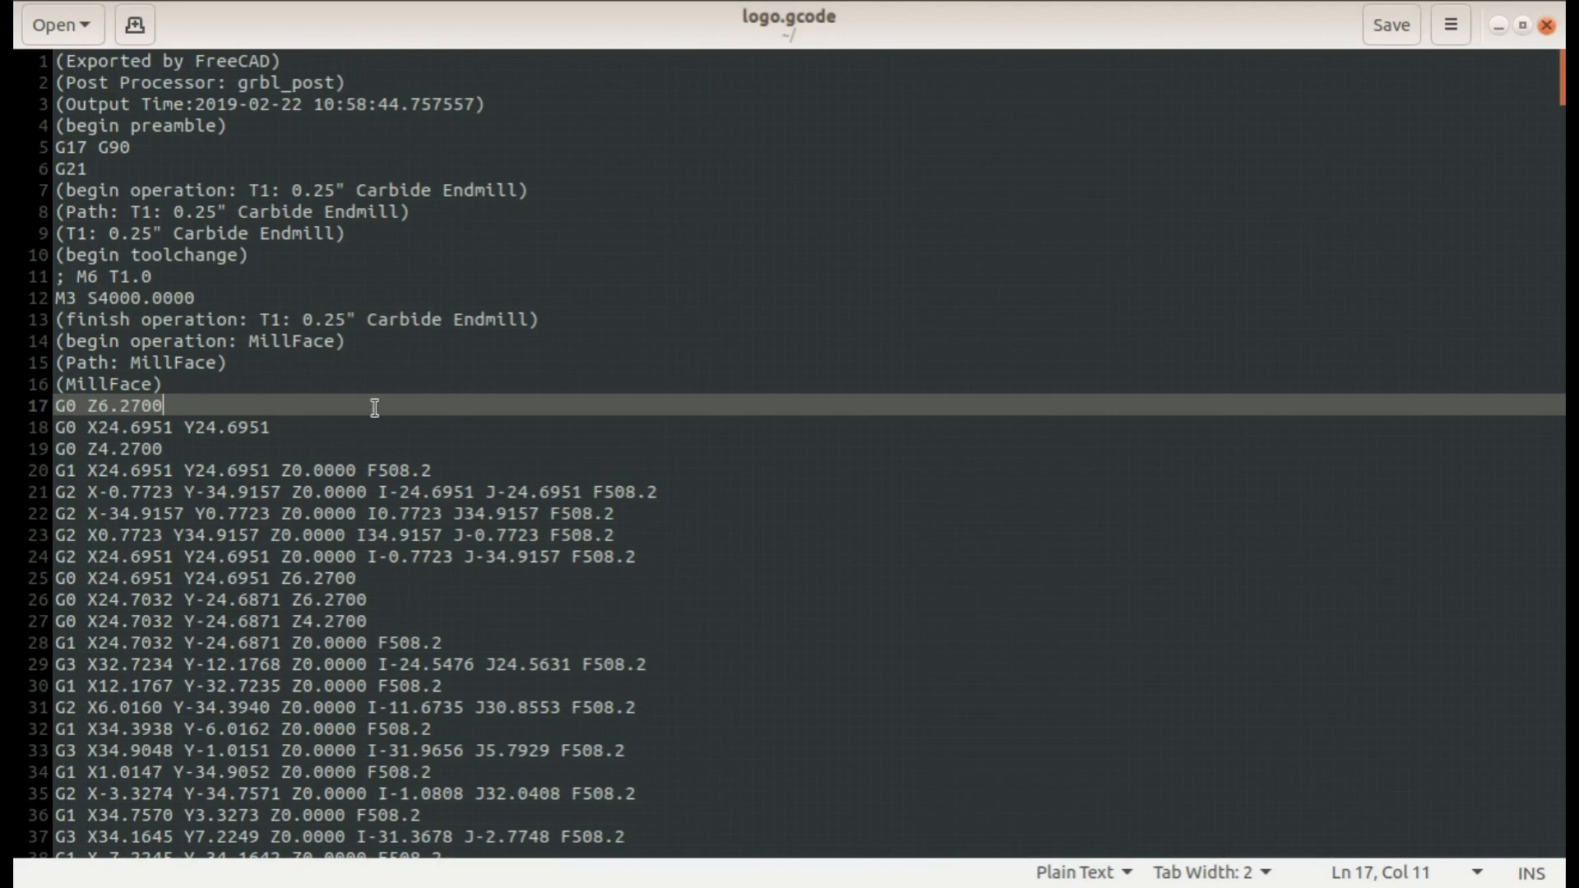
{"action": "mouse_move", "coordinate": [220, 403]}
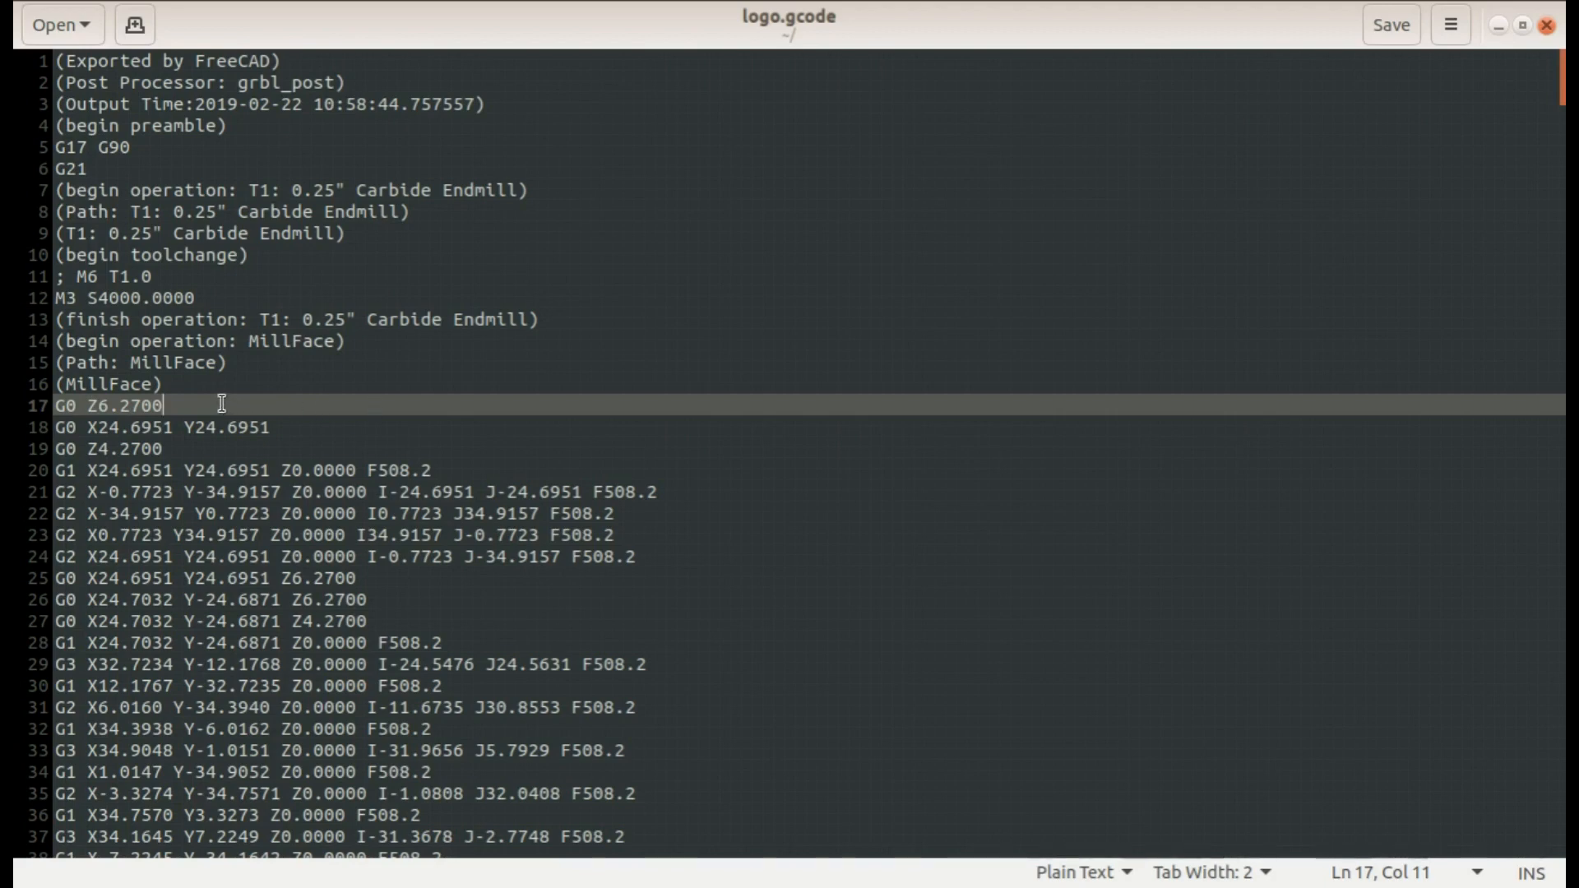
{"action": "mouse_move", "coordinate": [252, 404]}
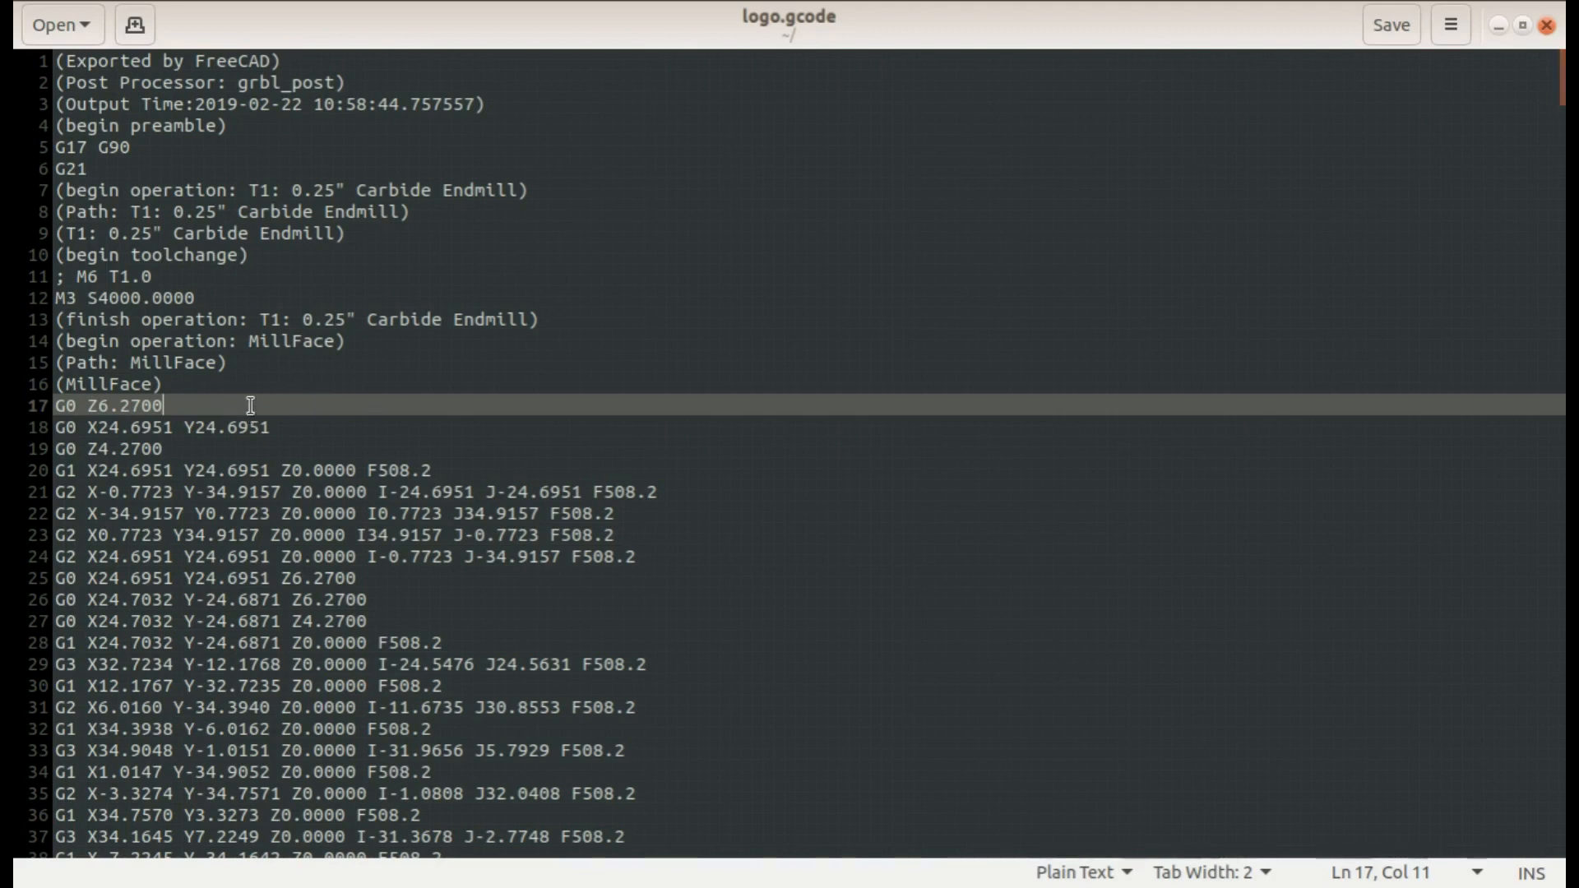
{"action": "left_click", "coordinate": [296, 428]}
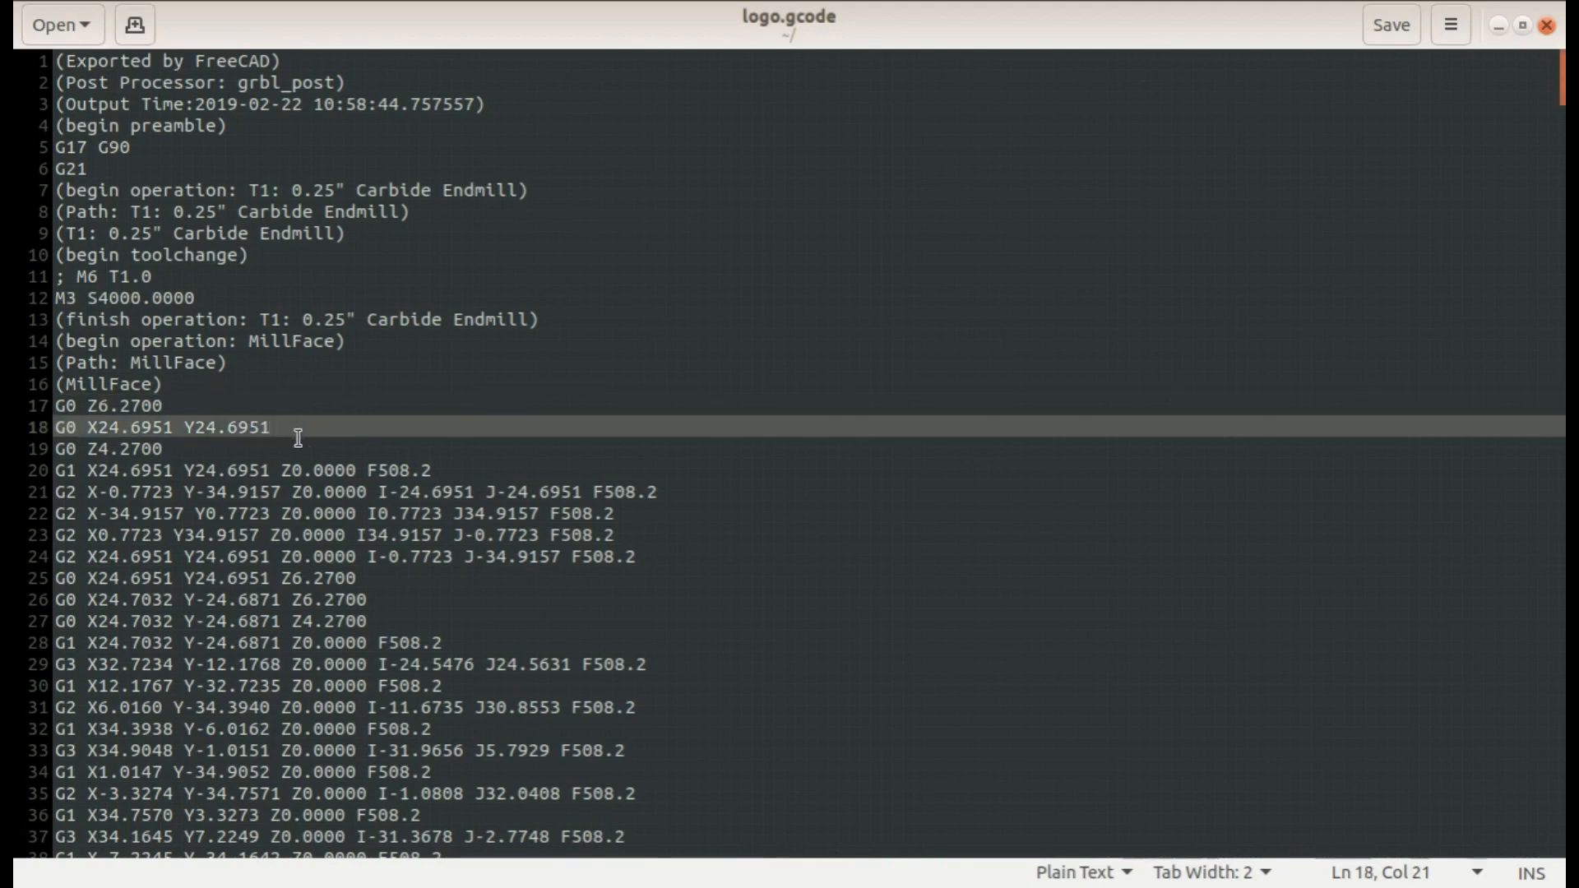
{"action": "left_click", "coordinate": [115, 427]}
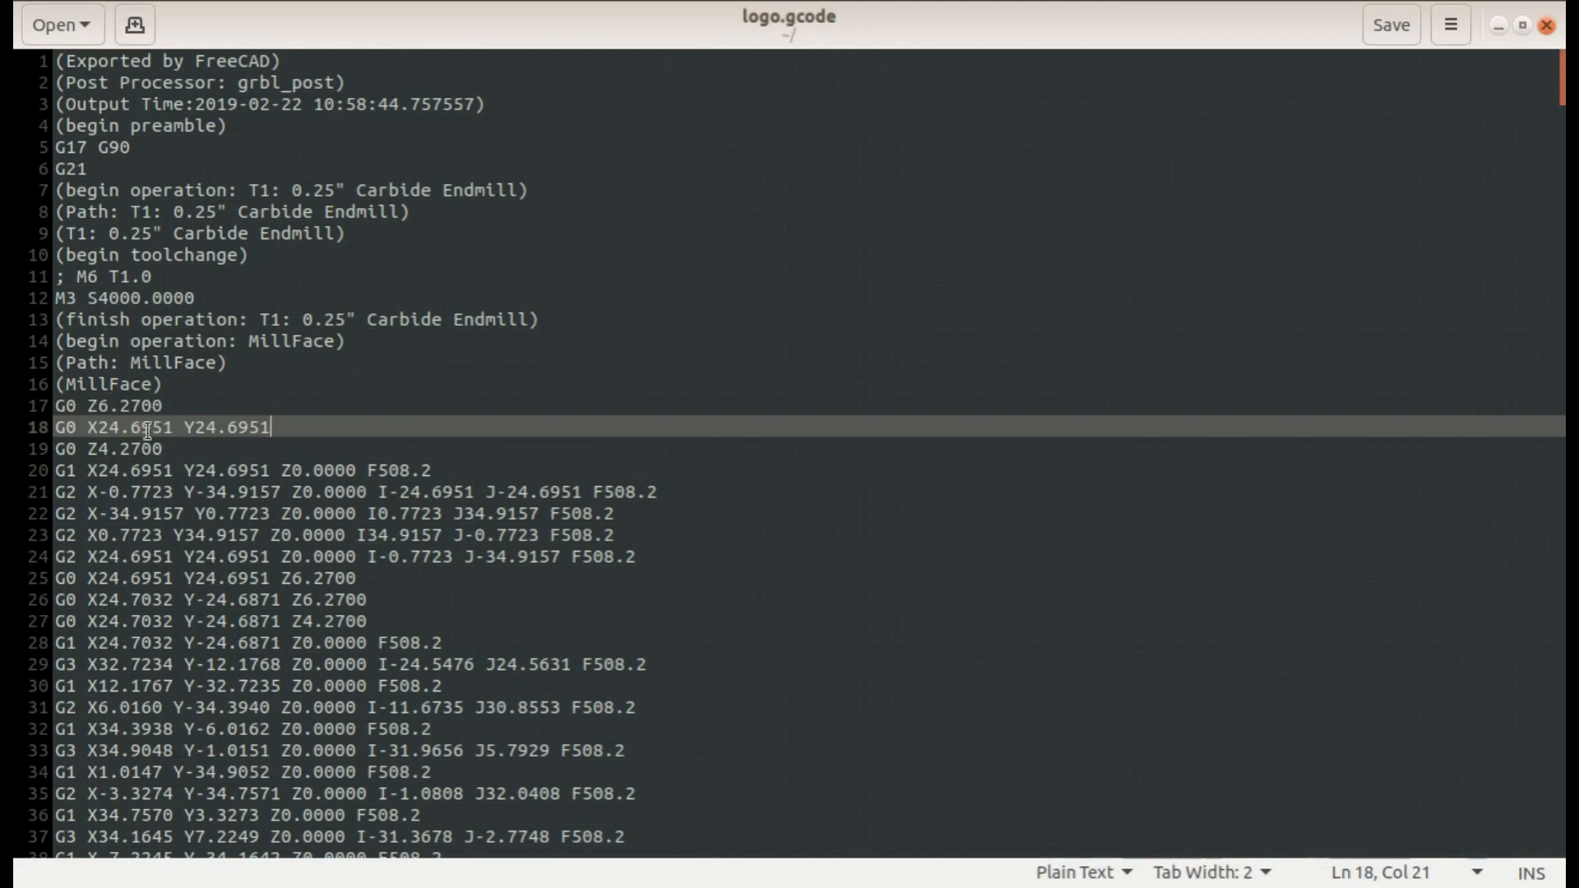
{"action": "mouse_move", "coordinate": [306, 428]}
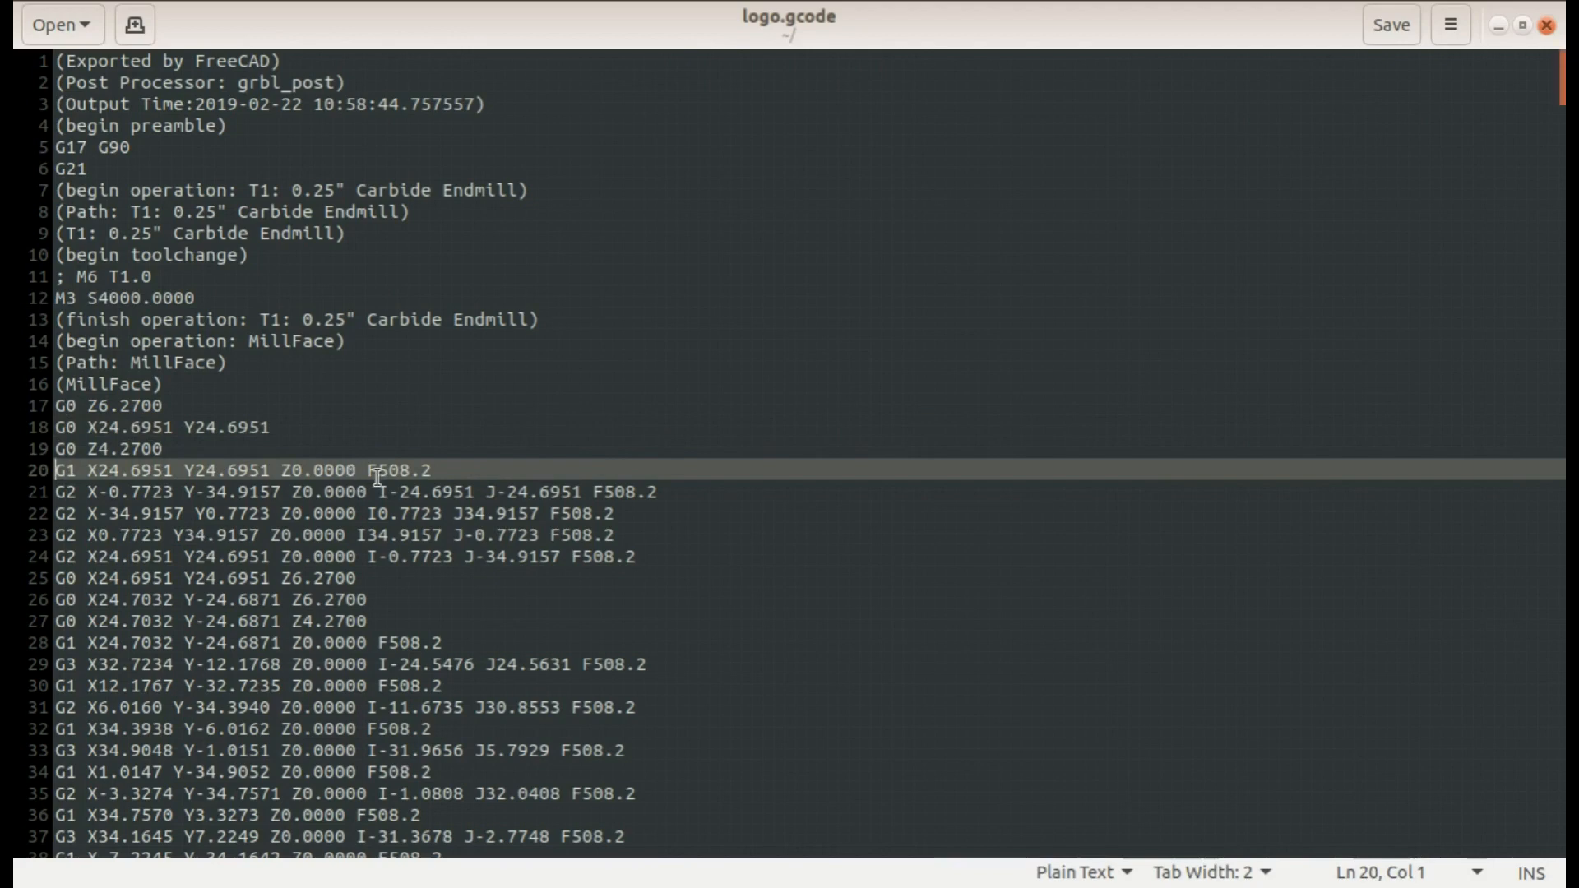
{"action": "mouse_move", "coordinate": [448, 473]}
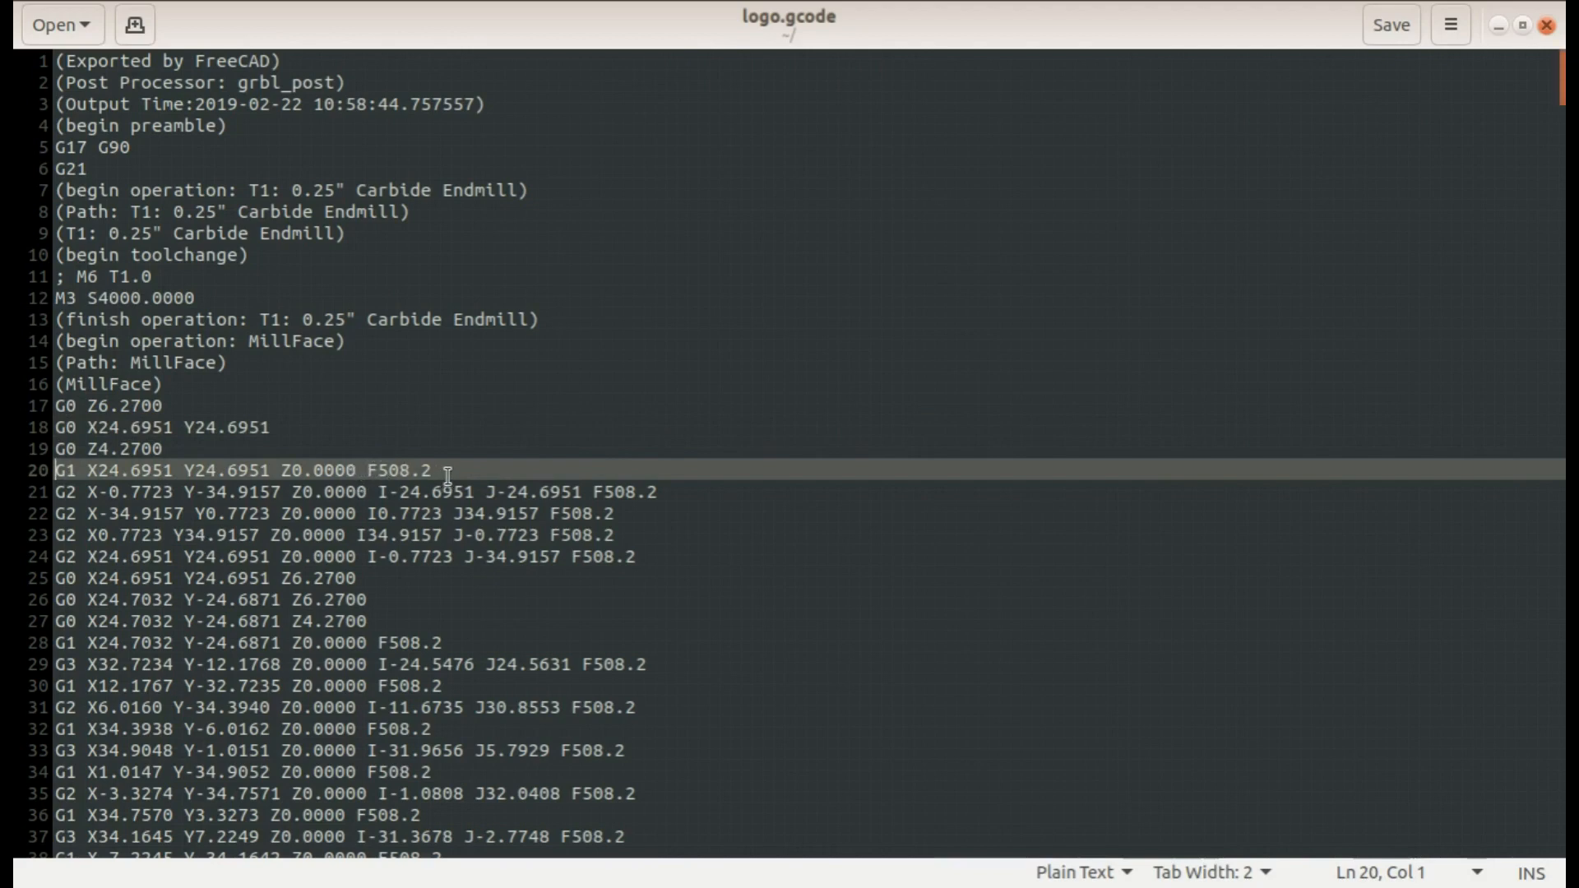
{"action": "mouse_move", "coordinate": [461, 451]}
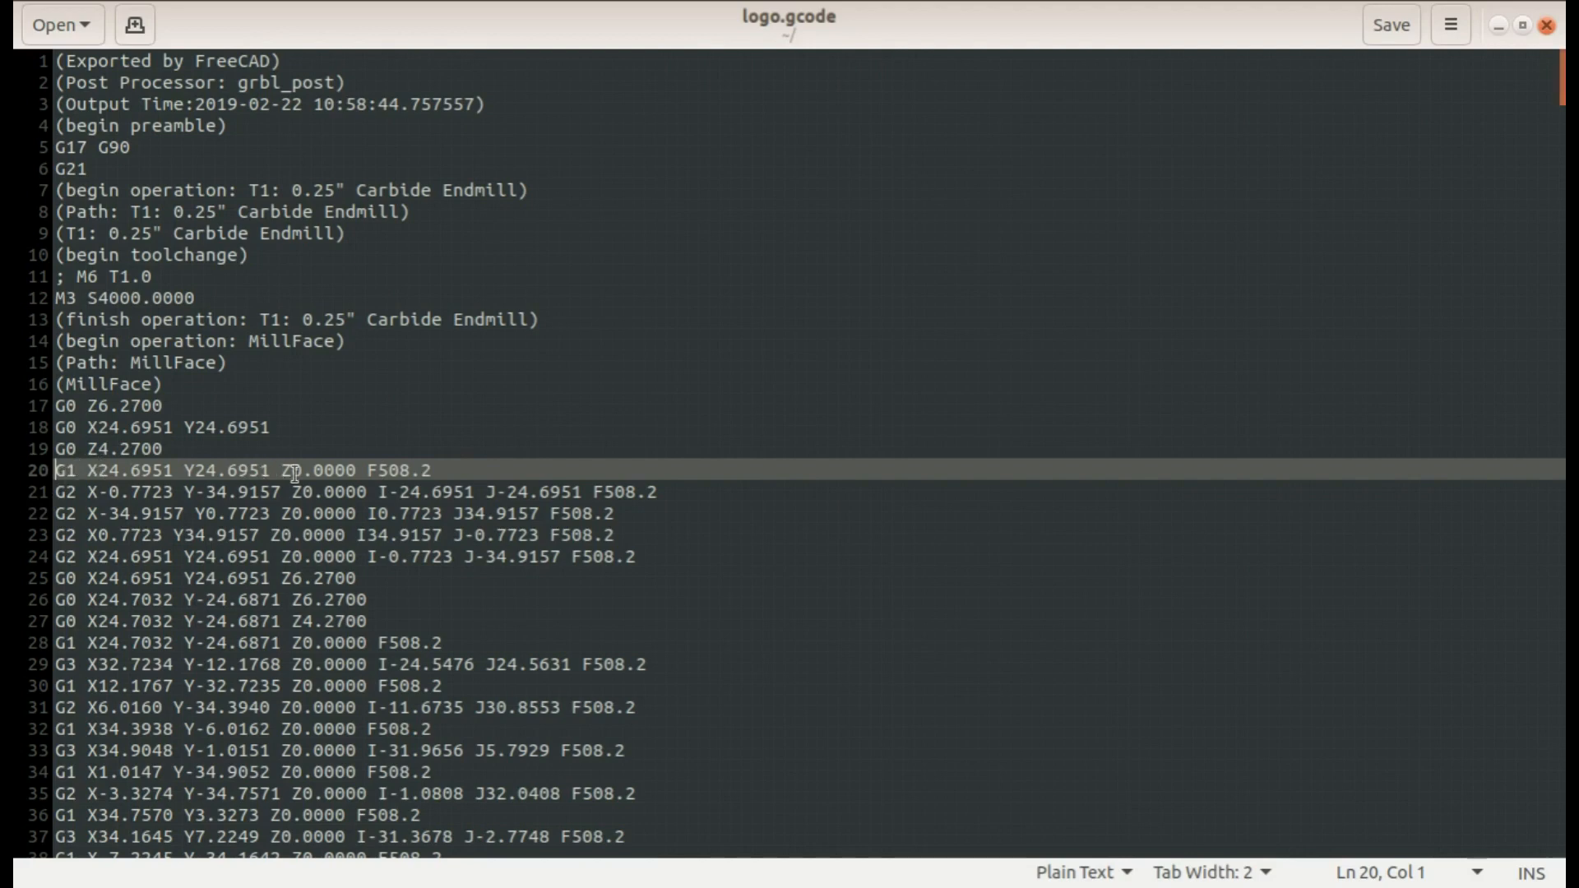
{"action": "mouse_move", "coordinate": [316, 470]}
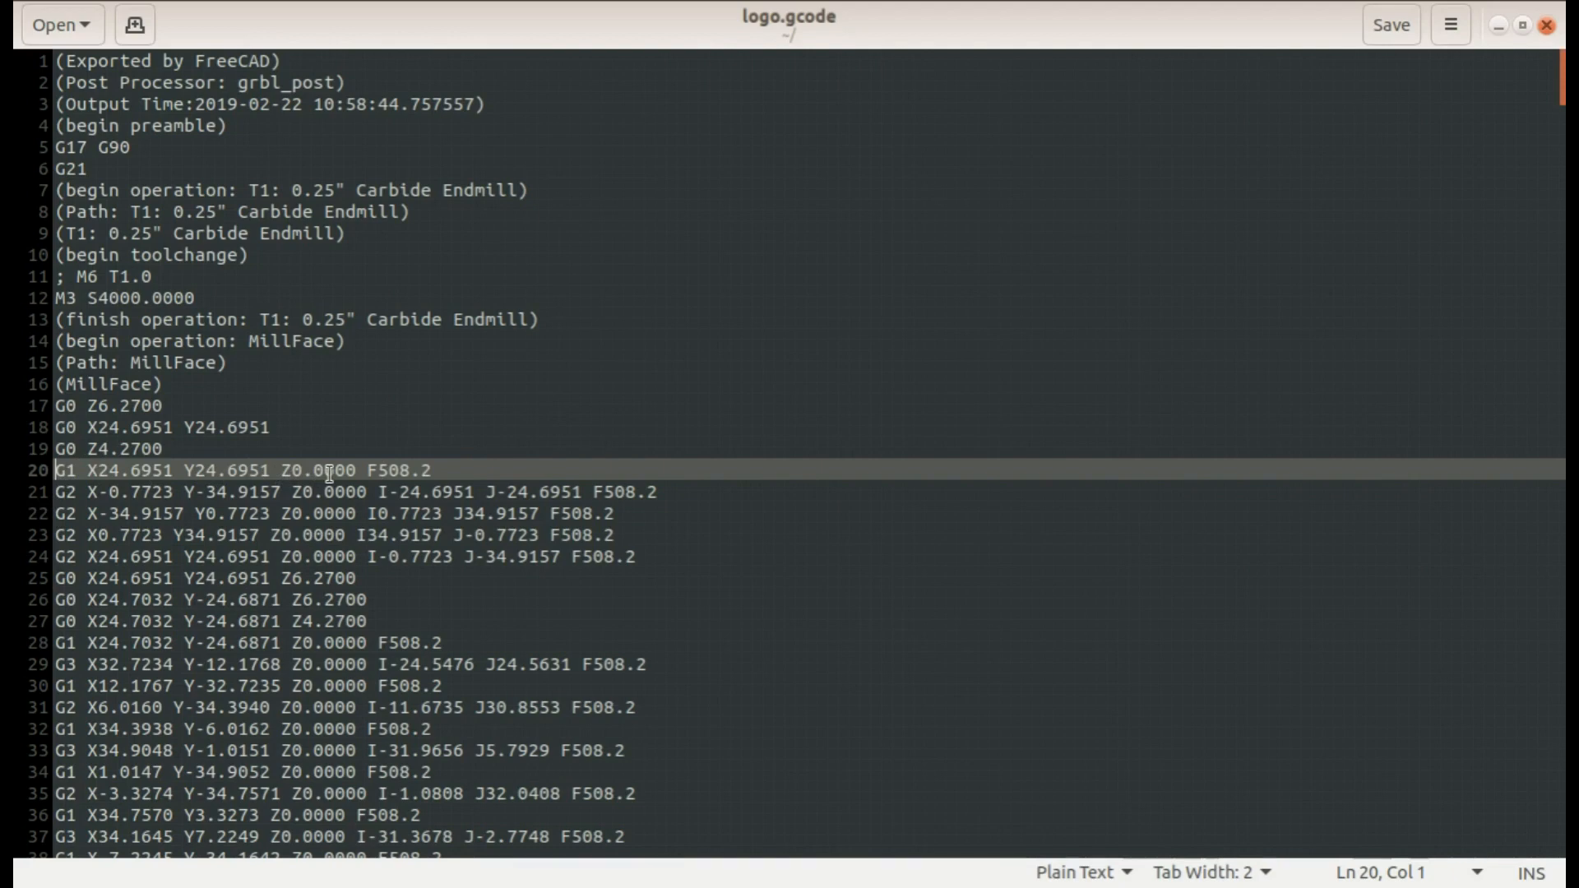
{"action": "mouse_move", "coordinate": [300, 470]}
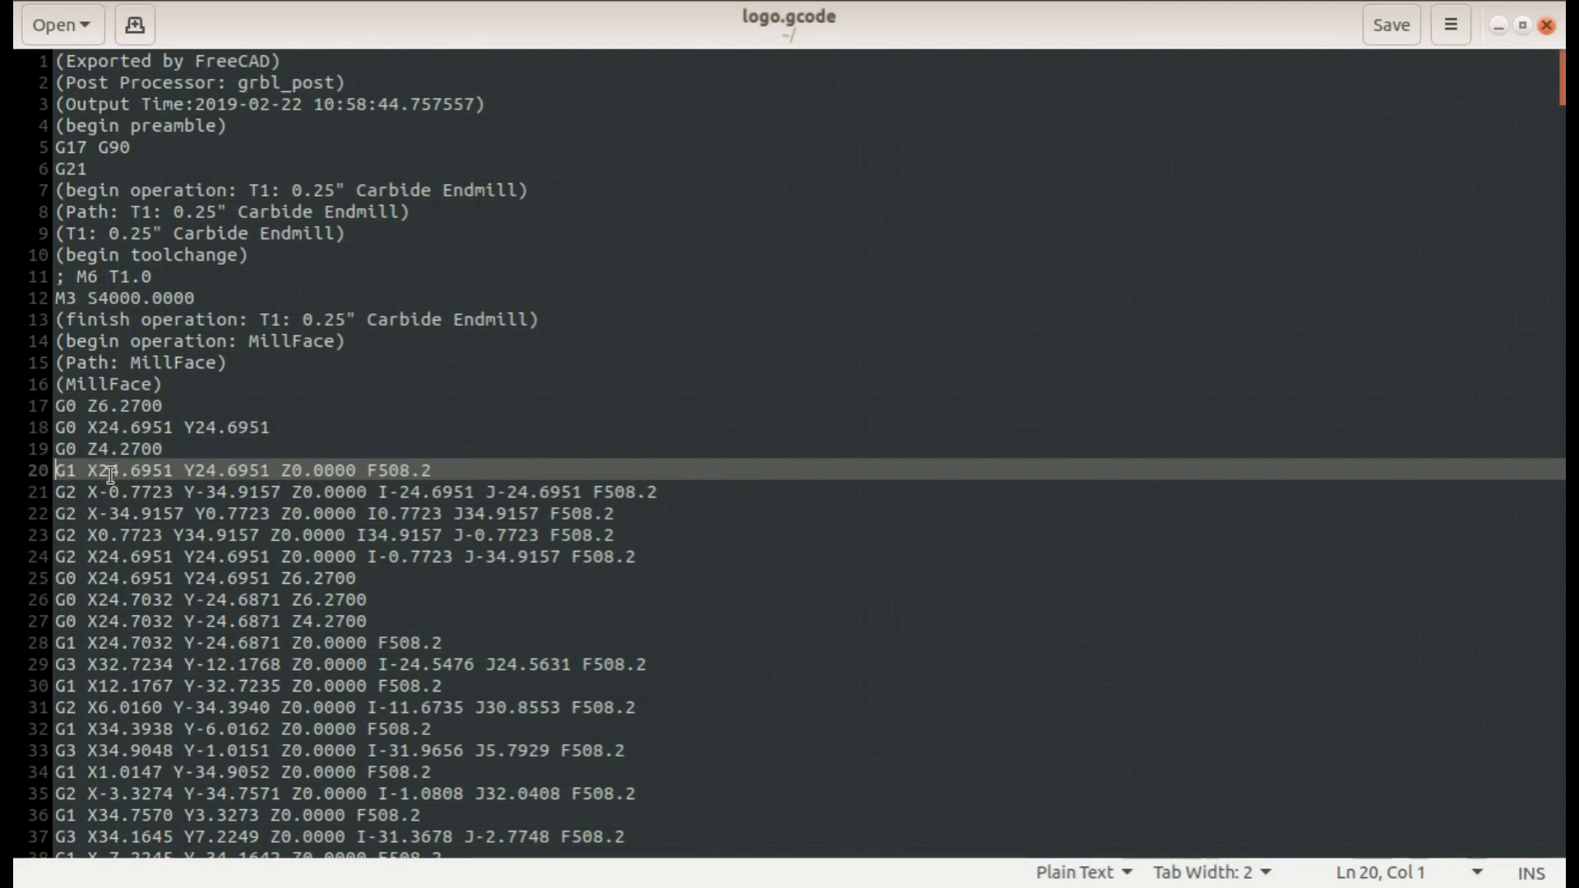
{"action": "left_click", "coordinate": [64, 500]}
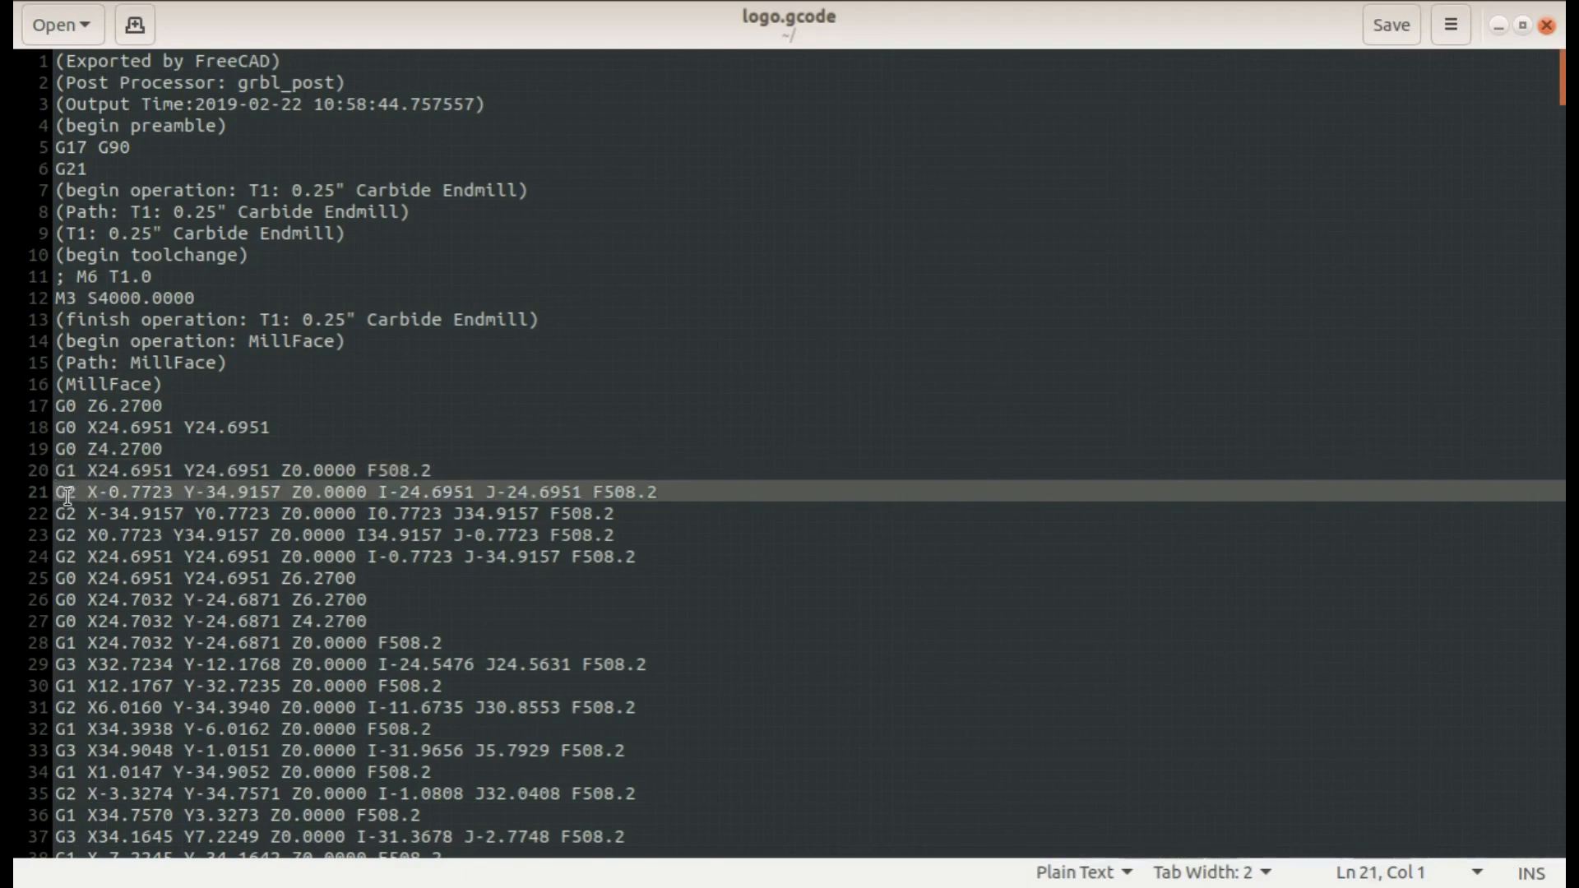
{"action": "mouse_move", "coordinate": [112, 494]}
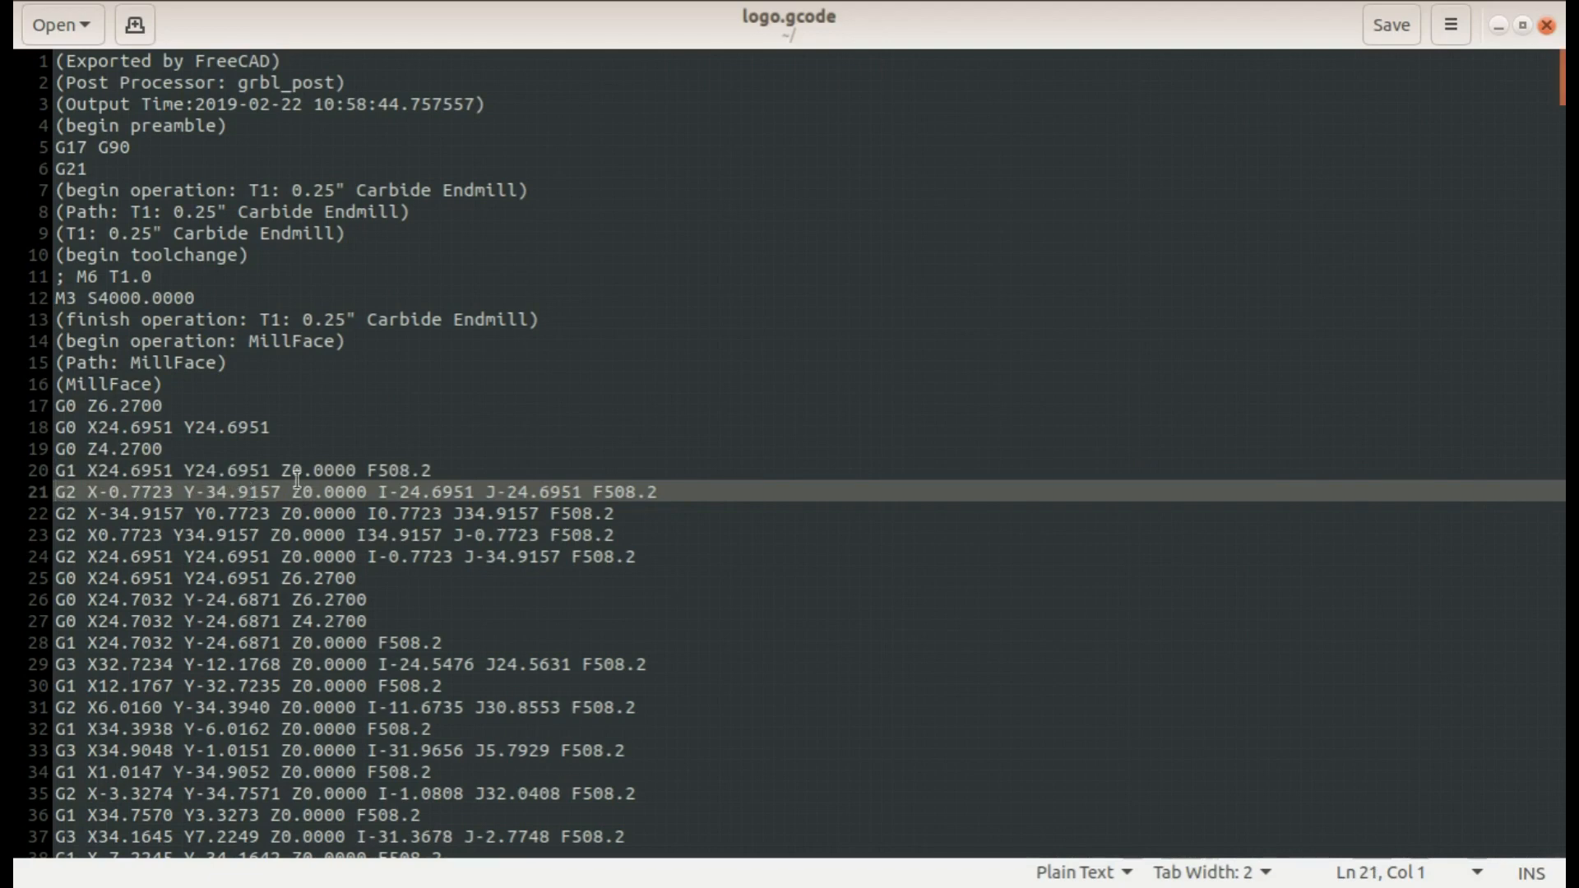
{"action": "mouse_move", "coordinate": [312, 479]}
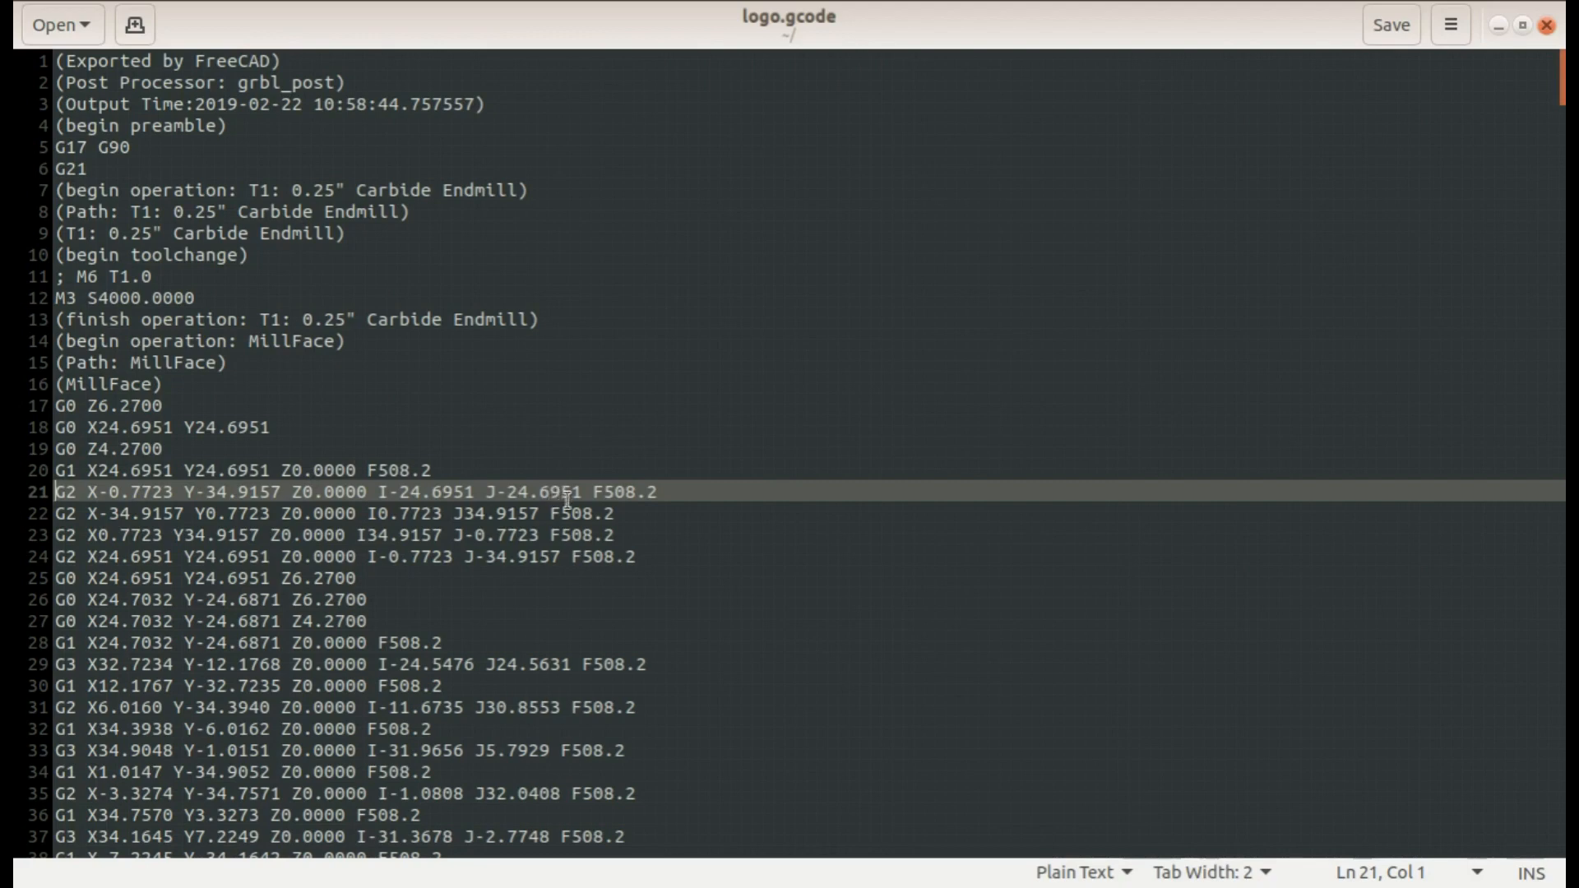
{"action": "mouse_move", "coordinate": [563, 559]}
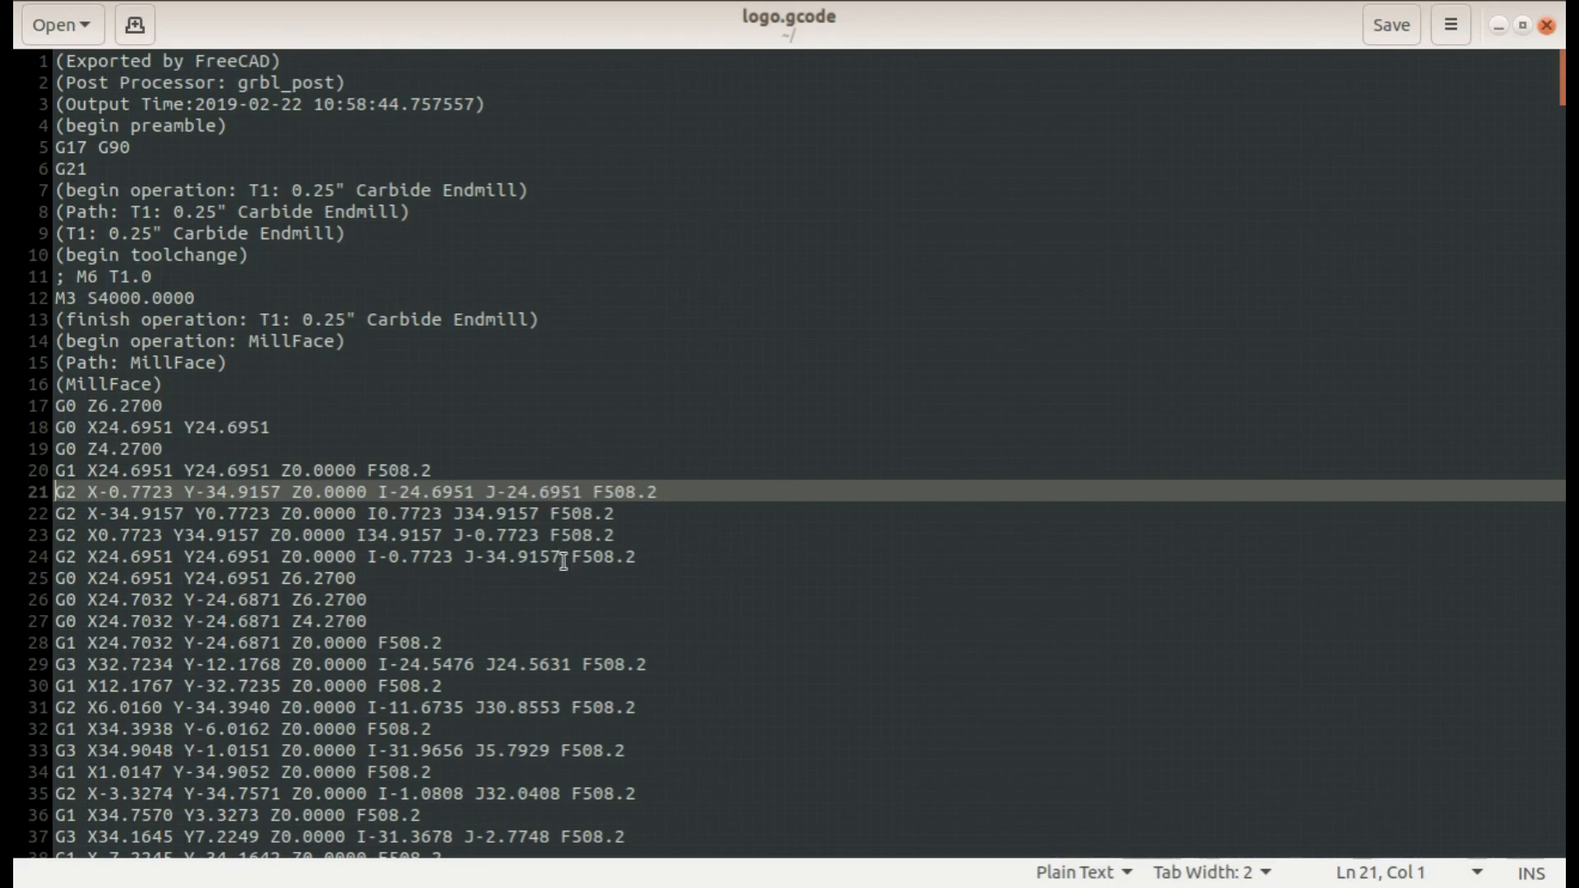
{"action": "mouse_move", "coordinate": [648, 495]}
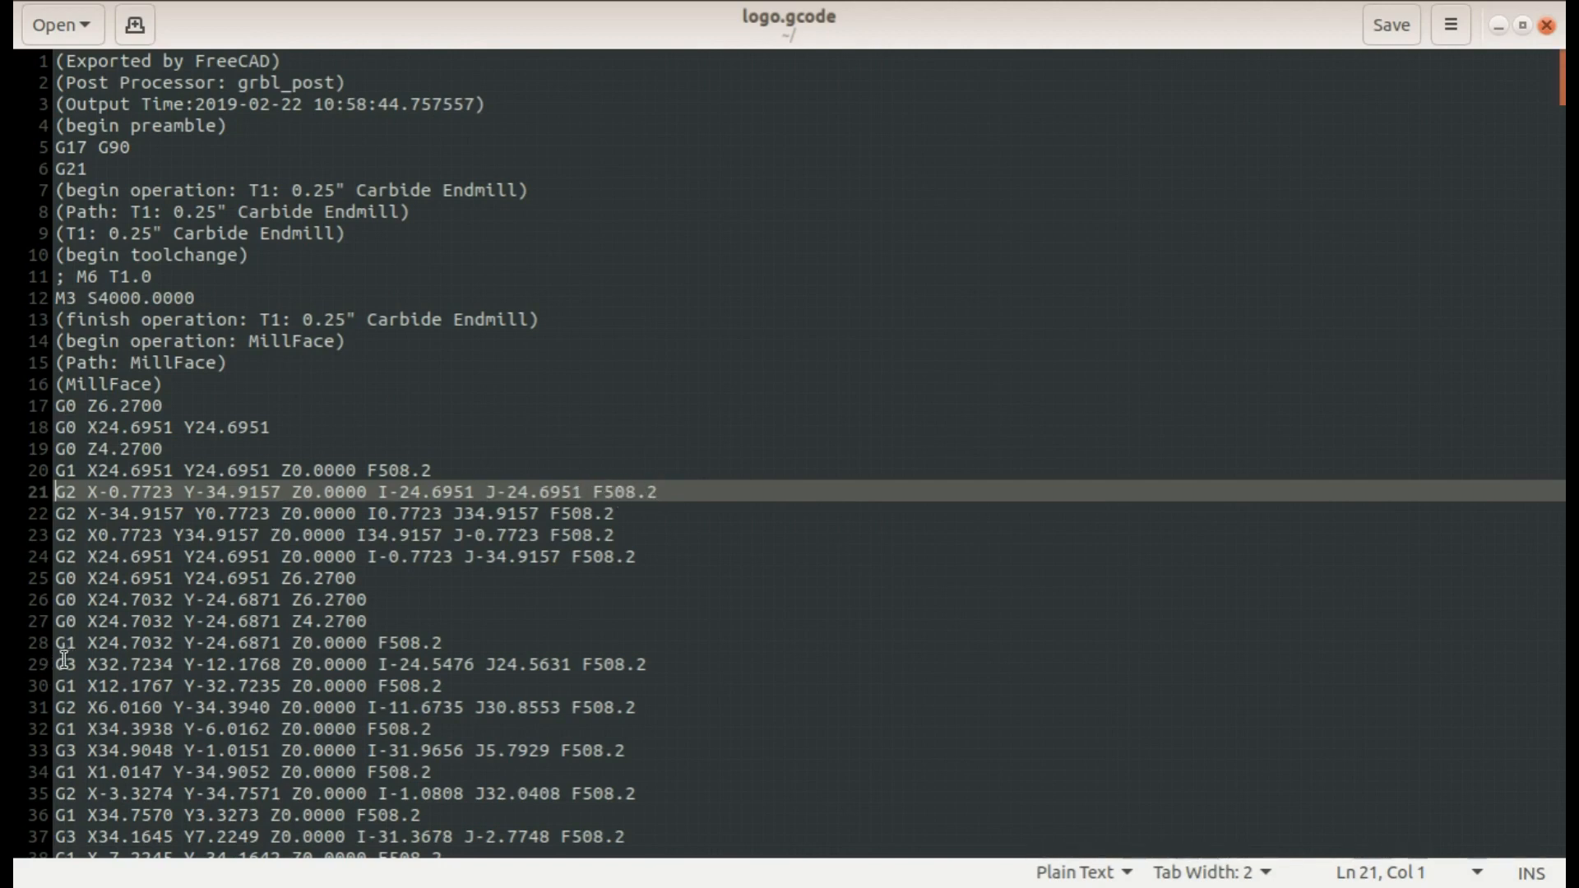
{"action": "left_click", "coordinate": [316, 685]}
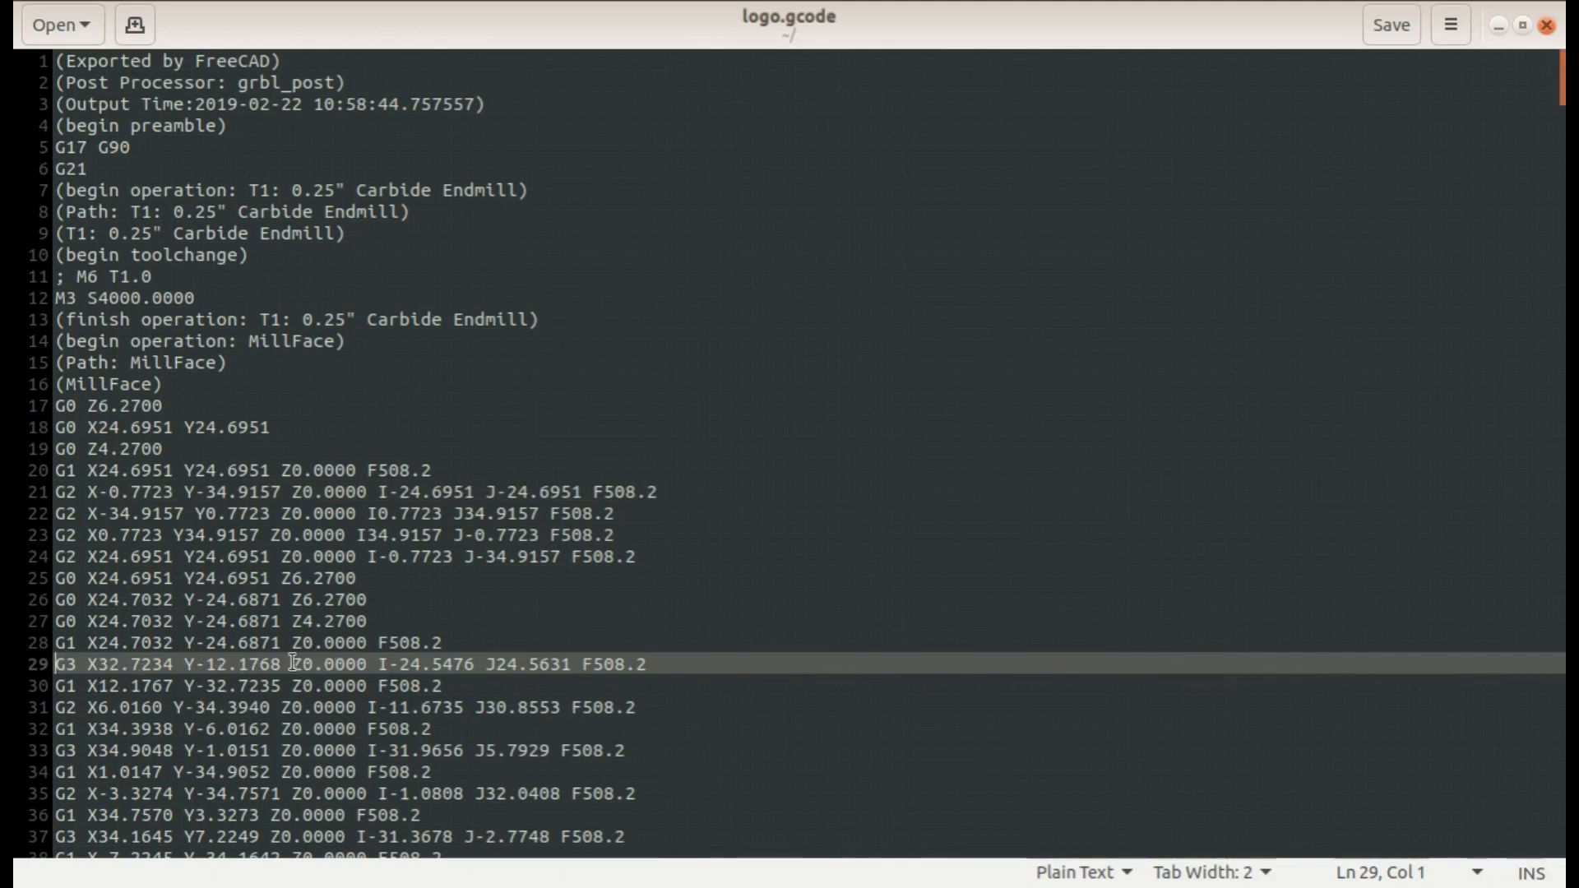
{"action": "mouse_move", "coordinate": [495, 664]}
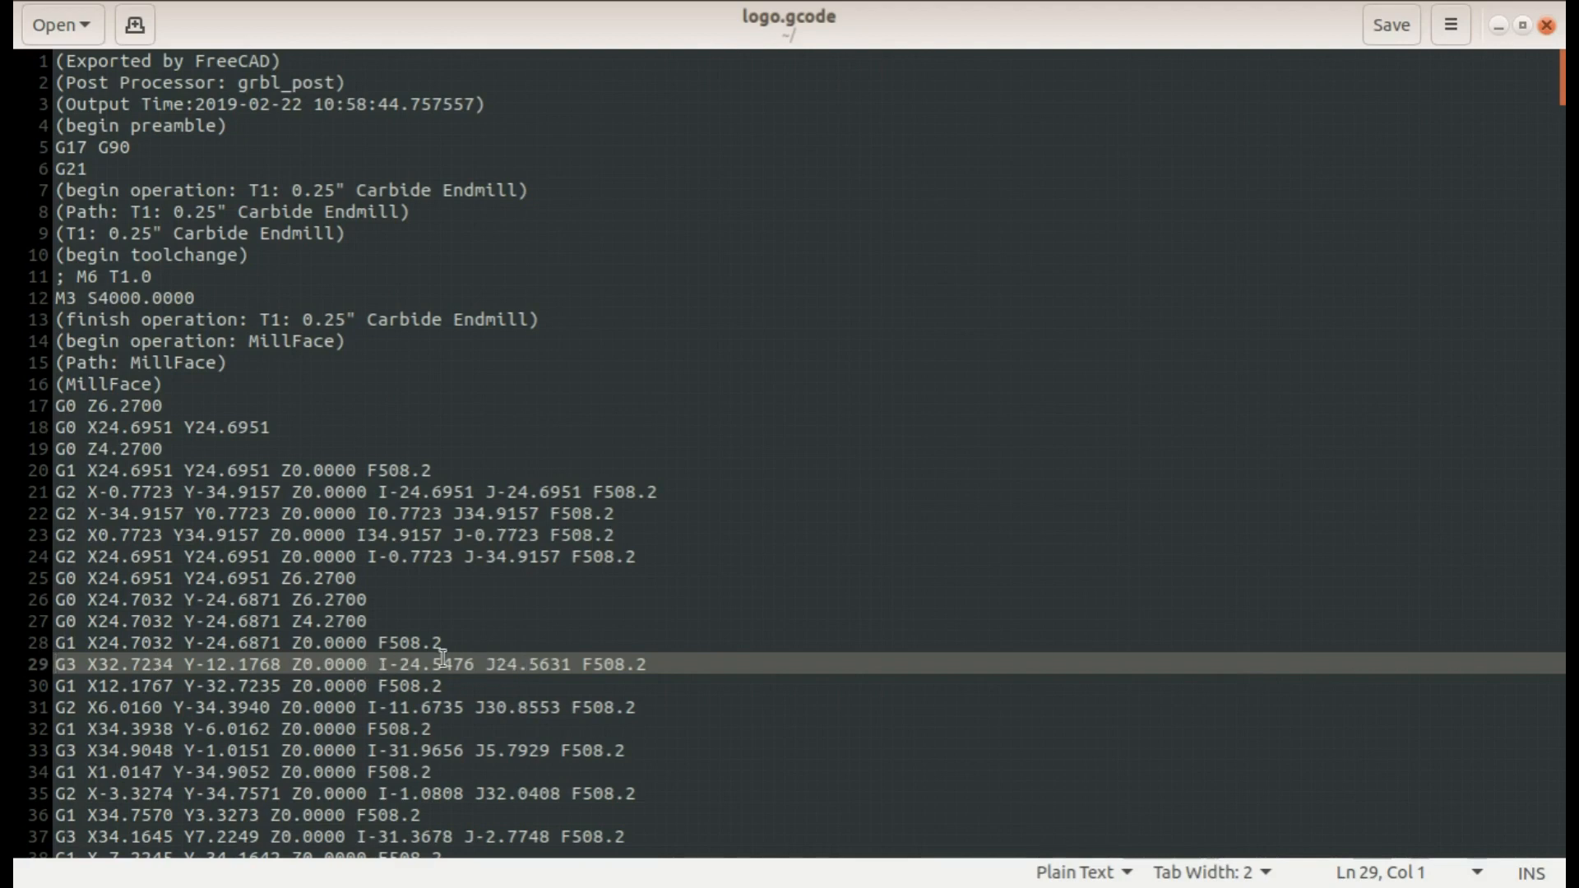
{"action": "mouse_move", "coordinate": [657, 666]}
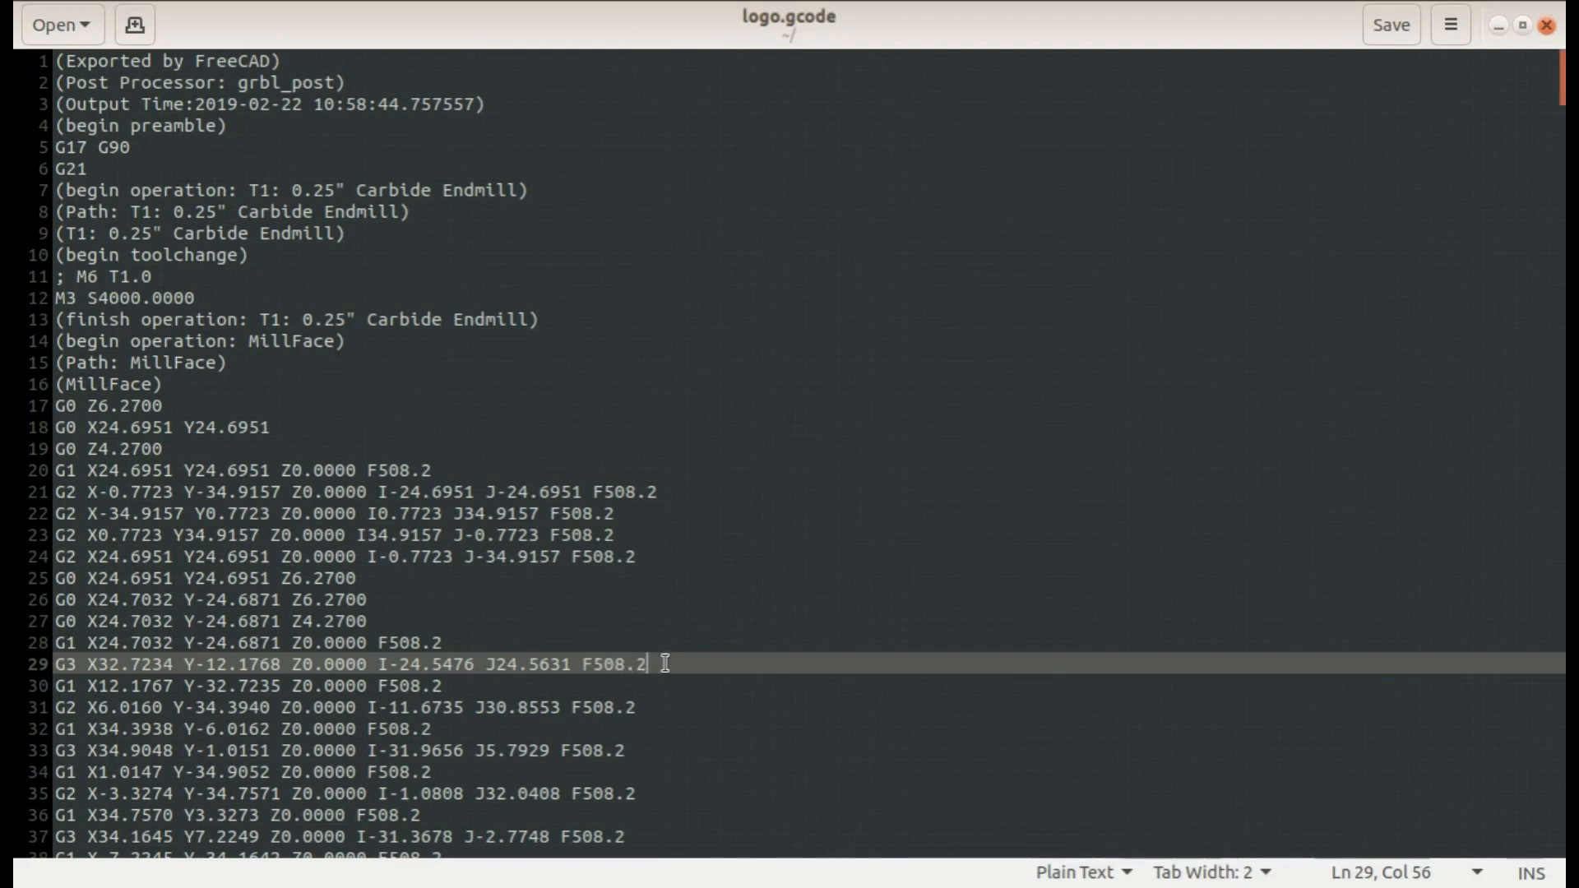
{"action": "mouse_move", "coordinate": [643, 670]}
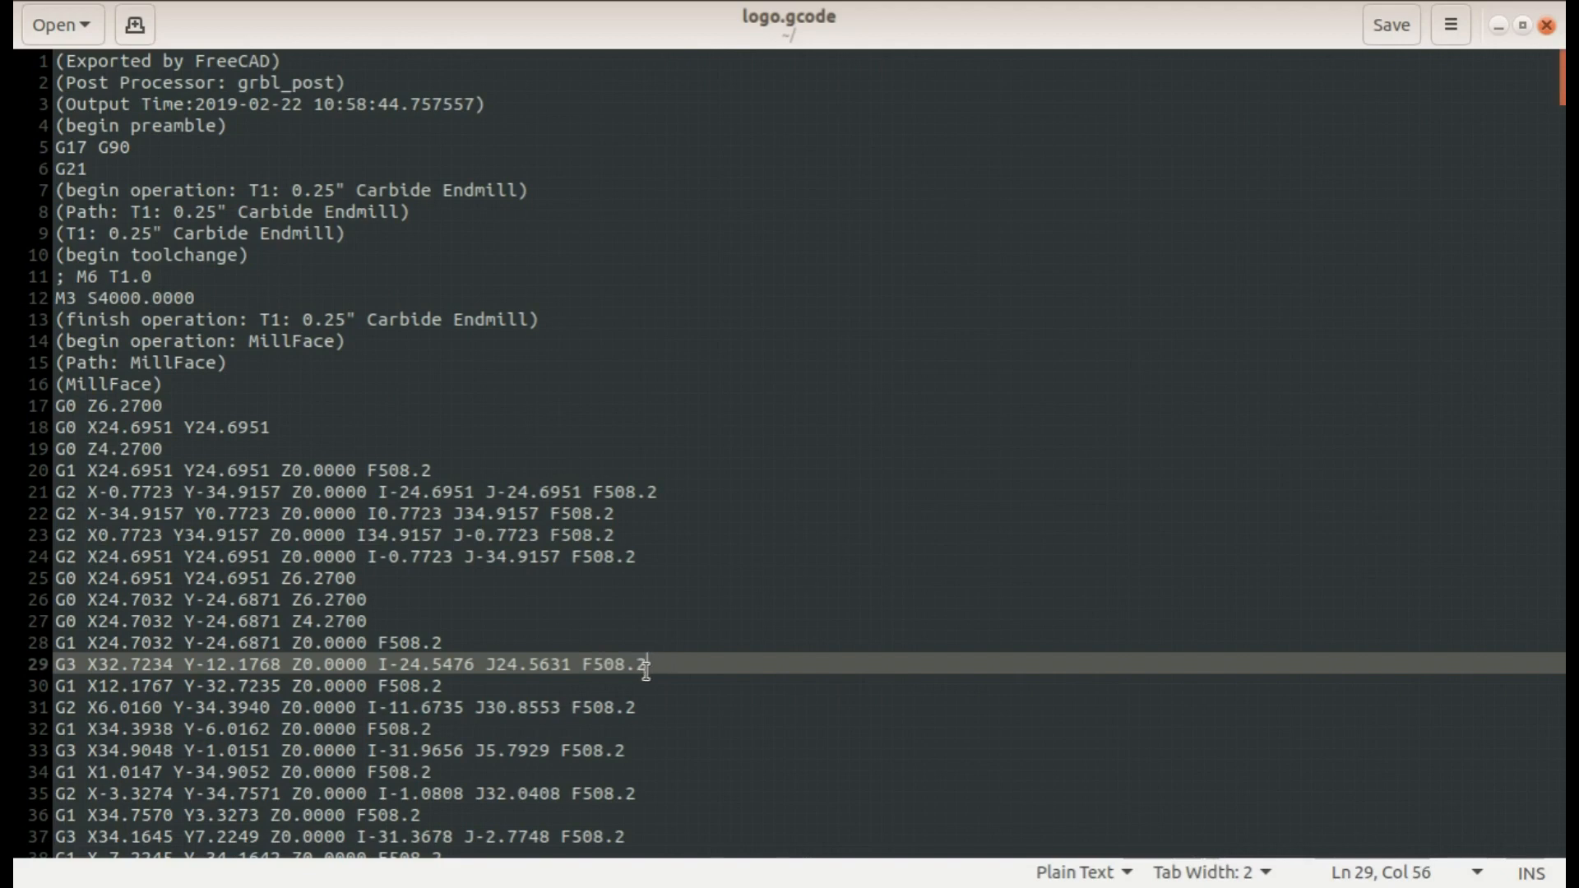
{"action": "left_click", "coordinate": [615, 665]}
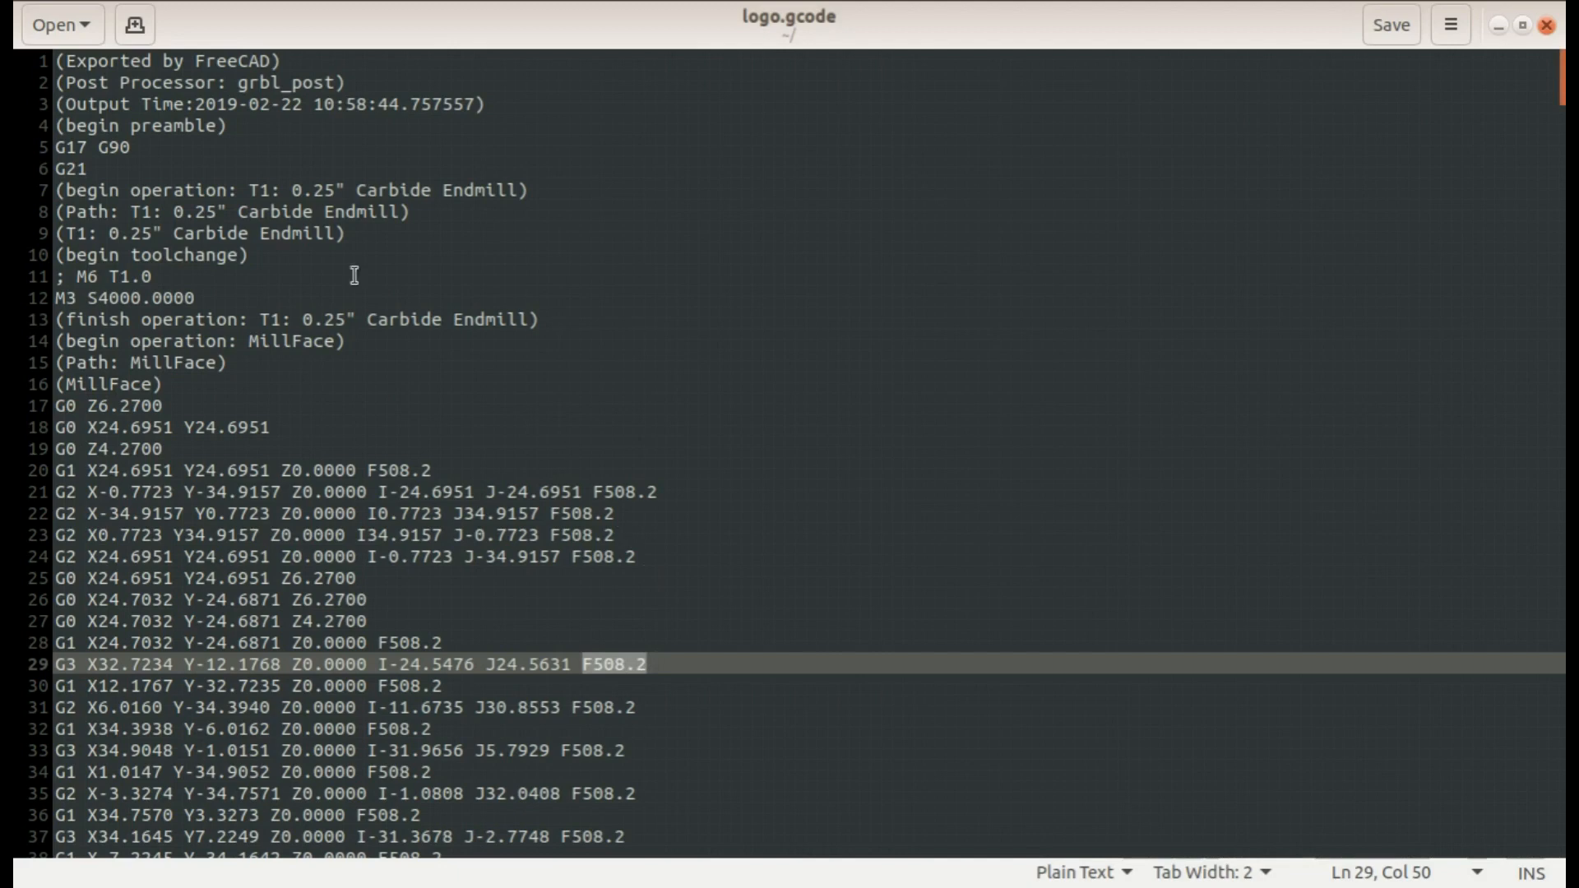
{"action": "left_click", "coordinate": [92, 171]}
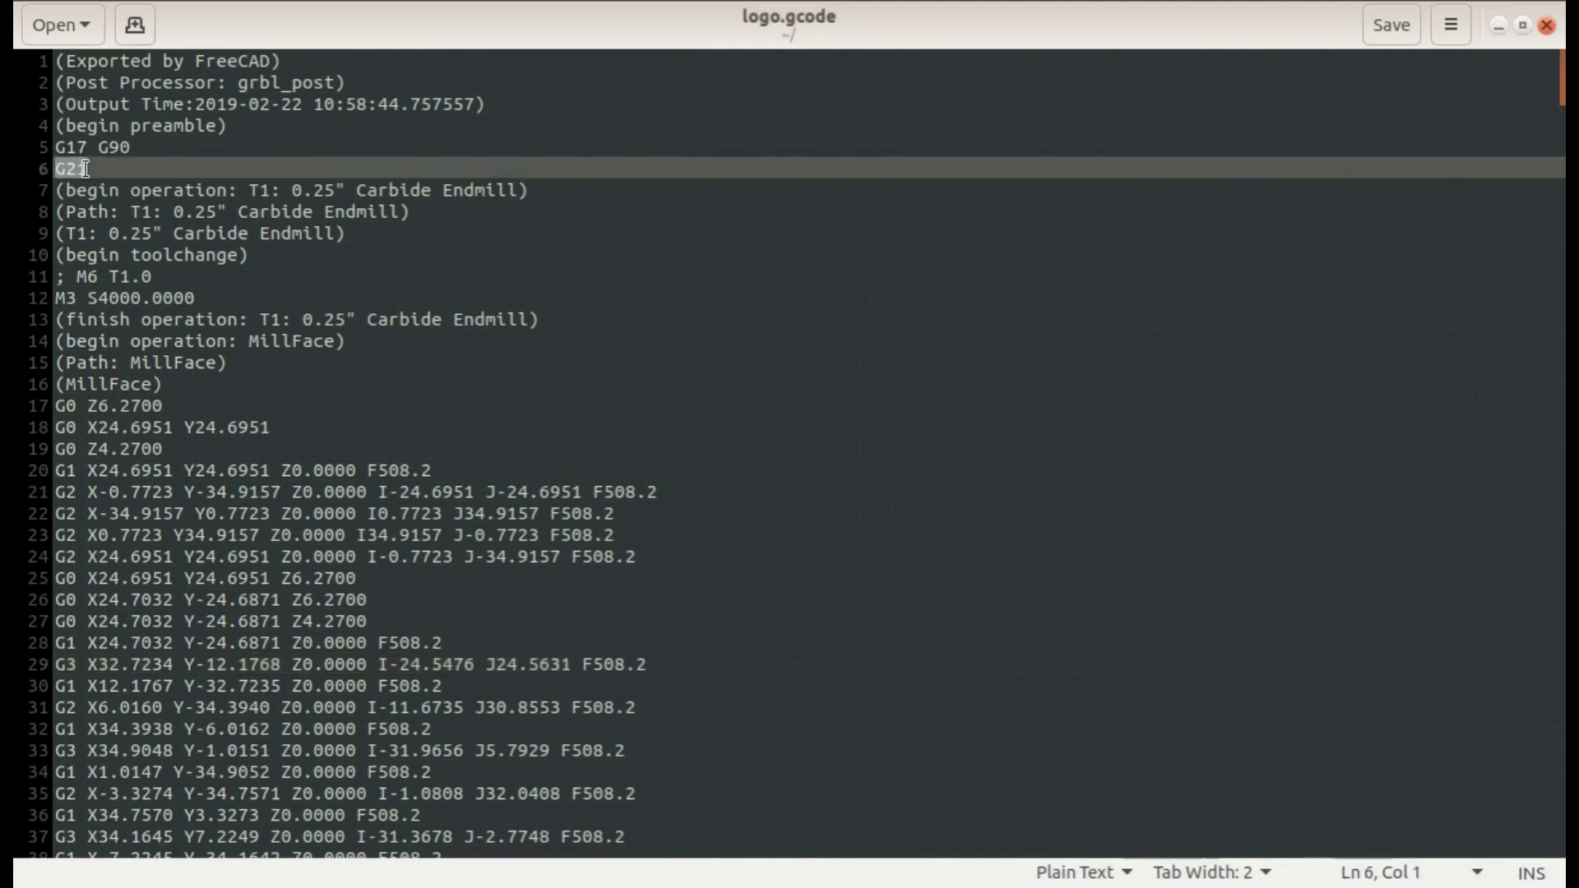
{"action": "mouse_move", "coordinate": [655, 672]}
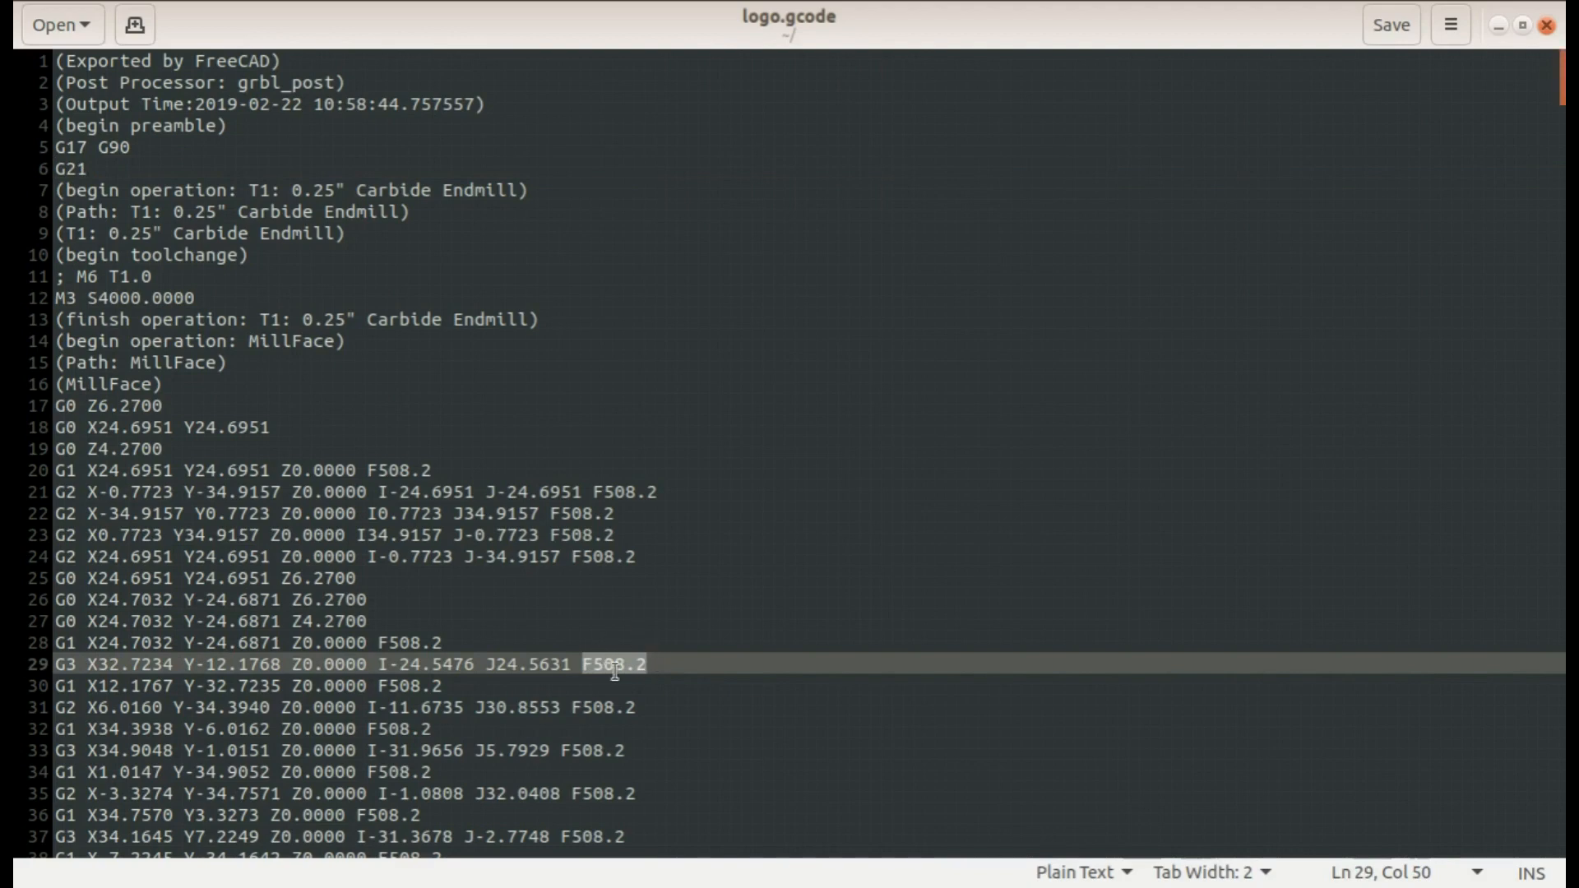
{"action": "mouse_move", "coordinate": [652, 654]}
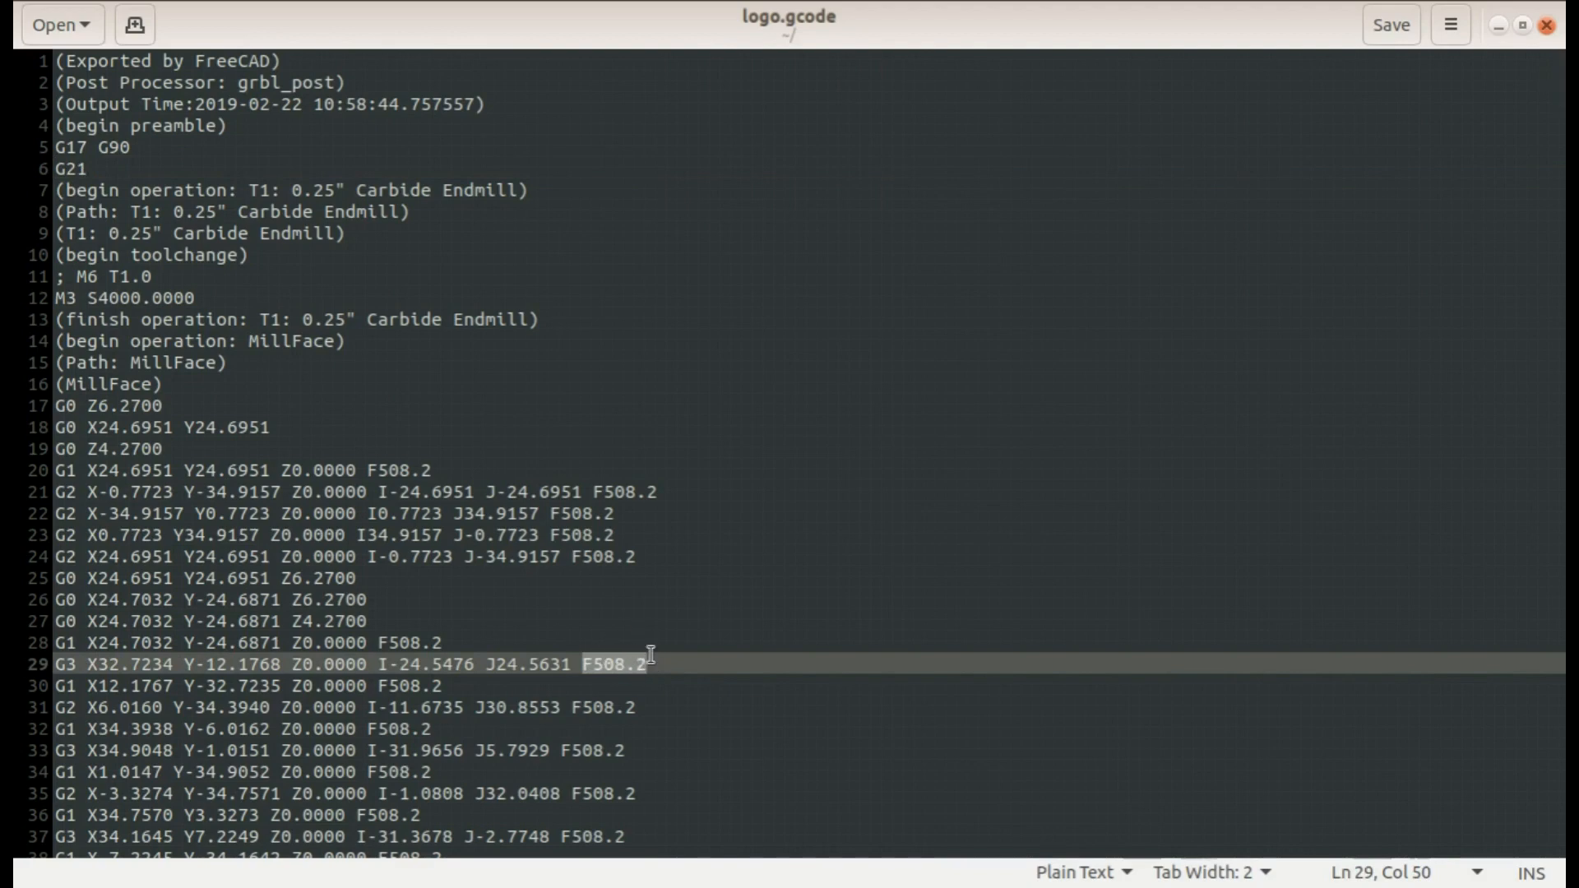
{"action": "left_click", "coordinate": [447, 471]}
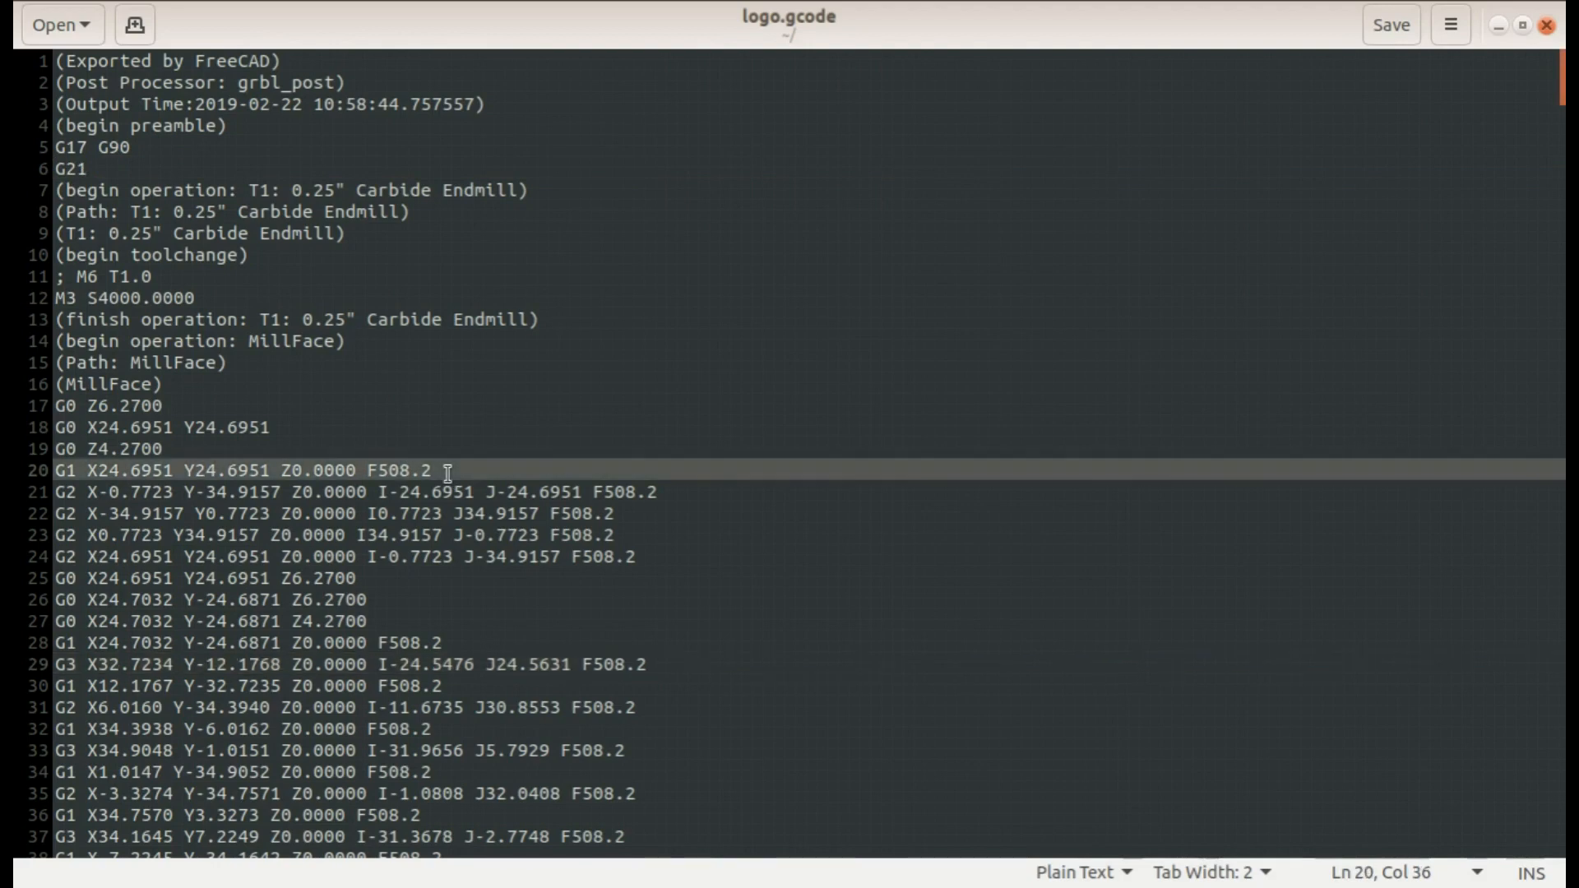
{"action": "left_click", "coordinate": [1447, 23]}
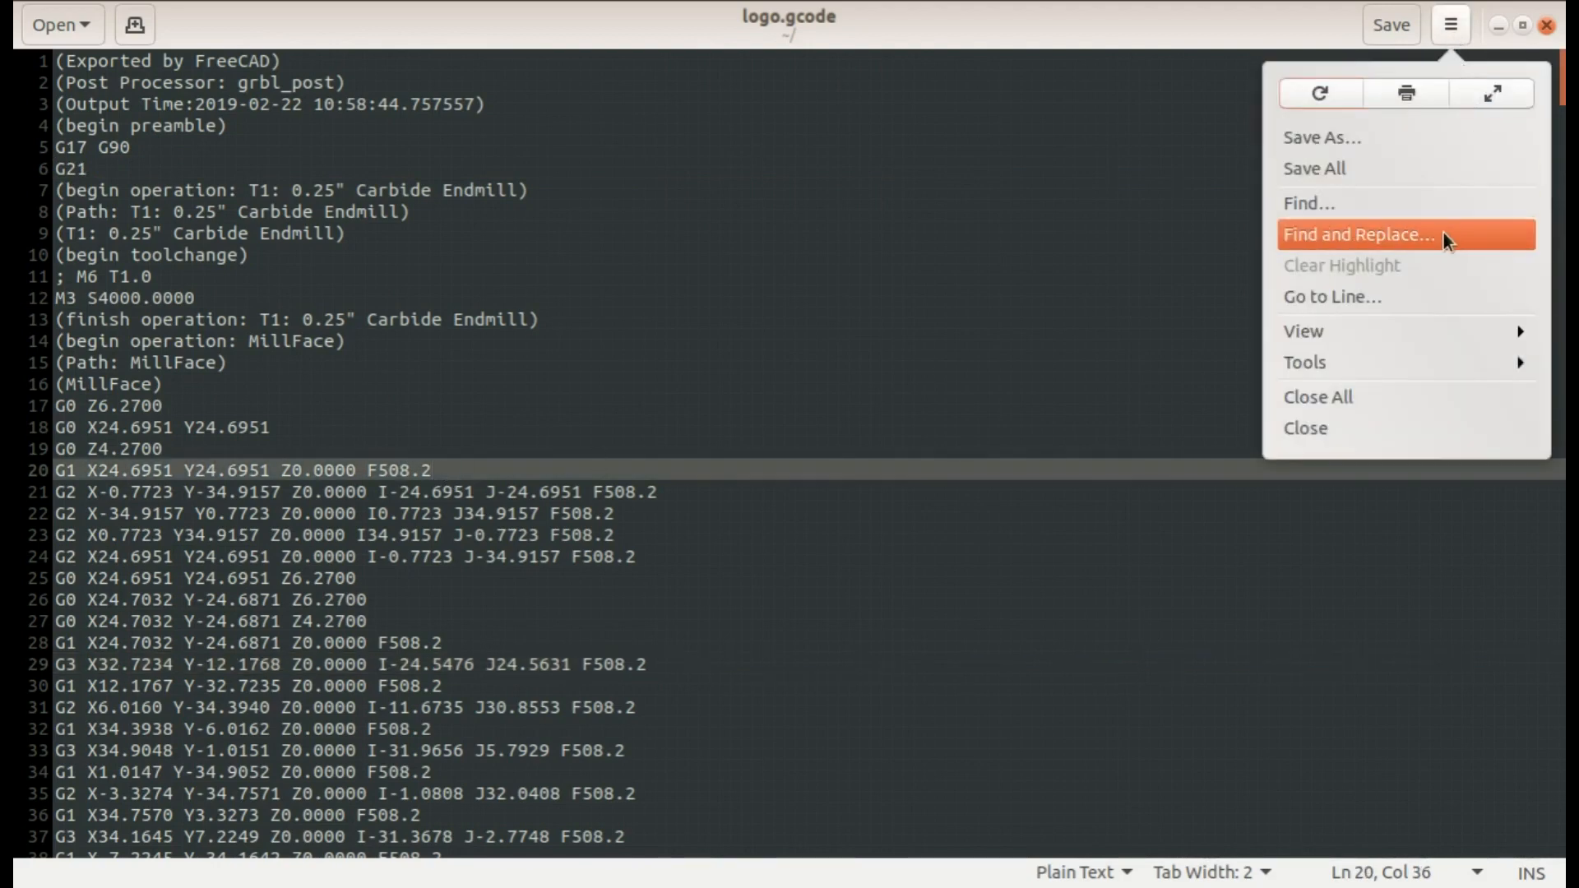
{"action": "mouse_move", "coordinate": [380, 457]}
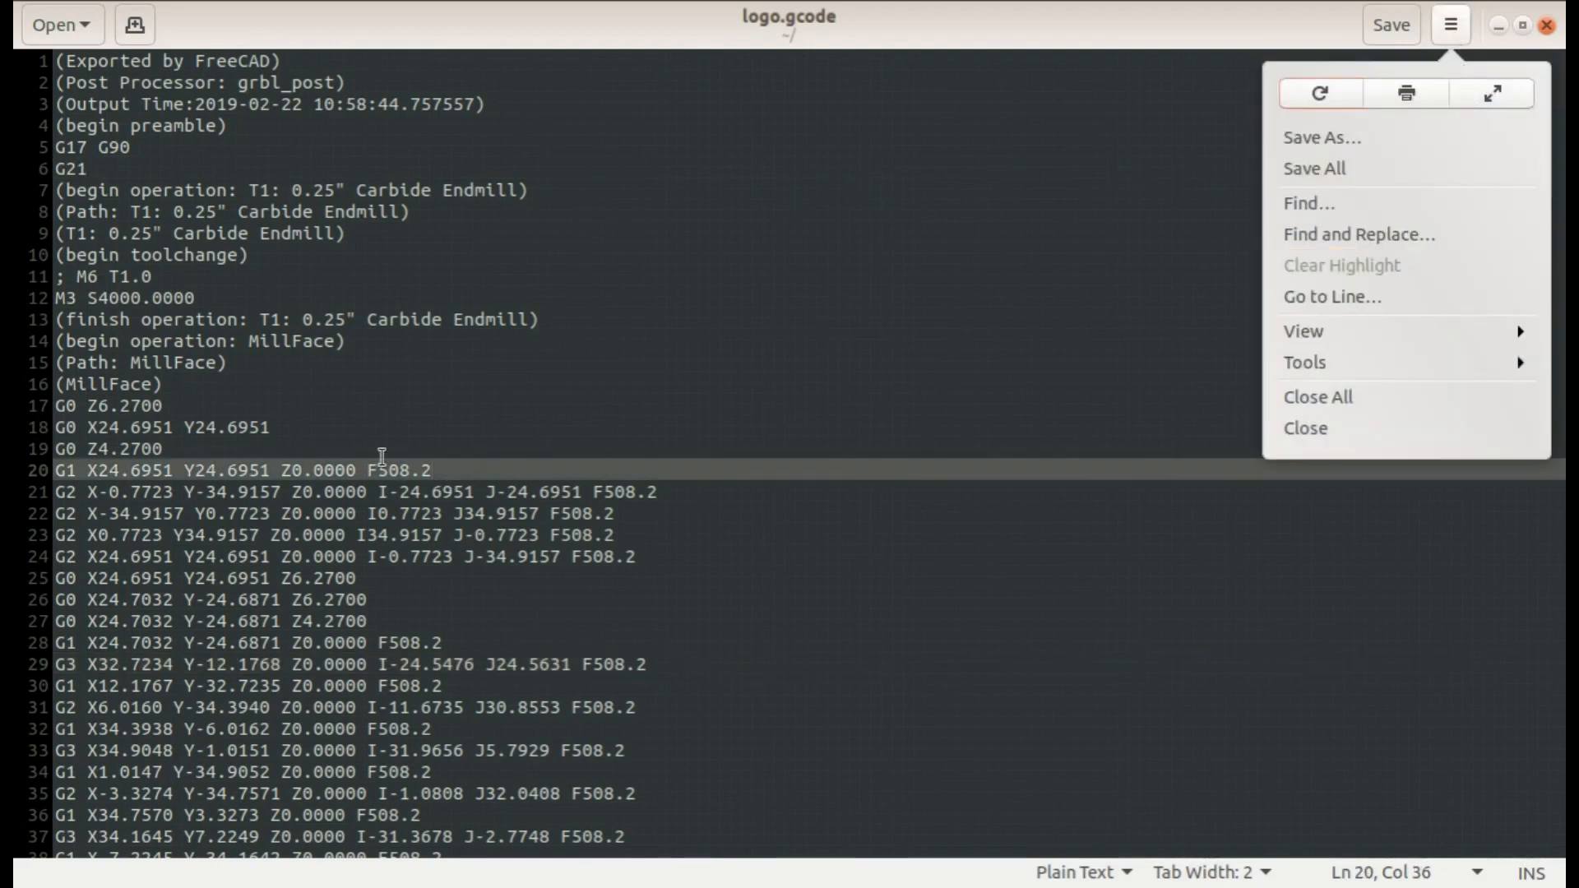
{"action": "left_click", "coordinate": [652, 707]}
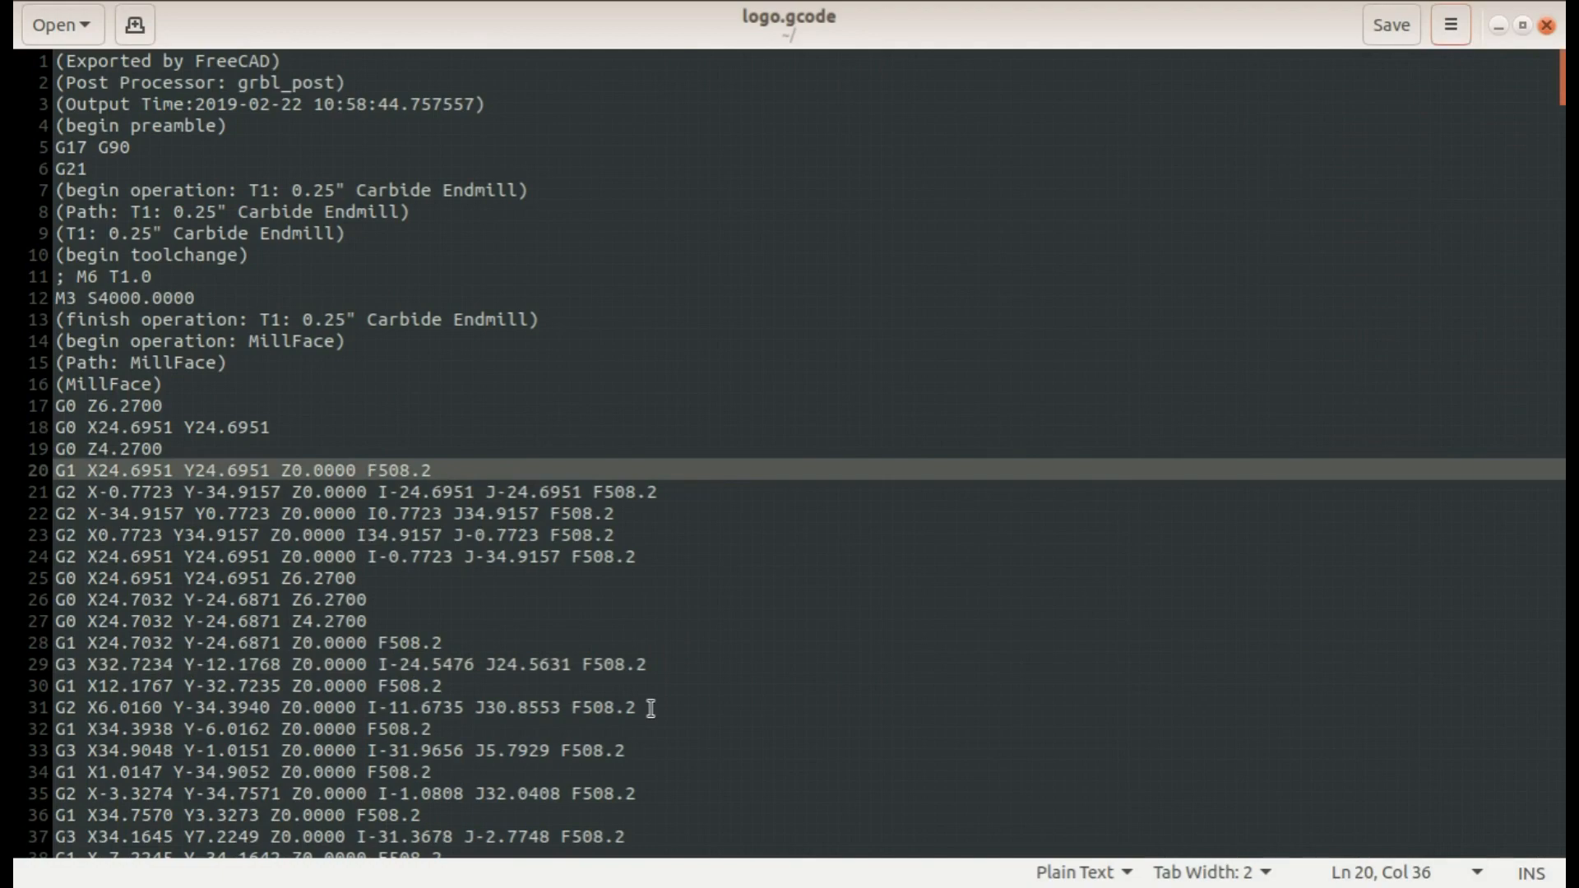
{"action": "mouse_move", "coordinate": [166, 428]}
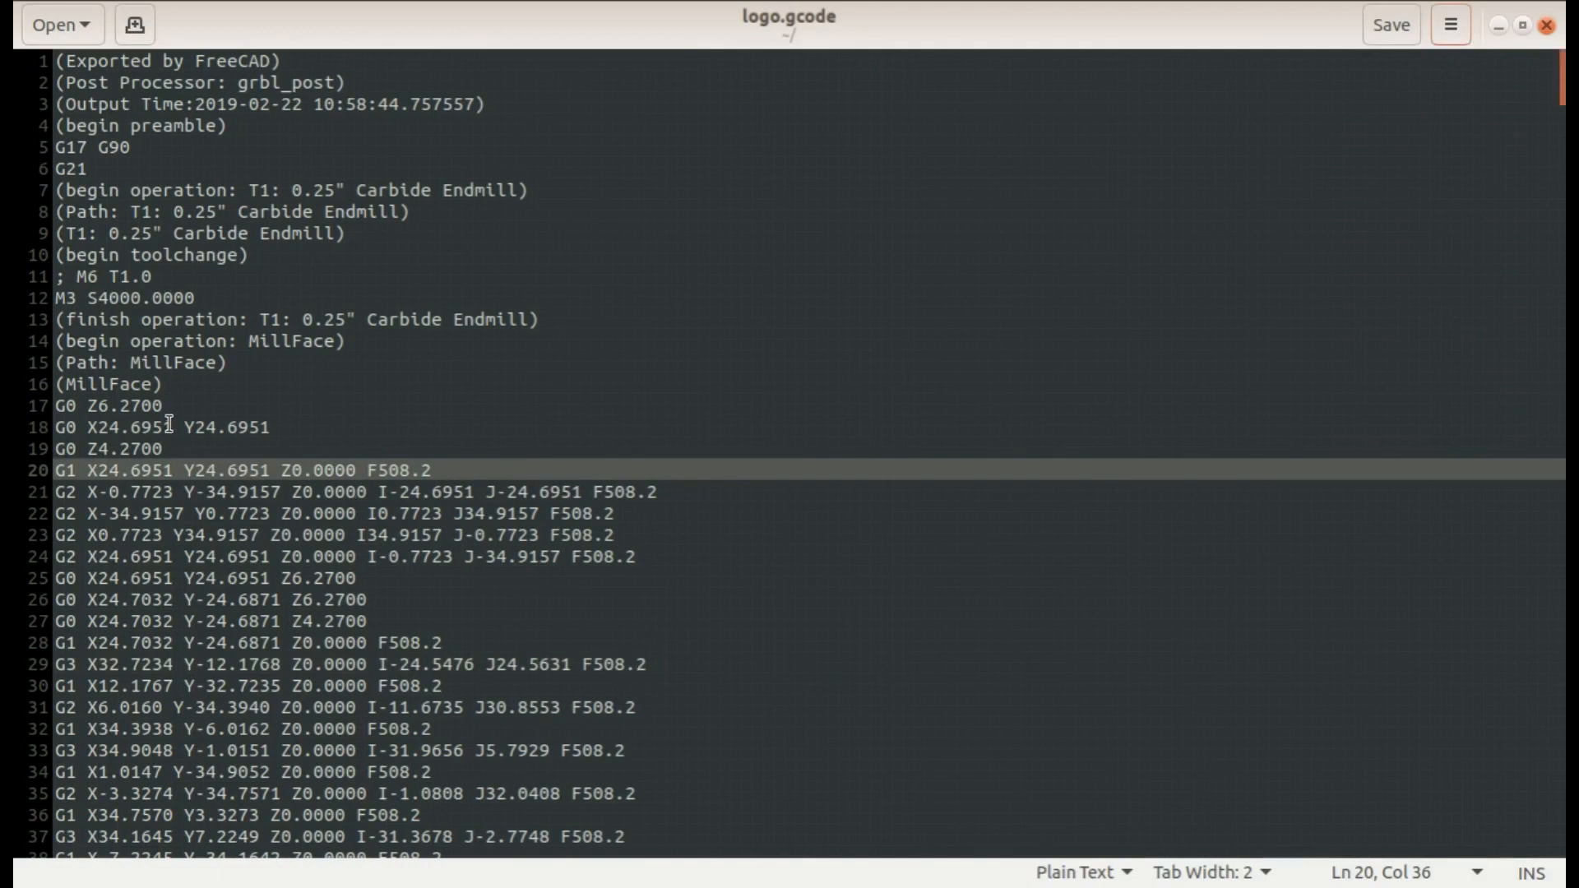
{"action": "scroll", "scroll_direction": "down", "scroll_amount": 3}
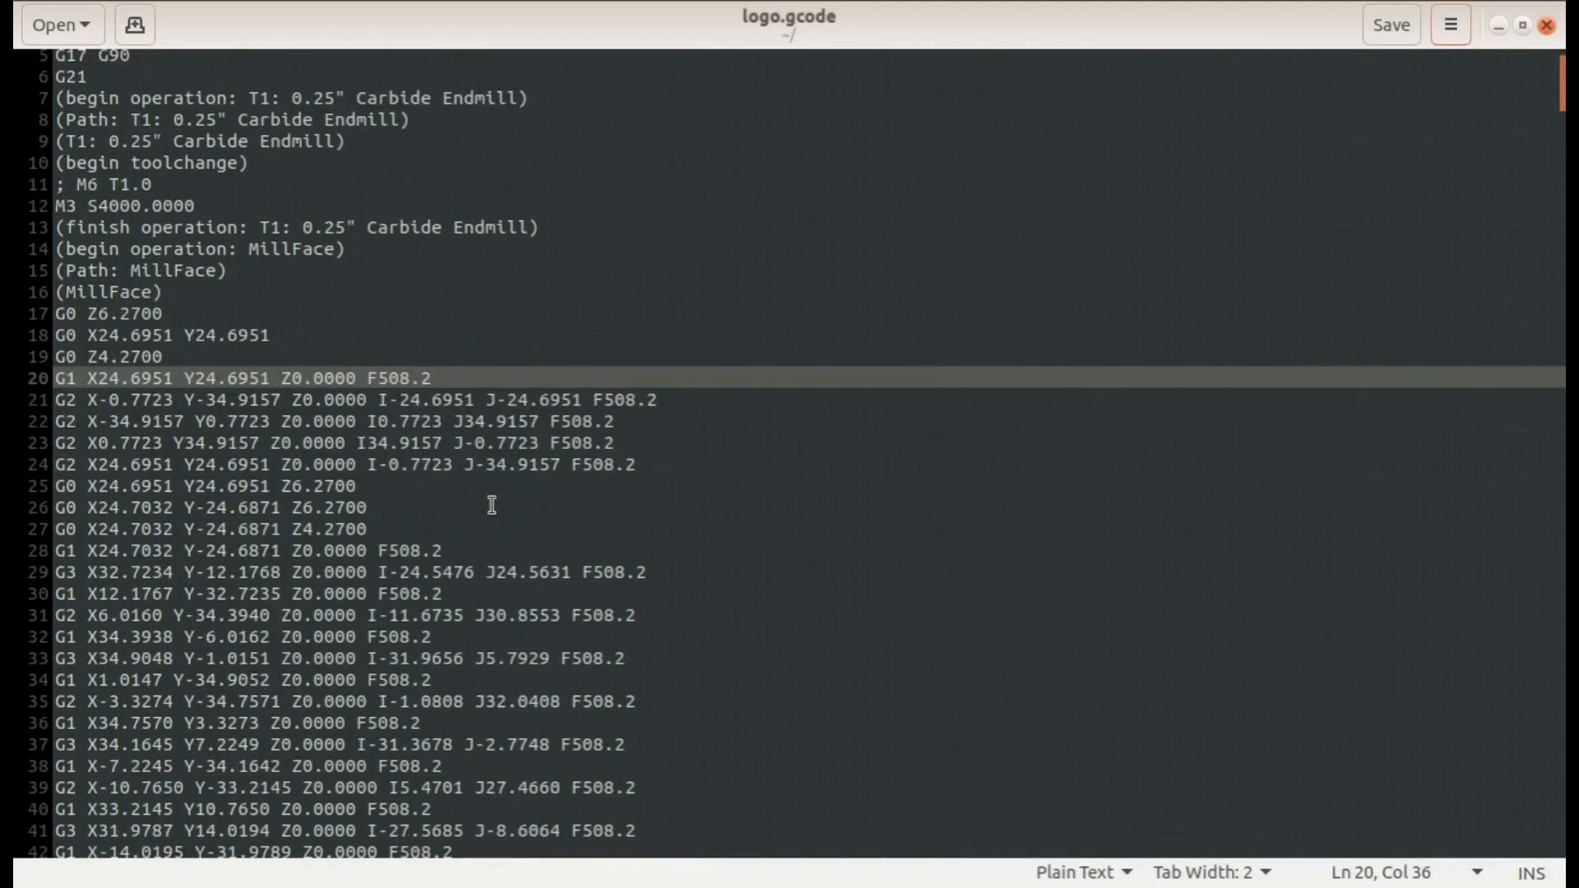
{"action": "scroll", "scroll_direction": "down", "scroll_amount": 3}
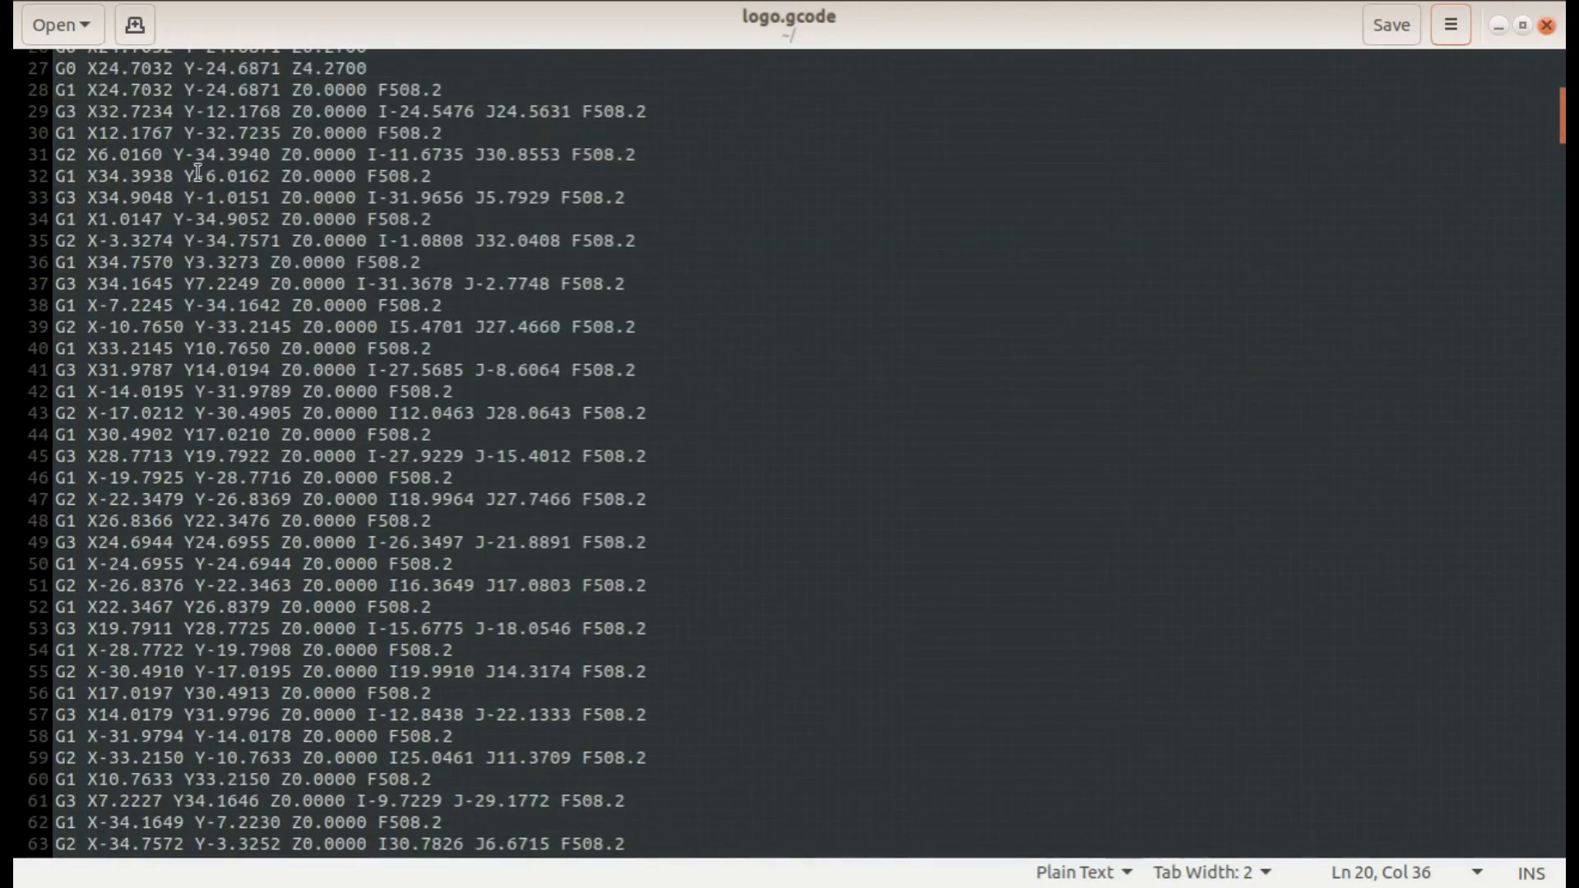
{"action": "scroll", "scroll_direction": "down", "scroll_amount": 3}
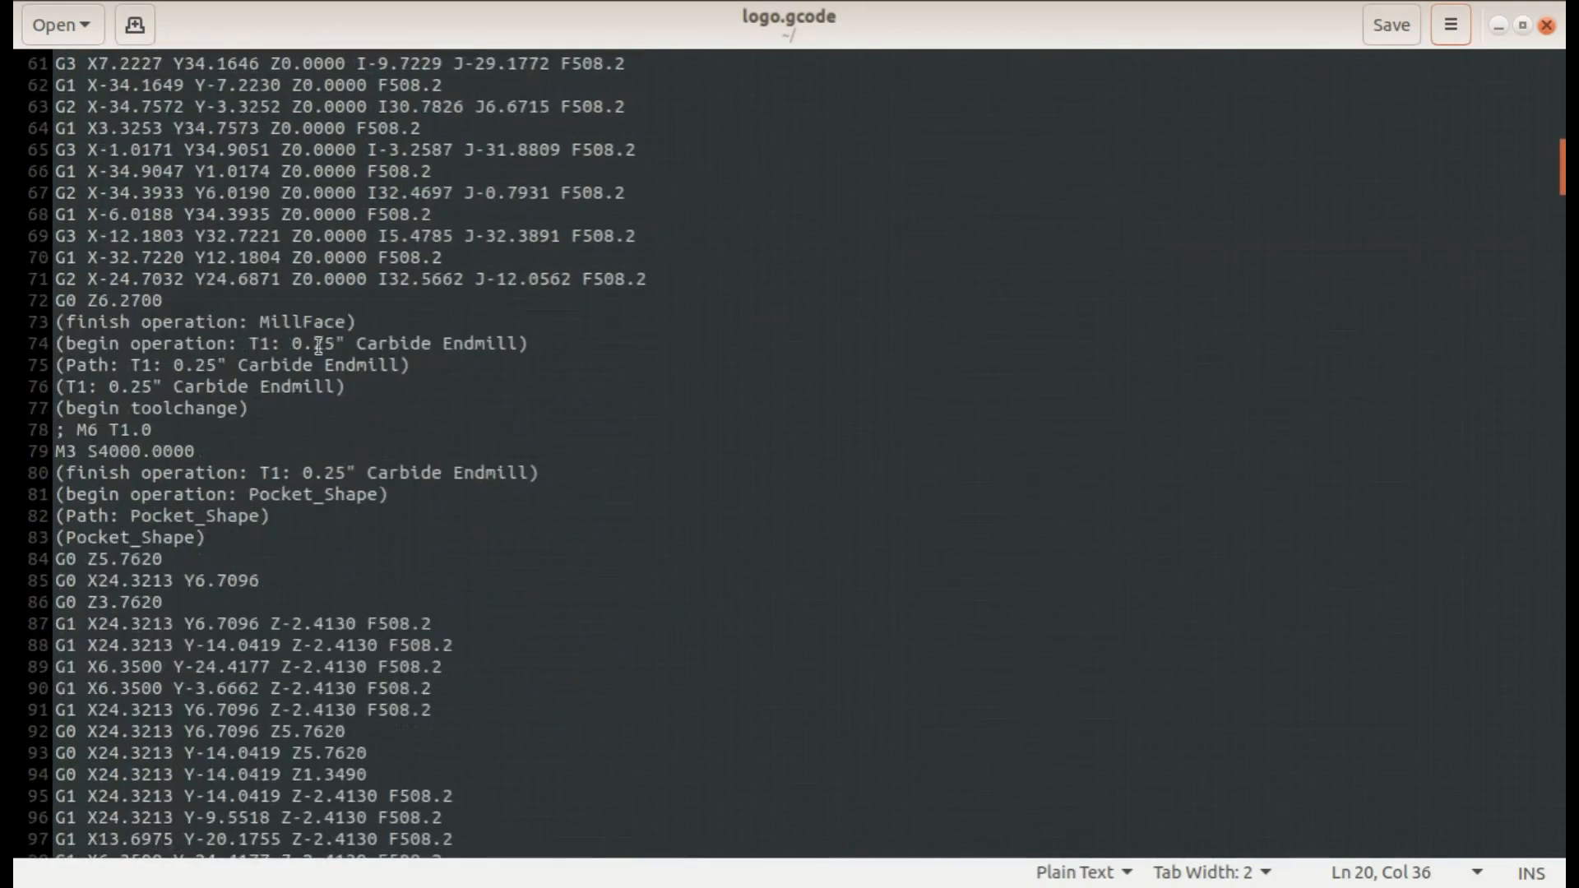
{"action": "mouse_move", "coordinate": [215, 625]}
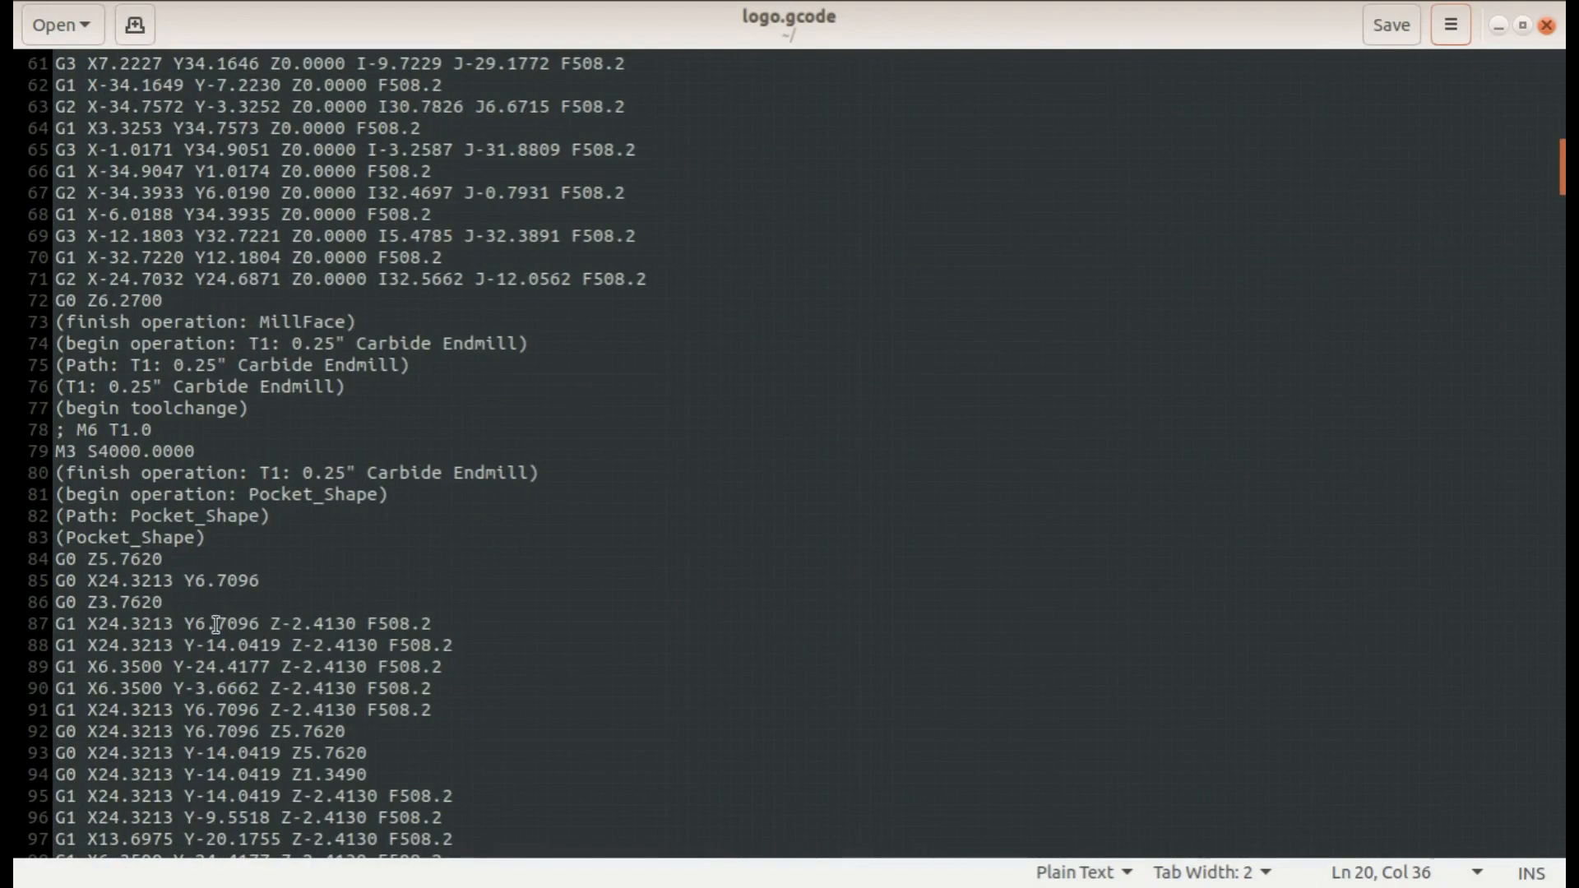
{"action": "scroll", "scroll_direction": "down", "scroll_amount": 3}
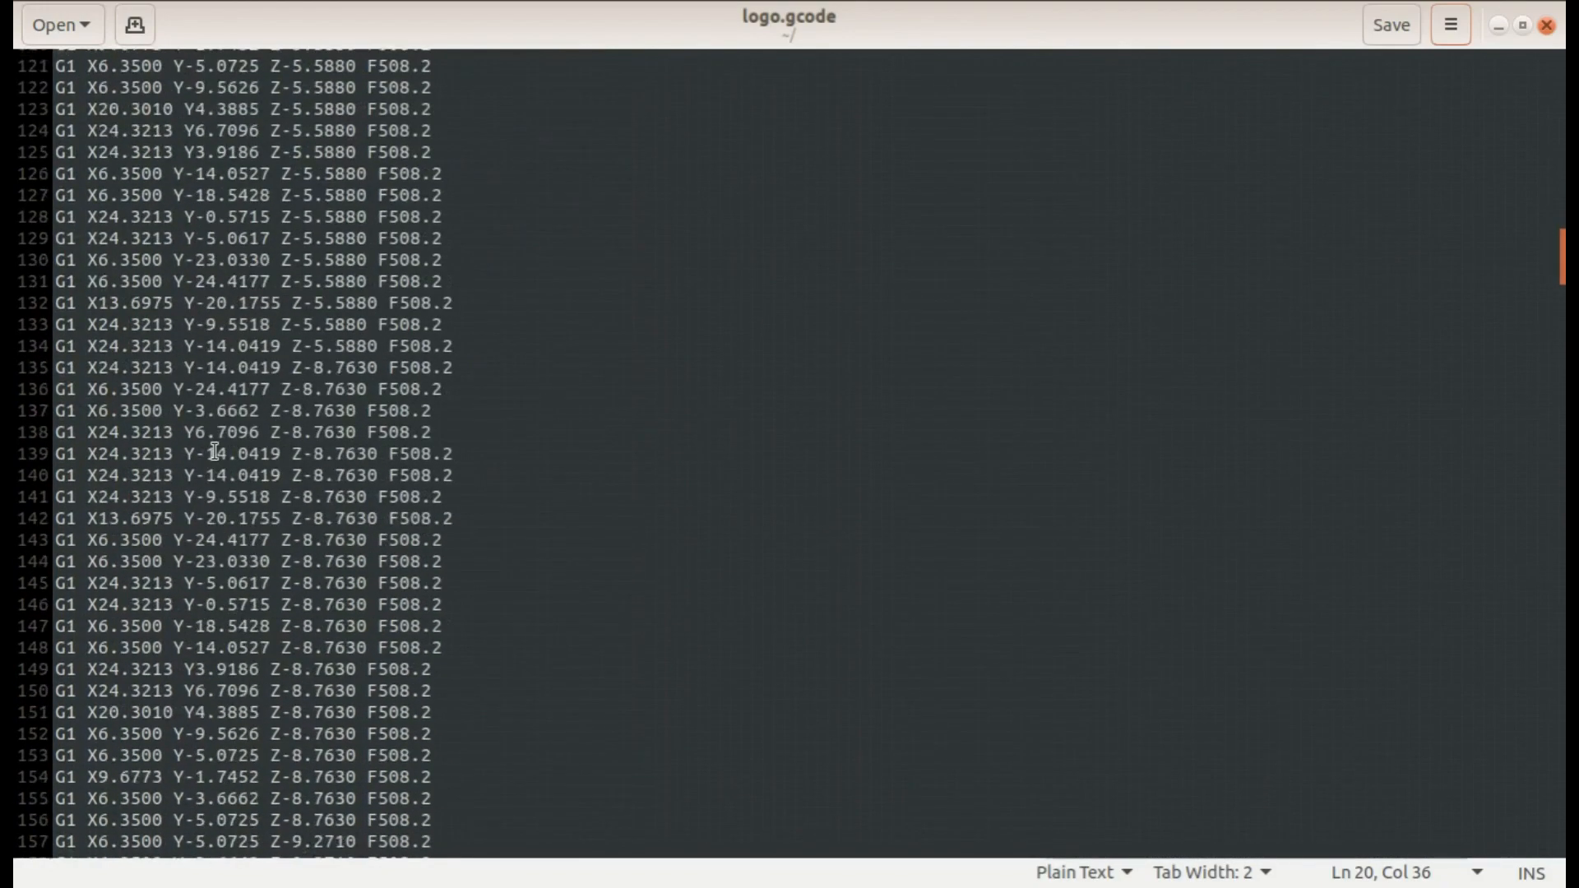
{"action": "scroll", "scroll_direction": "down", "scroll_amount": 3}
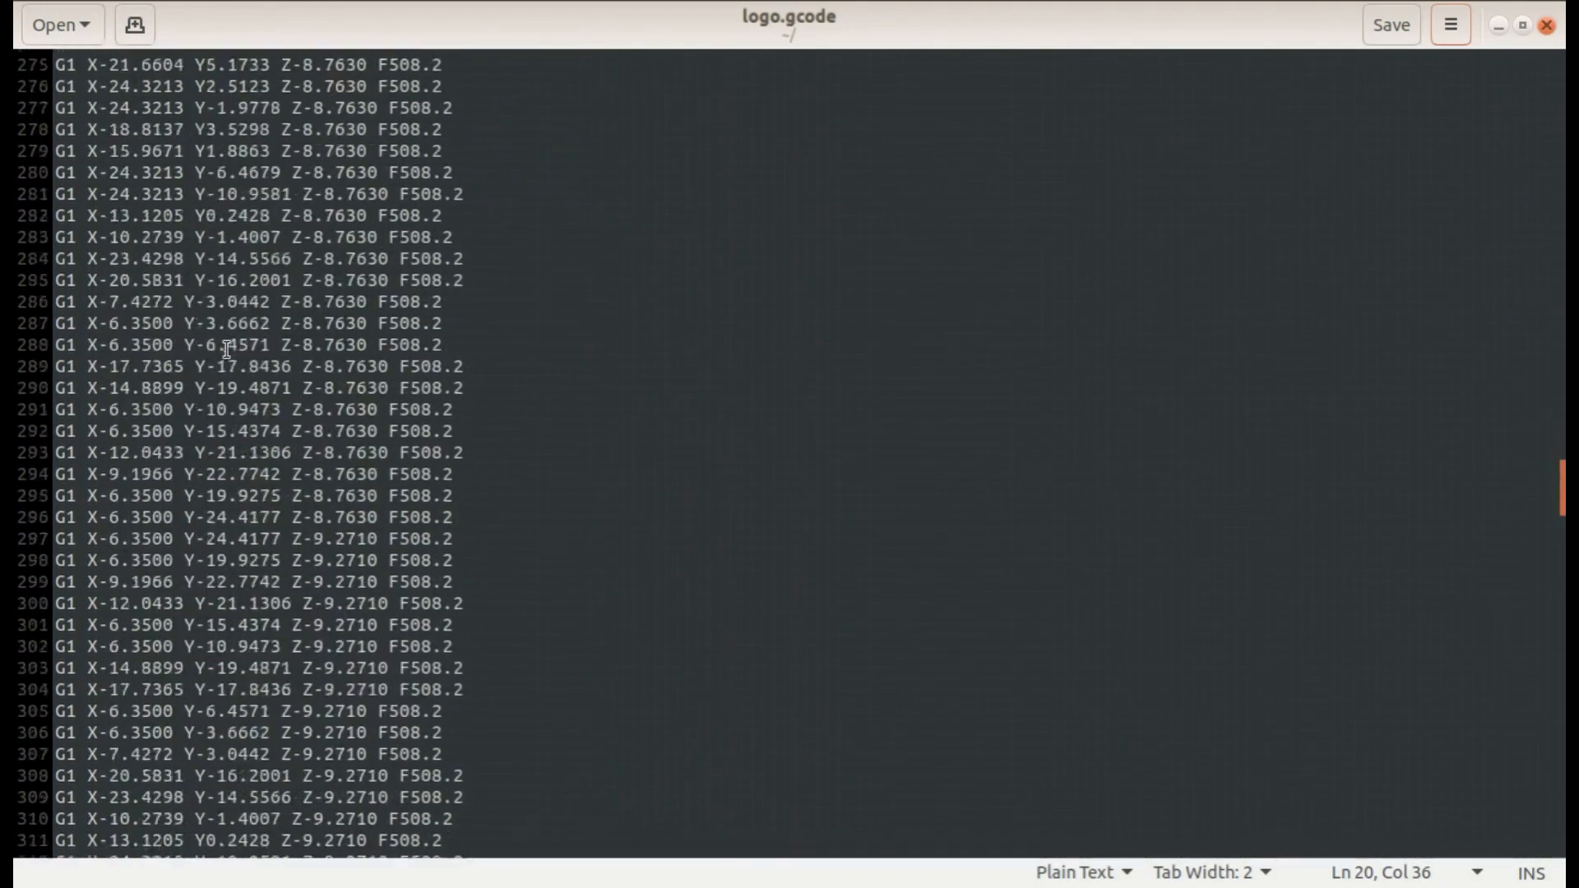
{"action": "scroll", "scroll_direction": "down", "scroll_amount": 3}
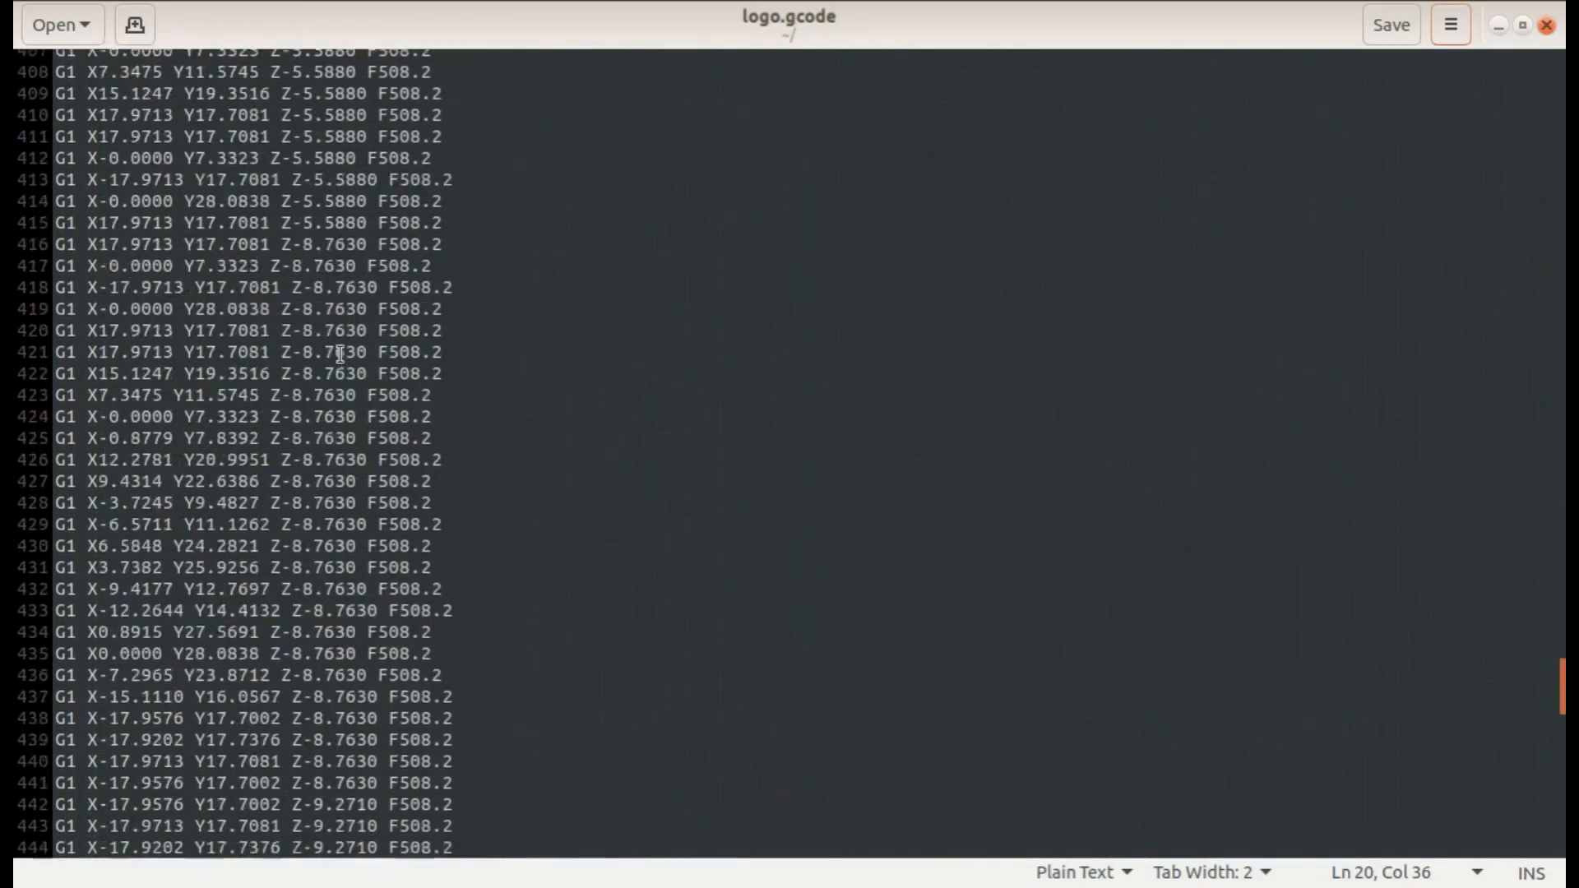
{"action": "scroll", "scroll_direction": "down", "scroll_amount": 3}
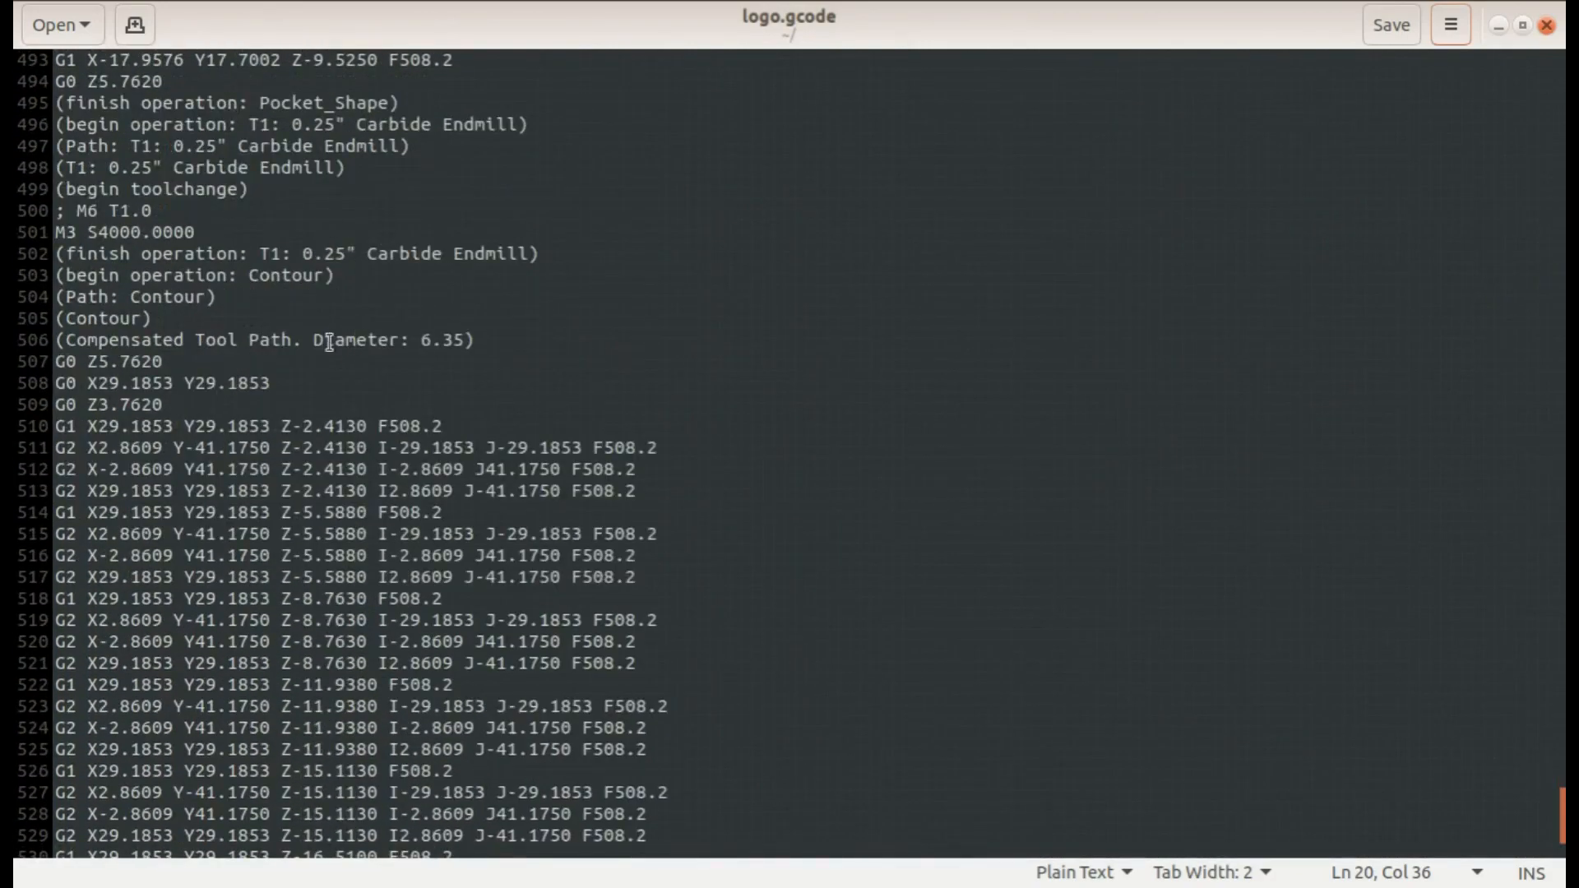
{"action": "scroll", "scroll_direction": "down", "scroll_amount": 3}
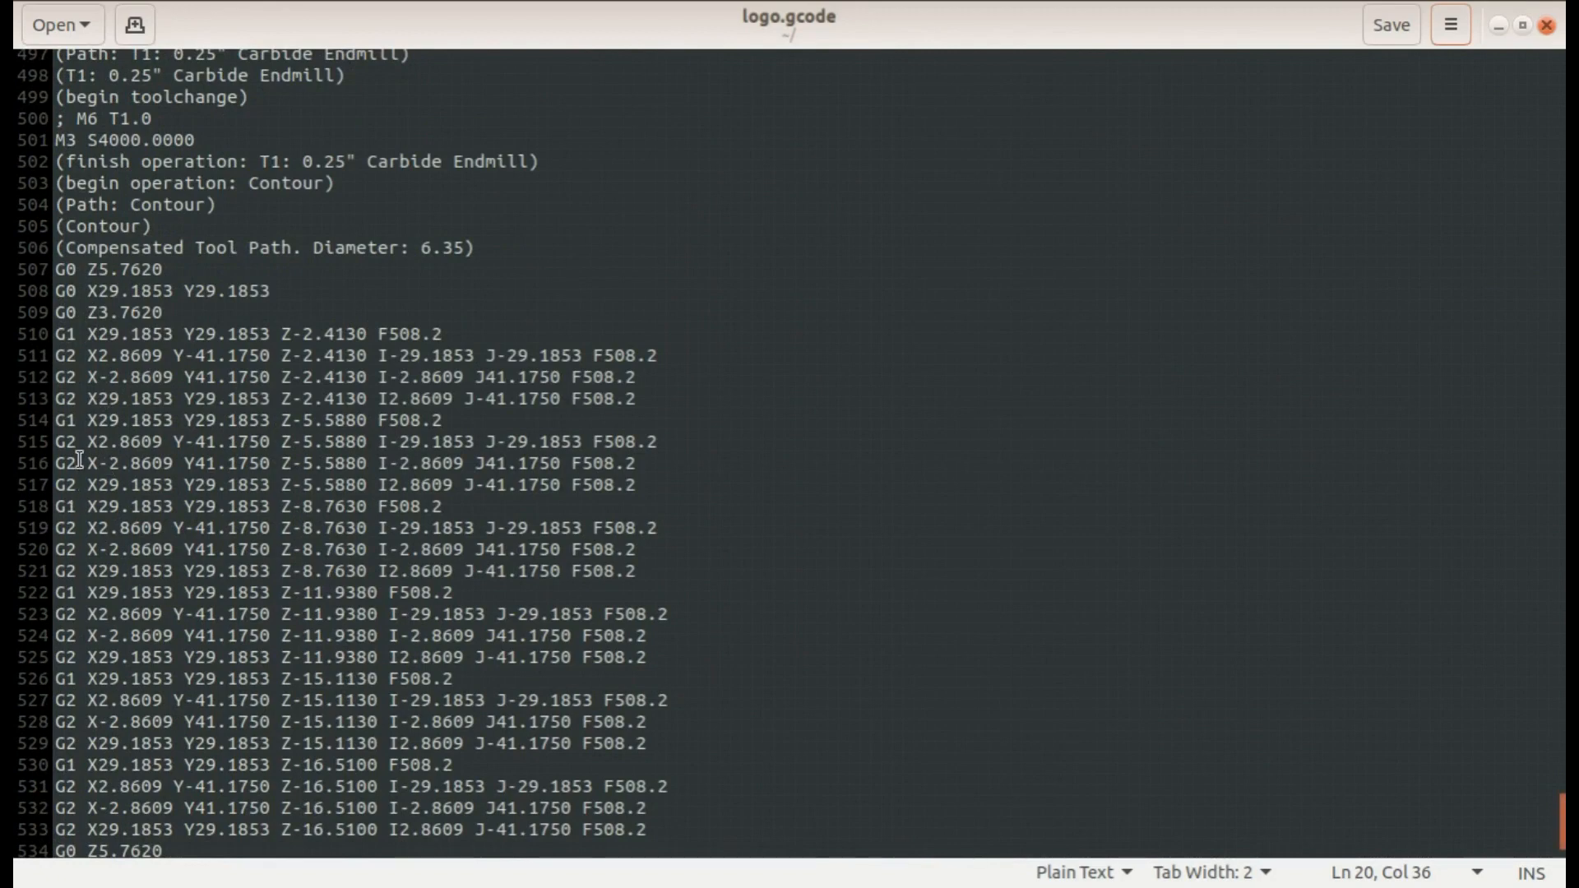
{"action": "scroll", "scroll_direction": "down", "scroll_amount": 3}
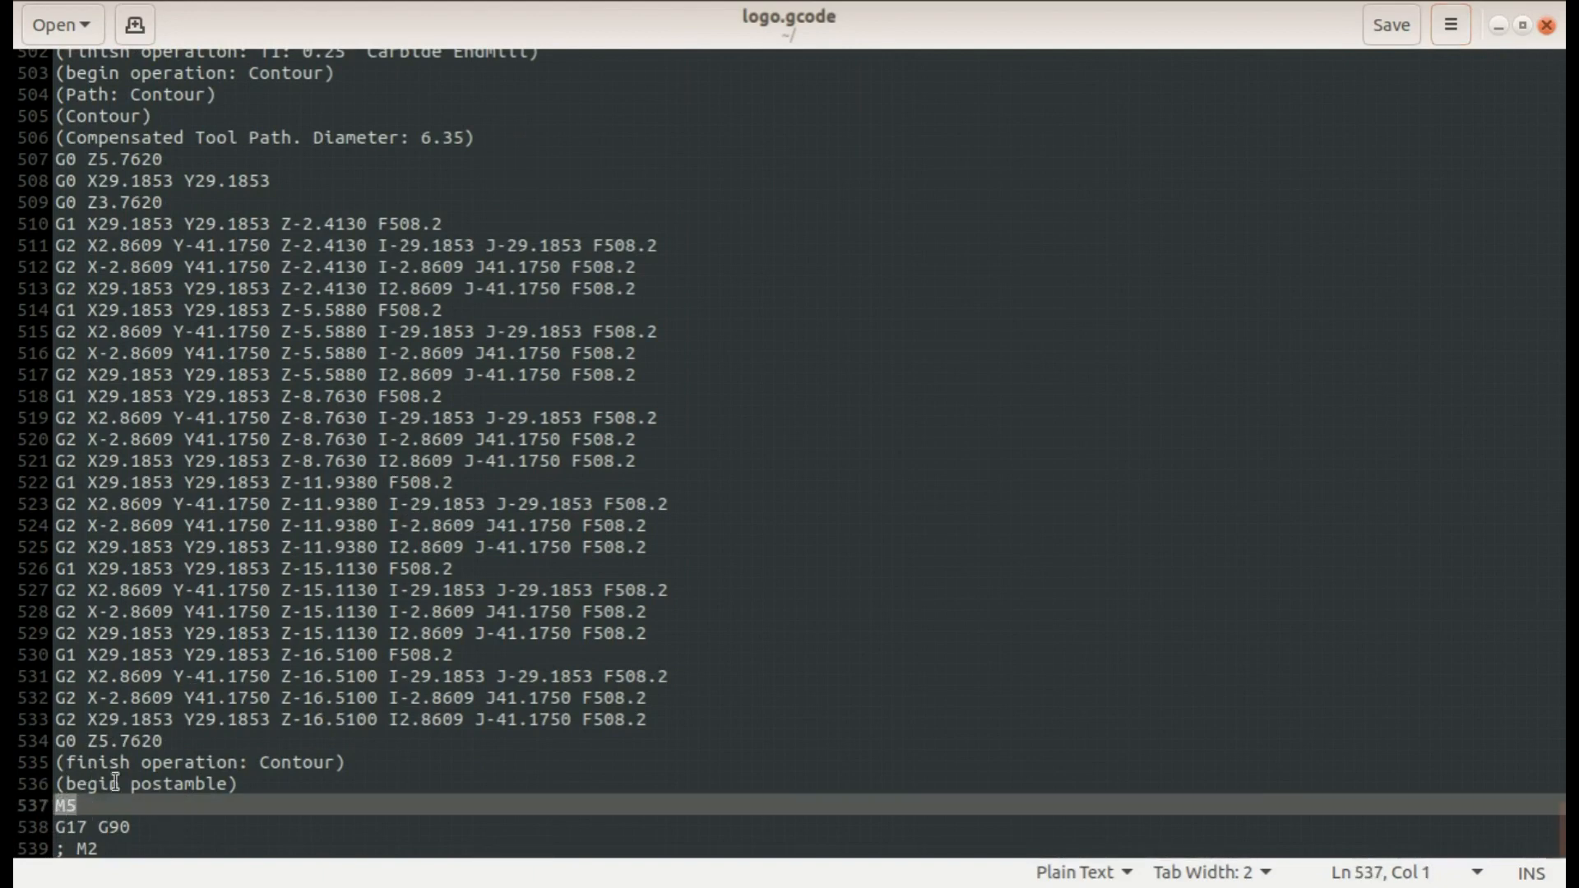
Step: Change the postamble's '; M2' program-end line to M30 at the bottom of the file
{"action": "left_click", "coordinate": [130, 822]}
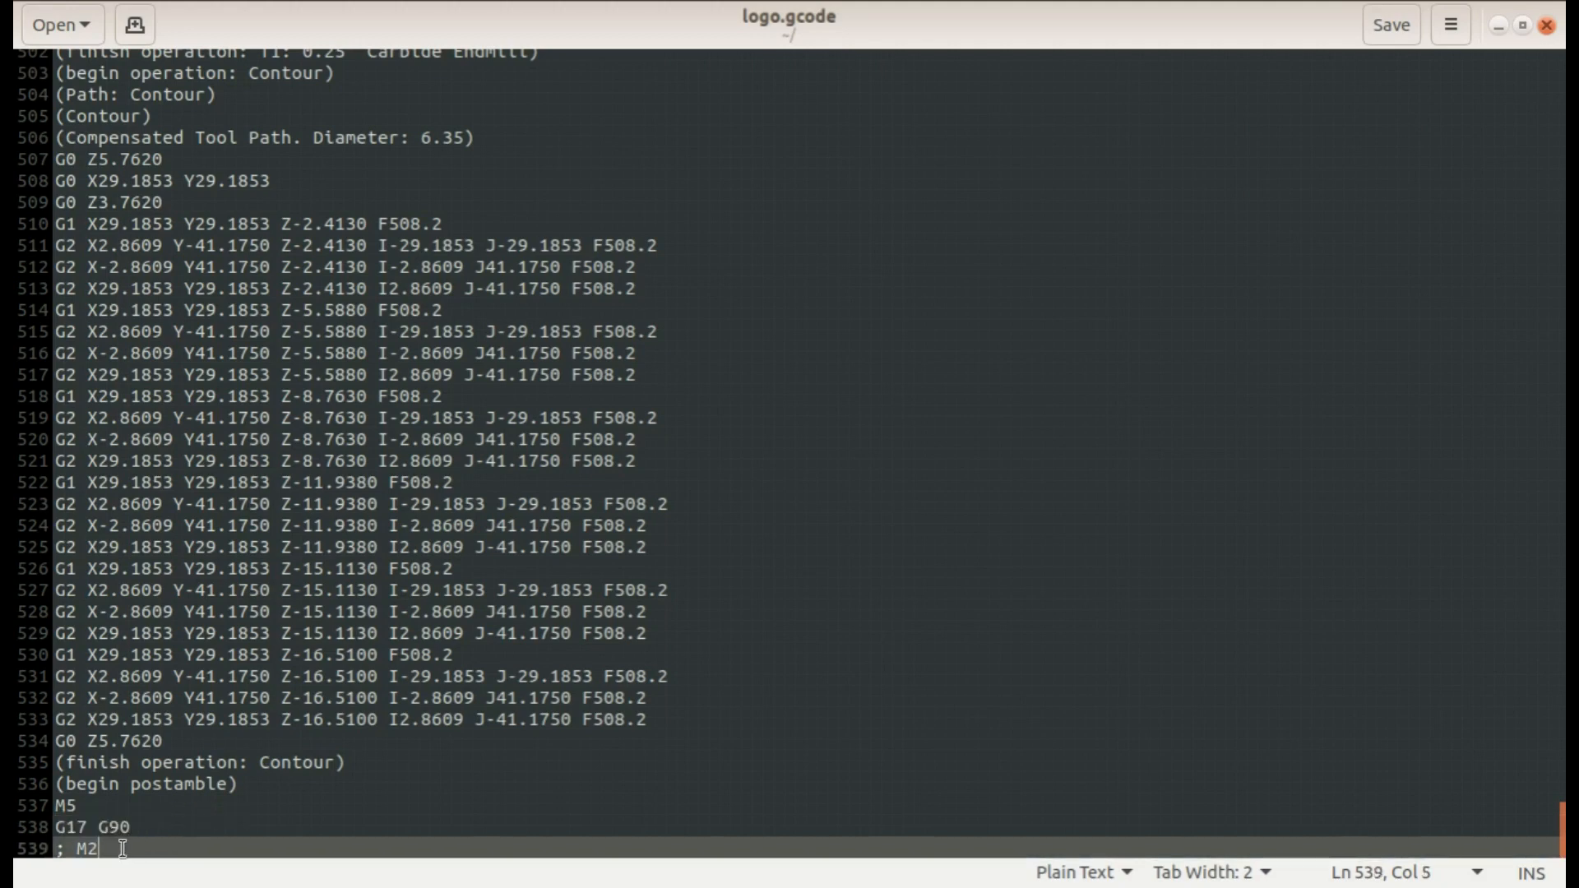
{"action": "type", "text": "30"}
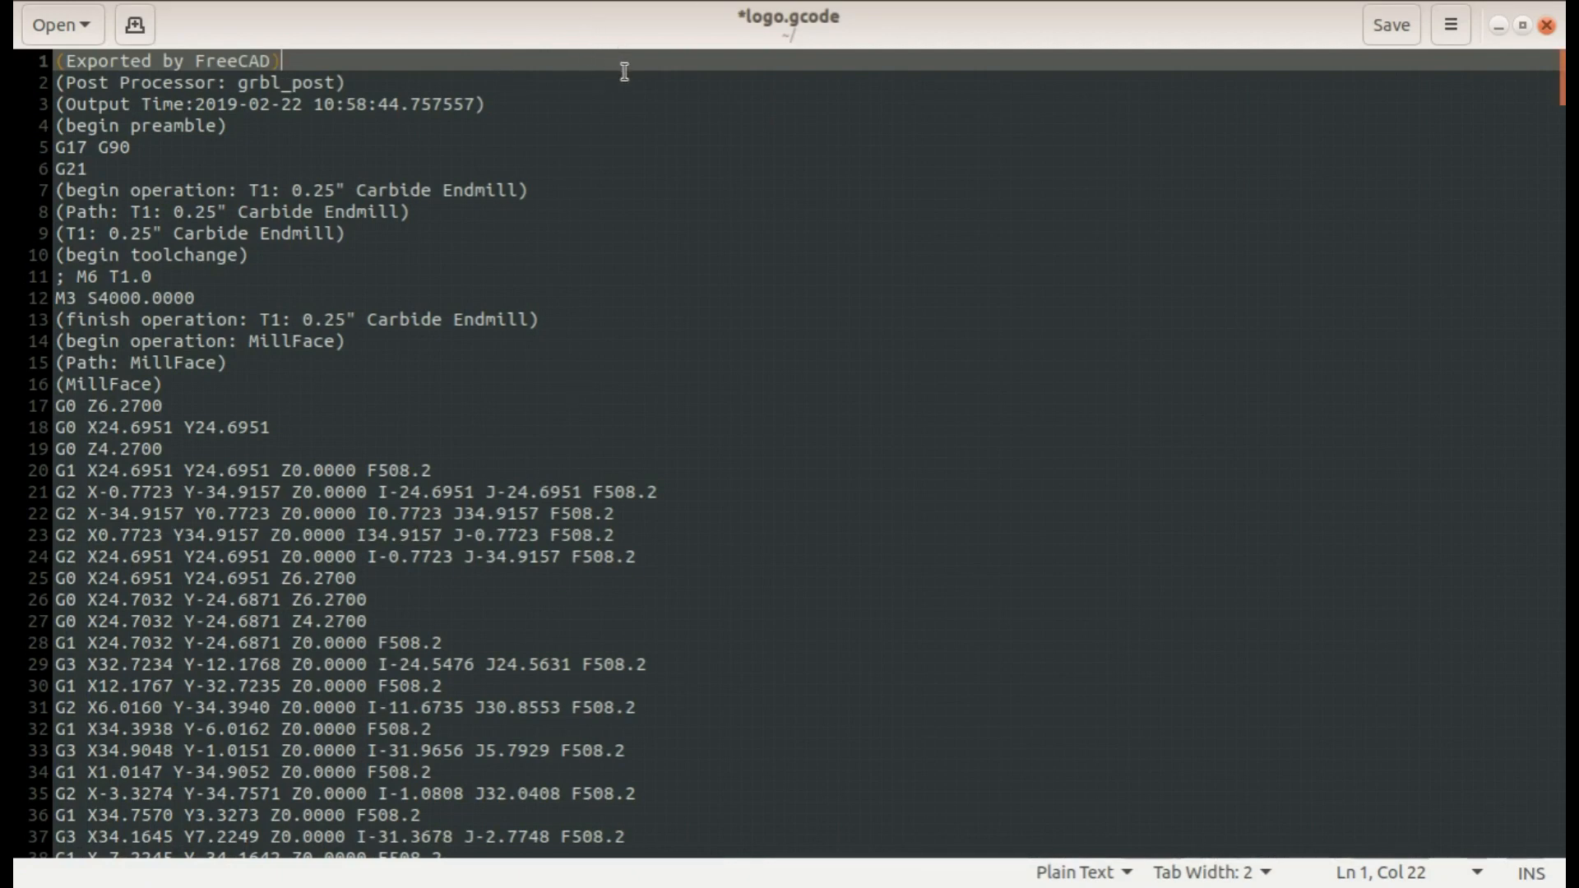
{"action": "scroll", "scroll_direction": "down", "scroll_amount": 3}
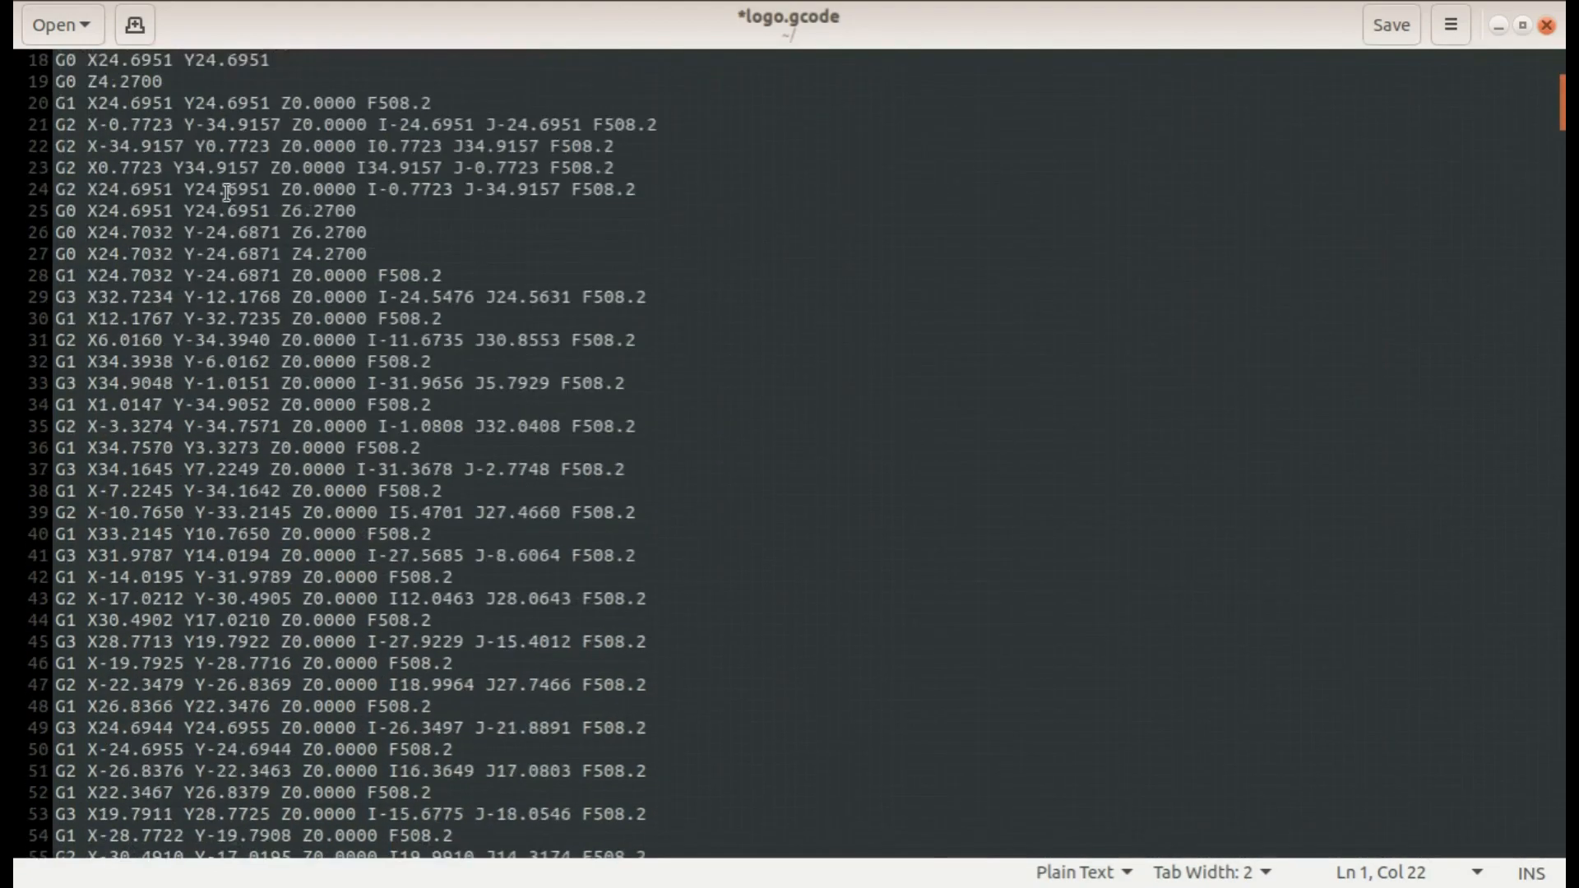
{"action": "scroll", "scroll_direction": "down", "scroll_amount": 3}
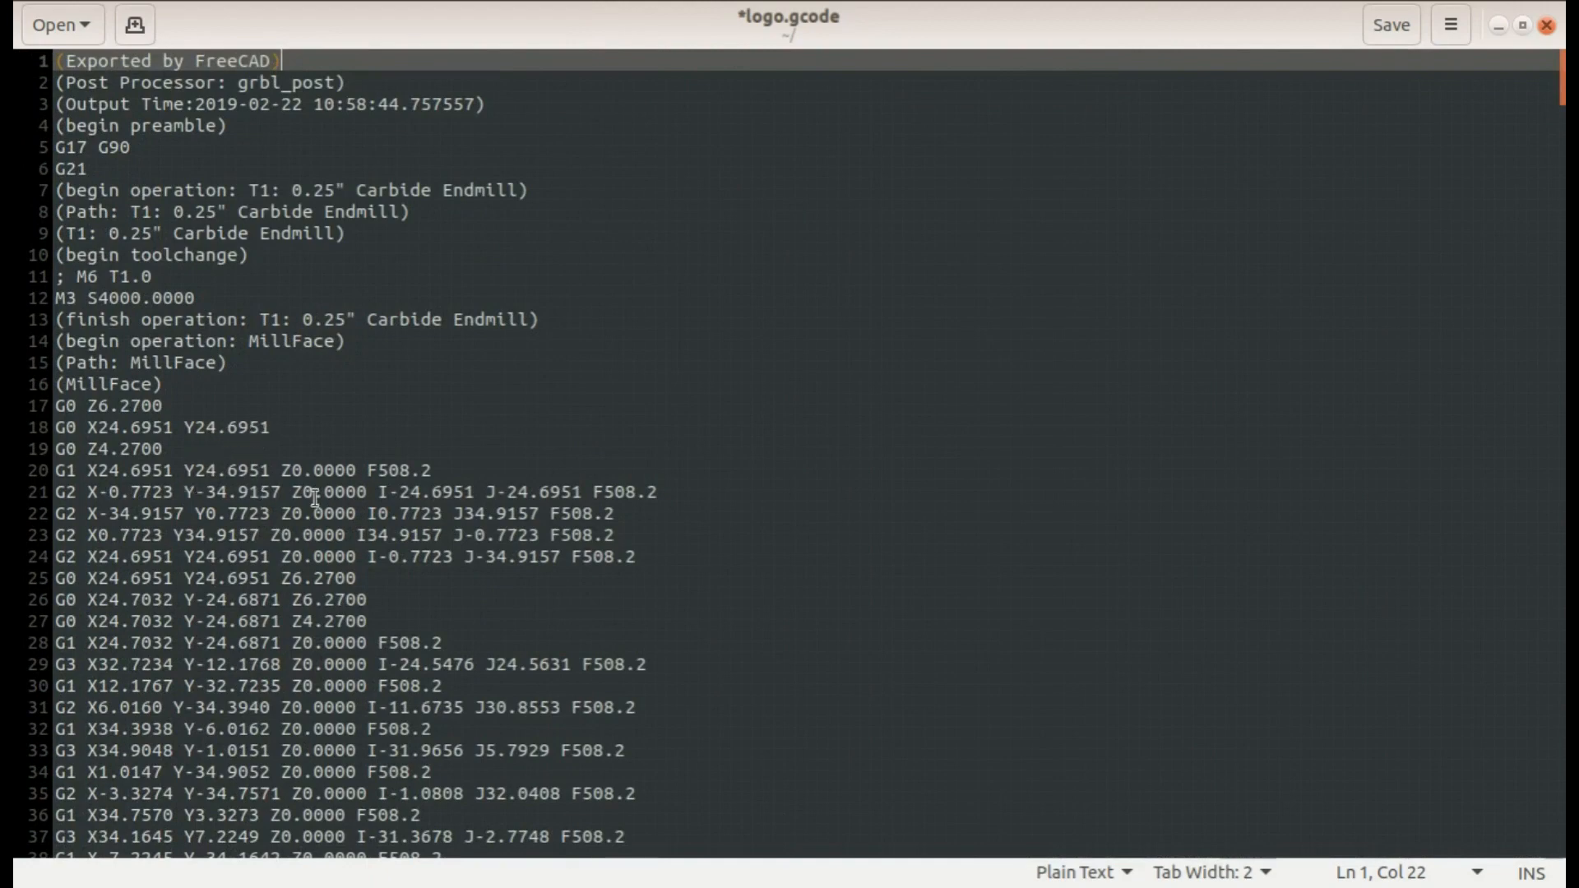
{"action": "double_click", "coordinate": [402, 471]}
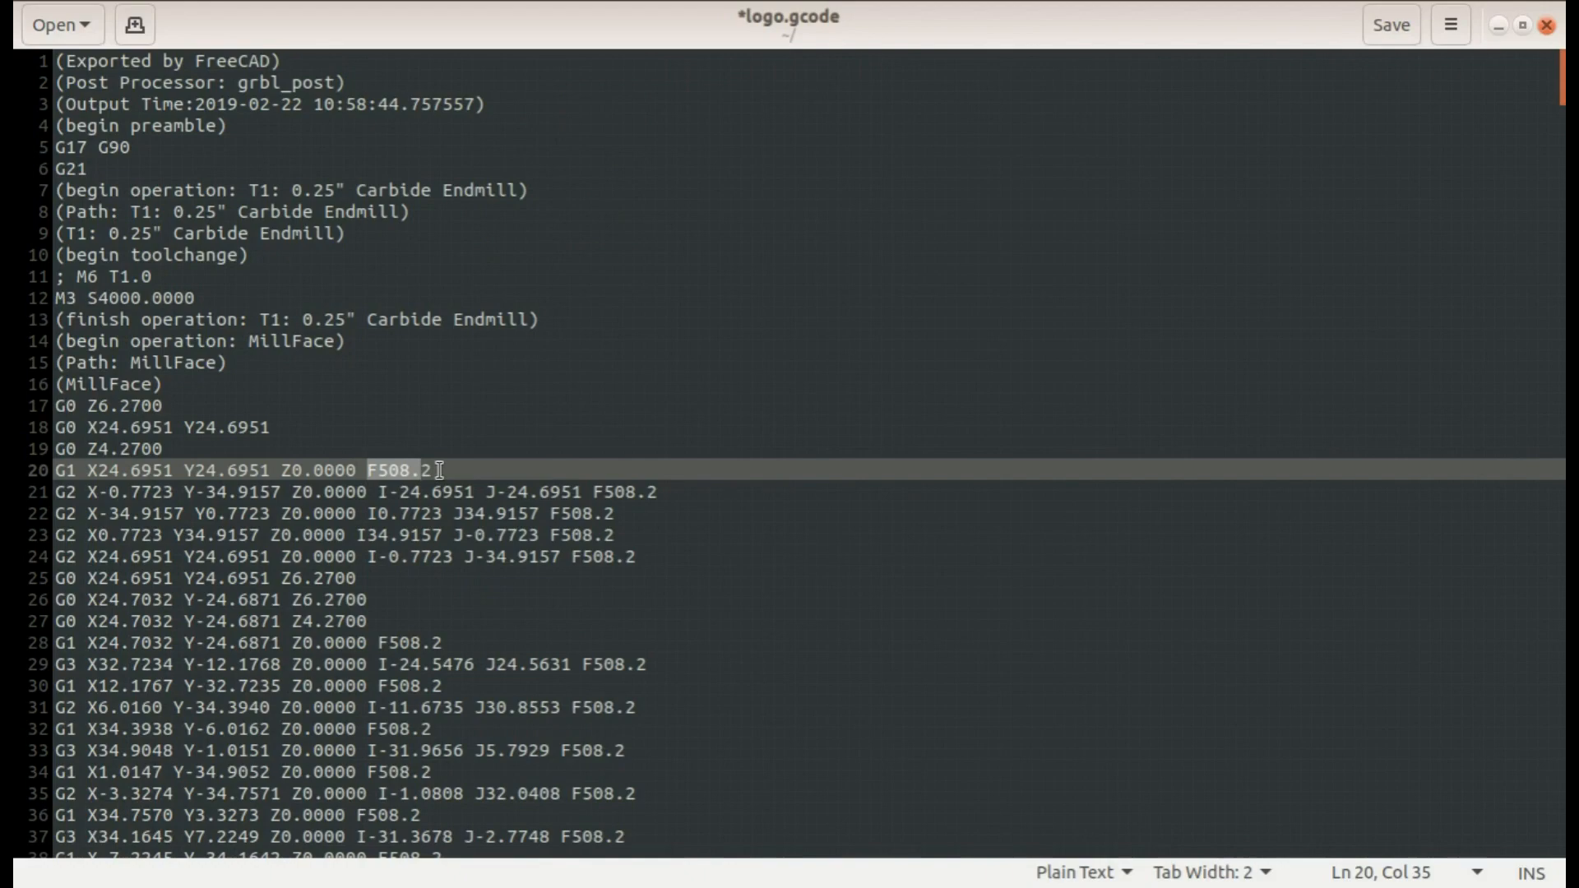
{"action": "scroll", "scroll_direction": "down", "scroll_amount": 3}
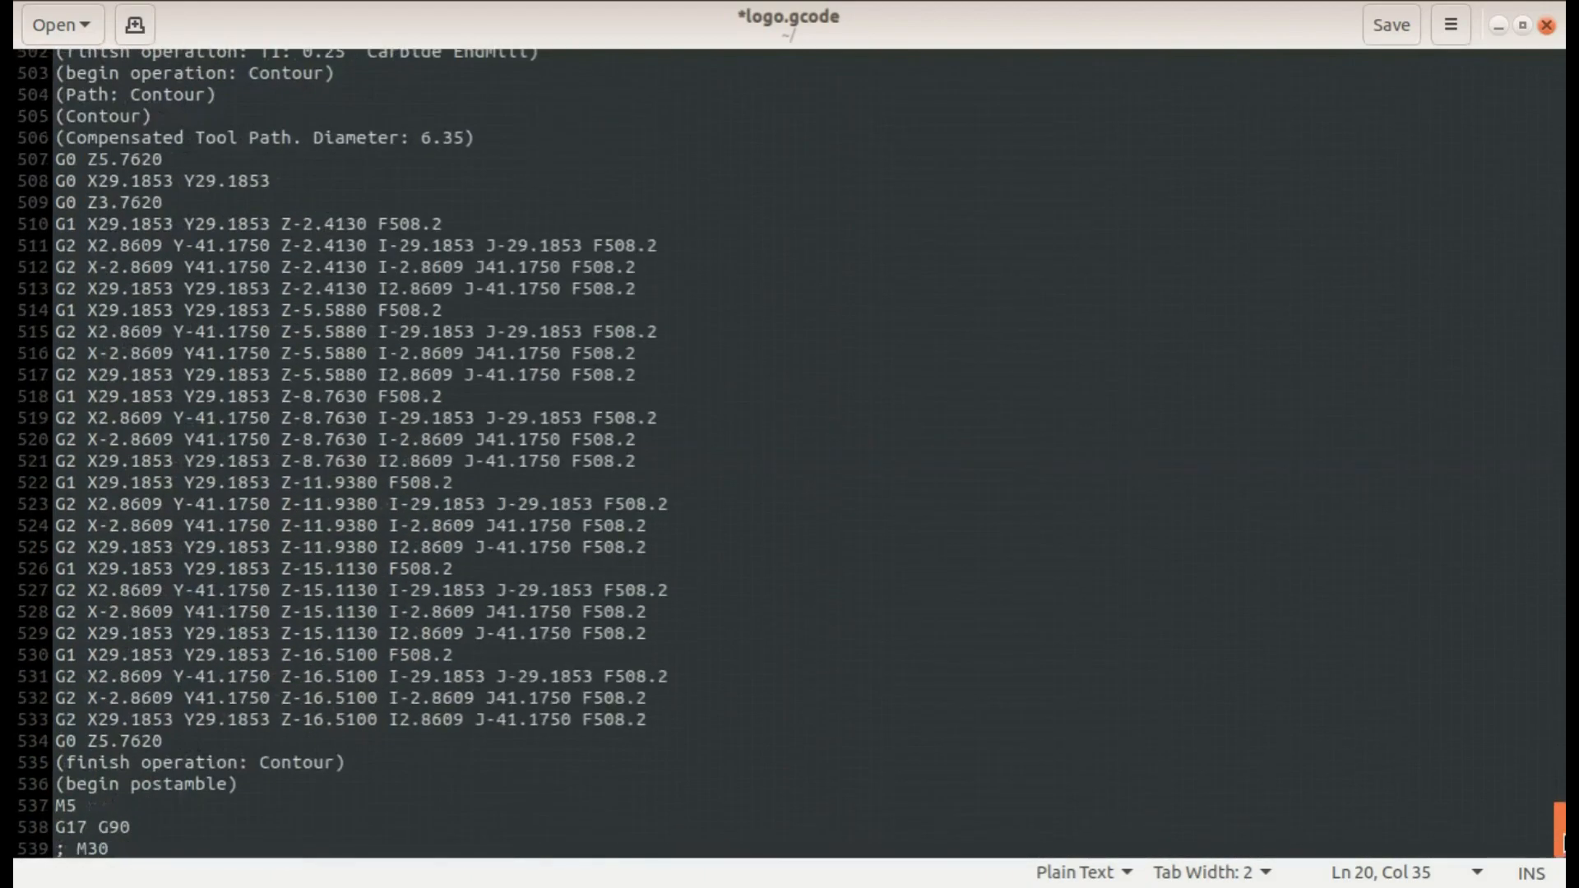
{"action": "mouse_move", "coordinate": [1552, 844]}
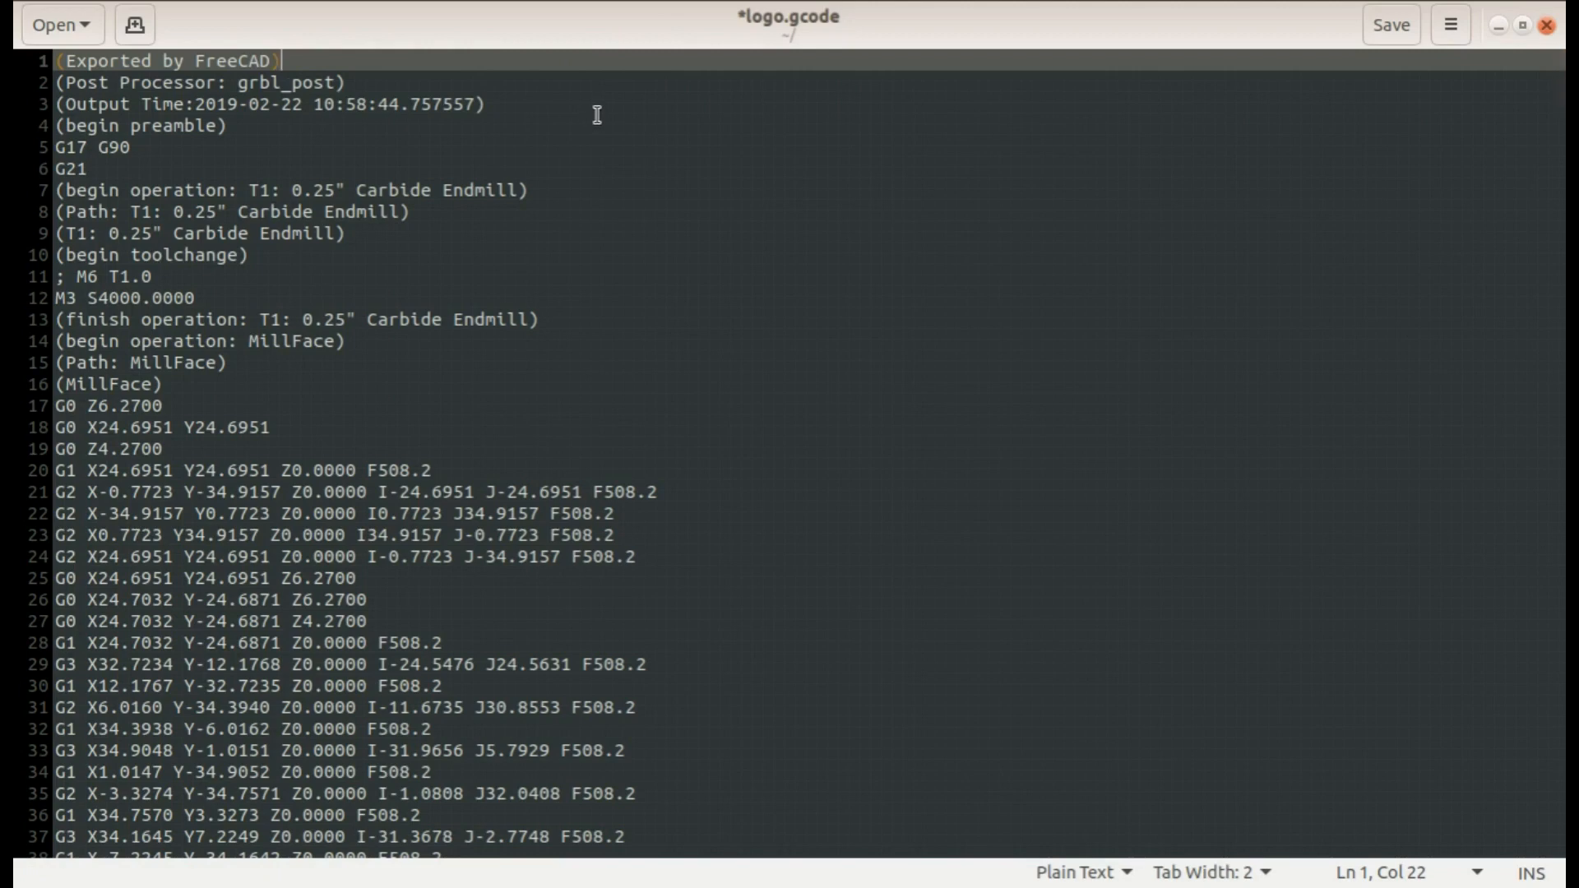
{"action": "mouse_move", "coordinate": [335, 179]}
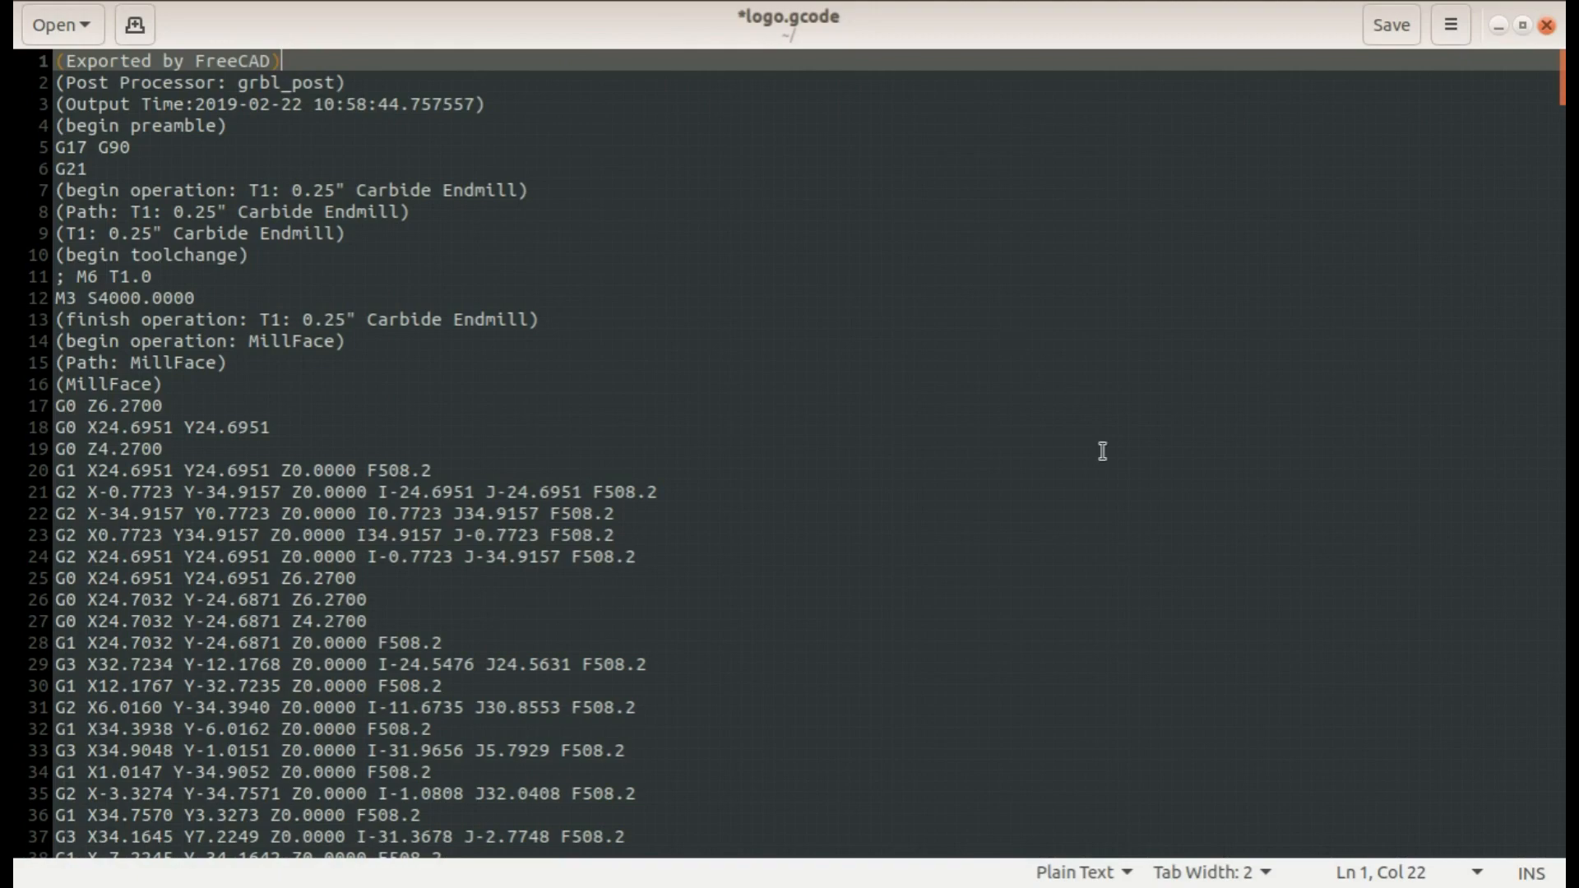
{"action": "scroll", "scroll_direction": "down", "scroll_amount": 3}
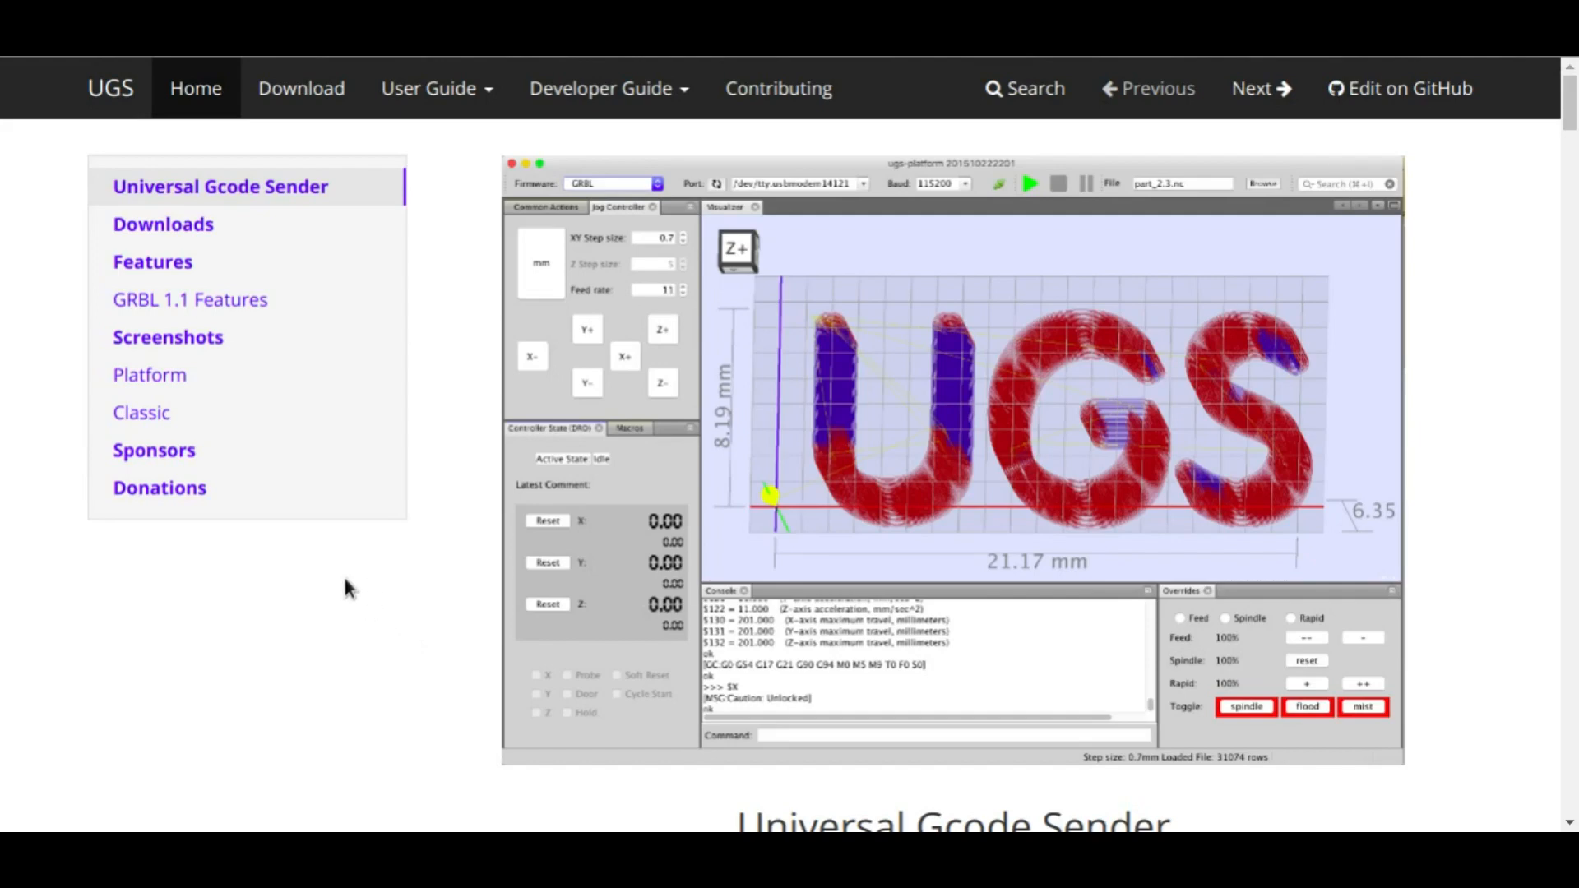
{"action": "mouse_move", "coordinate": [467, 265]}
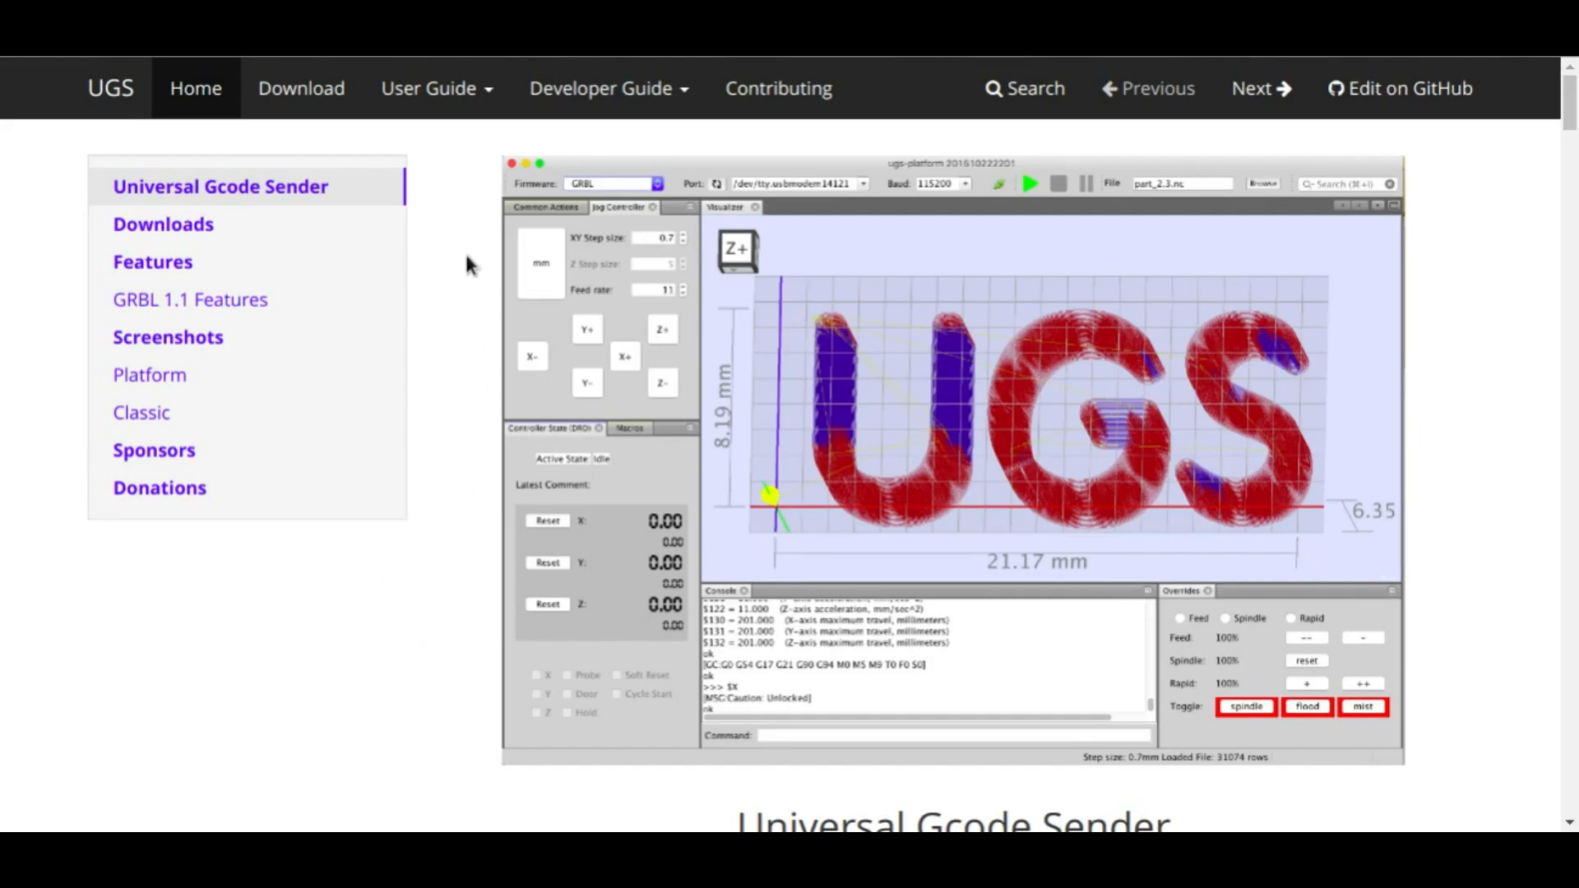
{"action": "mouse_move", "coordinate": [456, 266]}
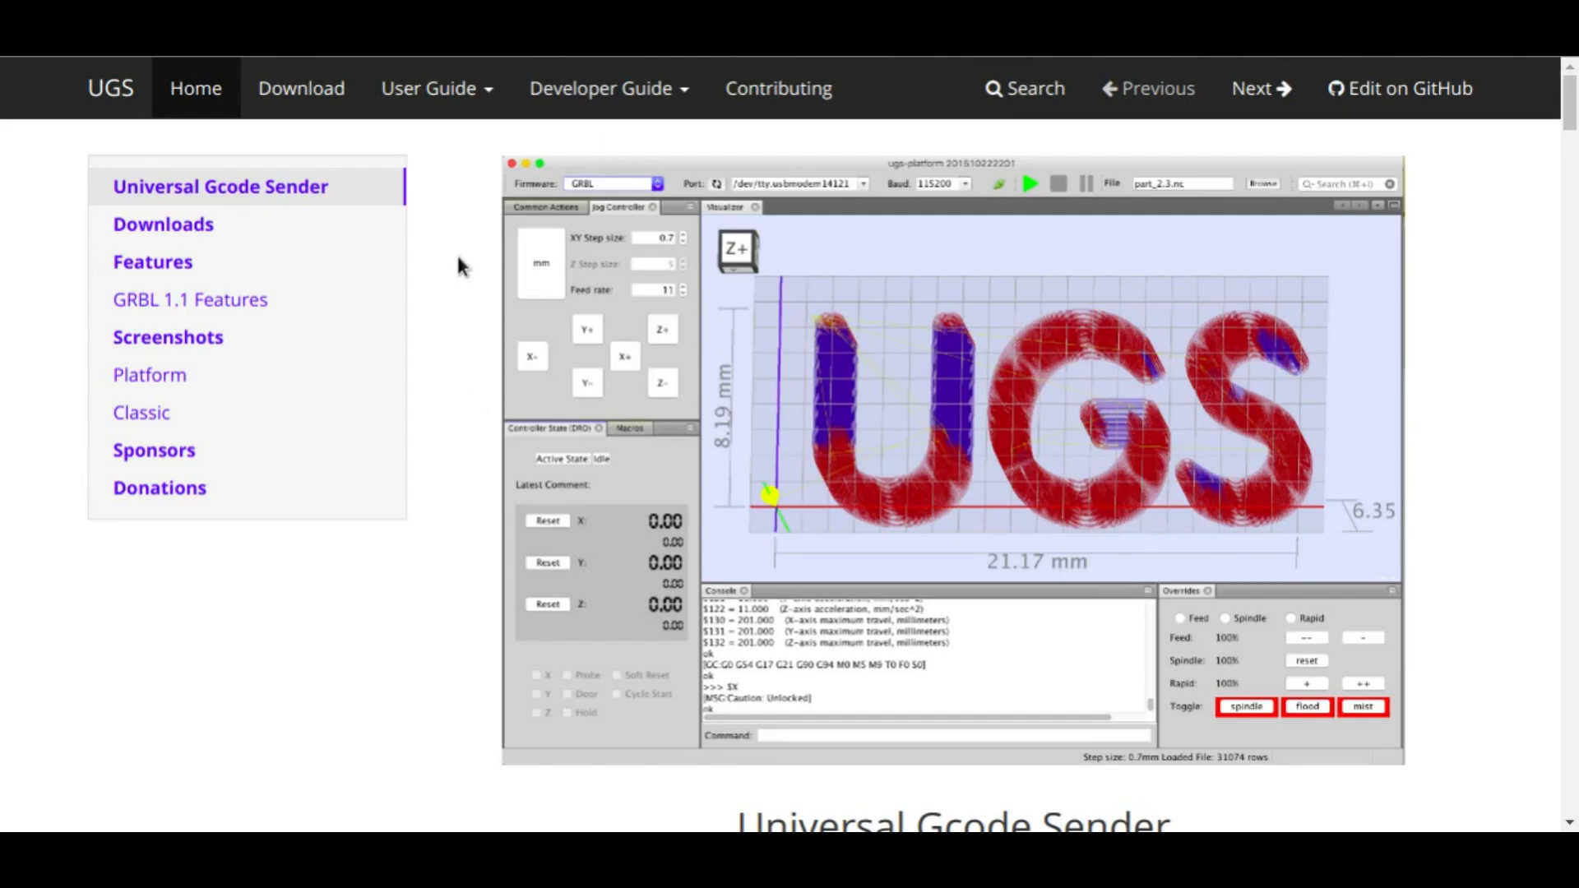
Step: Go to the UGS Download page and scroll to the Stable table listing 2.0 Classic and 2.0 Platform (Beta)
{"action": "scroll", "scroll_direction": "down", "scroll_amount": 3}
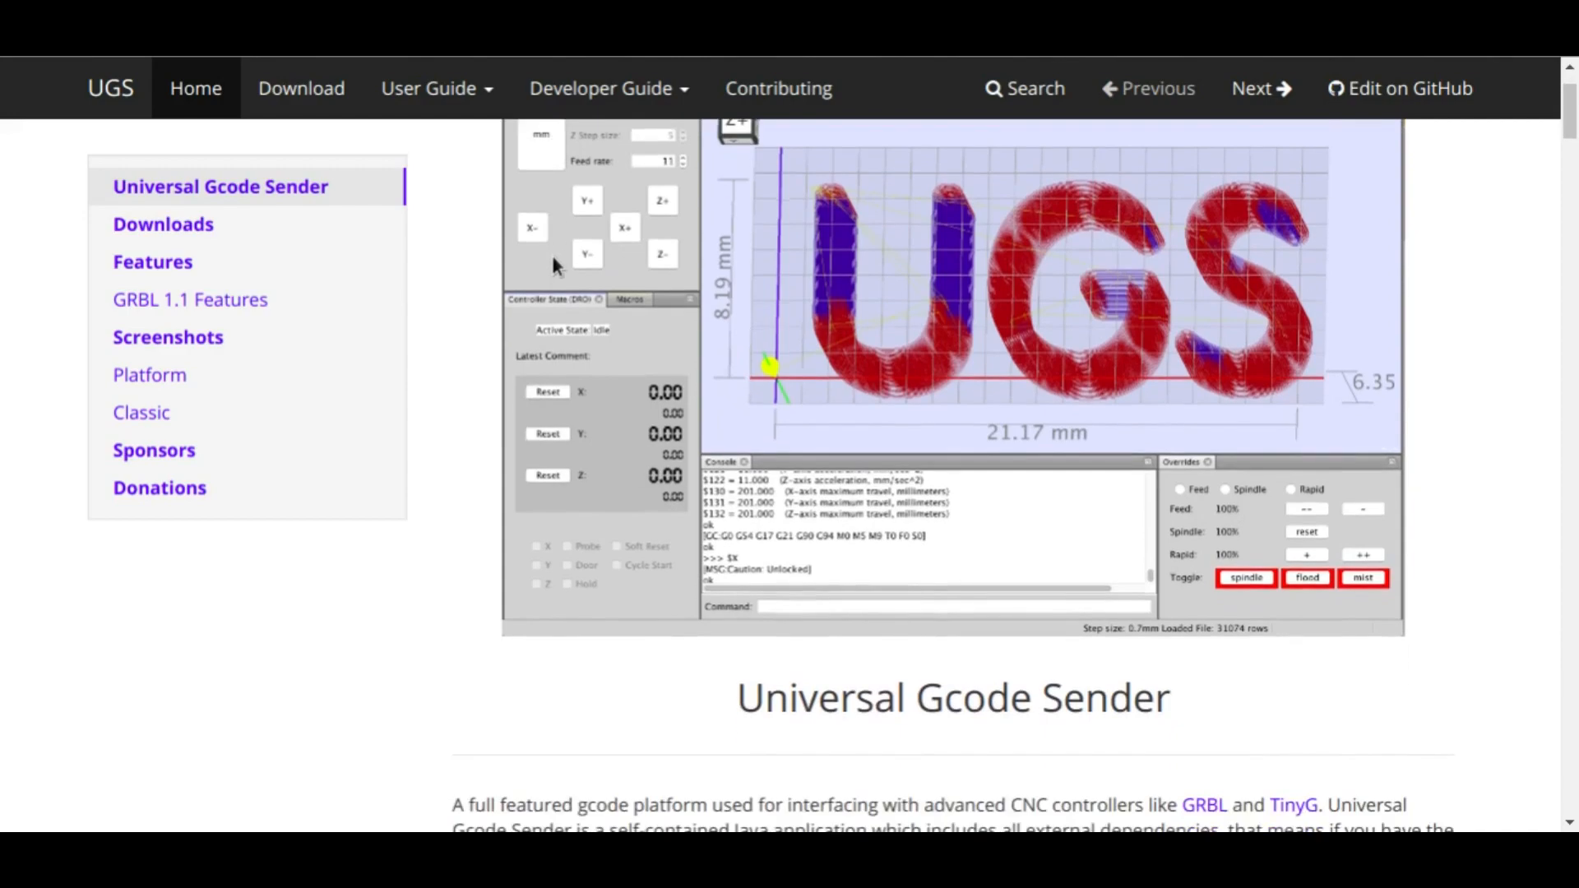
{"action": "scroll", "scroll_direction": "down", "scroll_amount": 3}
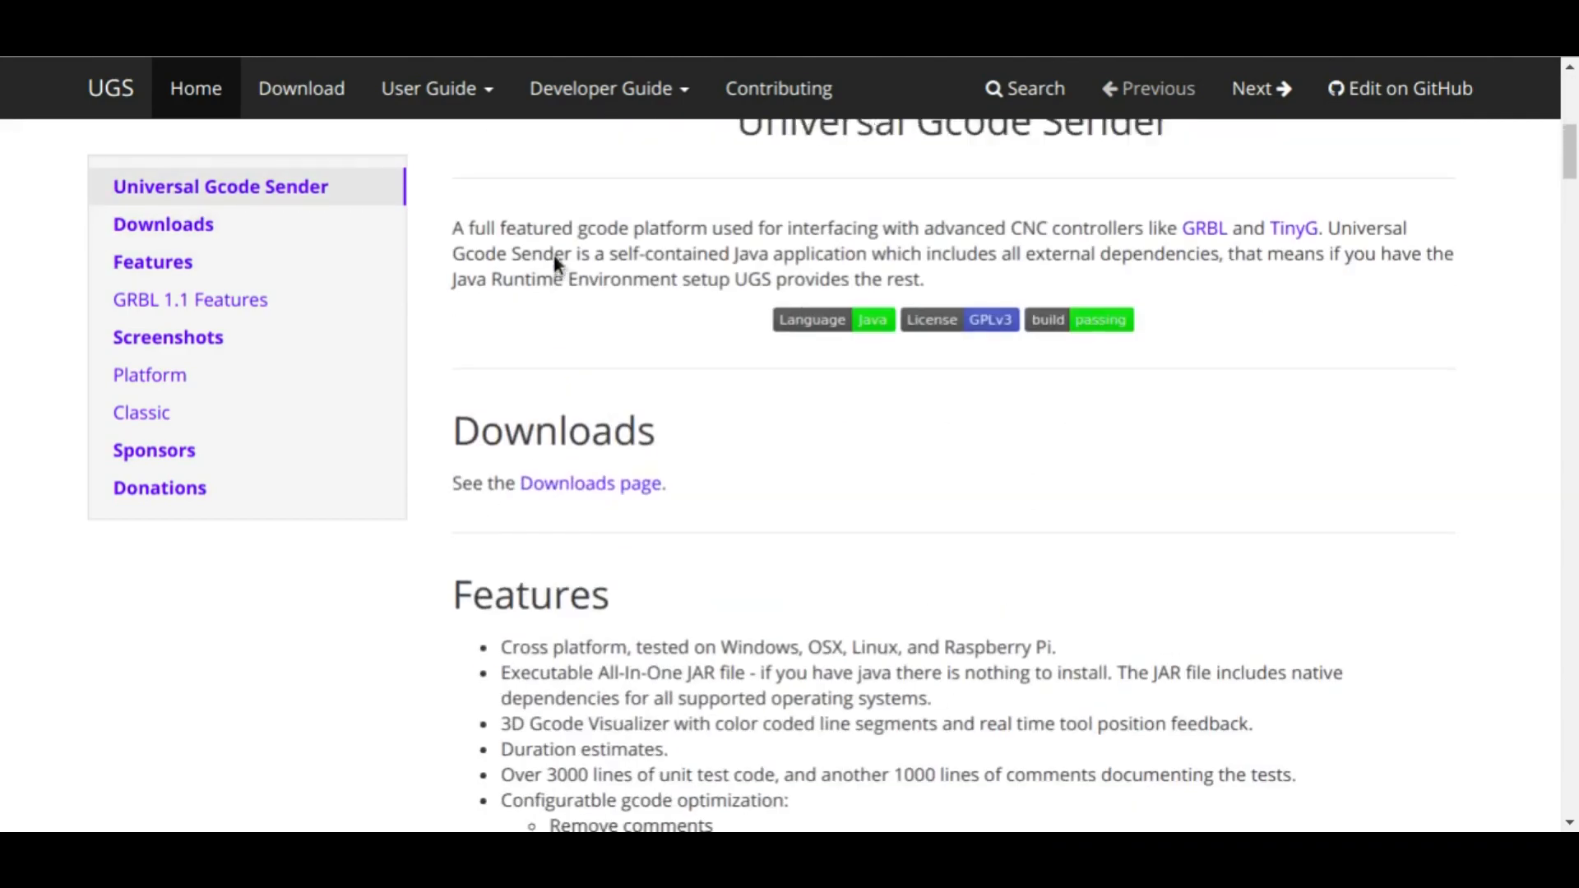
{"action": "left_click", "coordinate": [301, 87]}
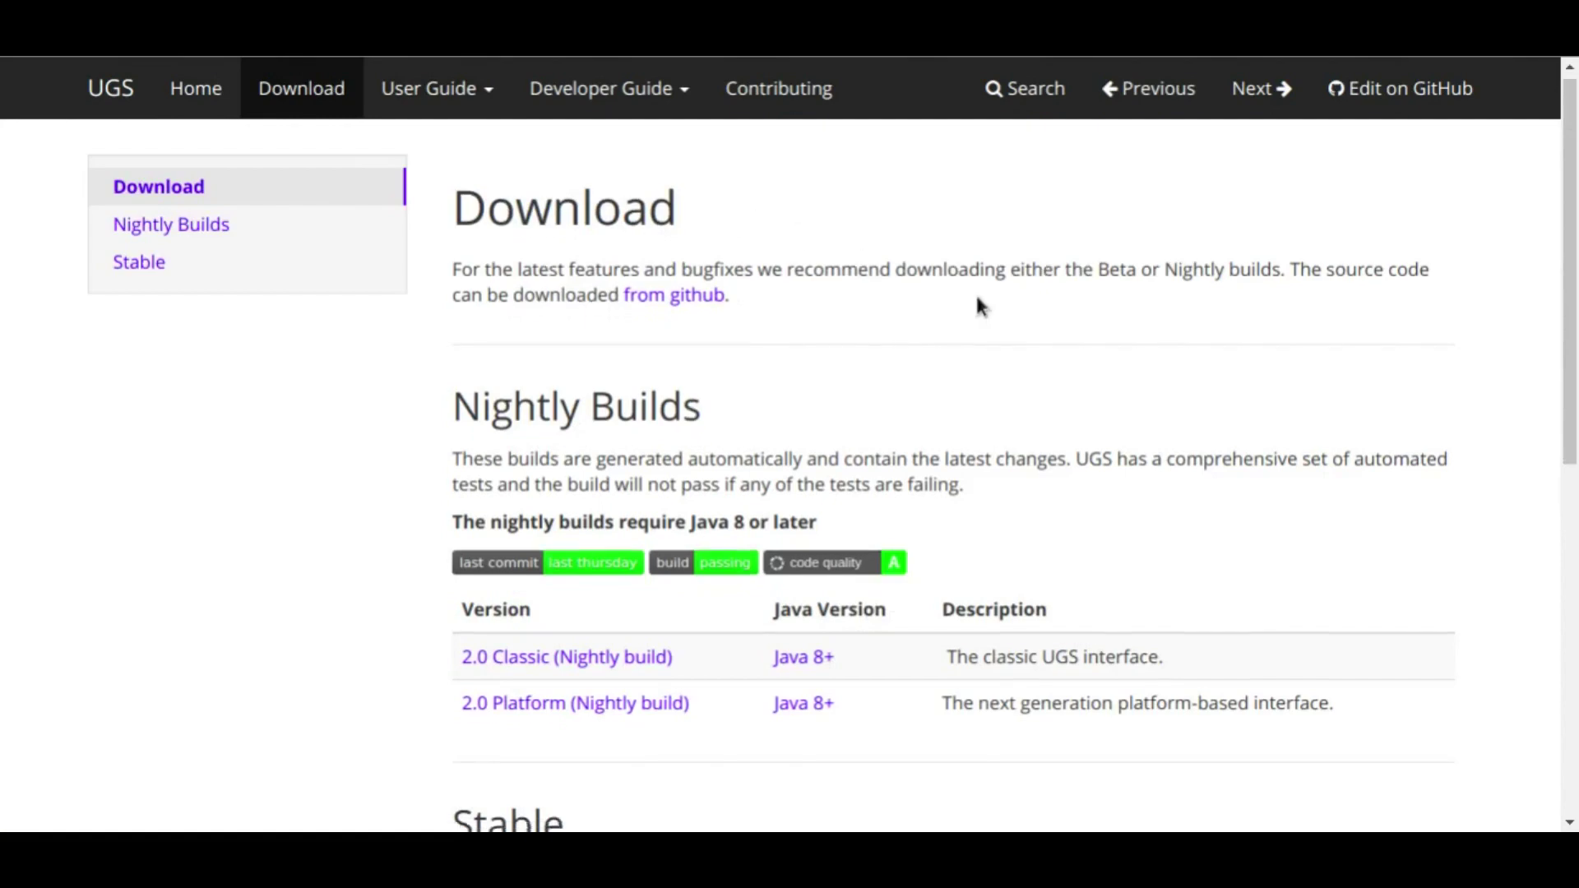
{"action": "scroll", "scroll_direction": "down", "scroll_amount": 3}
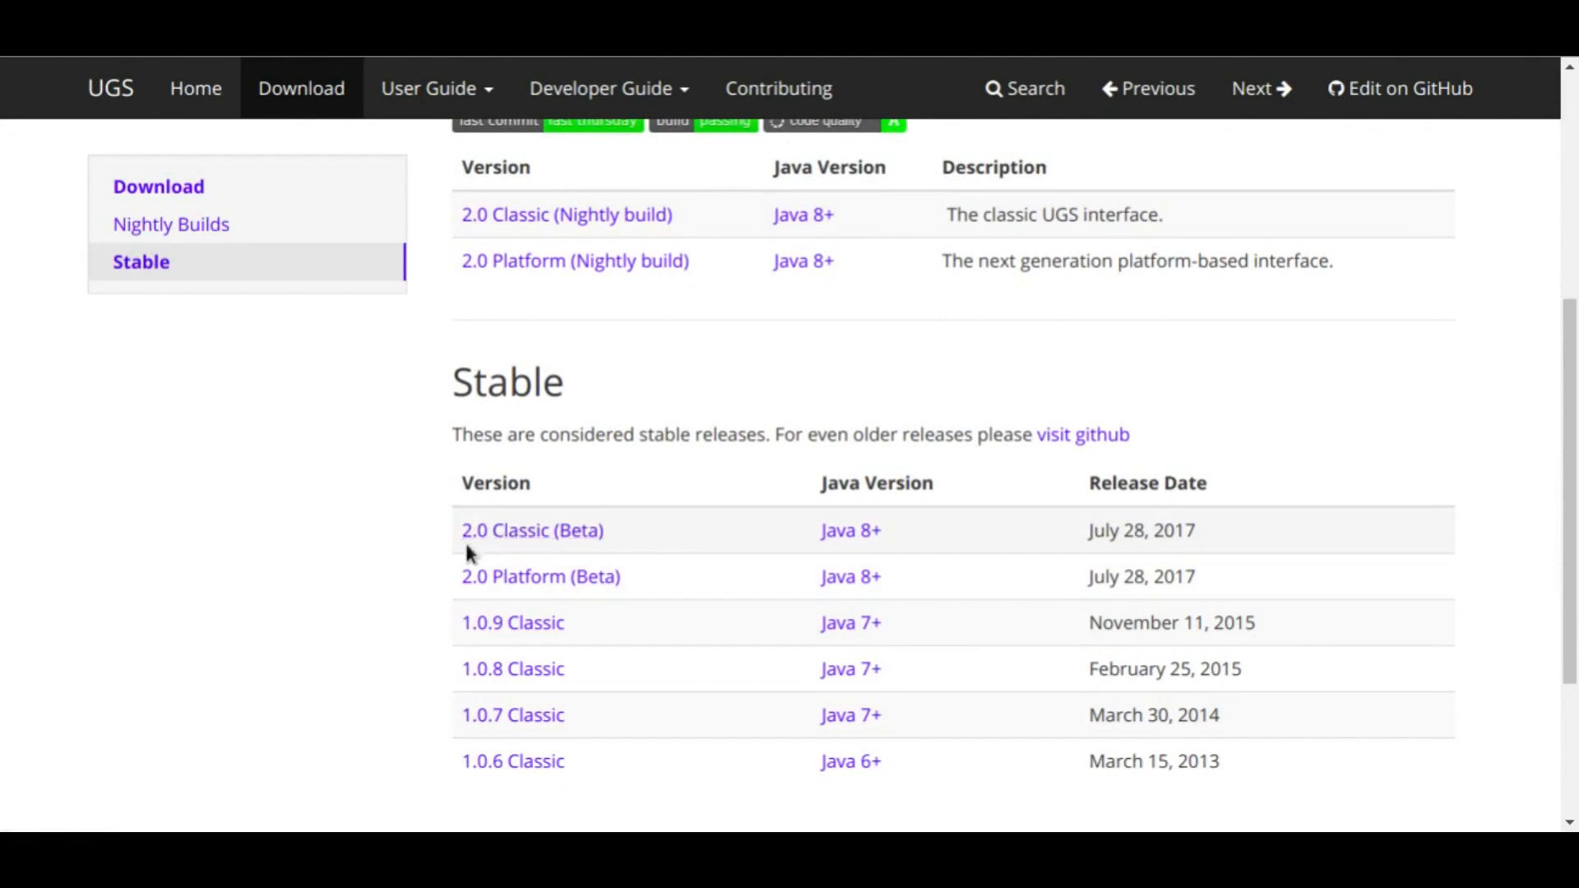
{"action": "scroll", "scroll_direction": "down", "scroll_amount": 3}
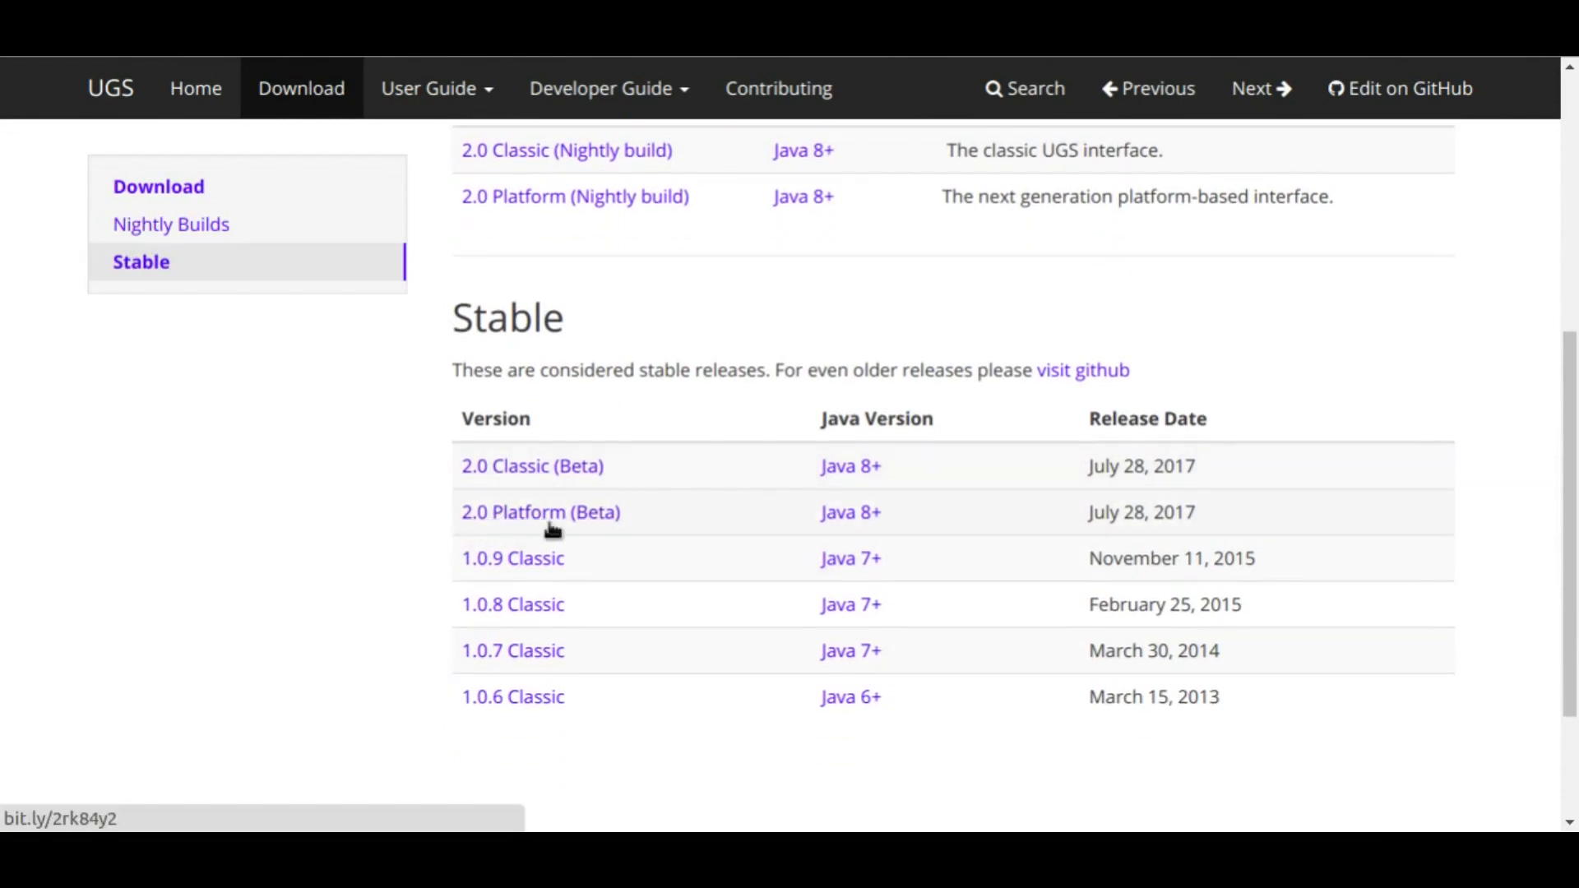
{"action": "mouse_move", "coordinate": [845, 505]}
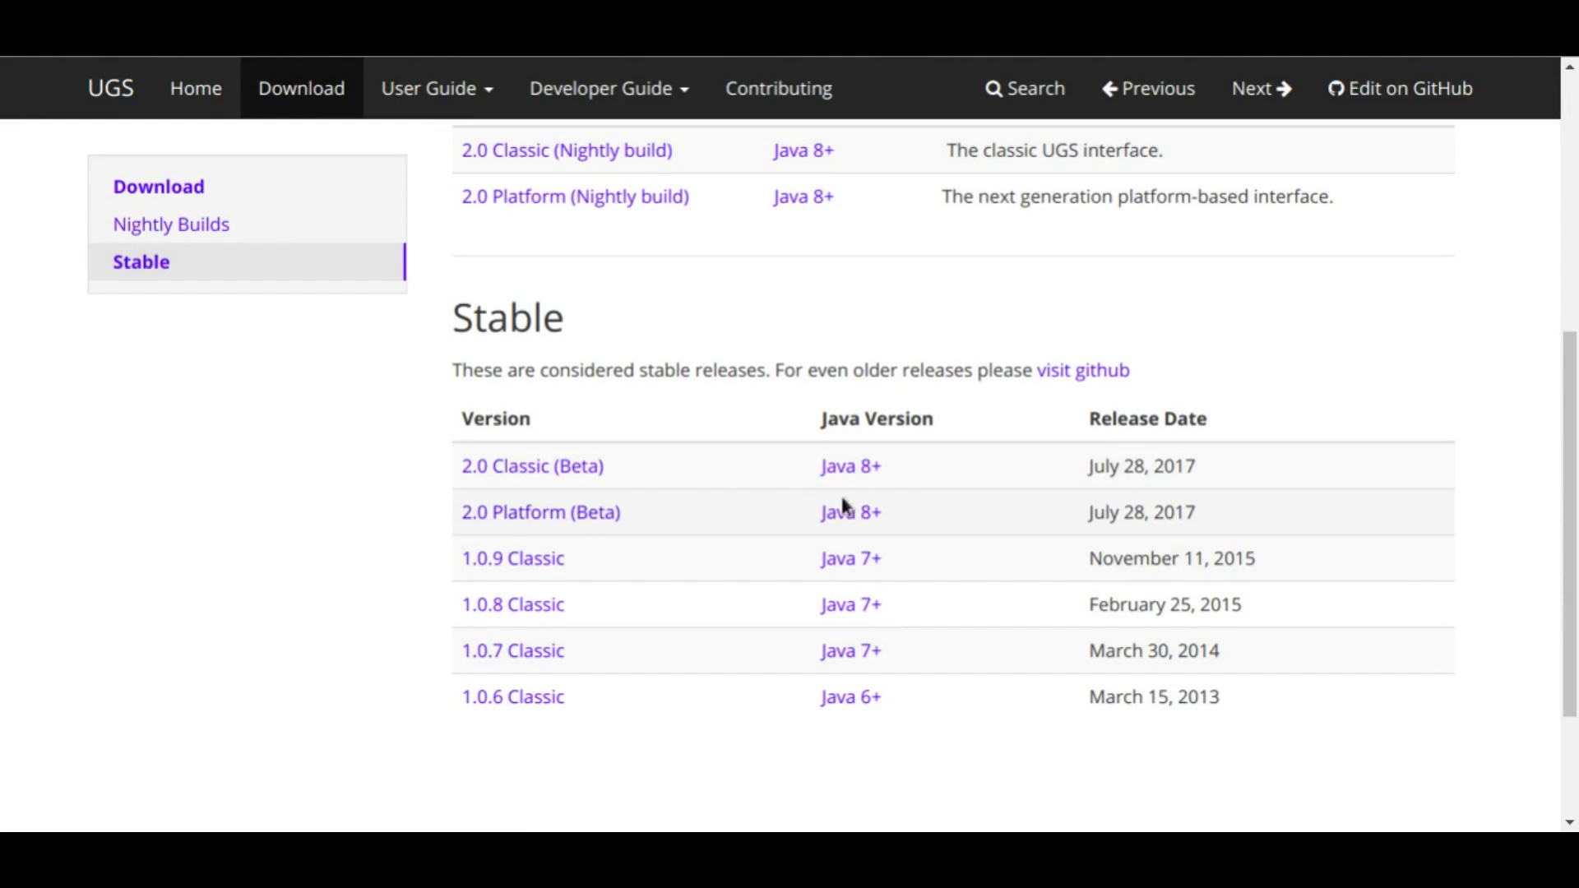
{"action": "mouse_move", "coordinate": [809, 517]}
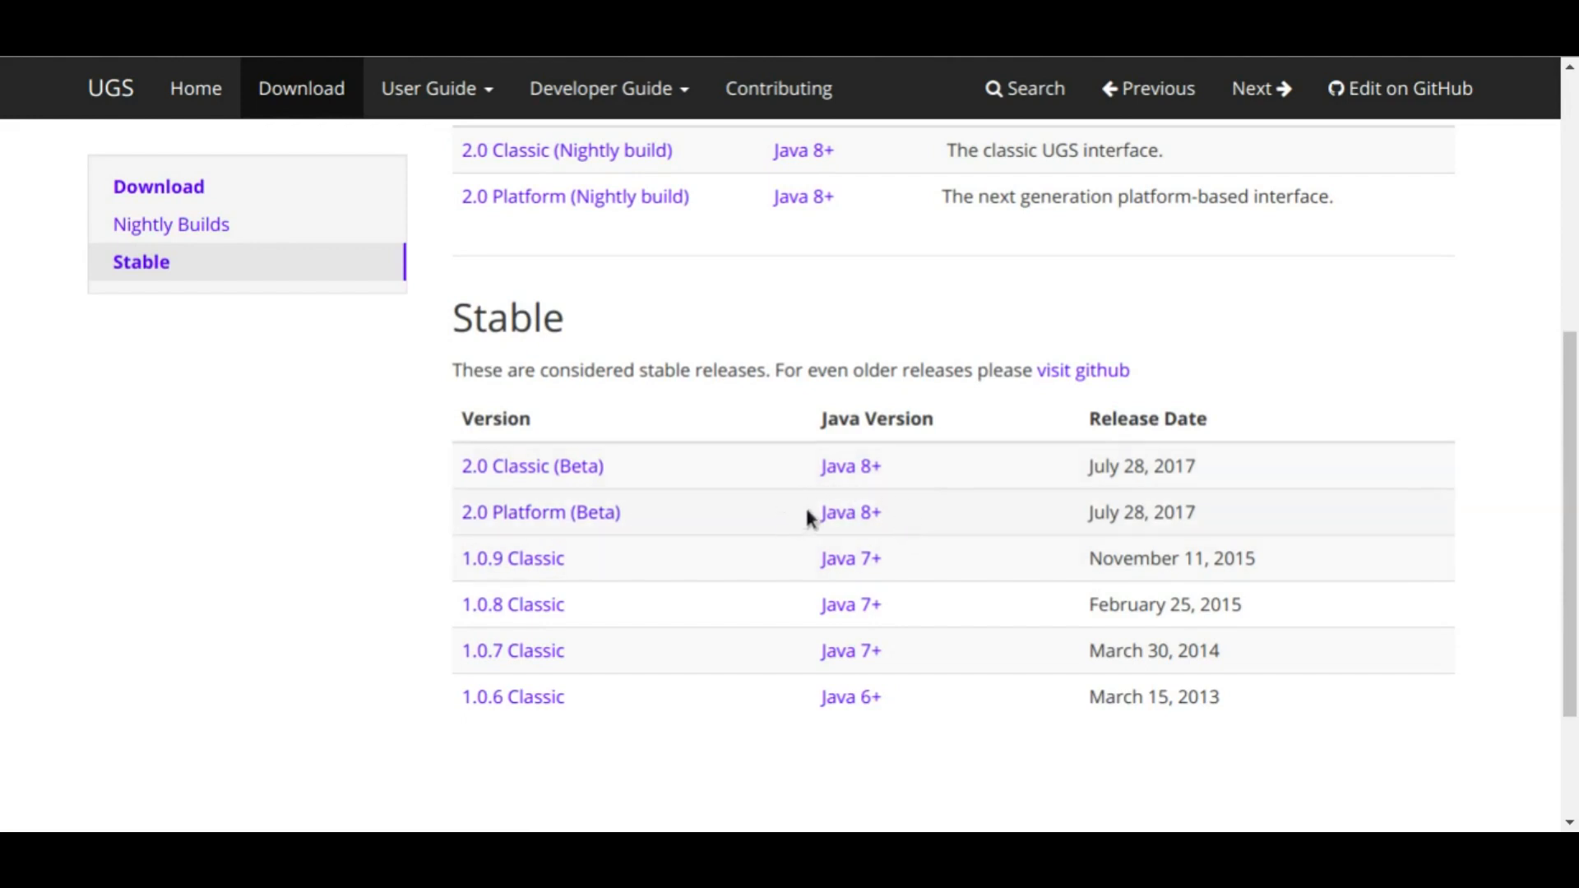
{"action": "mouse_move", "coordinate": [849, 520]}
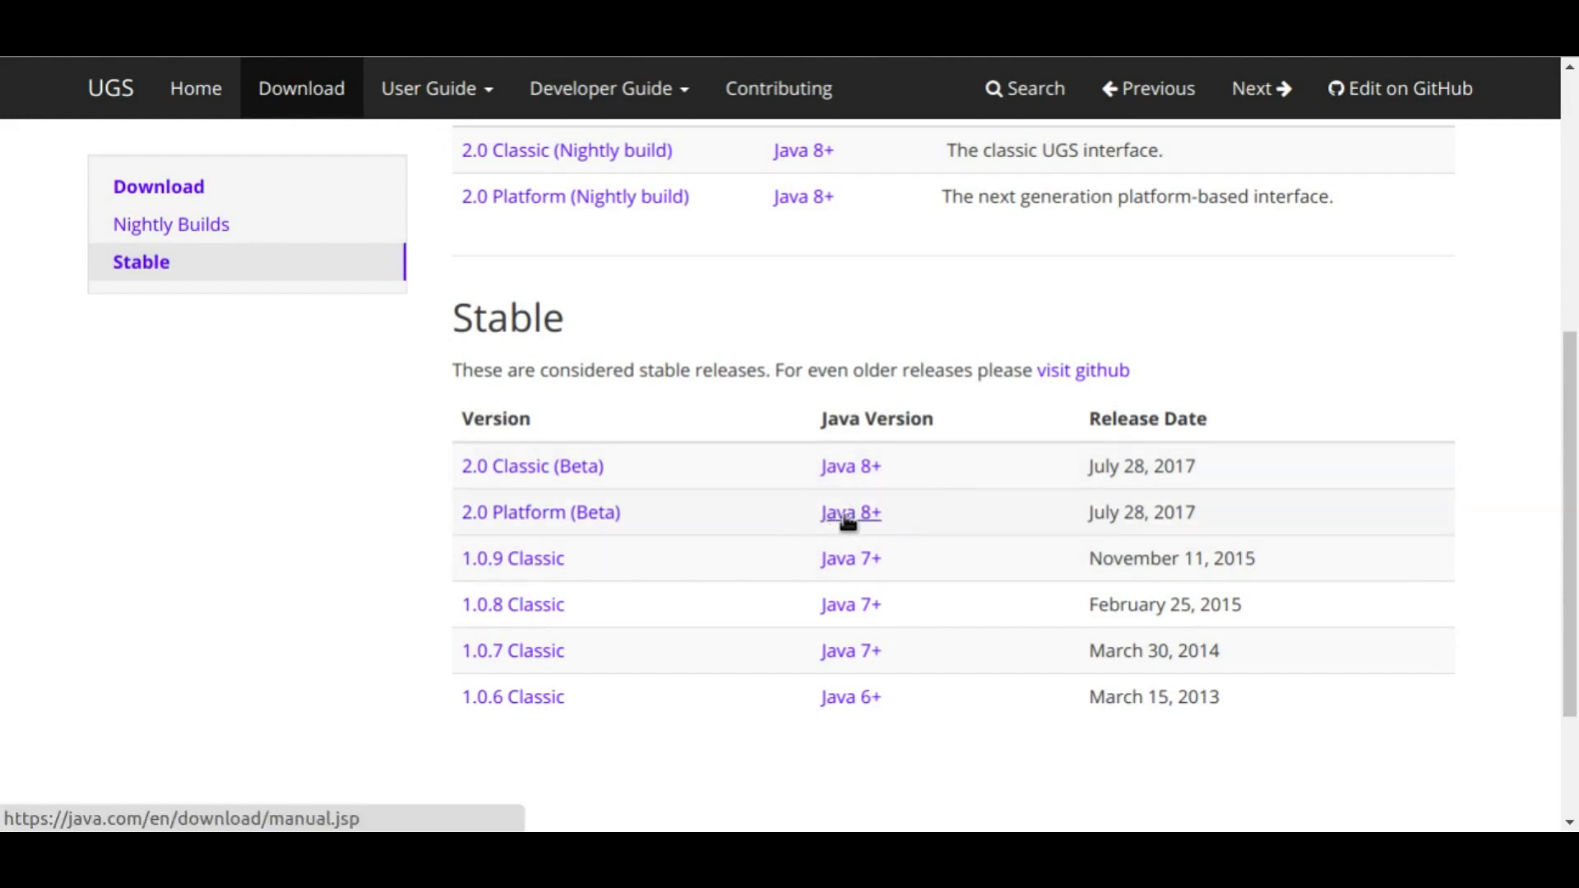
{"action": "mouse_move", "coordinate": [556, 502]}
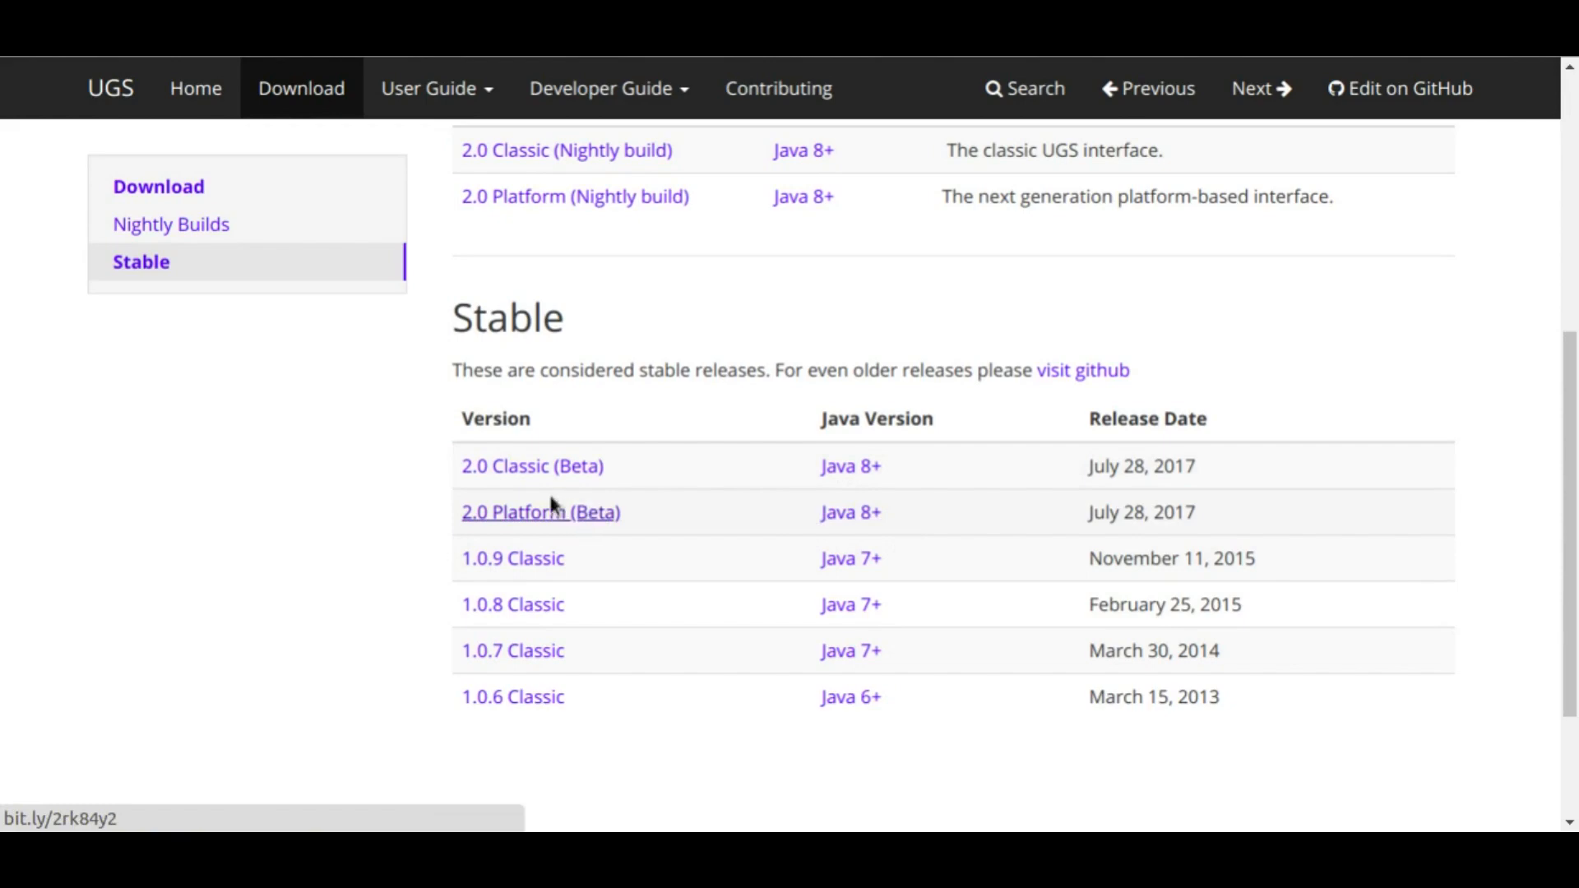
{"action": "mouse_move", "coordinate": [618, 431]}
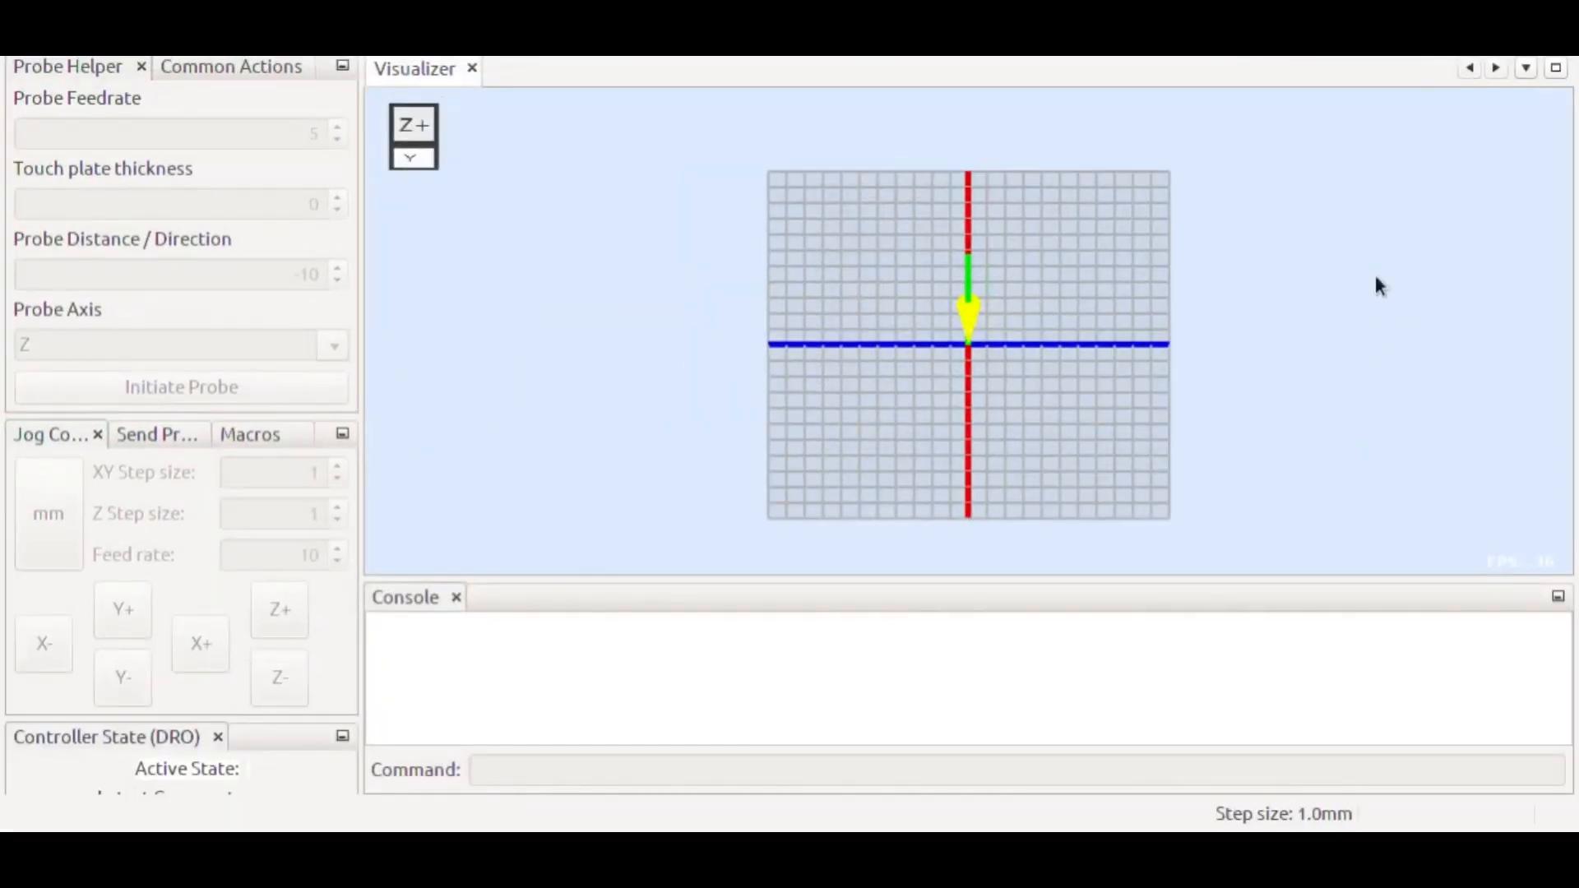
{"action": "mouse_move", "coordinate": [698, 436]}
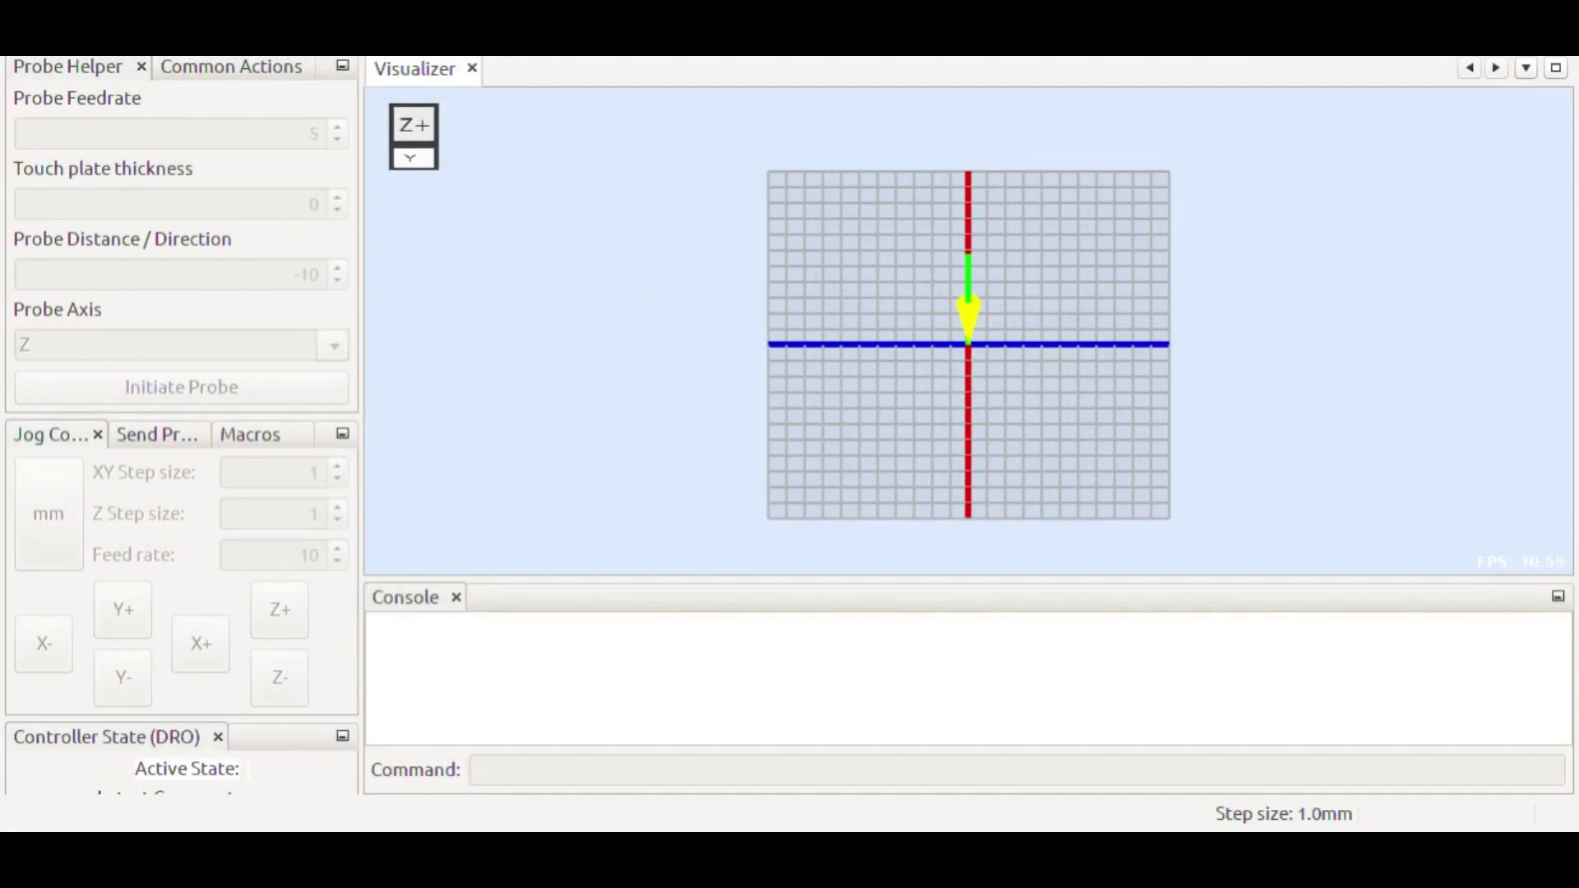
{"action": "left_click", "coordinate": [178, 59]}
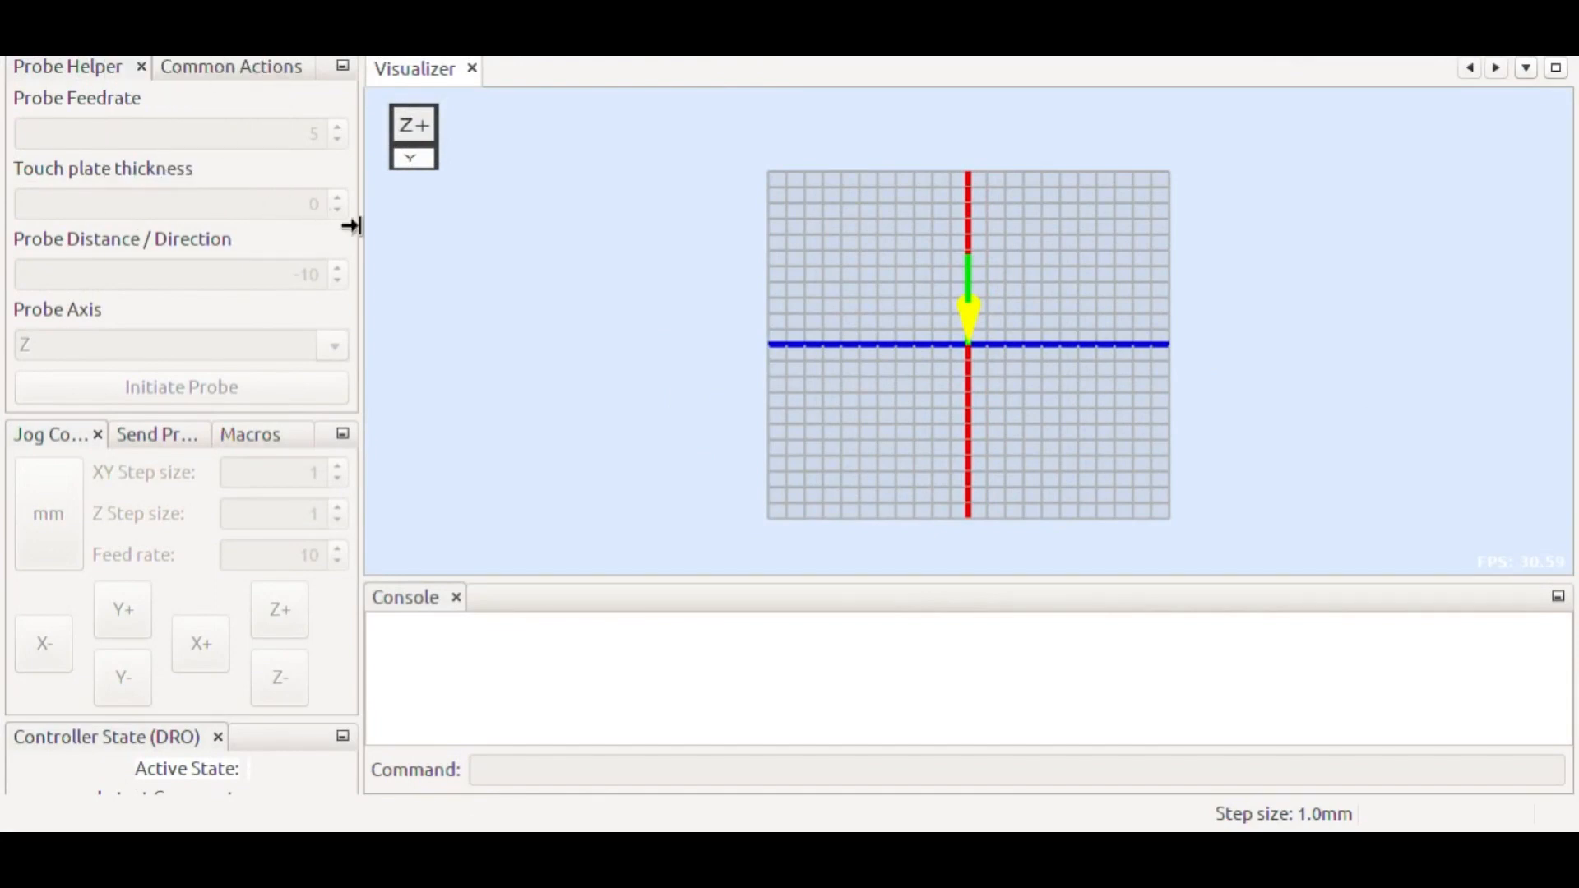
{"action": "mouse_move", "coordinate": [433, 249]}
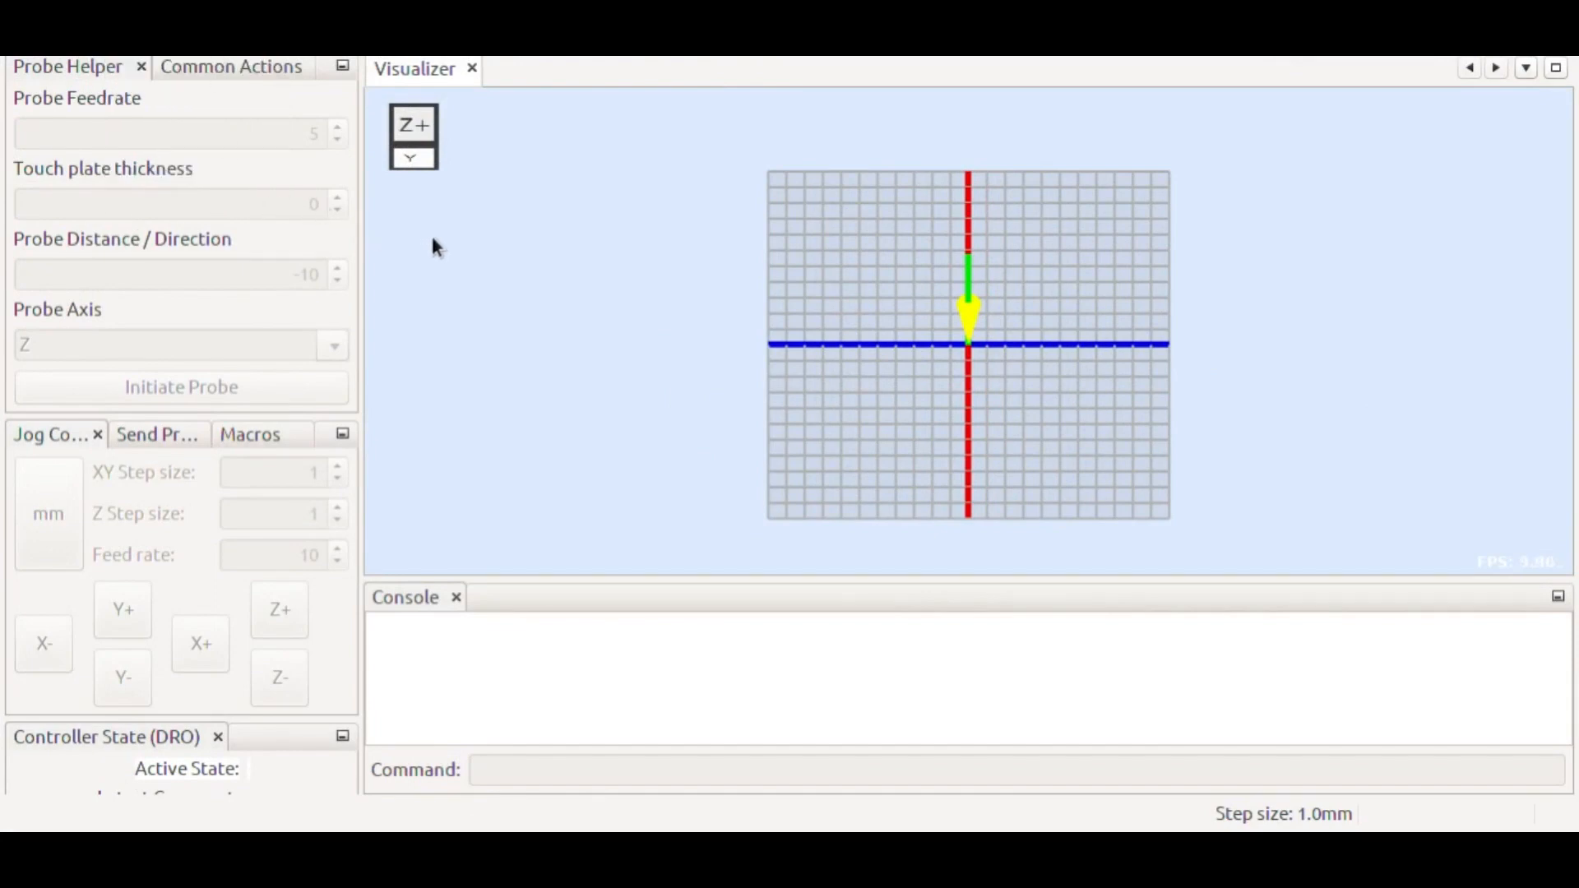
{"action": "mouse_move", "coordinate": [850, 283]}
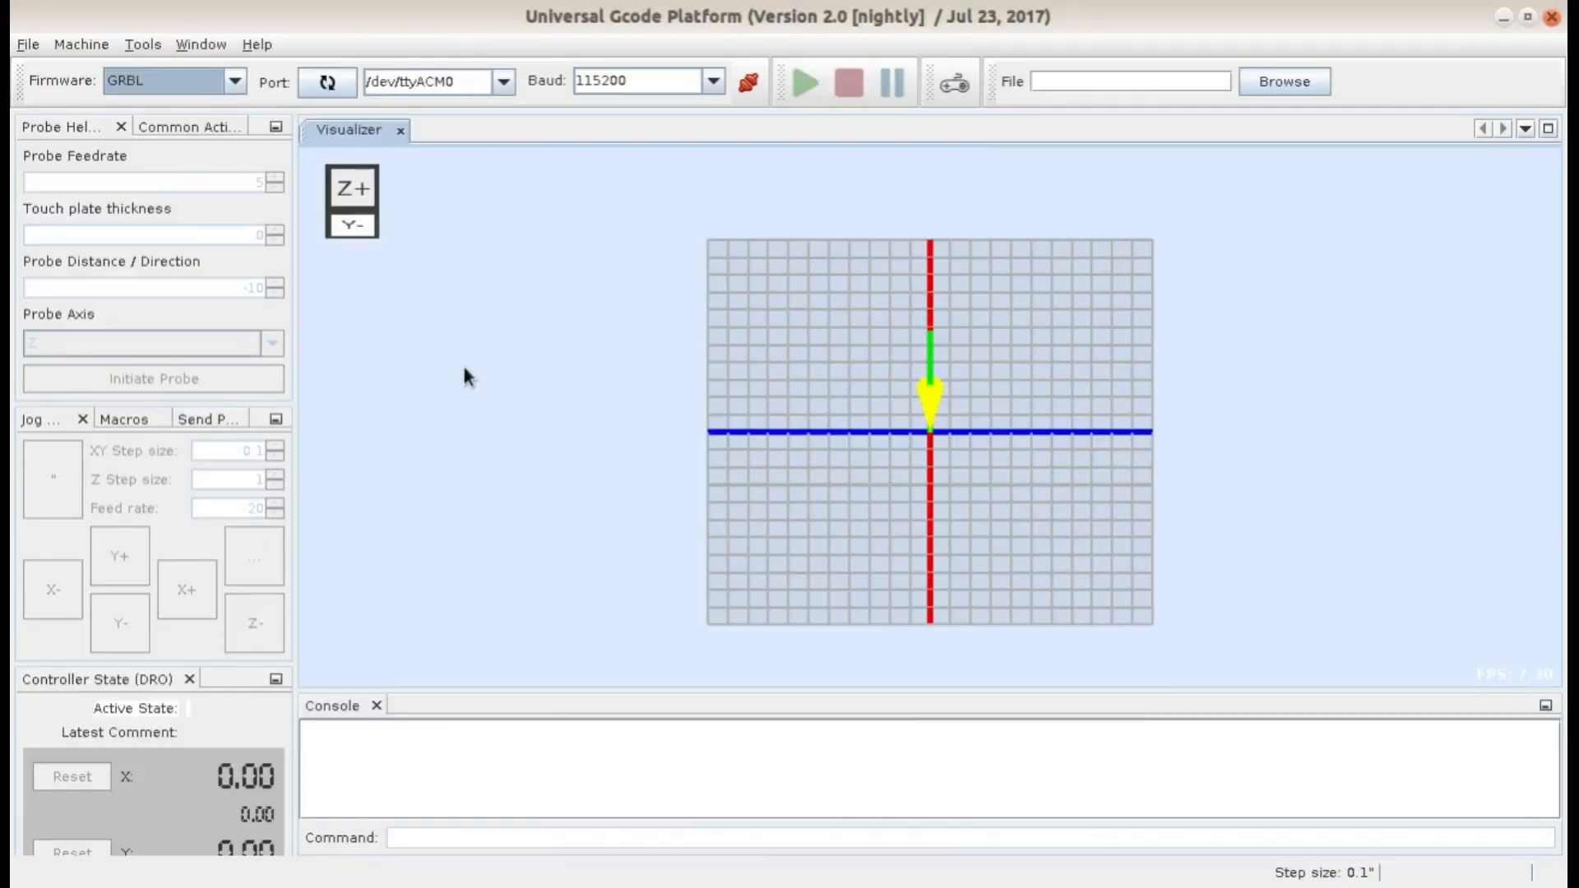
{"action": "mouse_move", "coordinate": [711, 216]}
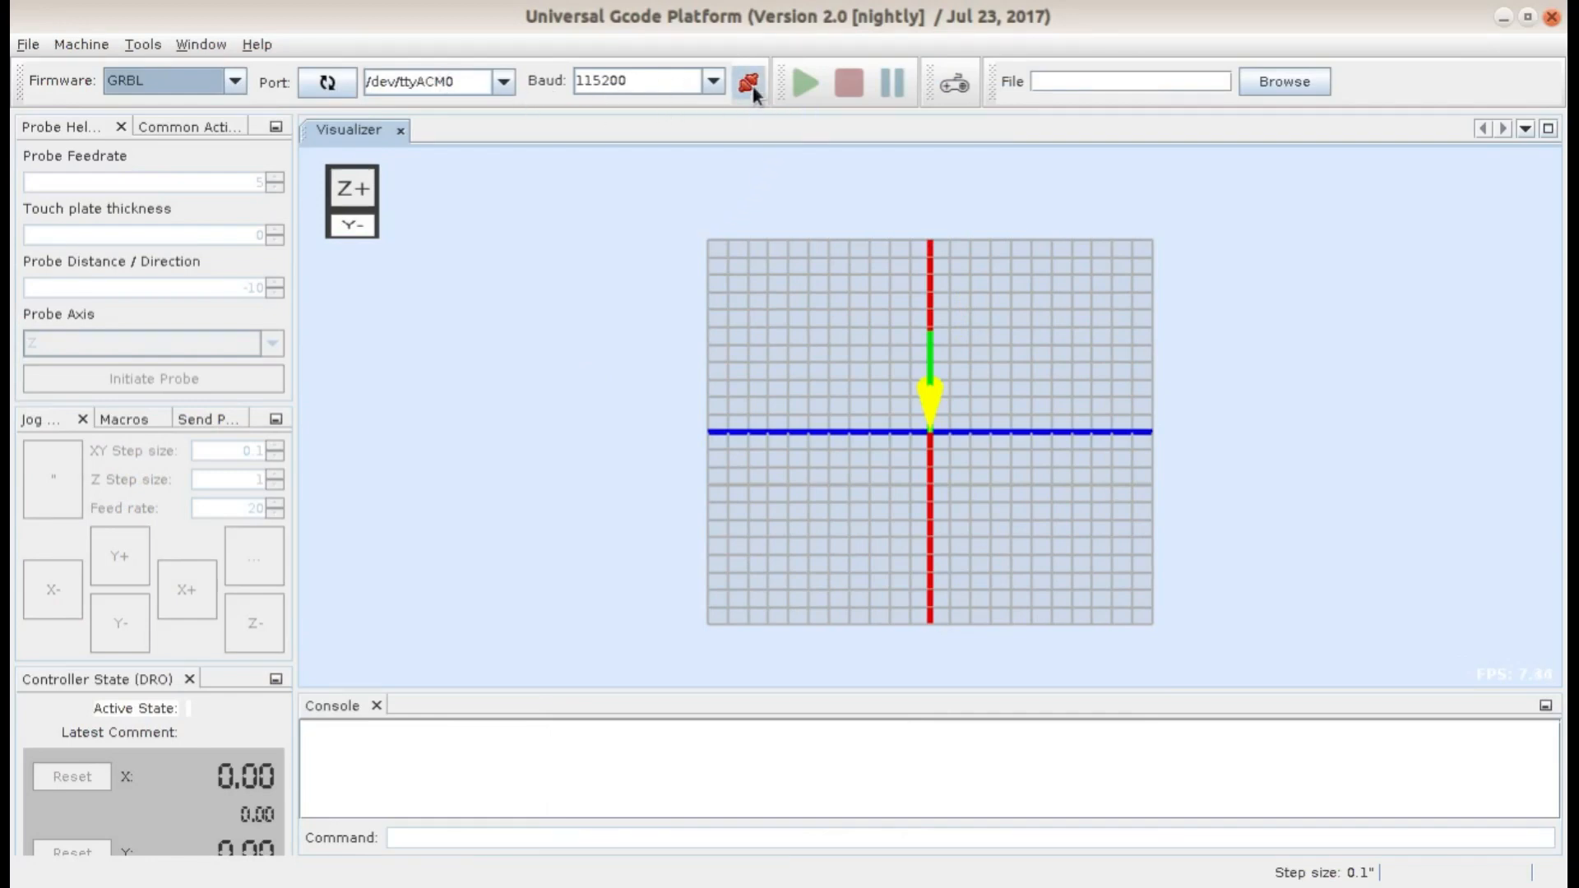
Step: Connect to /dev/ttyACM0 and send $X from the command field to unlock GRBL
{"action": "left_click", "coordinate": [749, 81]}
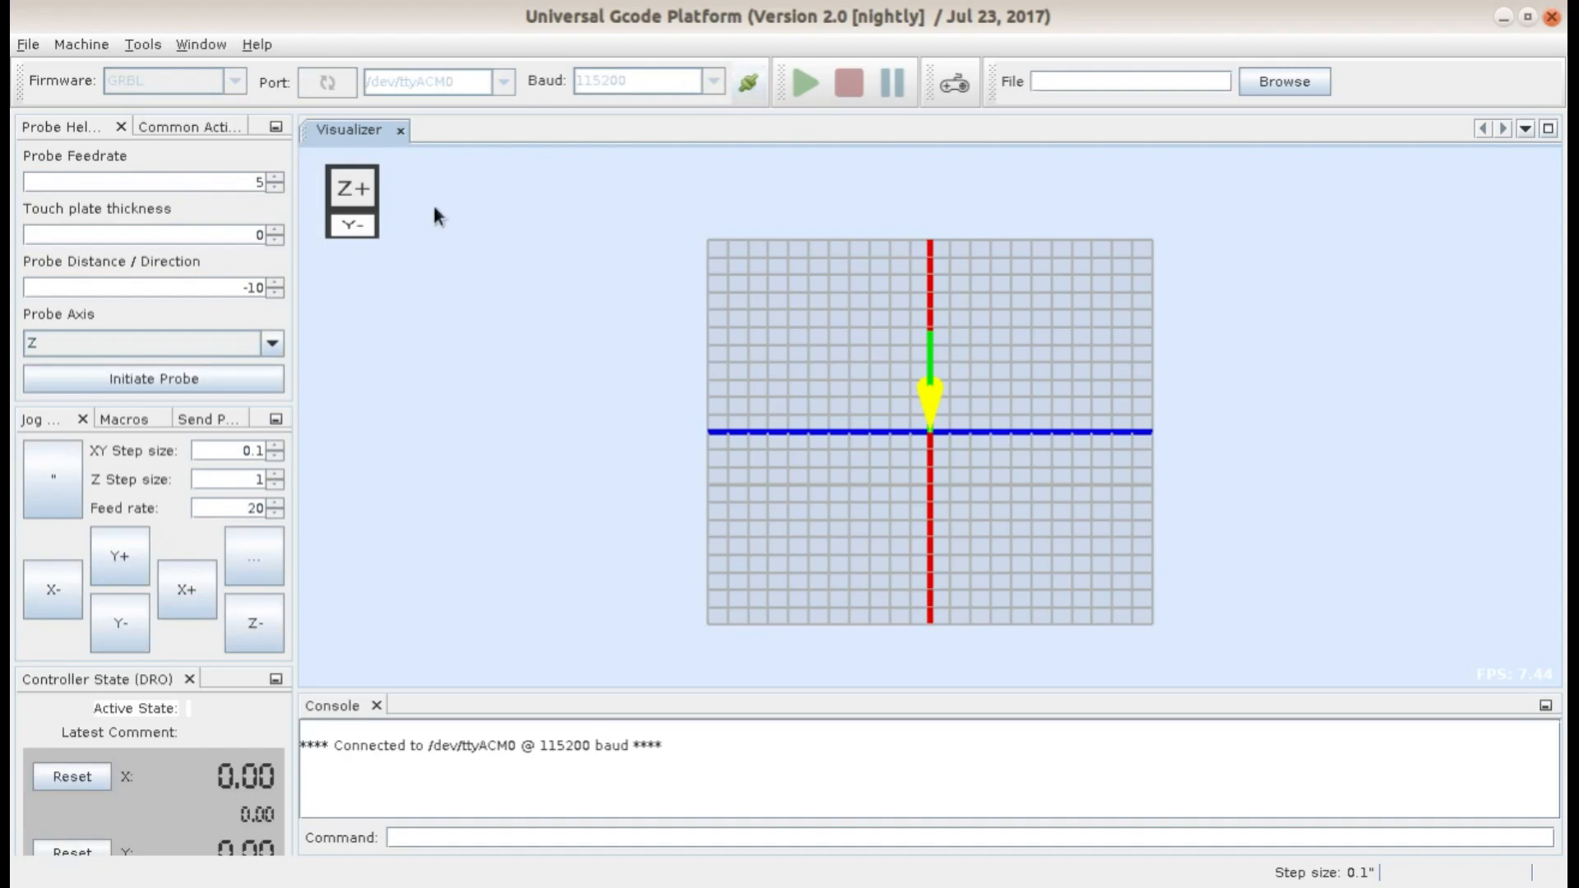
{"action": "left_click", "coordinate": [501, 855]}
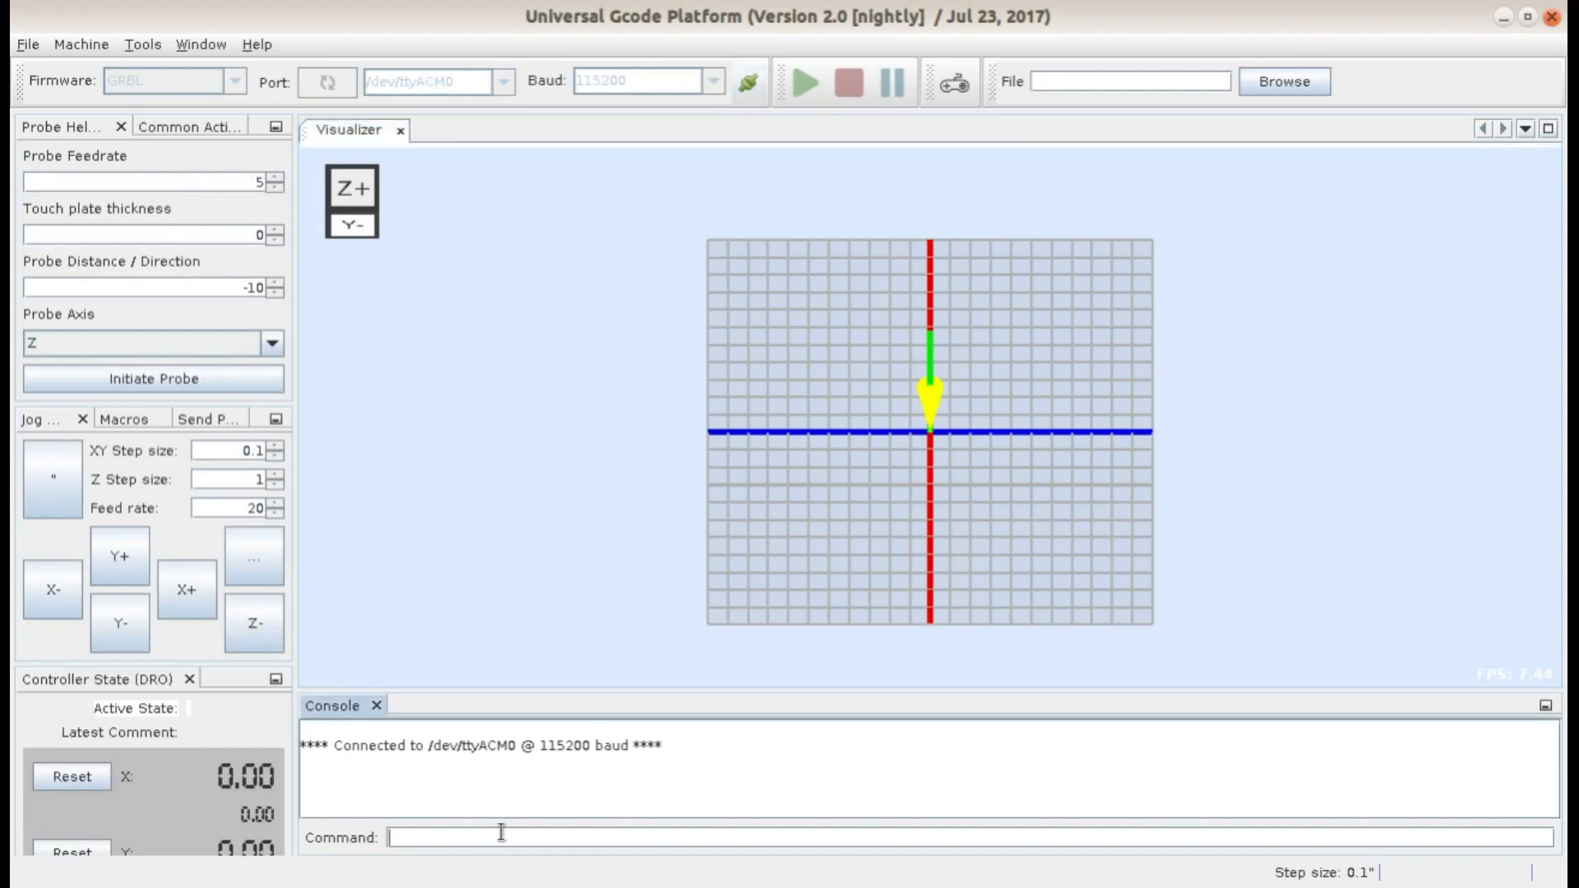
{"action": "mouse_move", "coordinate": [556, 829]}
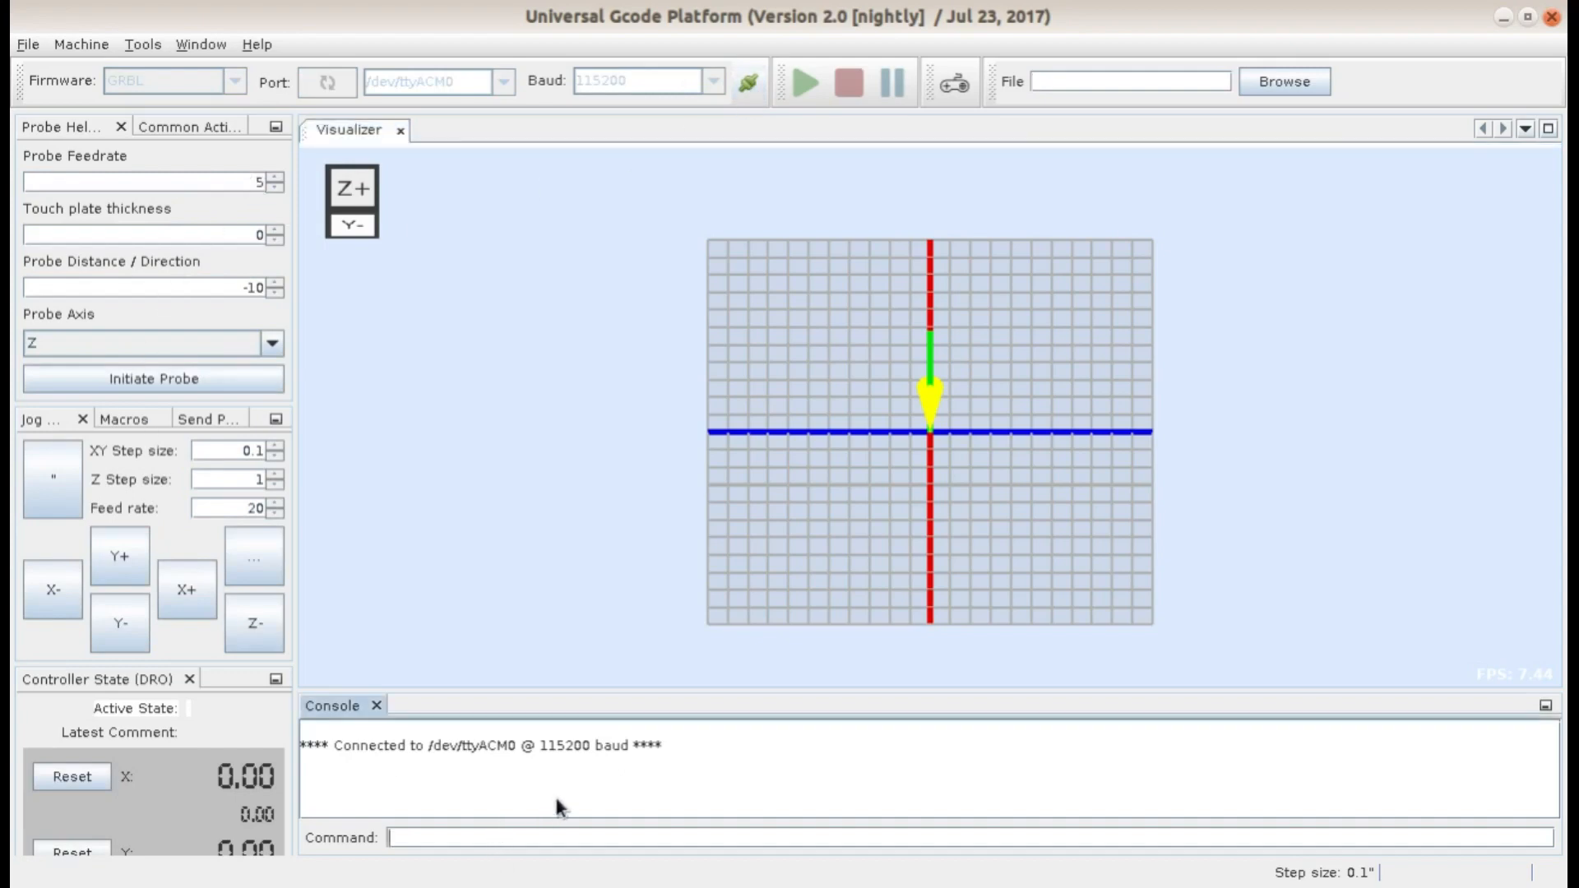
{"action": "type", "text": "$"}
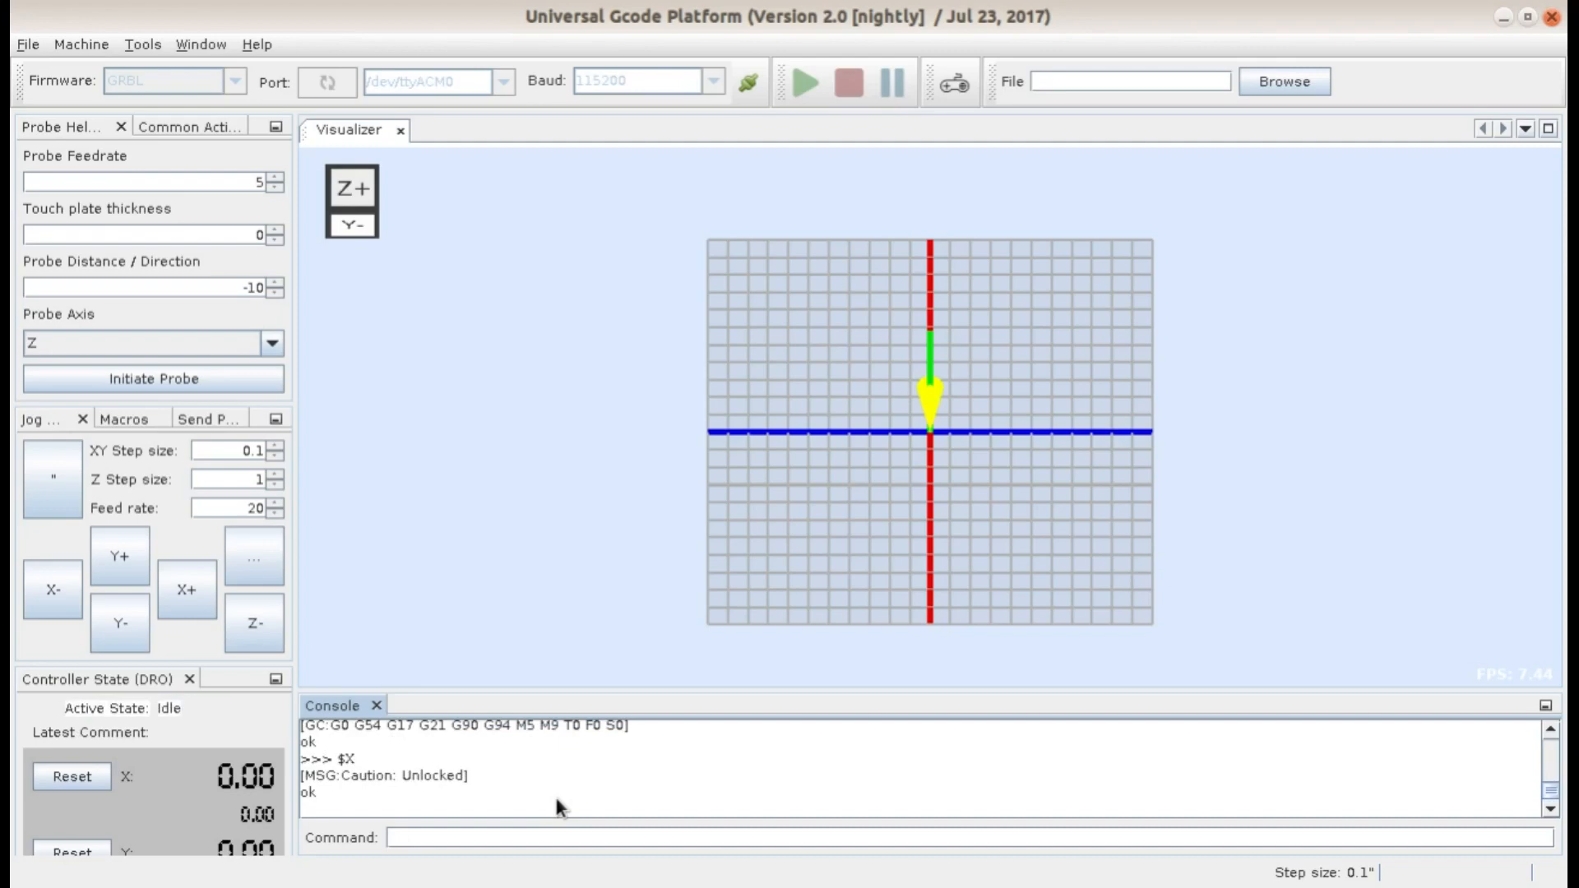
{"action": "mouse_move", "coordinate": [375, 777]}
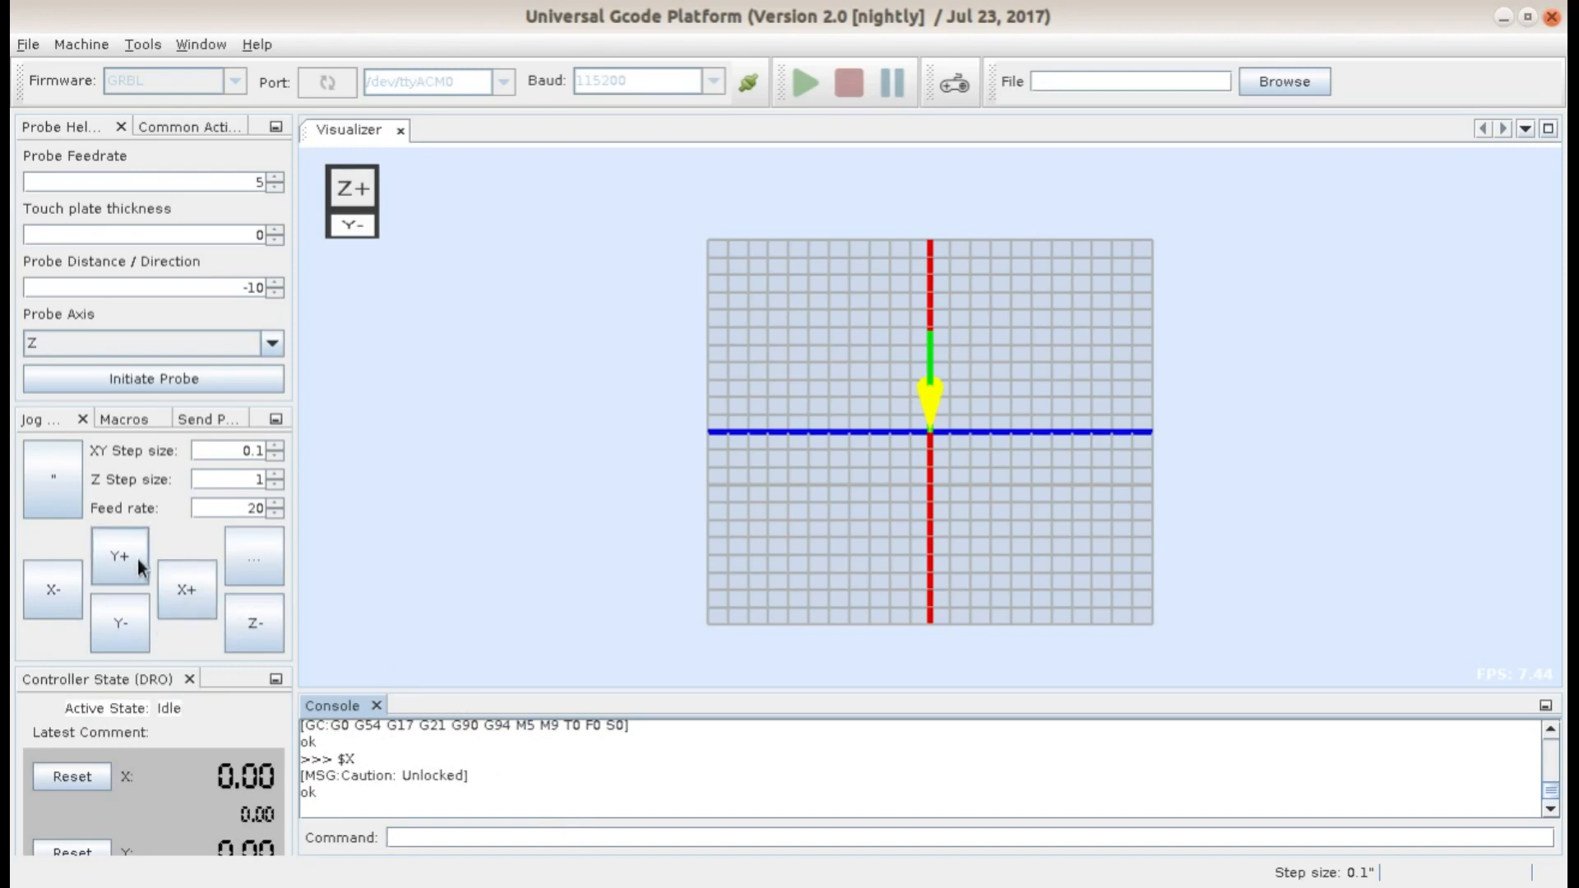
Step: Load logo.gcode from the home folder so its toolpath appears in the 3D preview
{"action": "left_click", "coordinate": [1285, 82]}
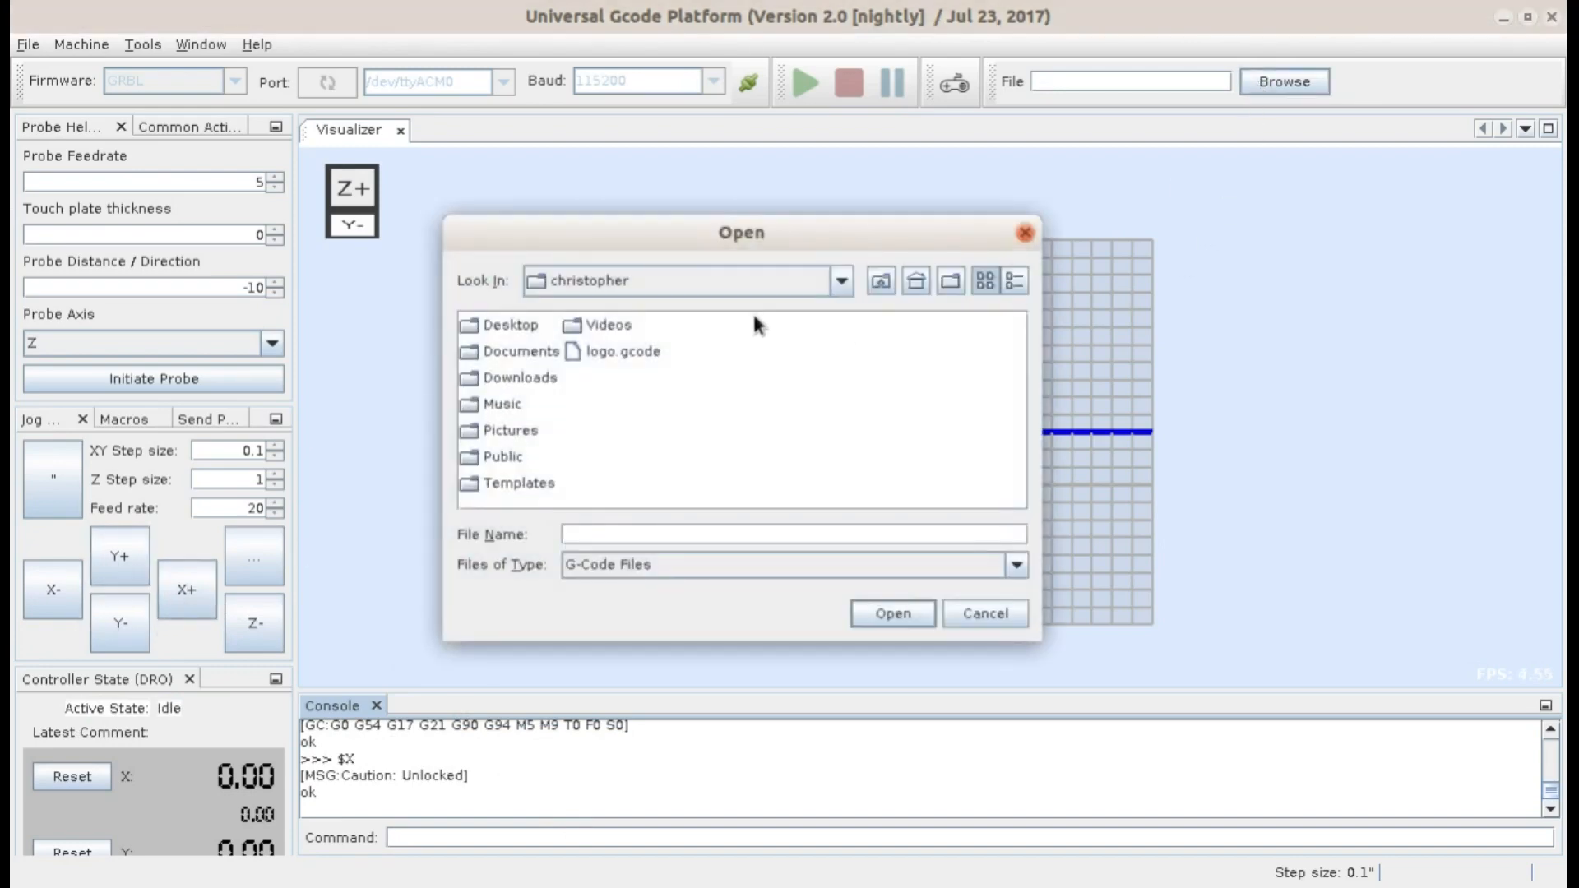
{"action": "left_click", "coordinate": [619, 350]}
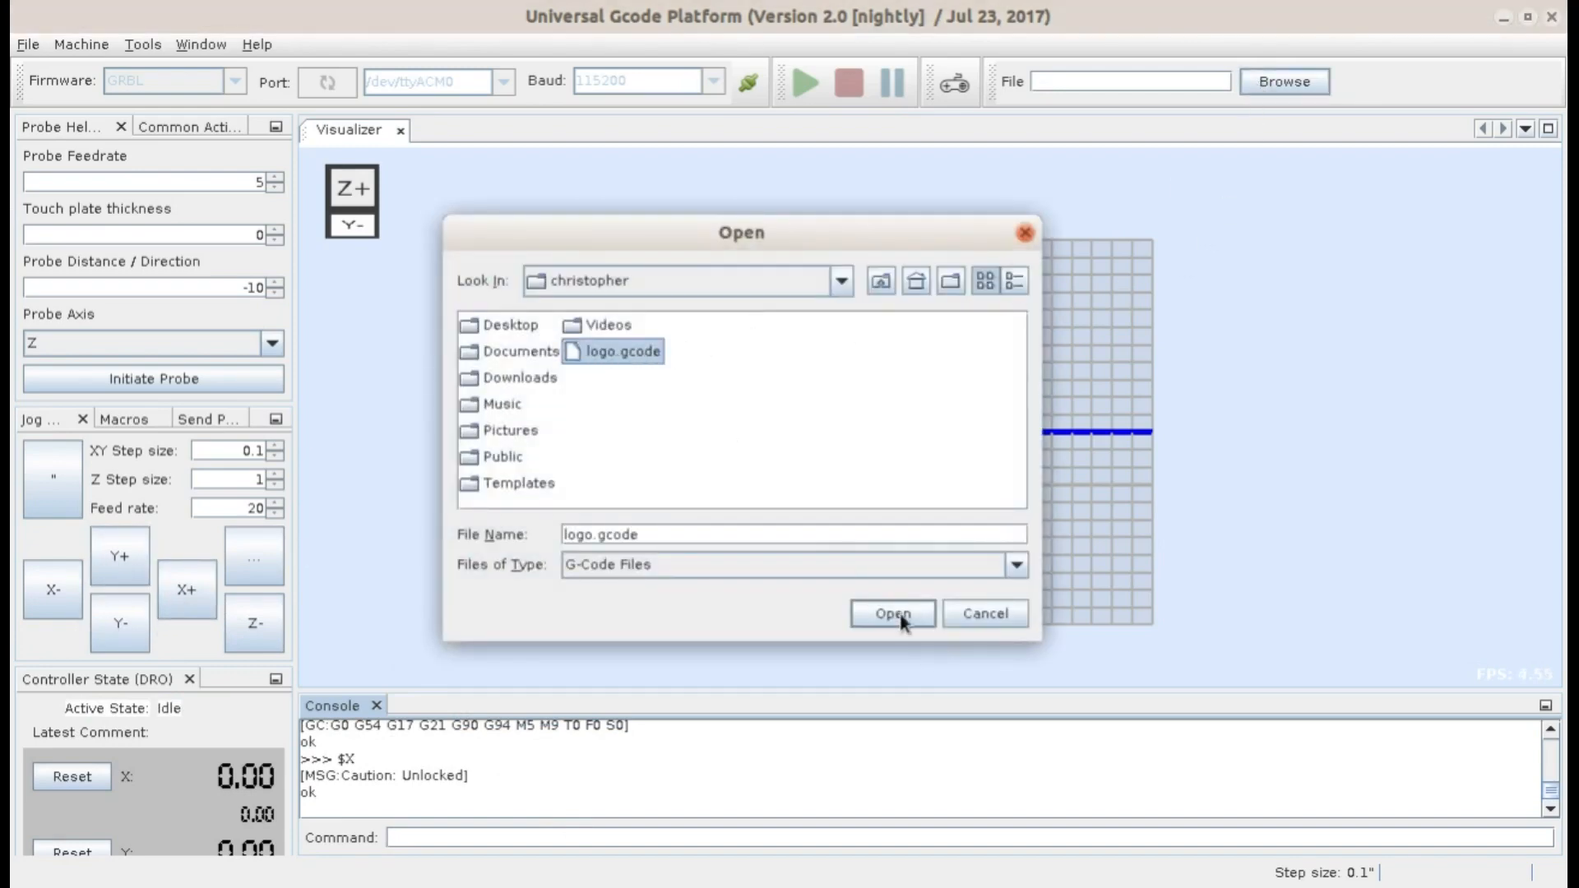
{"action": "left_click", "coordinate": [892, 613]}
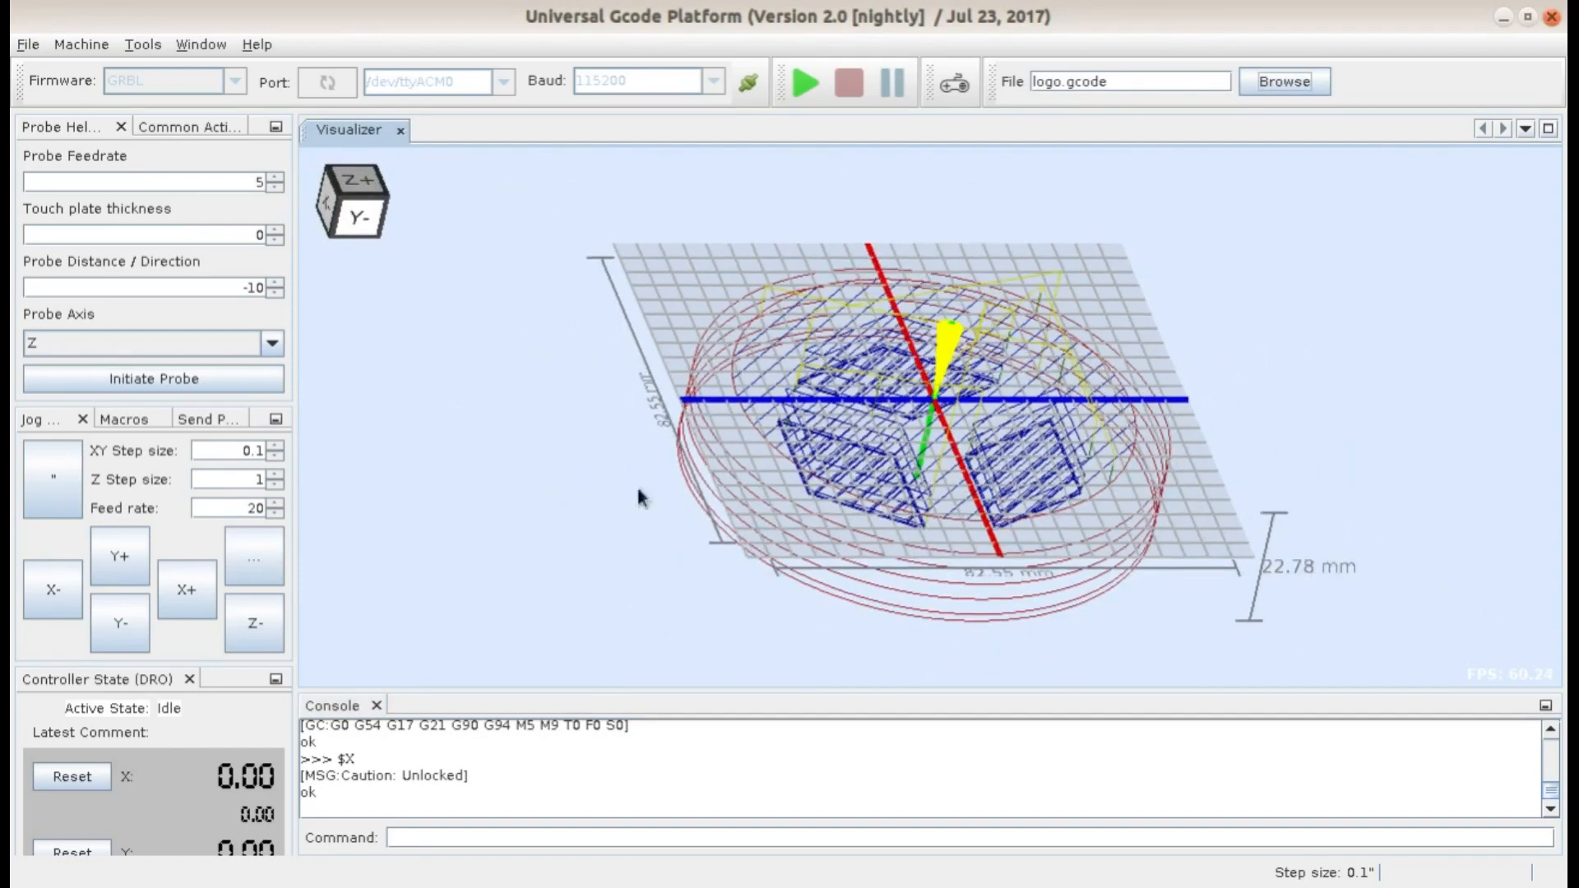
{"action": "mouse_move", "coordinate": [219, 638]}
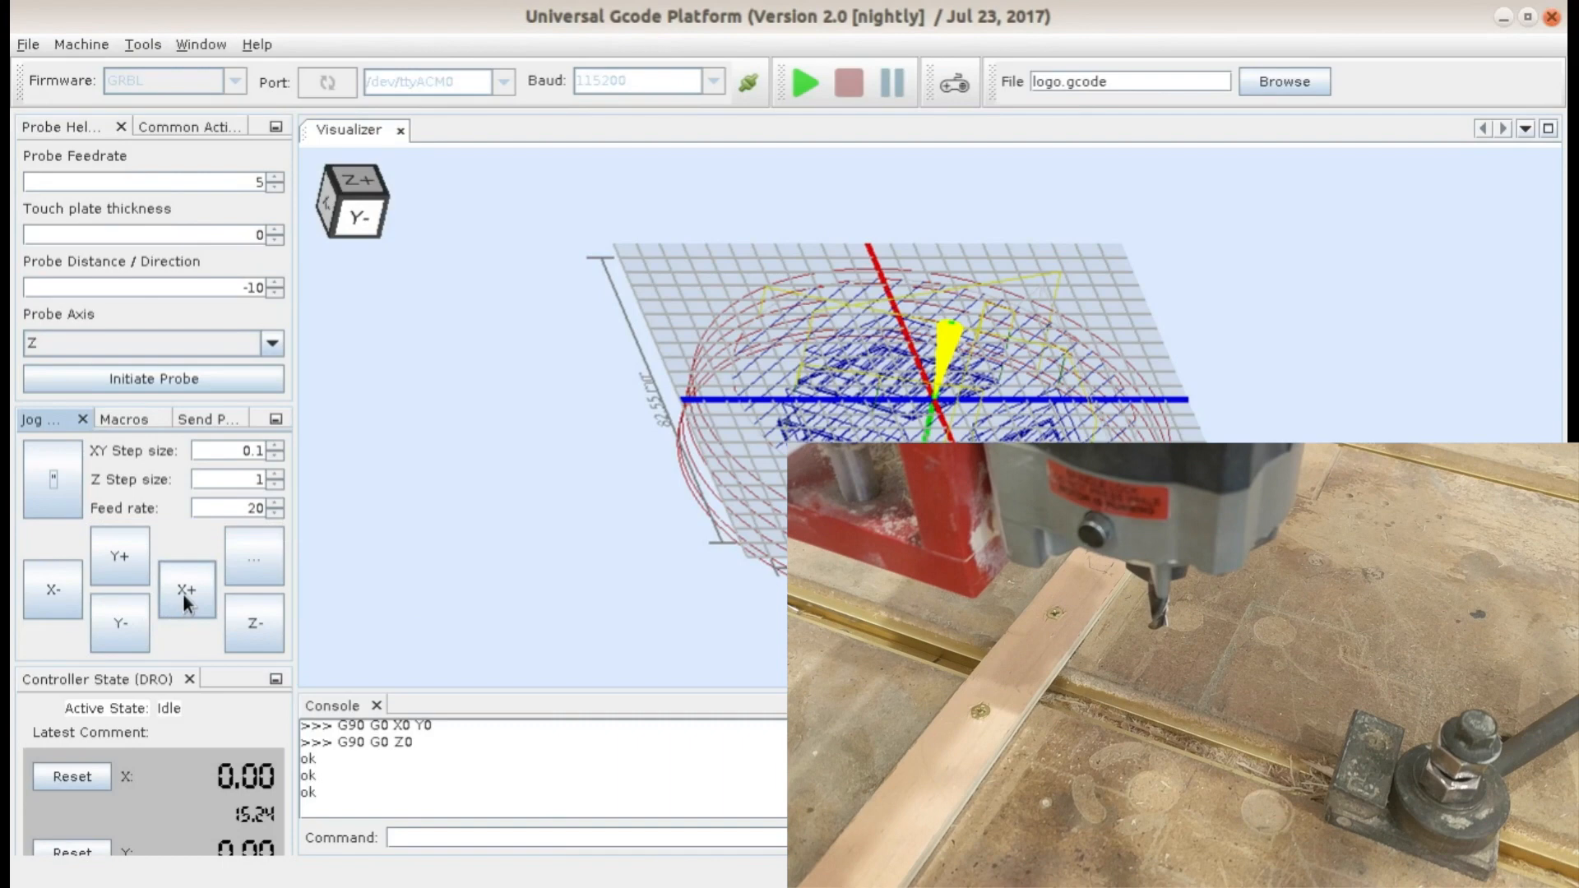
Step: Jog the spindle two steps along positive X, then return the machine to its zero position
{"action": "left_click", "coordinate": [186, 588]}
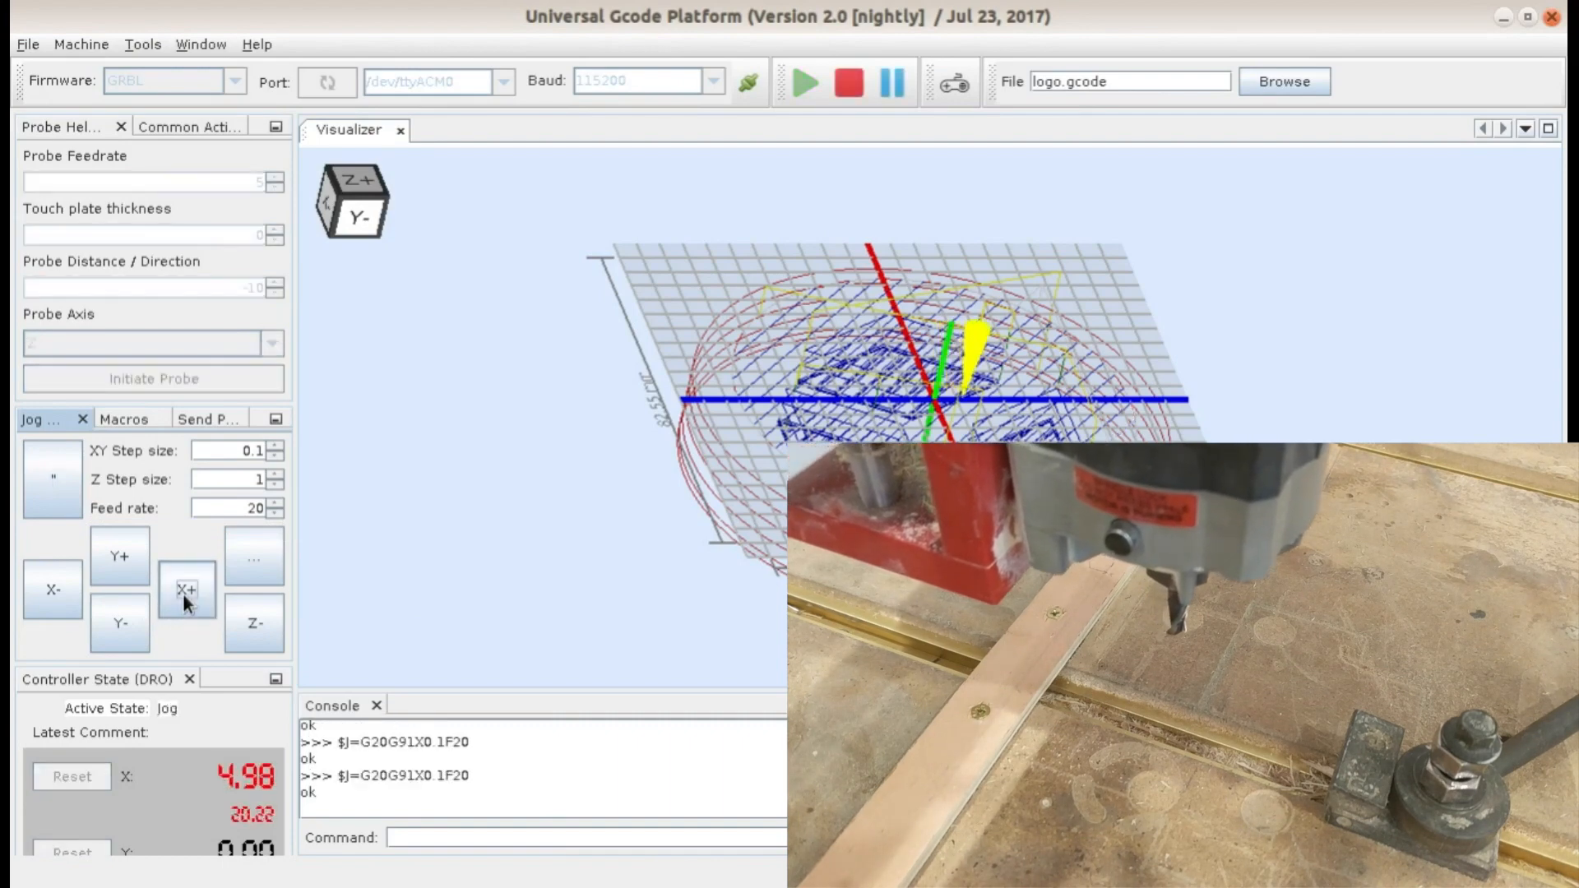
{"action": "left_click", "coordinate": [119, 556]}
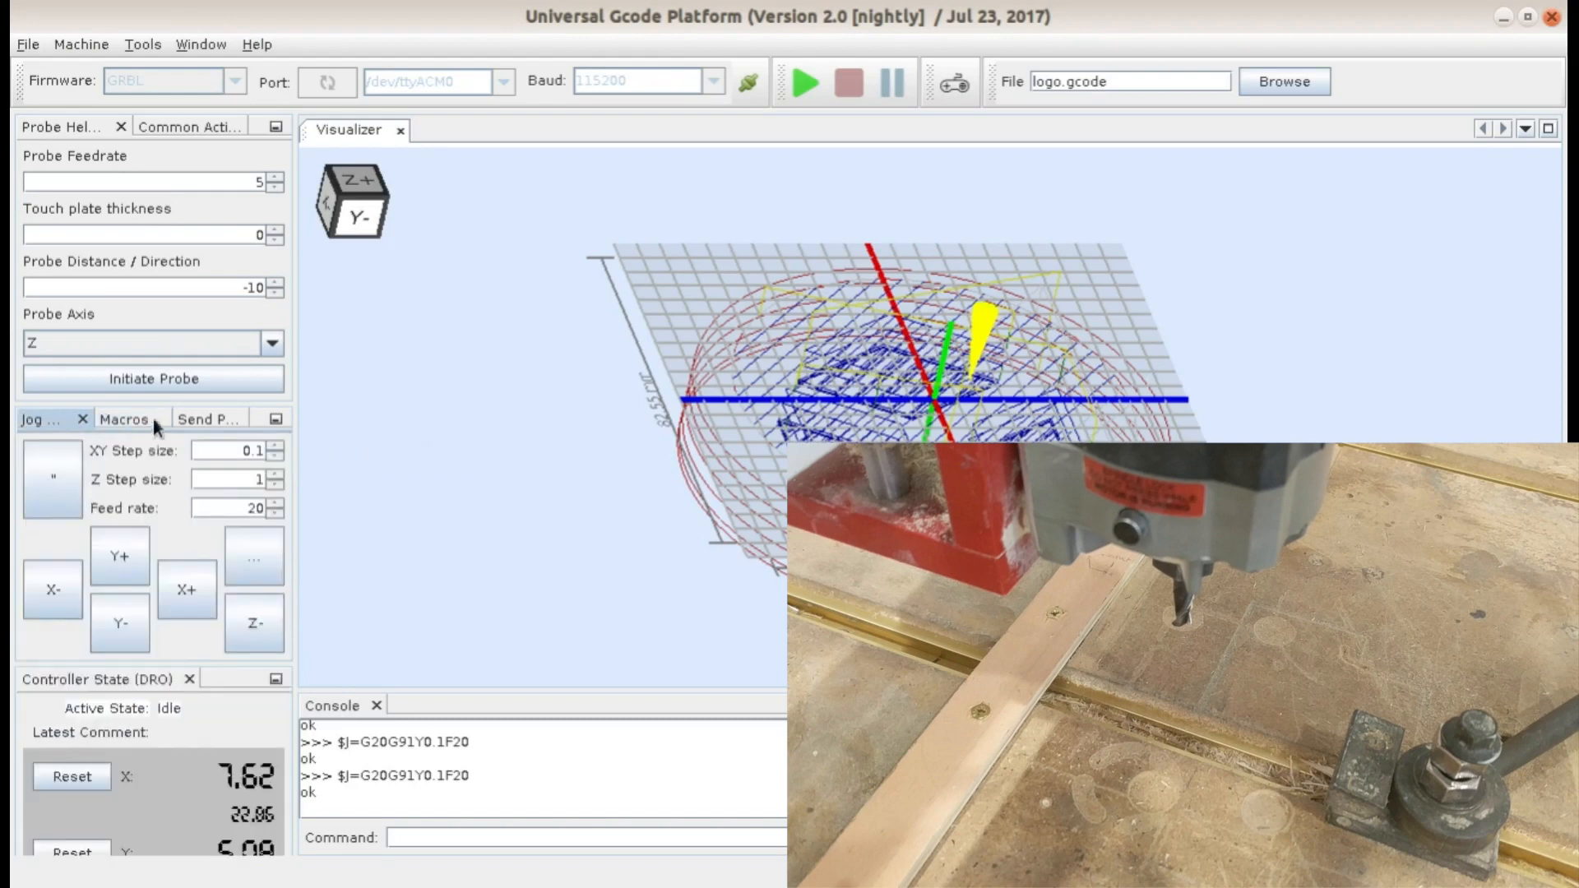
{"action": "left_click", "coordinate": [85, 44]}
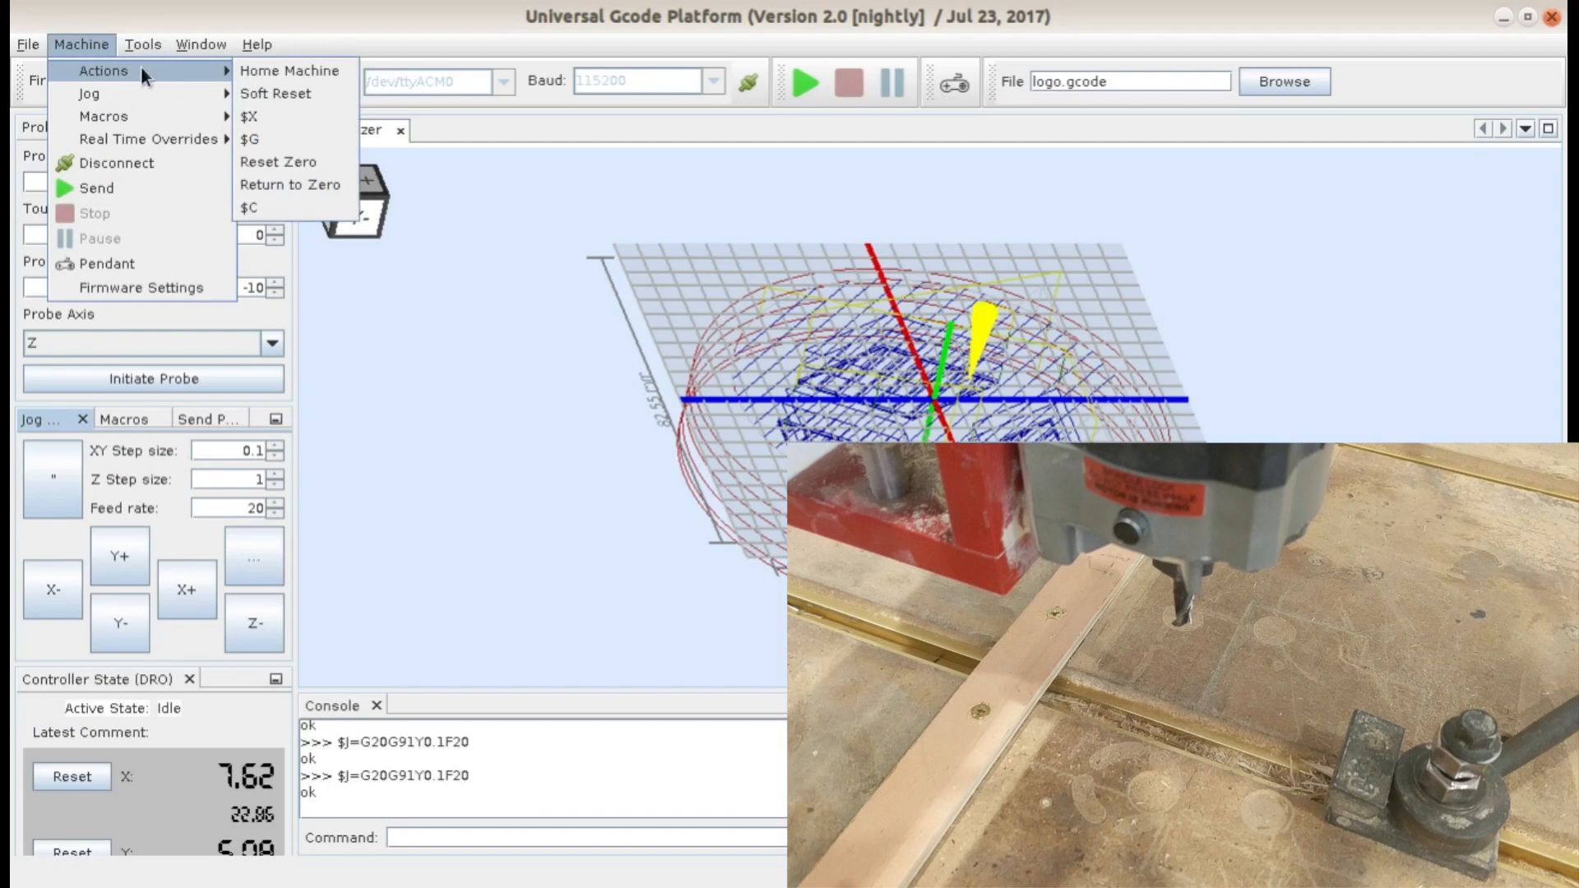
{"action": "mouse_move", "coordinate": [287, 198]}
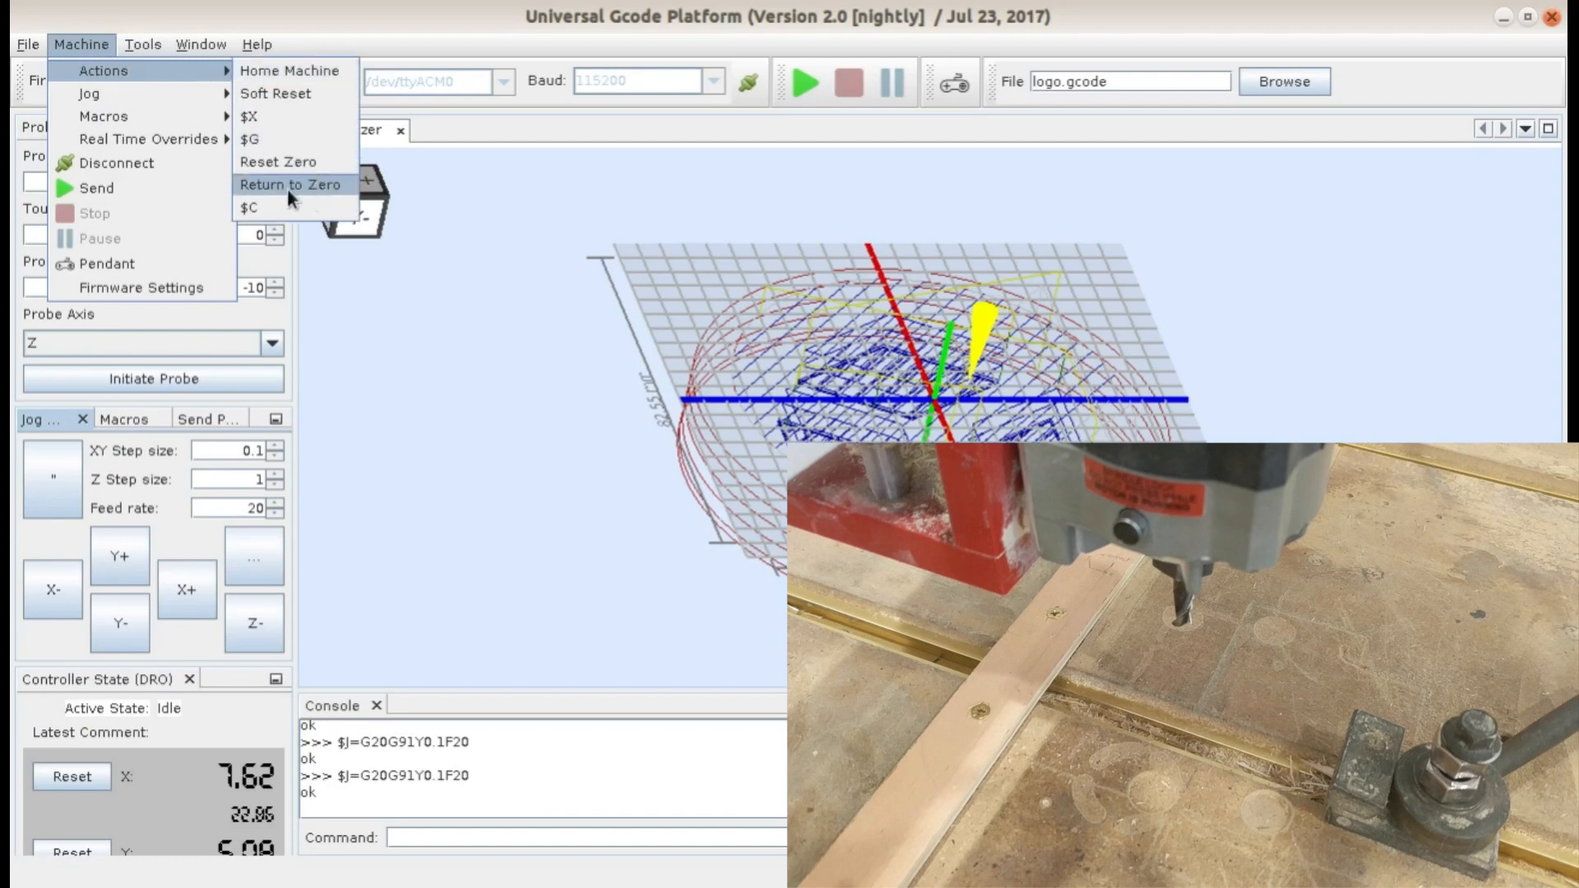
{"action": "mouse_move", "coordinate": [327, 197]}
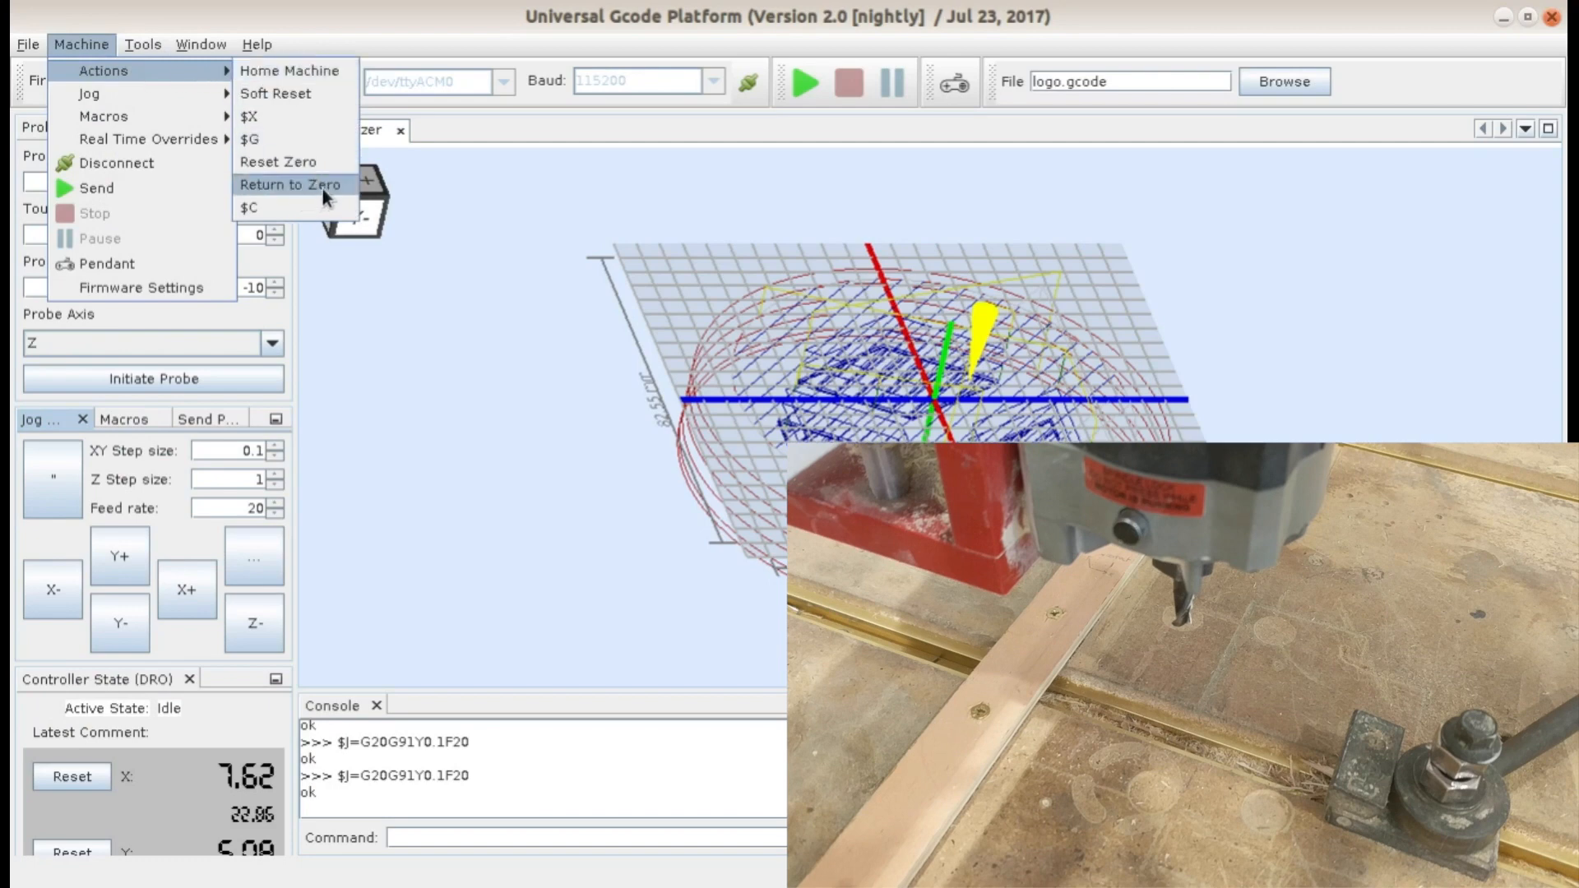
{"action": "left_click", "coordinate": [288, 184]}
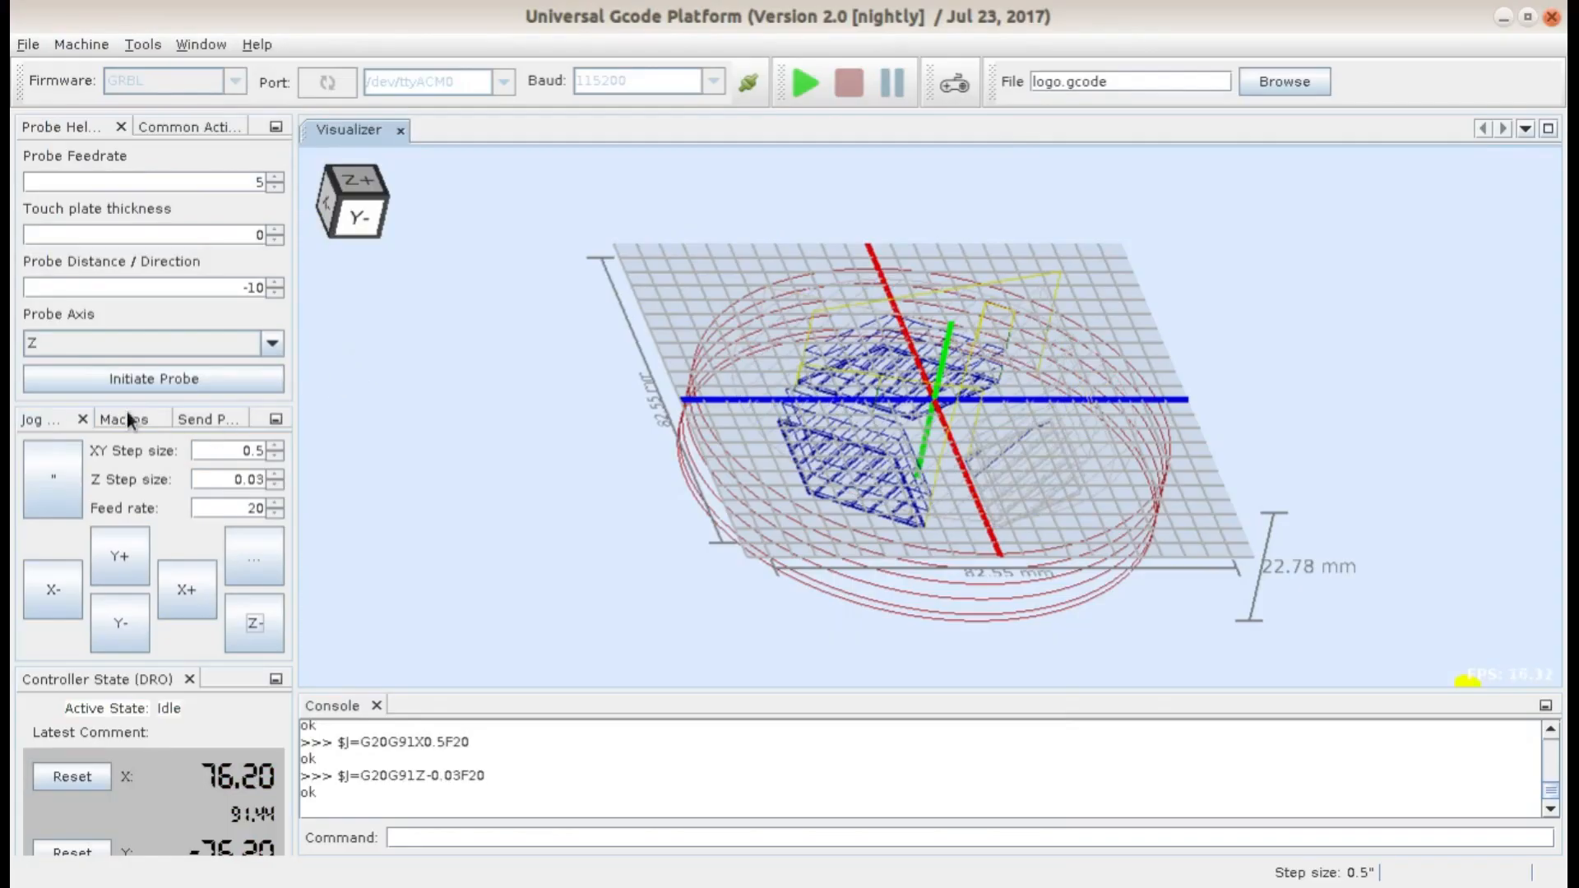
Step: Expand the DRO readout and reset X and Y work coordinates to 0.00
{"action": "left_click", "coordinate": [69, 700]}
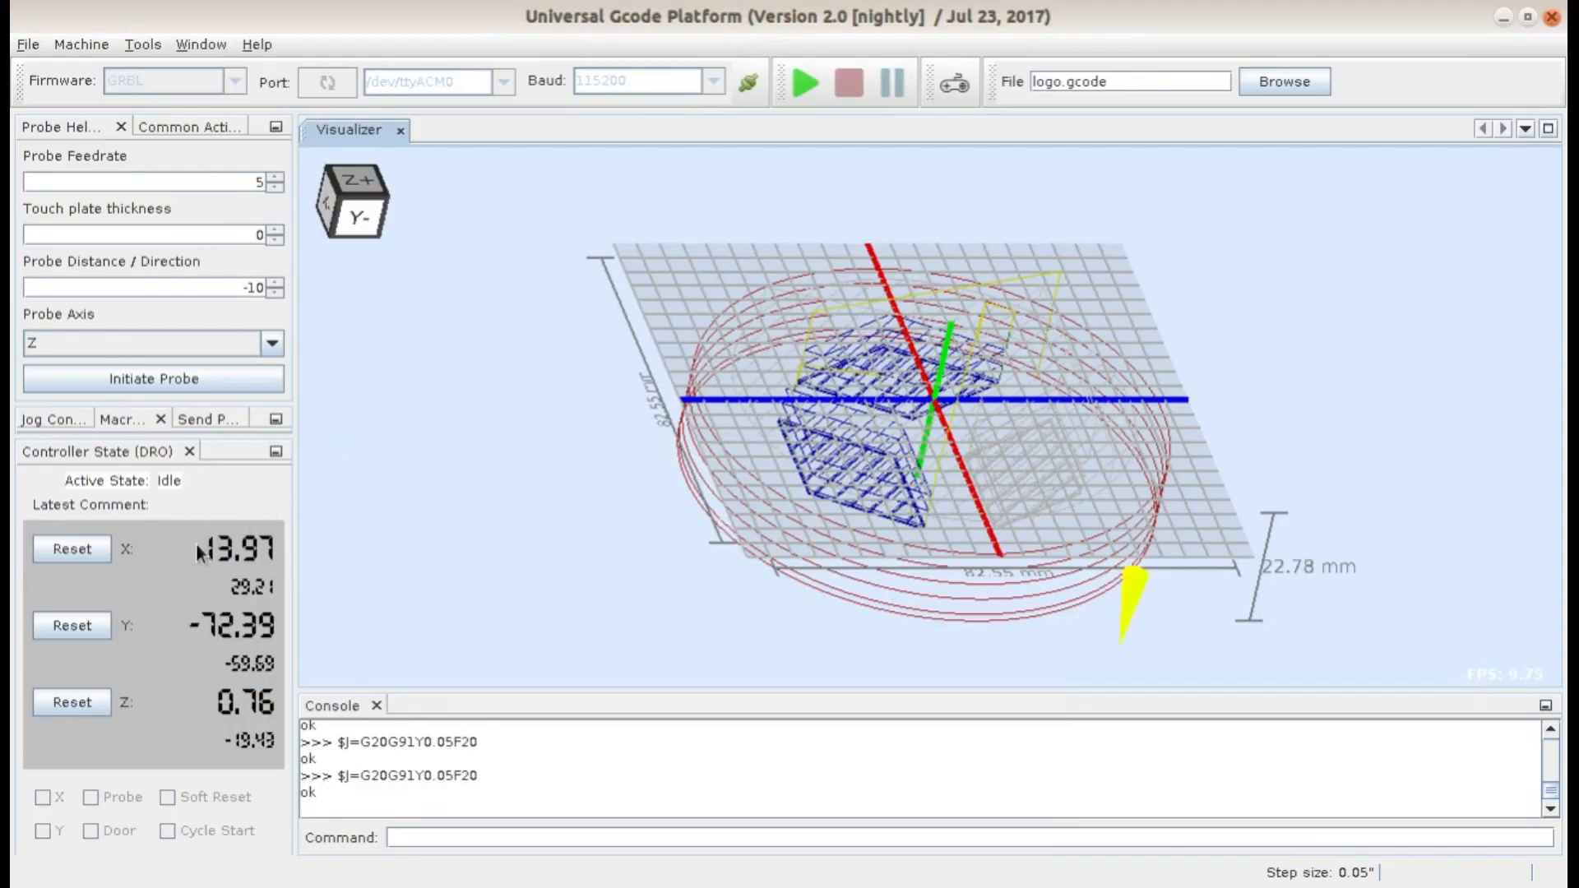
{"action": "left_click", "coordinate": [70, 549]}
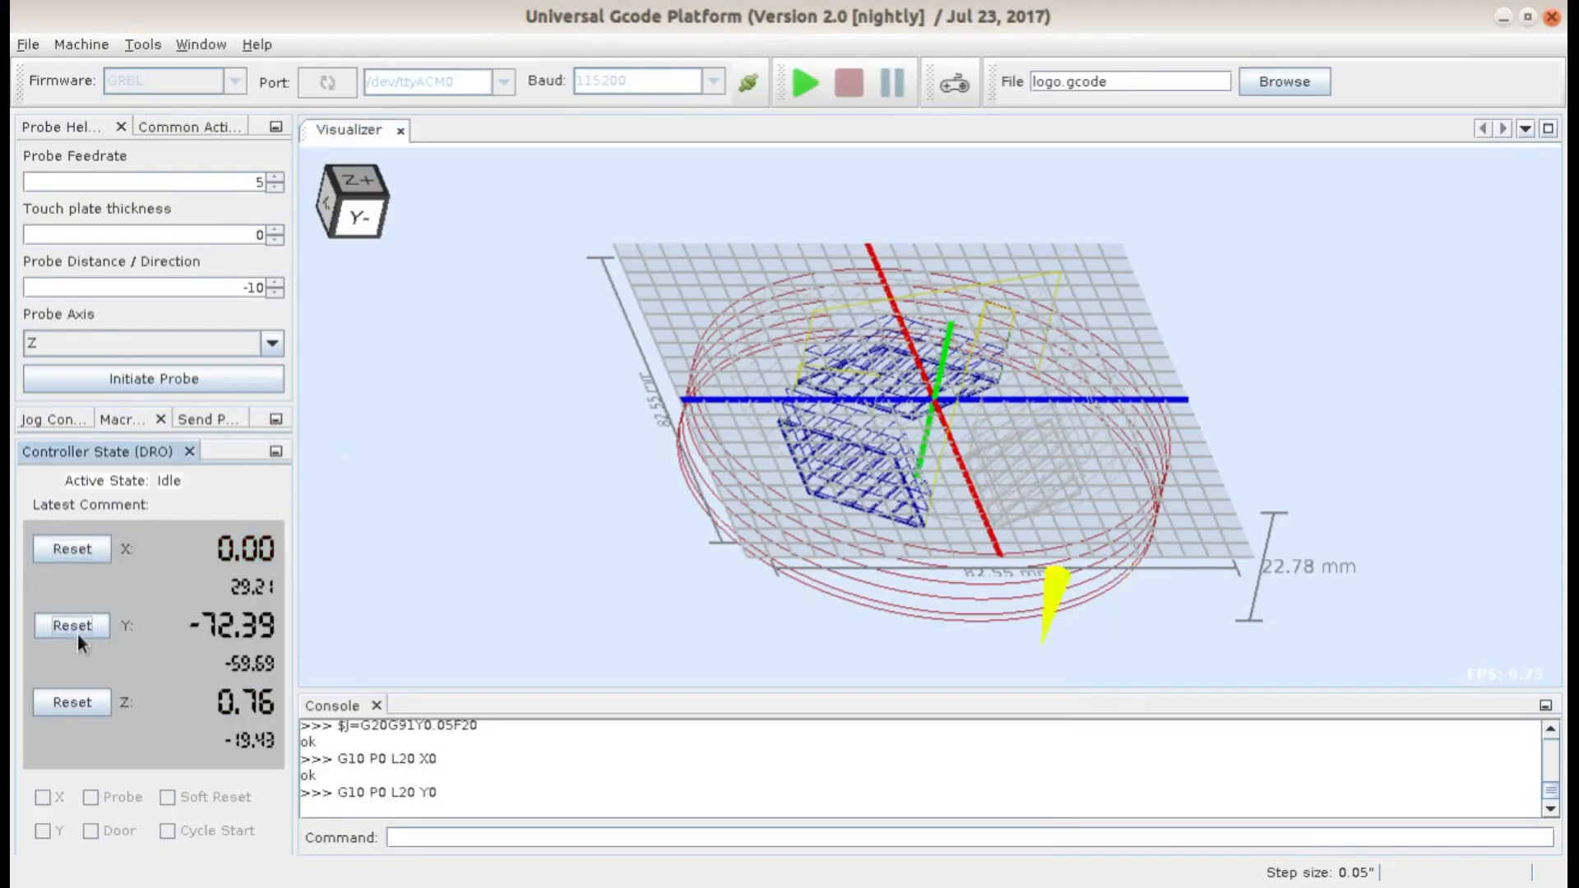
{"action": "left_click", "coordinate": [71, 625]}
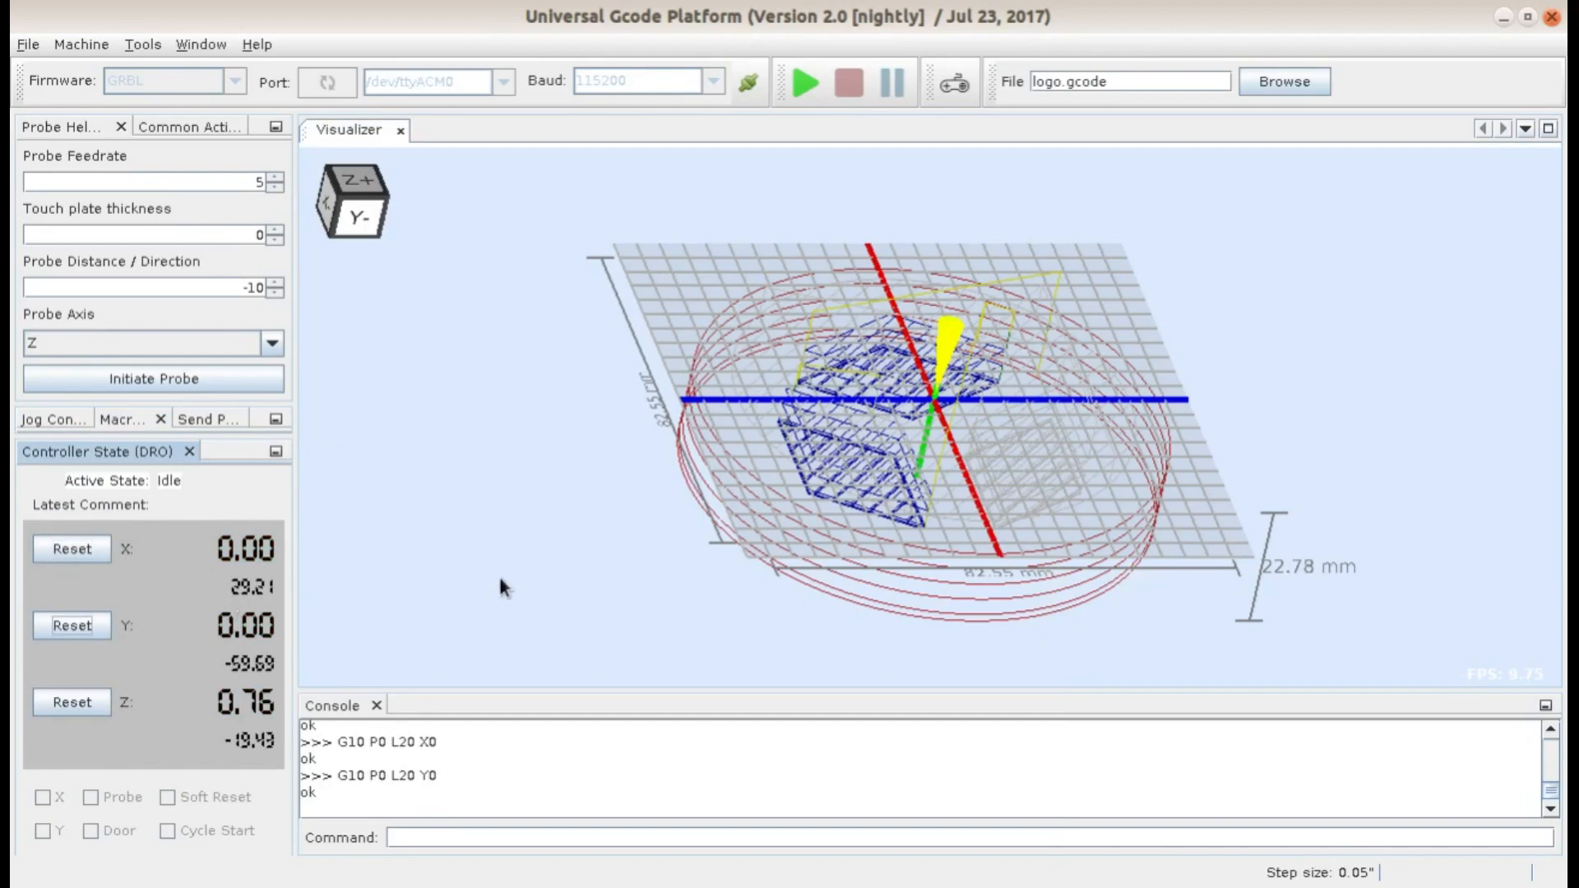
{"action": "mouse_move", "coordinate": [278, 734]}
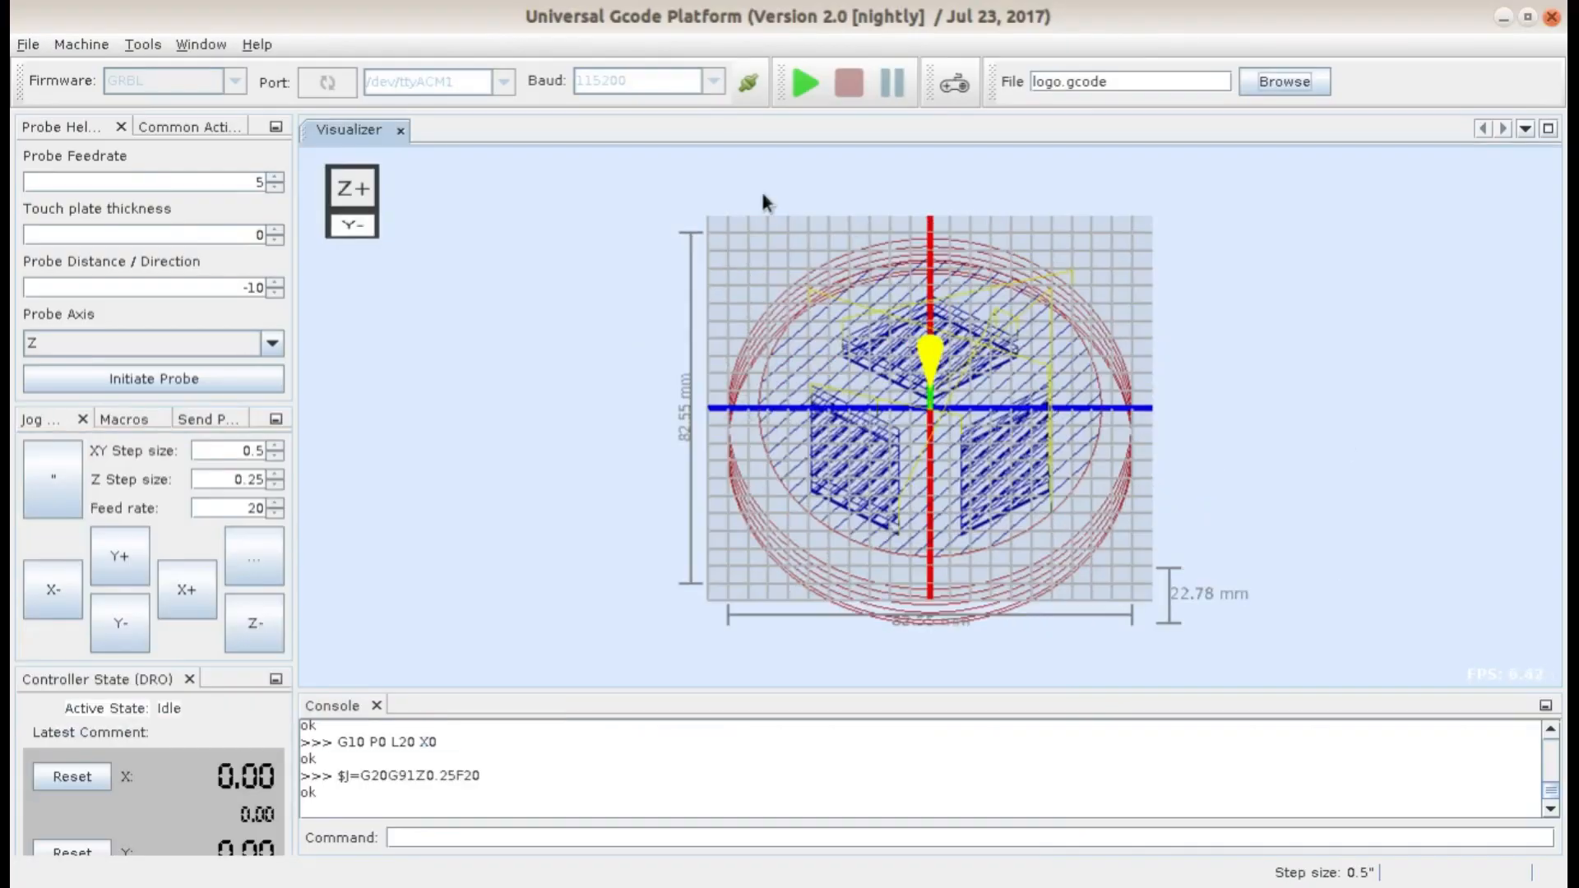
{"action": "mouse_move", "coordinate": [811, 96]}
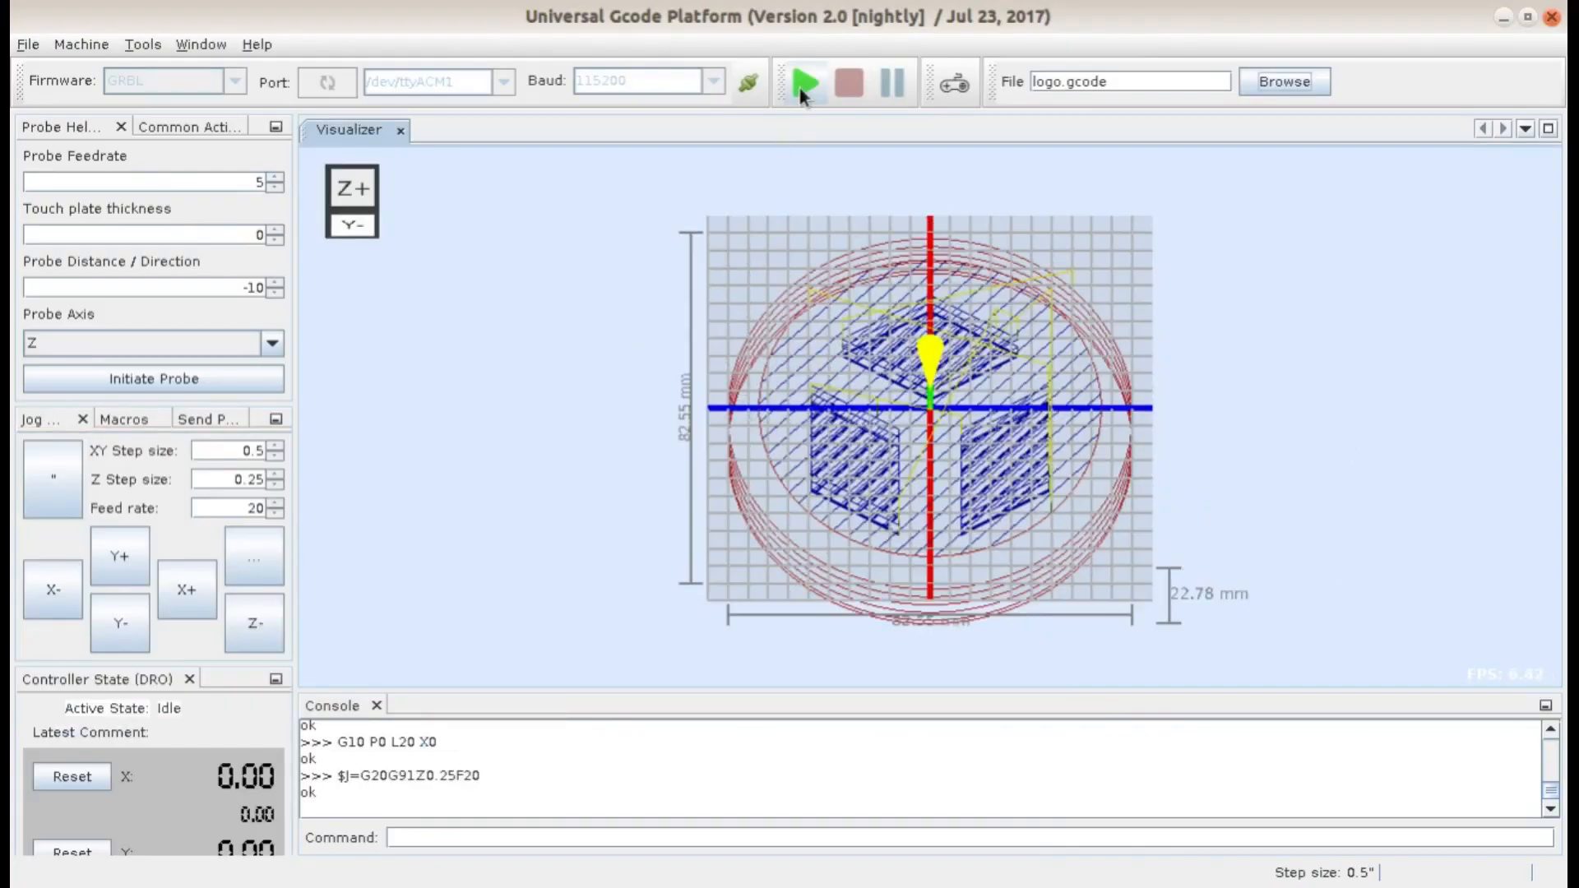
{"action": "mouse_move", "coordinate": [806, 97]}
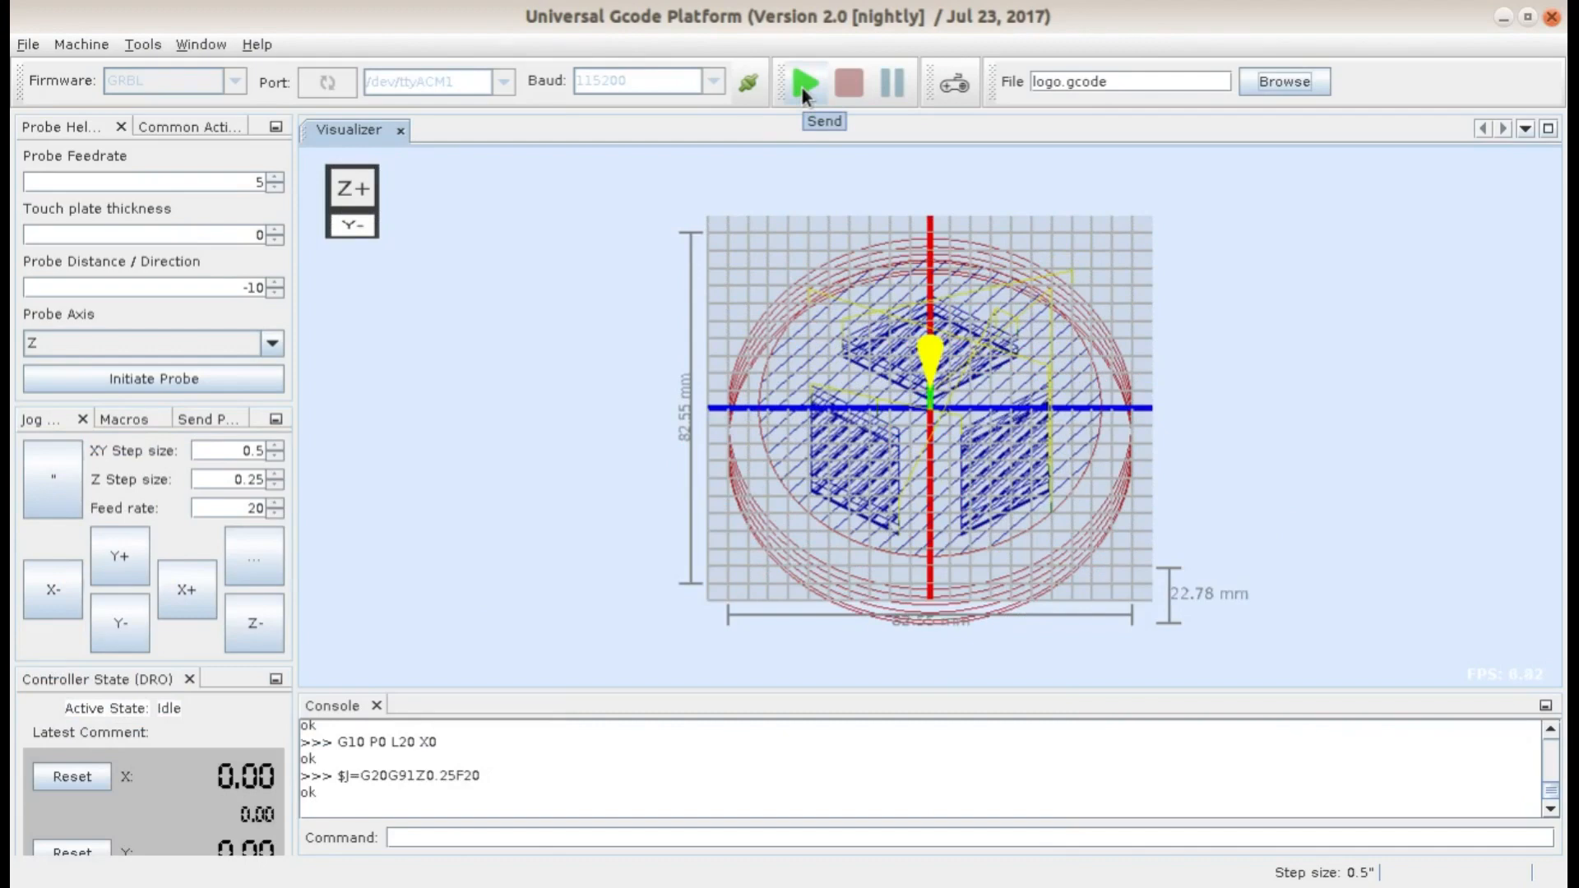
Step: Send the loaded logo.gcode so the machine begins cutting the part
{"action": "left_click", "coordinate": [806, 79]}
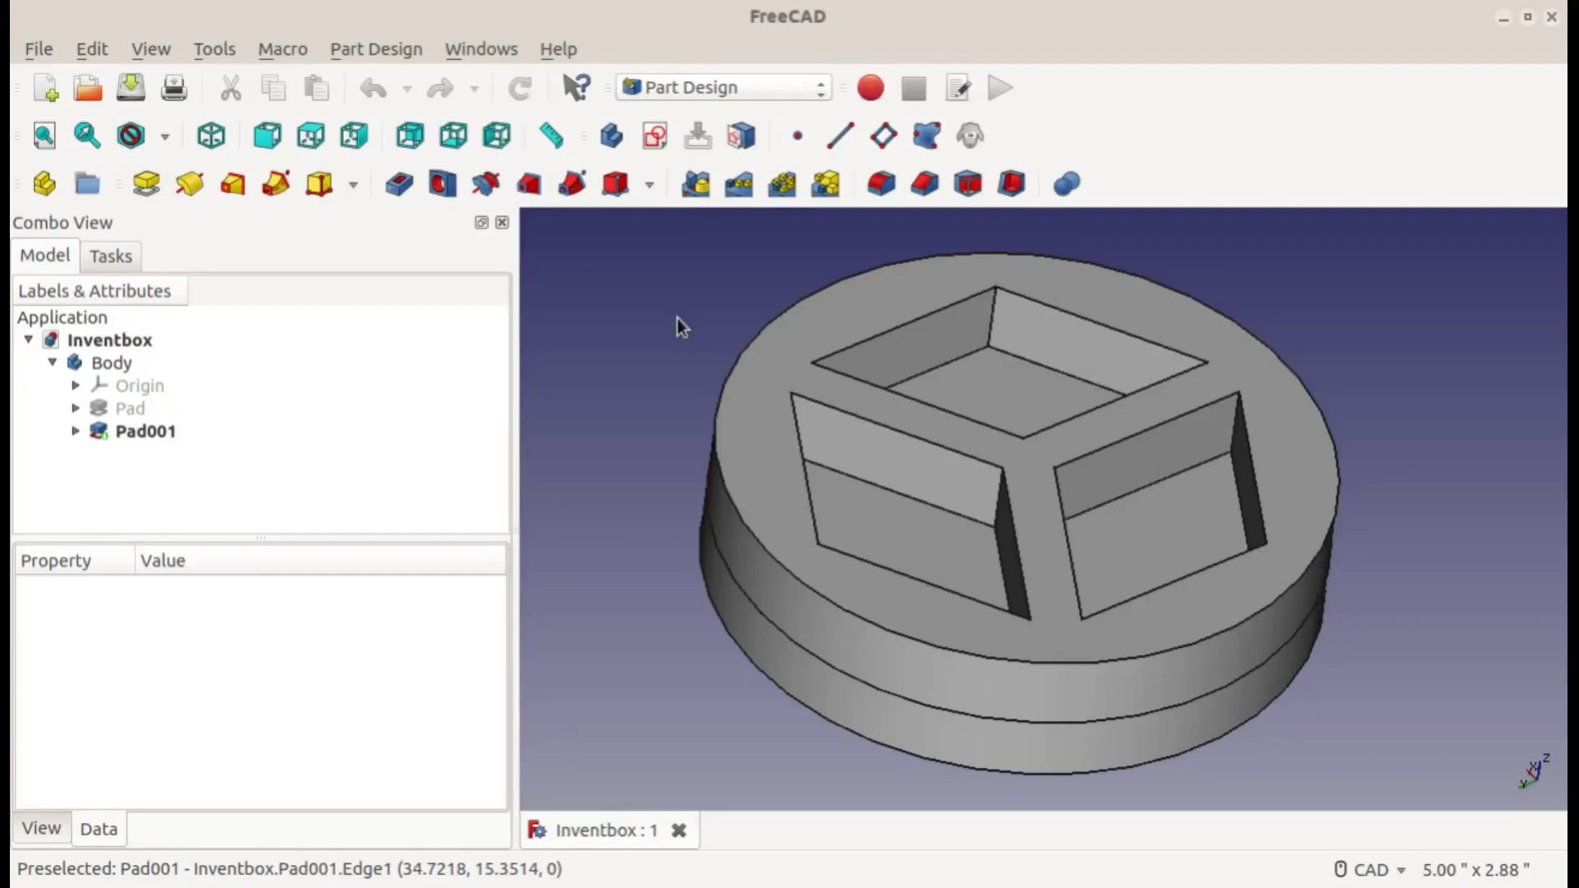
{"action": "mouse_move", "coordinate": [694, 313]}
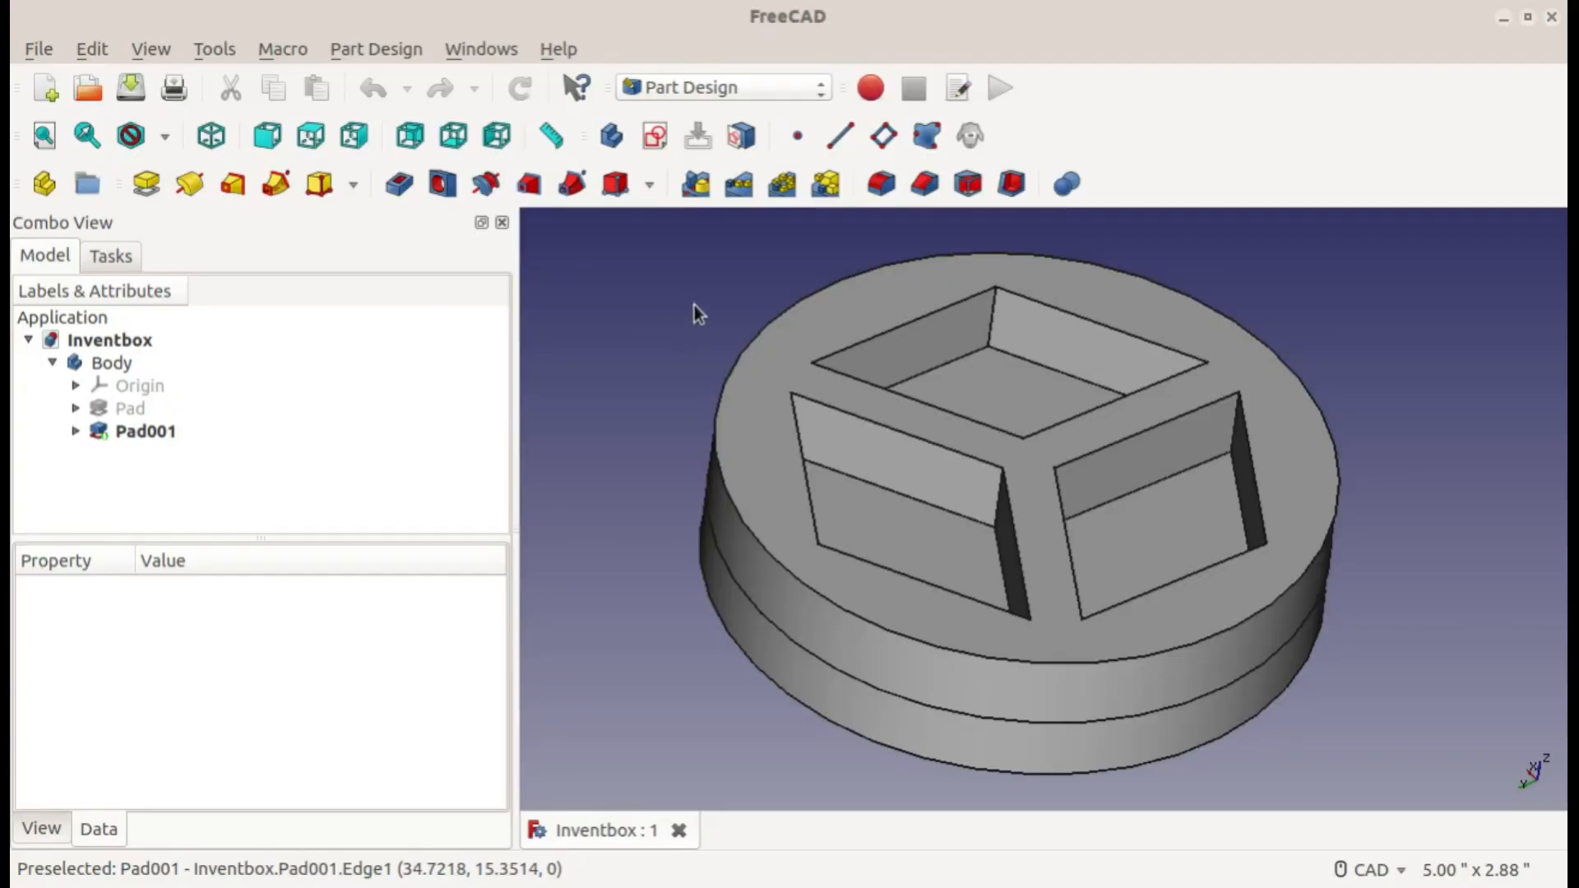
{"action": "mouse_move", "coordinate": [1132, 387]}
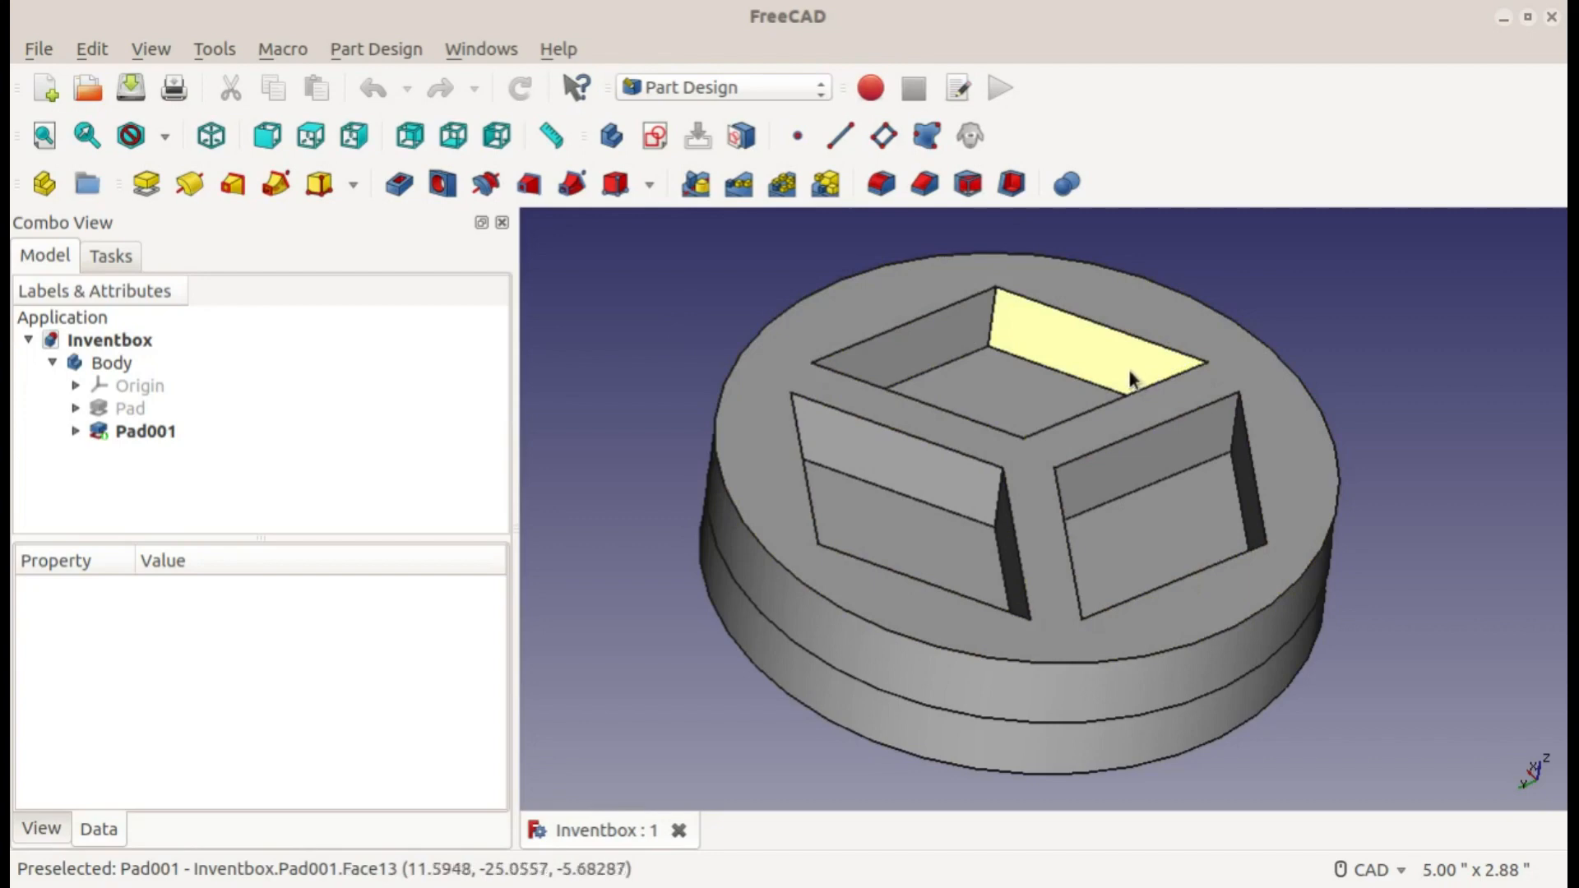
{"action": "mouse_move", "coordinate": [1389, 496]}
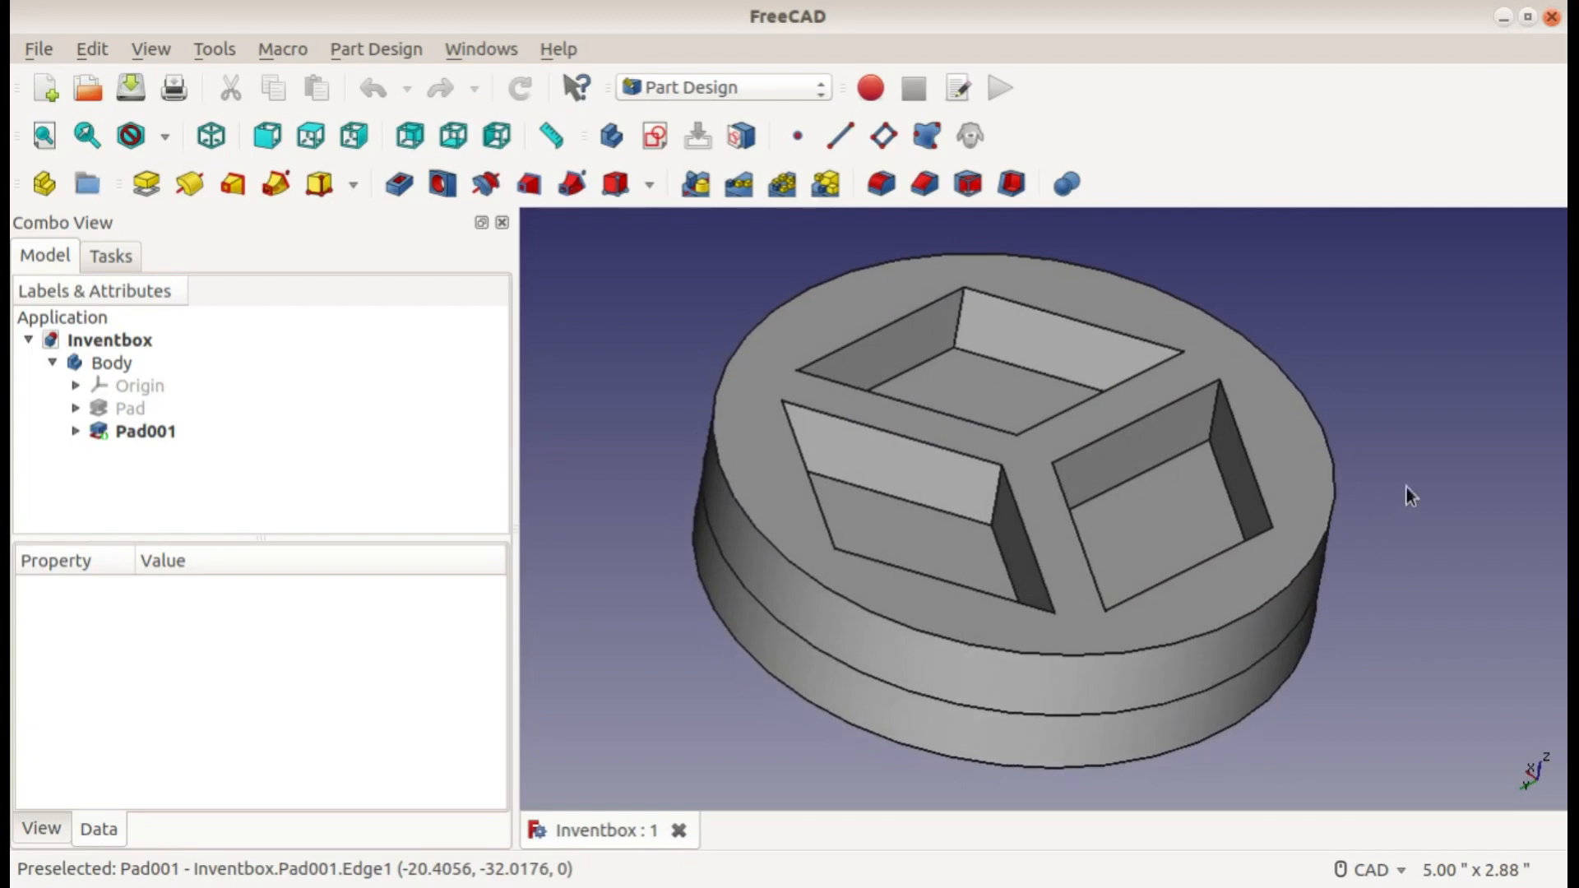
{"action": "mouse_move", "coordinate": [1398, 500]}
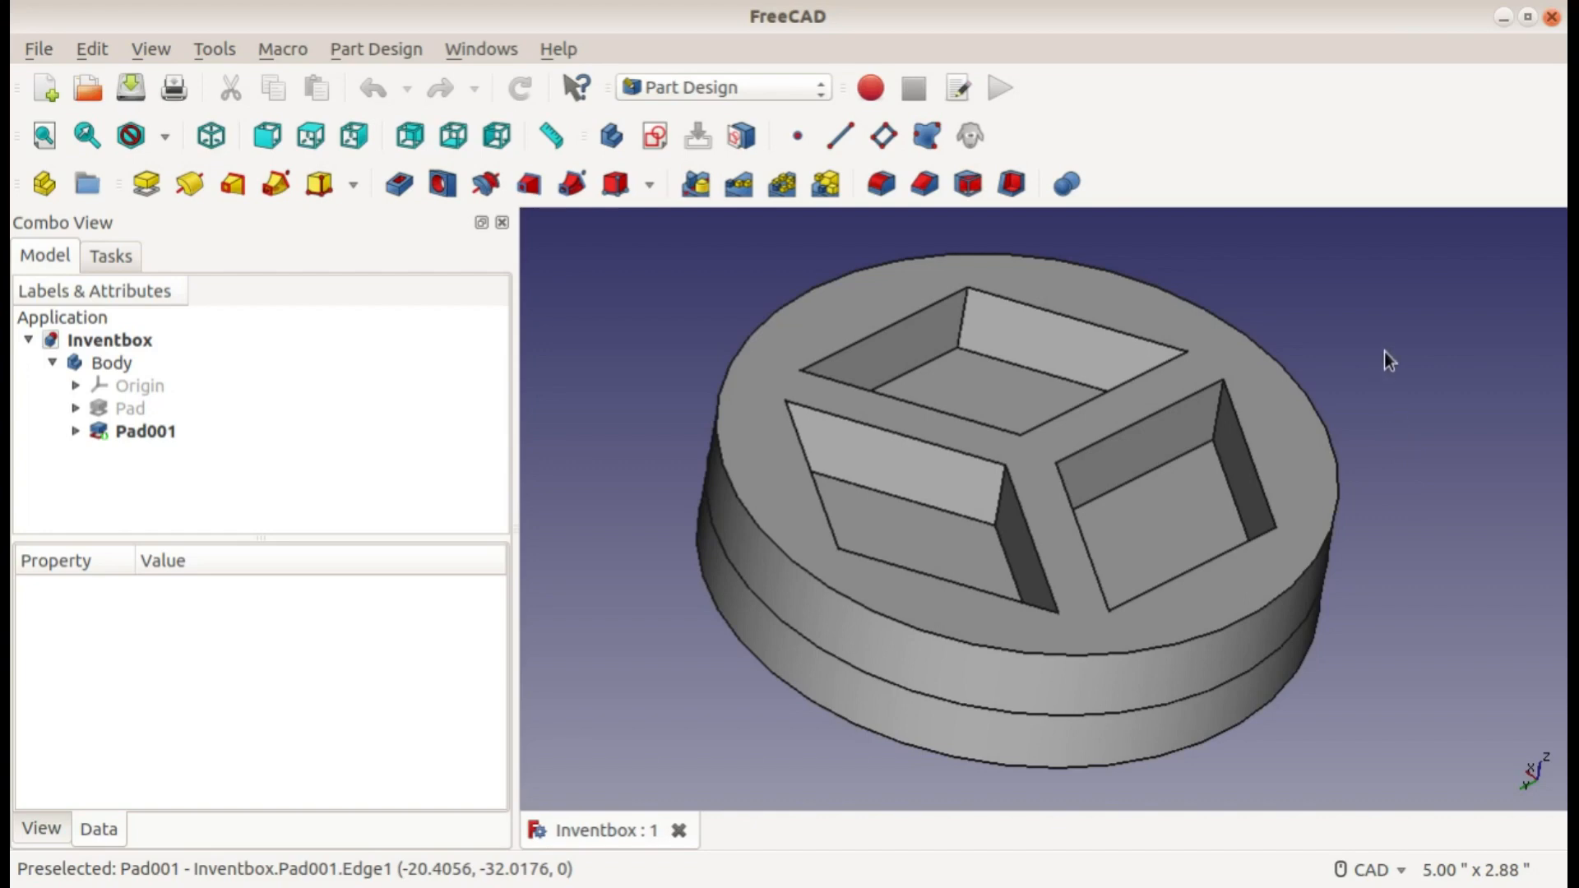
{"action": "mouse_move", "coordinate": [1362, 351]}
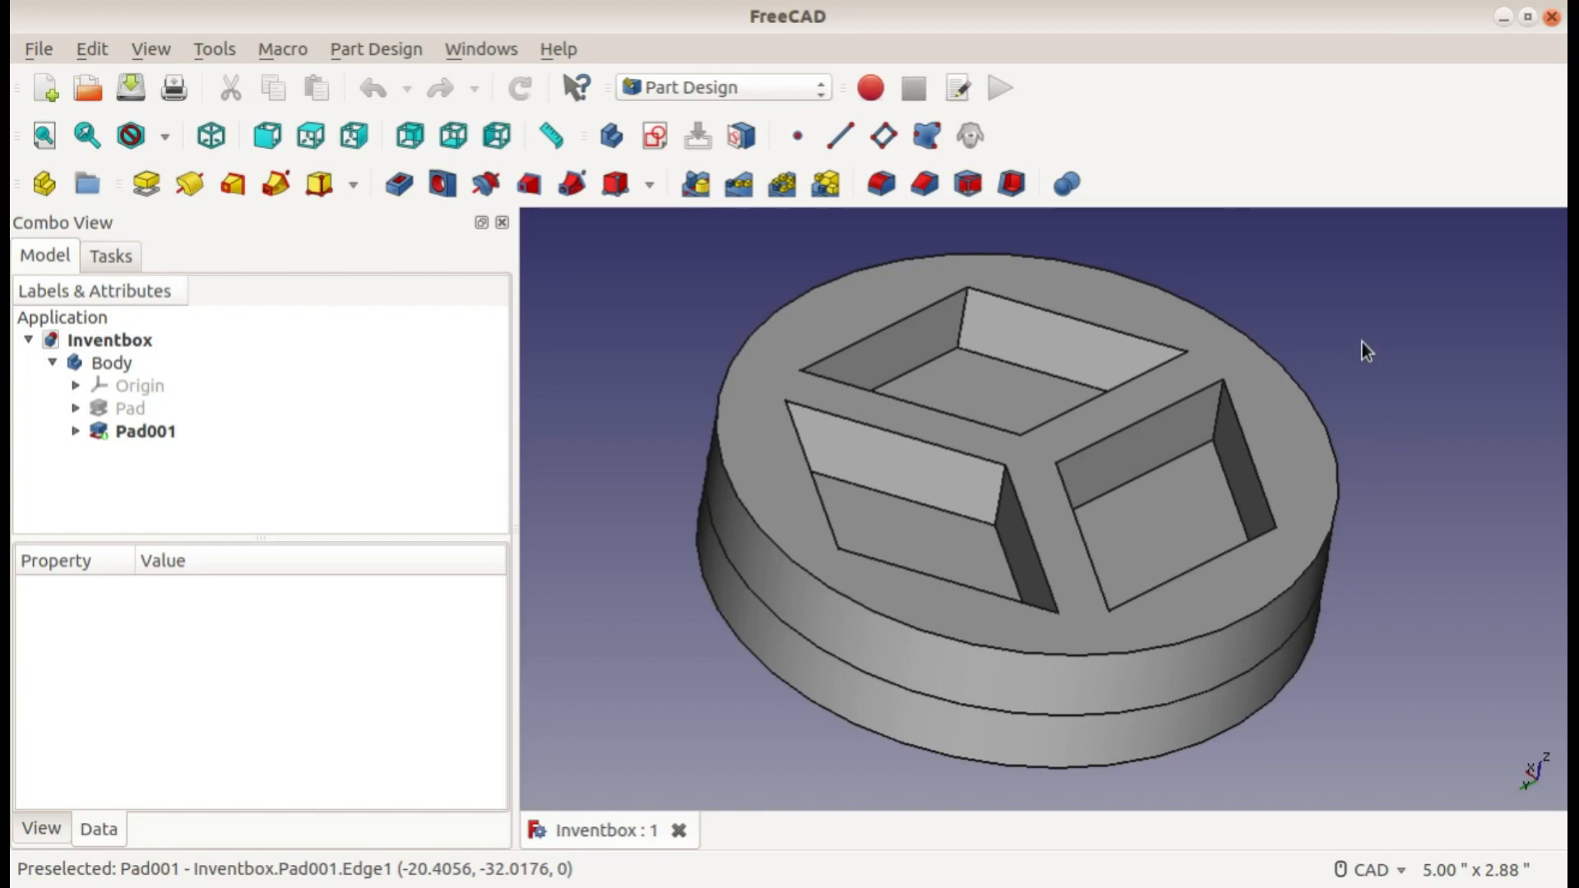
{"action": "mouse_move", "coordinate": [1286, 342]}
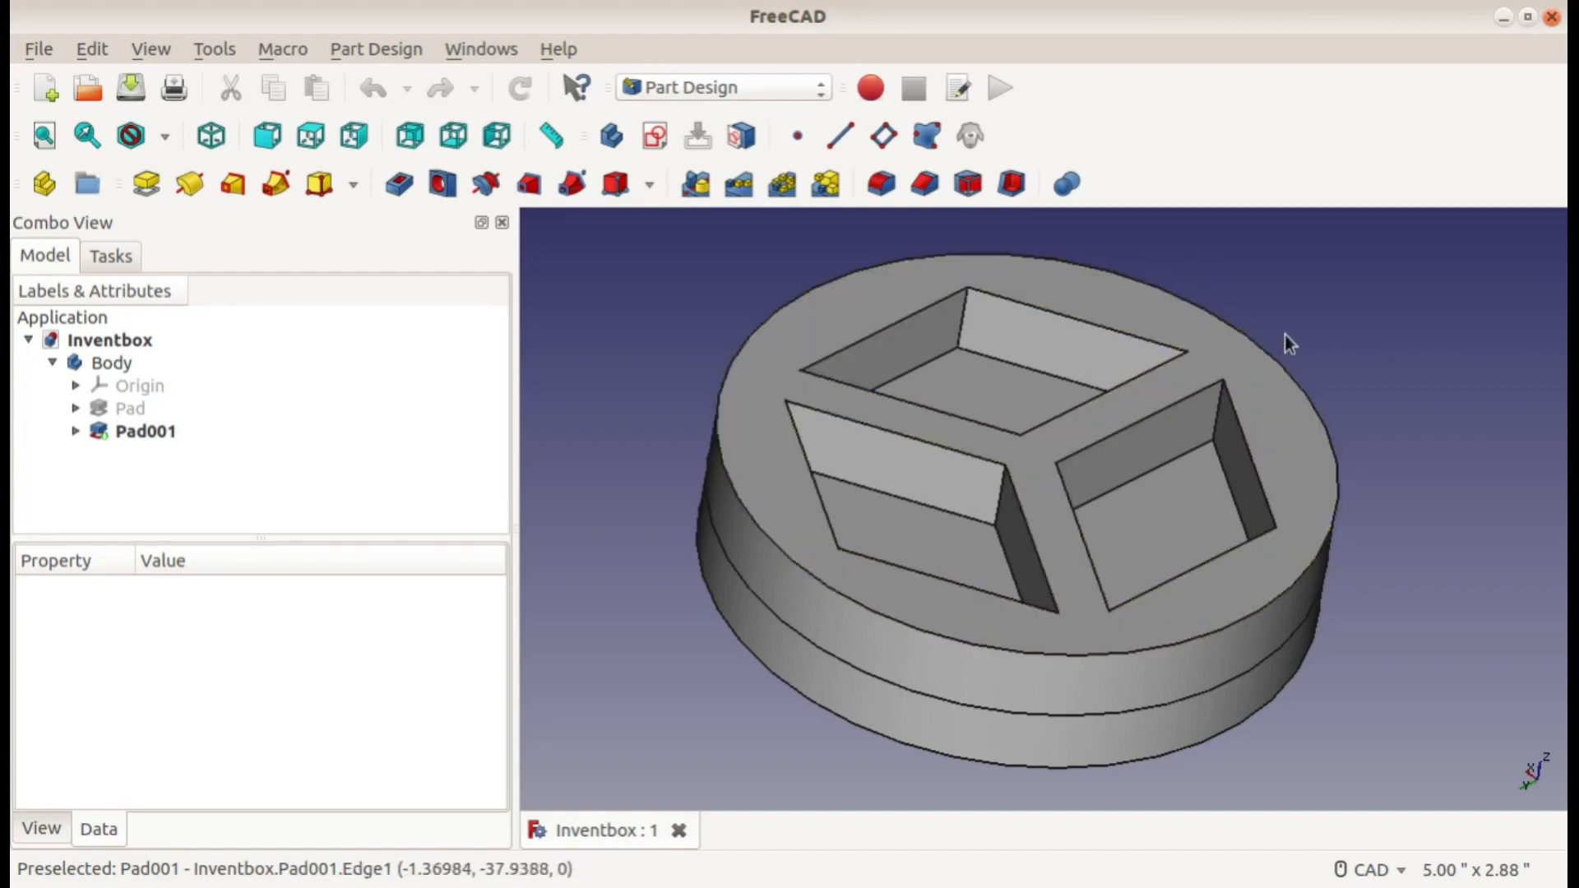